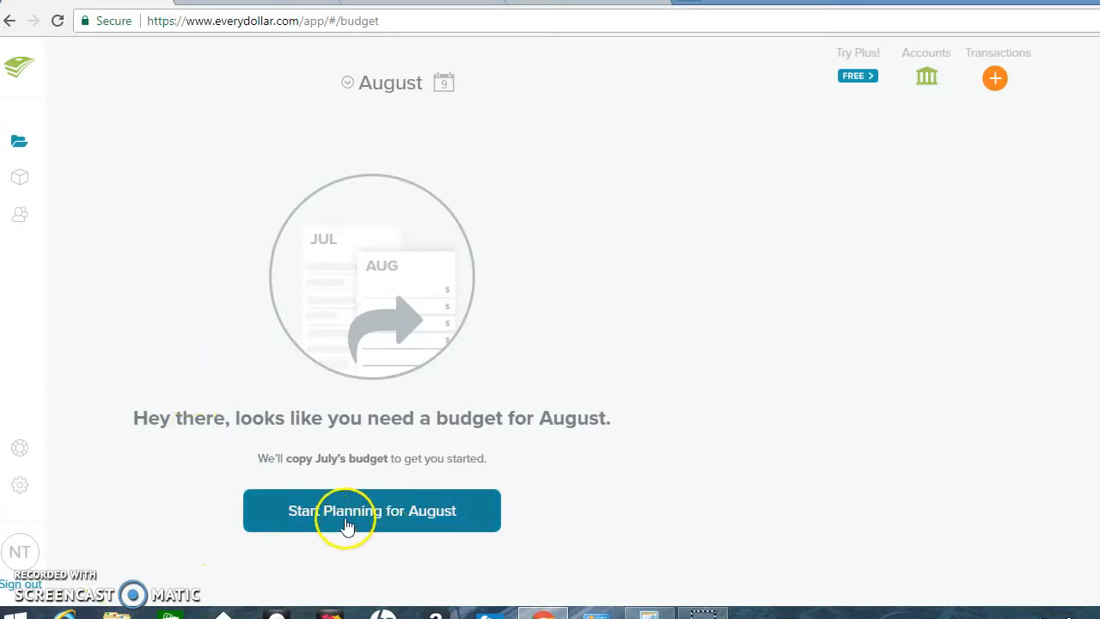
Start planning August from a copy of July's budget with $4,334.97 planned income
{"action": "left_click", "coordinate": [371, 511]}
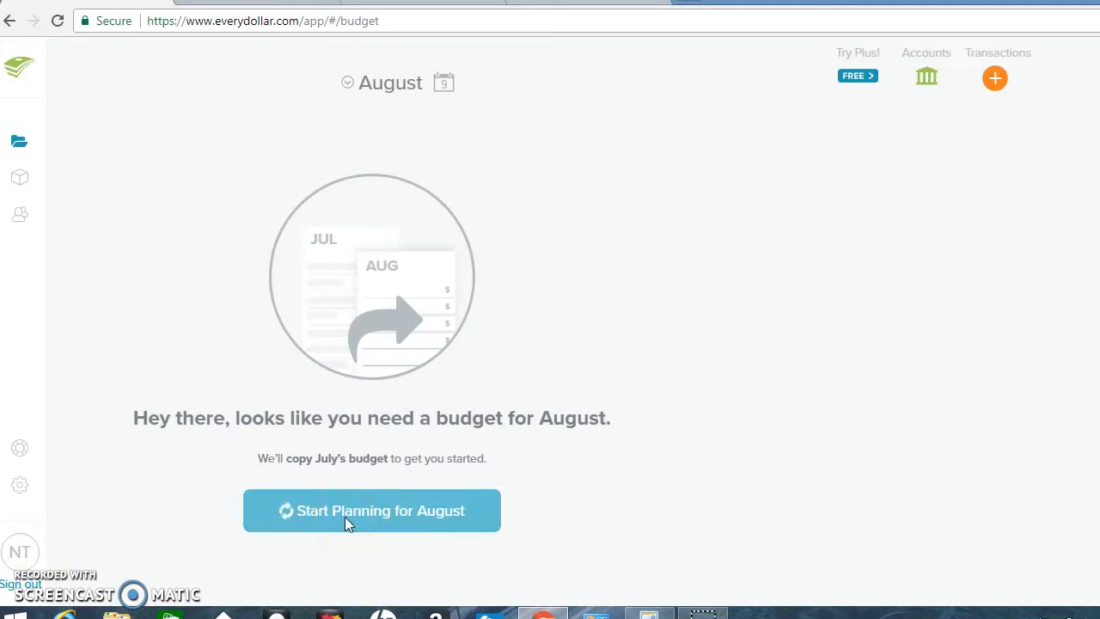
{"action": "left_click", "coordinate": [371, 510]}
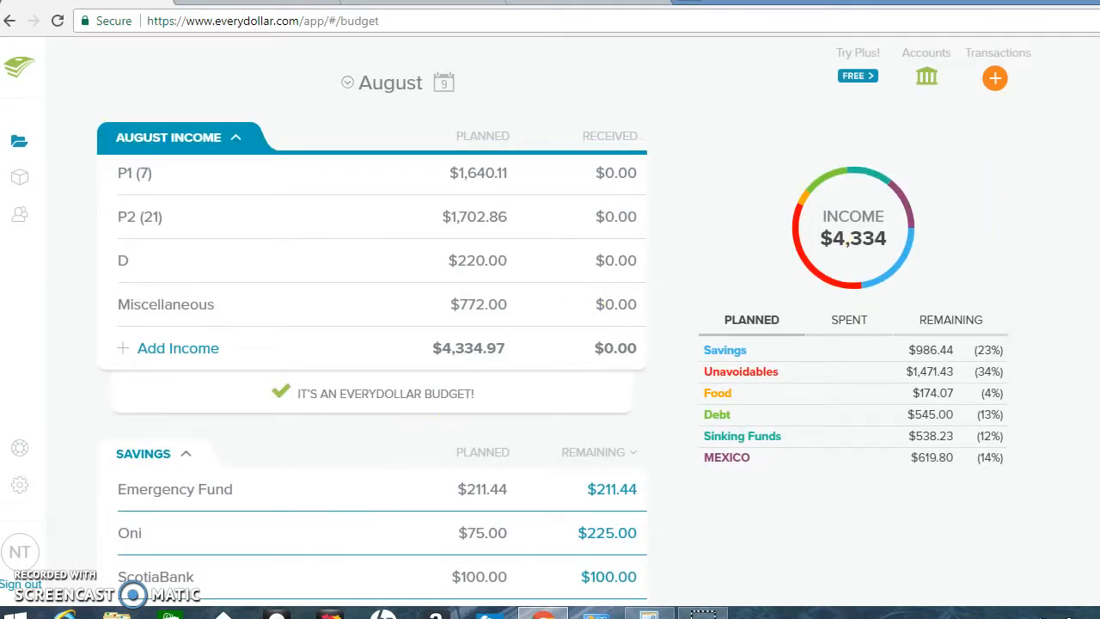
{"action": "mouse_move", "coordinate": [554, 227]}
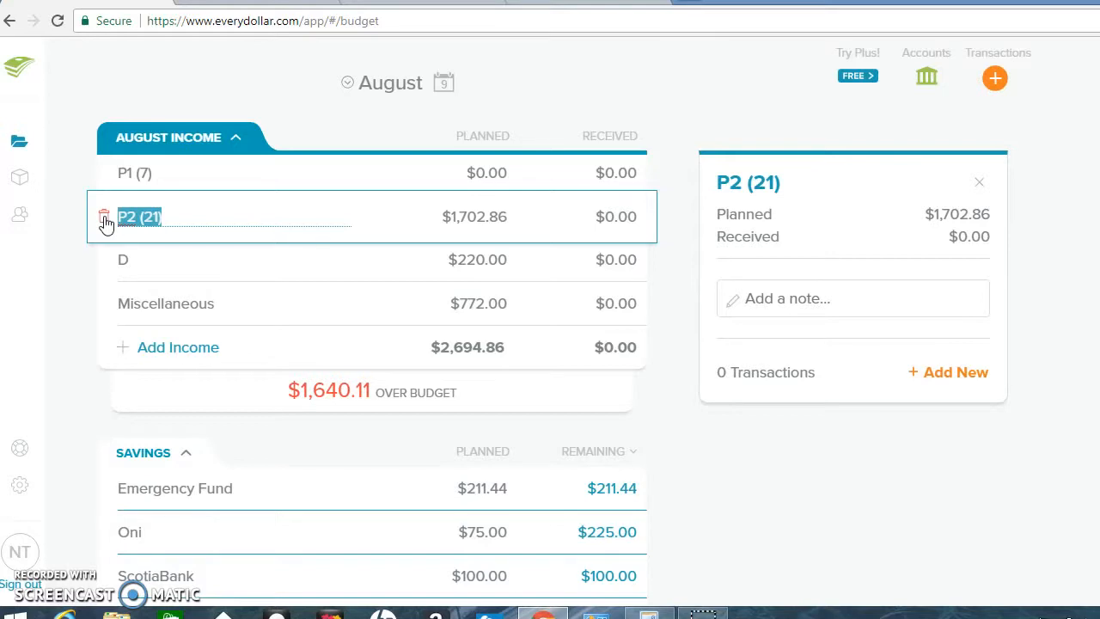
Delete the P2 (21) and Miscellaneous income lines, confirming each deletion
{"action": "left_click", "coordinate": [103, 217]}
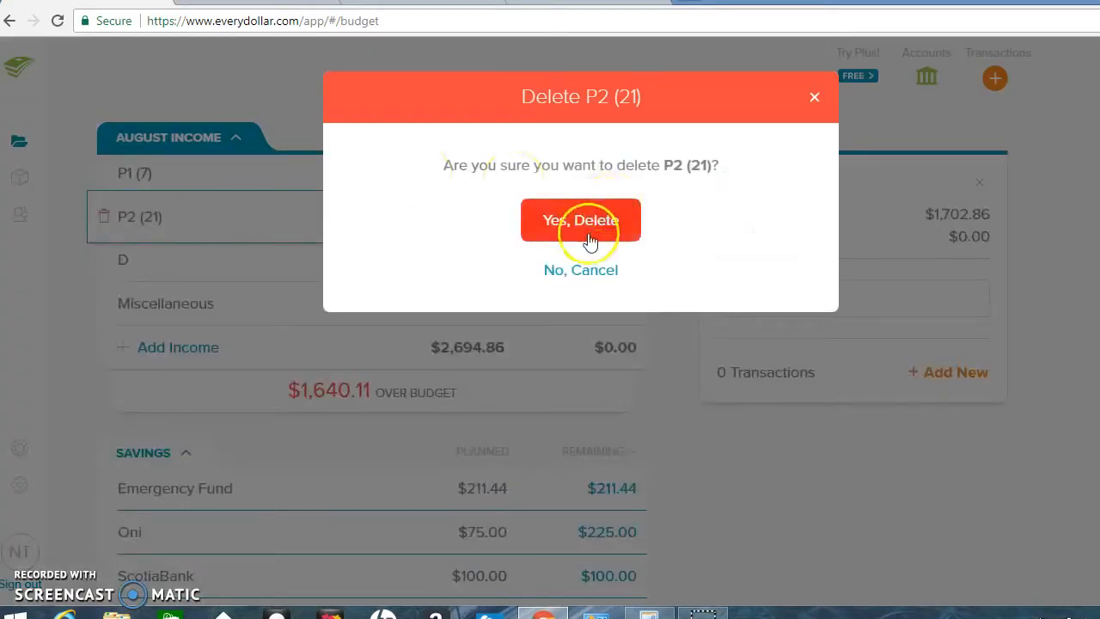
{"action": "left_click", "coordinate": [582, 220]}
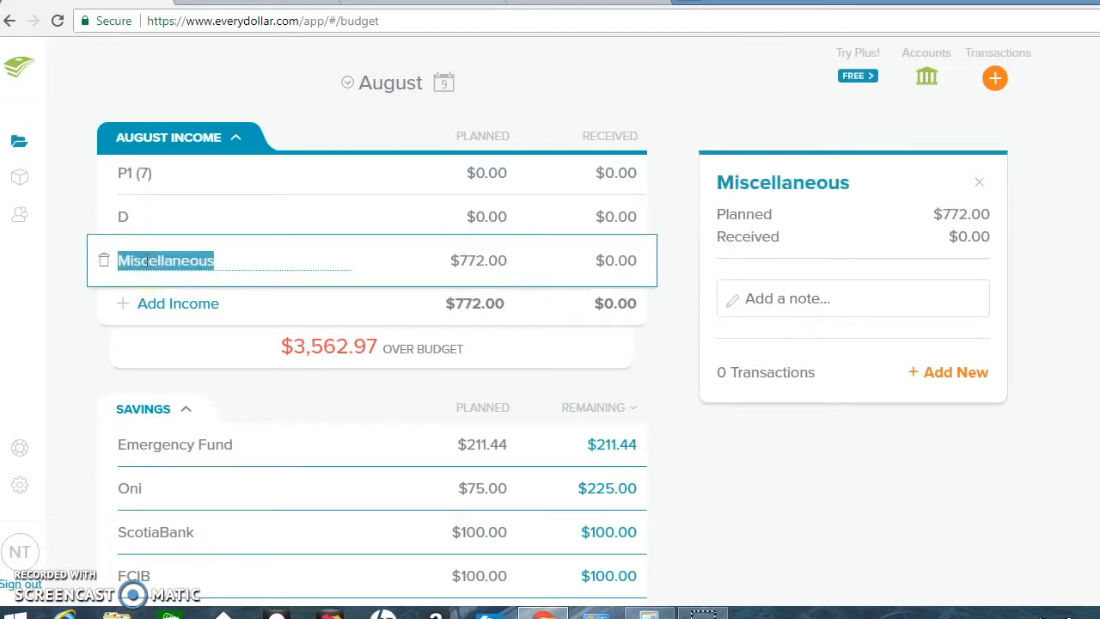
{"action": "mouse_move", "coordinate": [103, 264]}
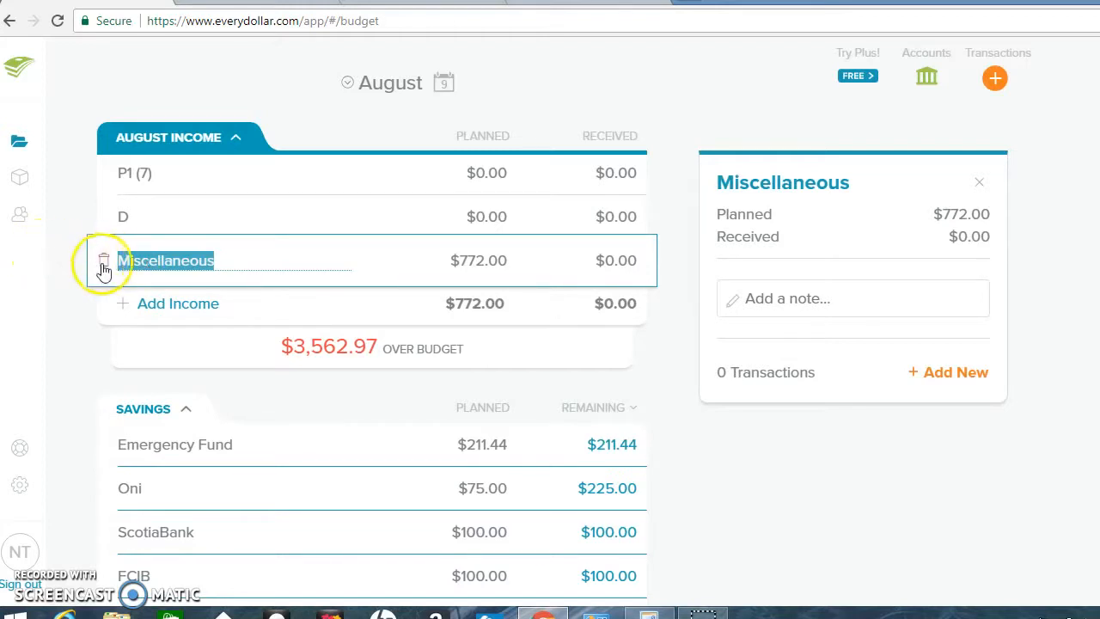
{"action": "left_click", "coordinate": [103, 261]}
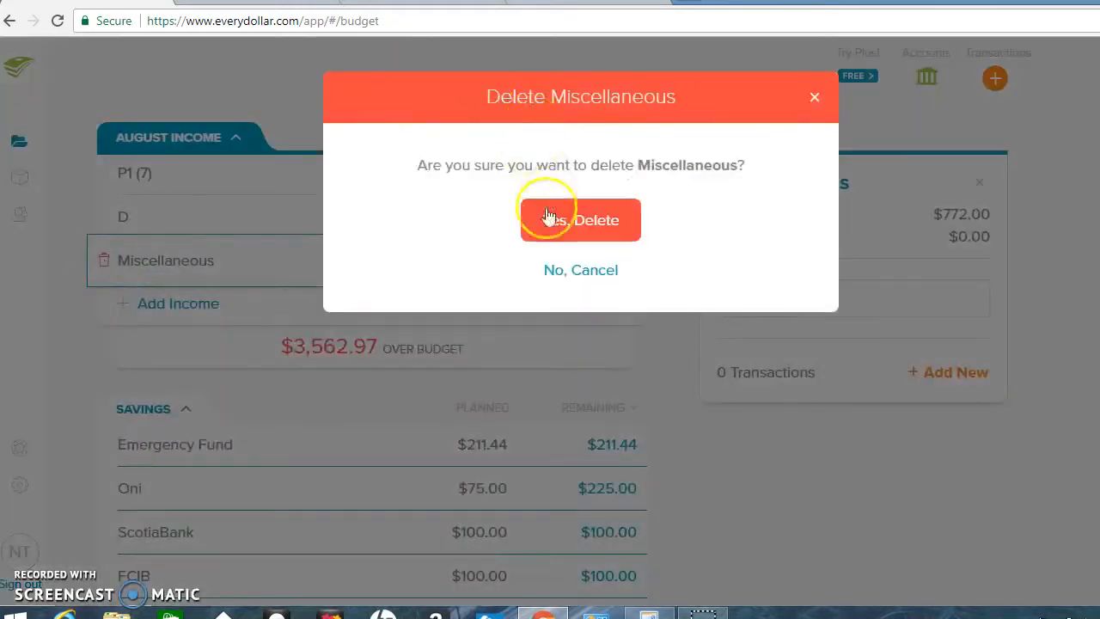
{"action": "left_click", "coordinate": [581, 220]}
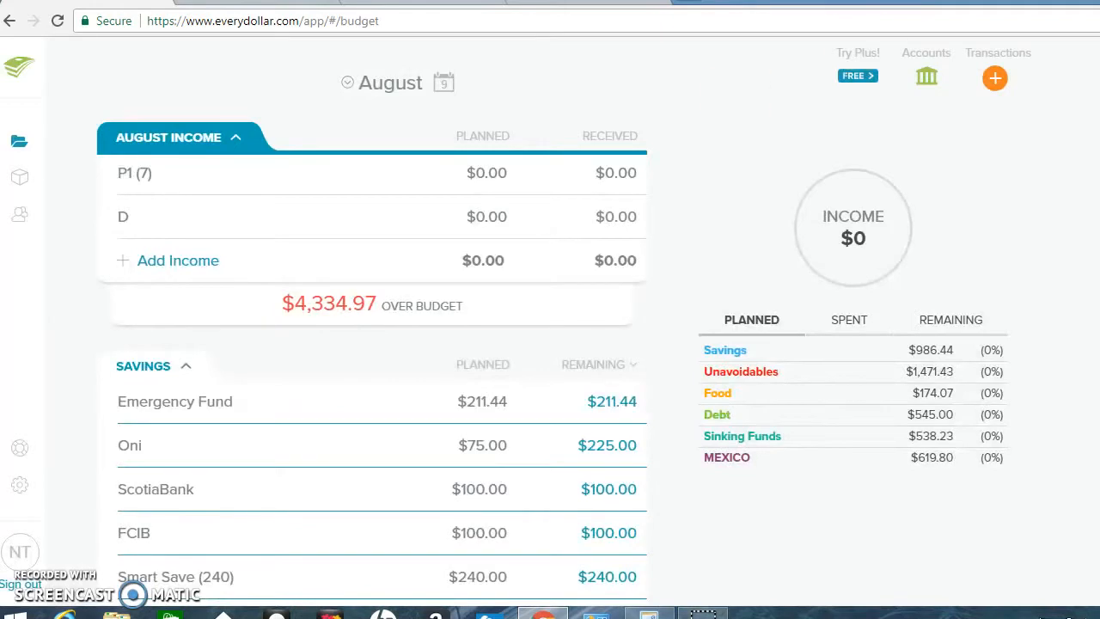
{"action": "scroll", "scroll_direction": "down", "scroll_amount": 3}
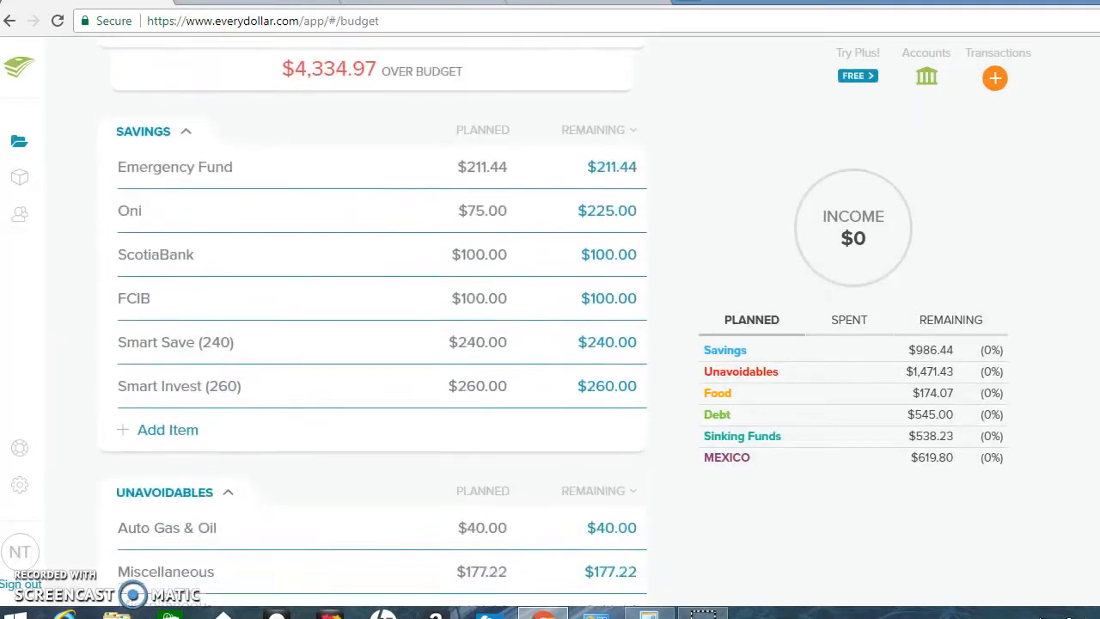
{"action": "scroll", "scroll_direction": "up", "scroll_amount": 3}
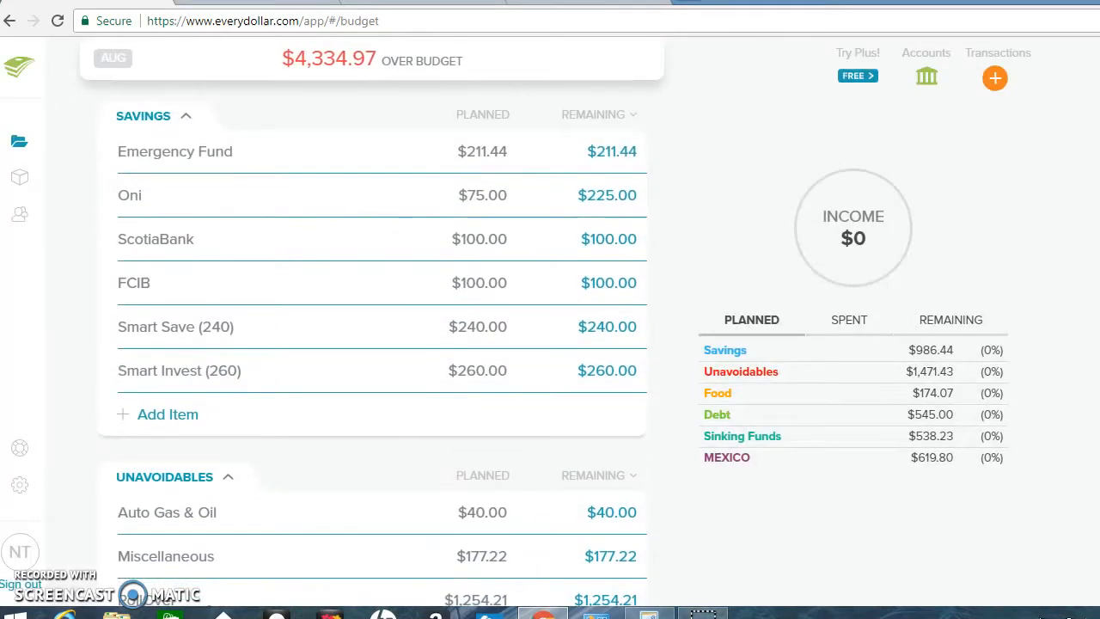
Add an income line named RollOver with a planned amount of $1,254.21
{"action": "scroll", "scroll_direction": "up", "scroll_amount": 3}
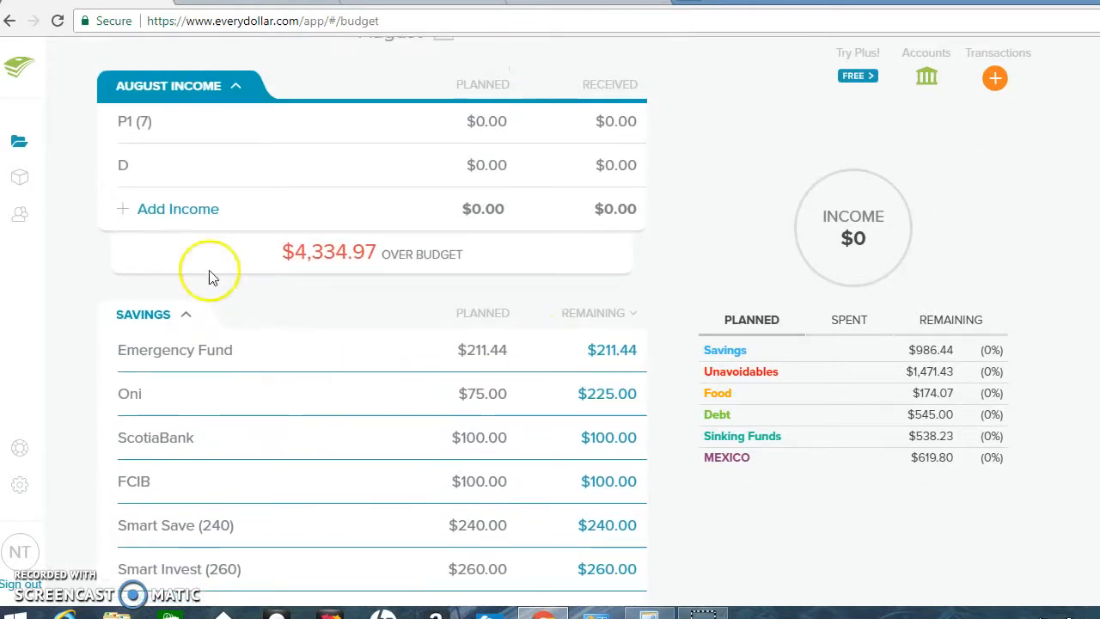
{"action": "mouse_move", "coordinate": [179, 210]}
{"action": "type", "text": "Ro"}
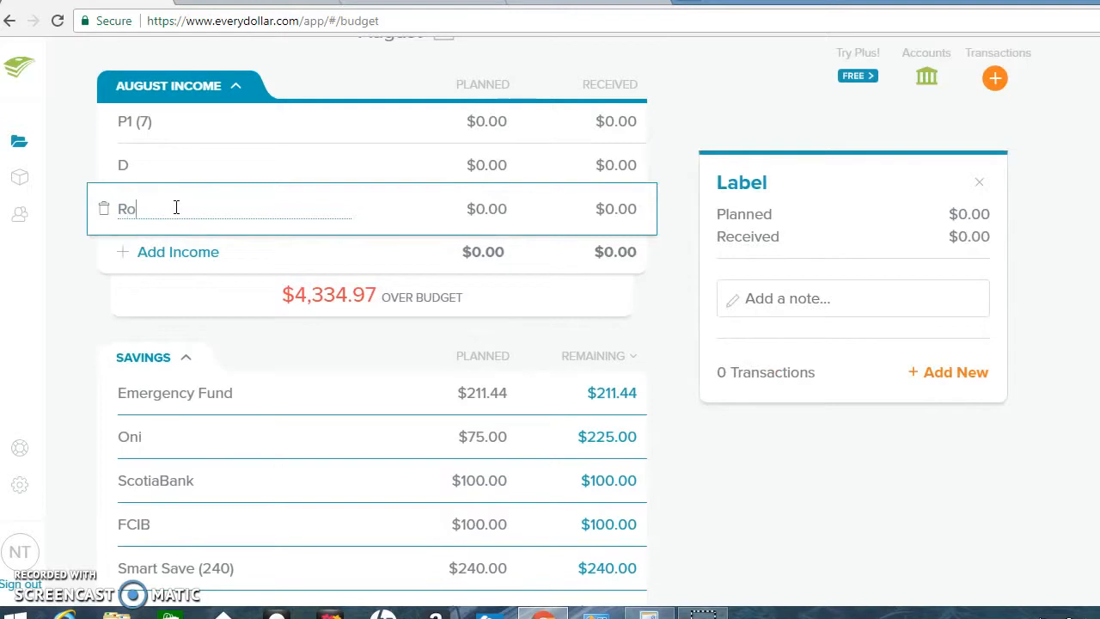
{"action": "type", "text": "llOver"}
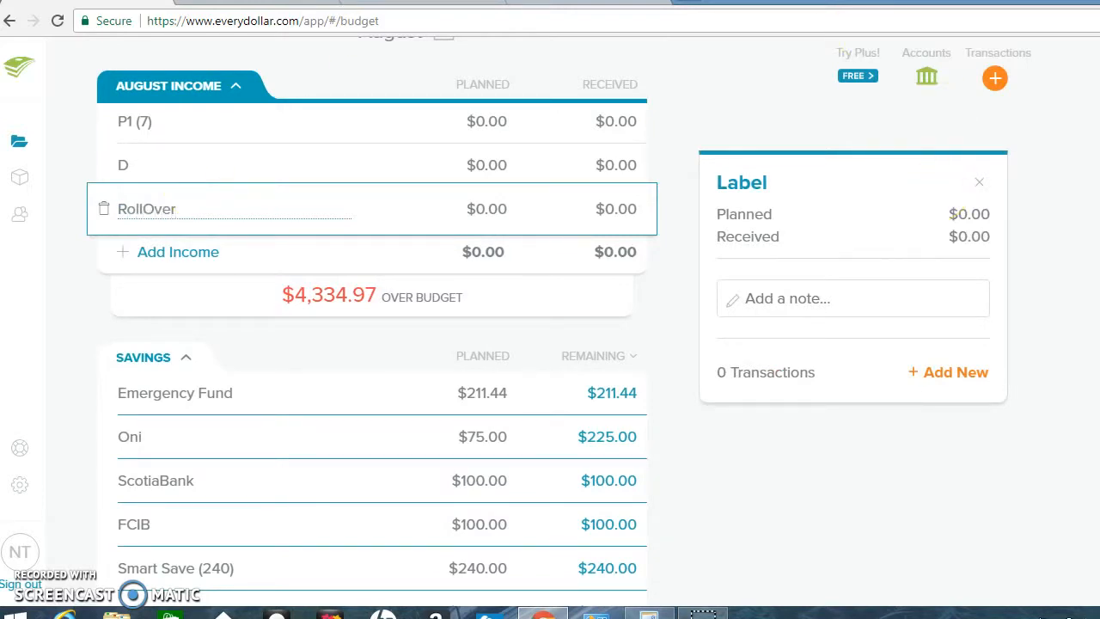
{"action": "scroll", "scroll_direction": "down", "scroll_amount": 3}
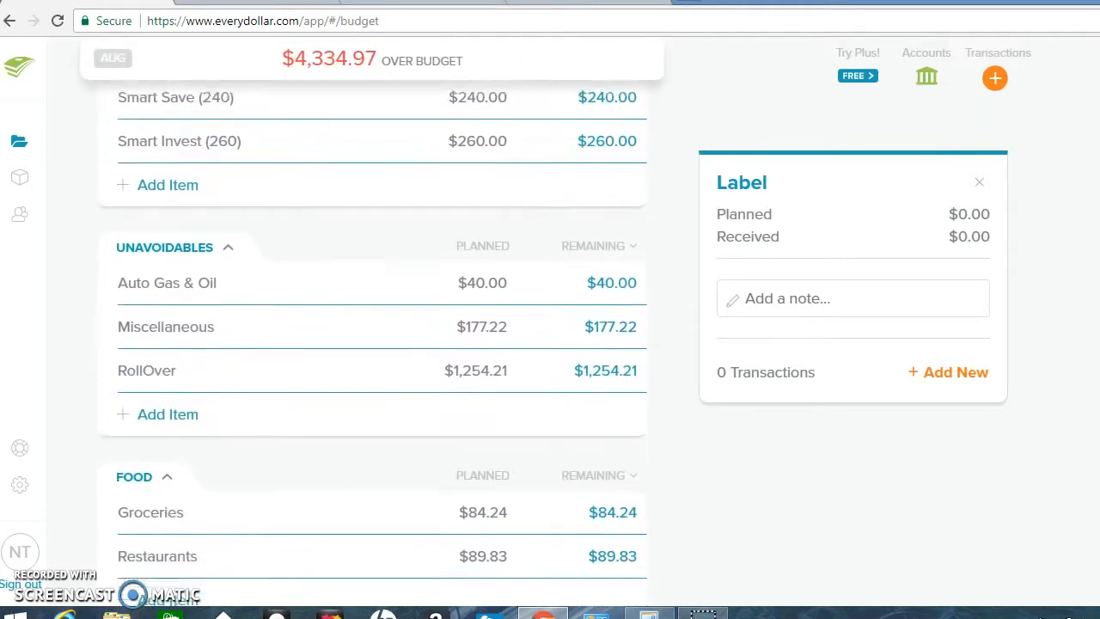
{"action": "scroll", "scroll_direction": "up", "scroll_amount": 3}
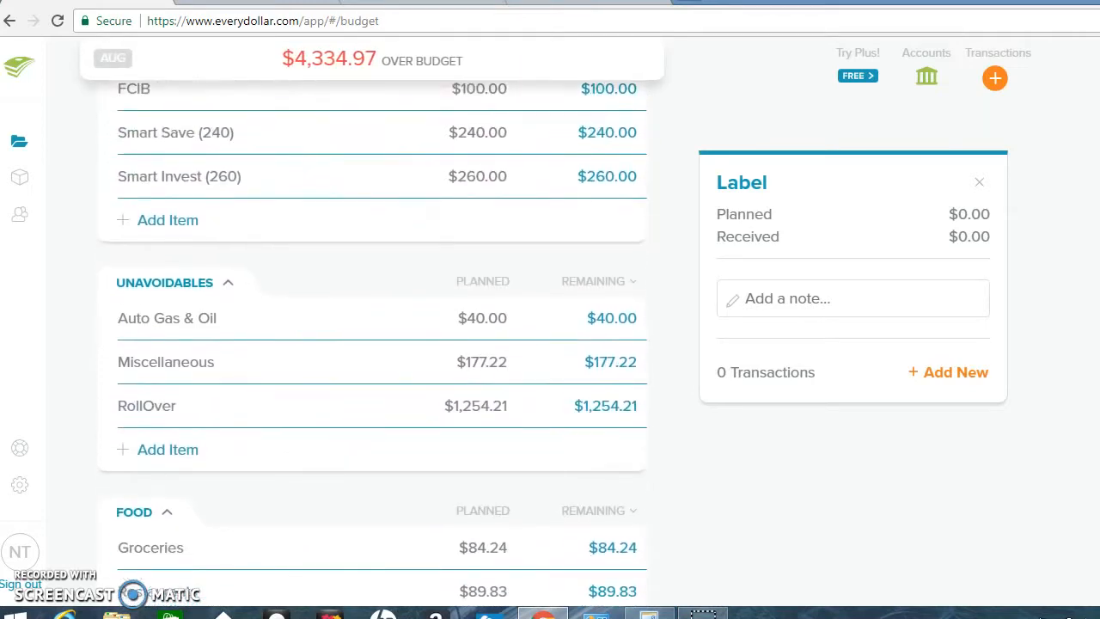
{"action": "scroll", "scroll_direction": "up", "scroll_amount": 3}
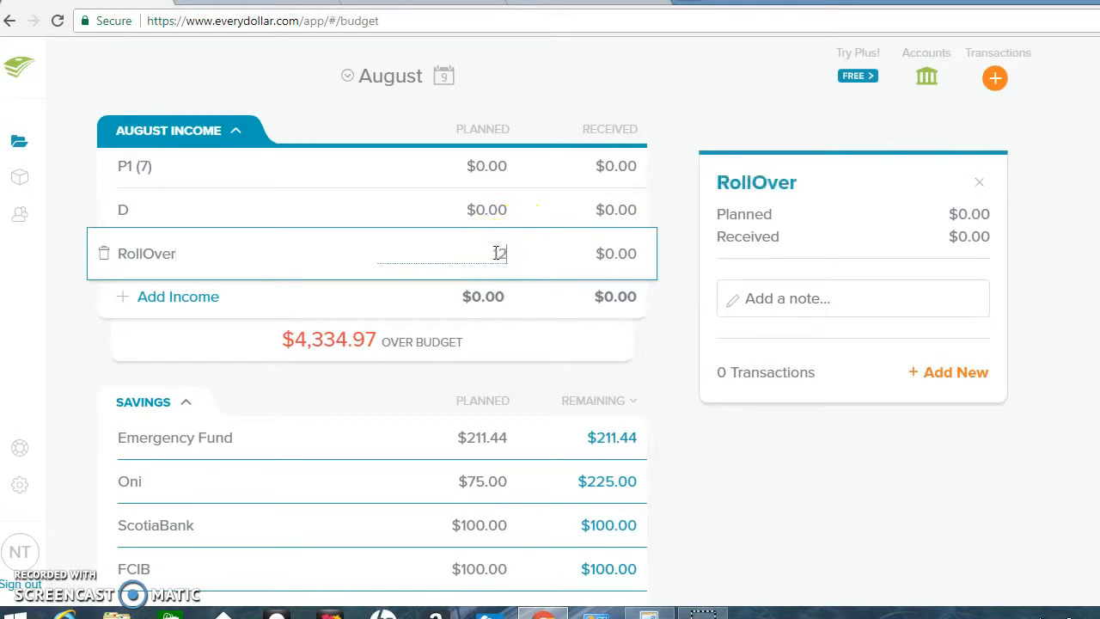
{"action": "type", "text": "1254.21"}
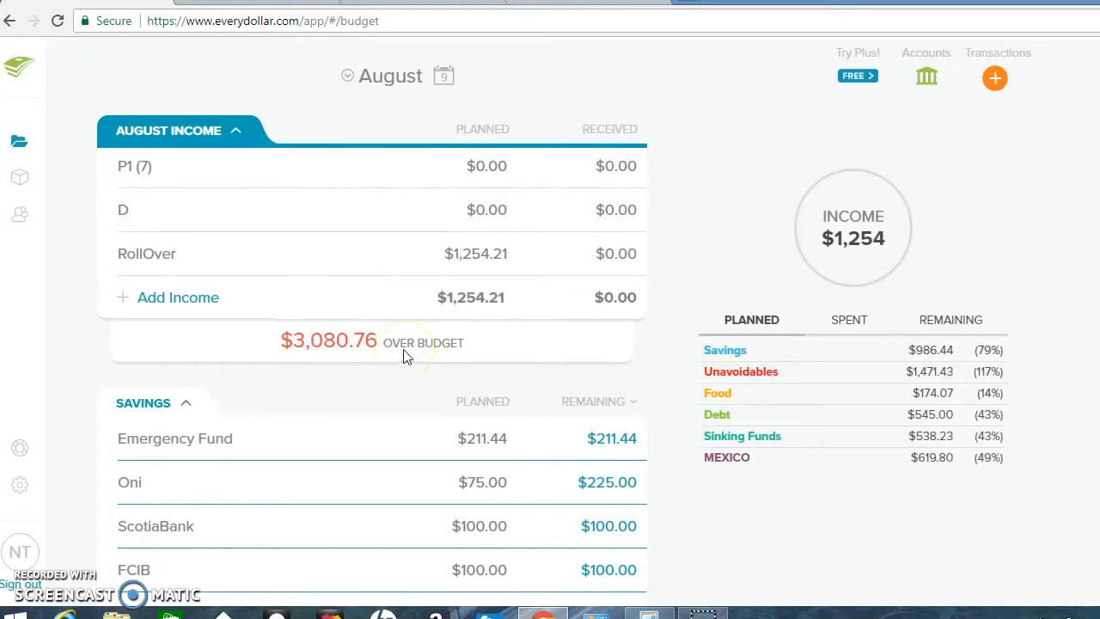
Scroll down through the budget categories to review the expense groups
{"action": "scroll", "scroll_direction": "down", "scroll_amount": 3}
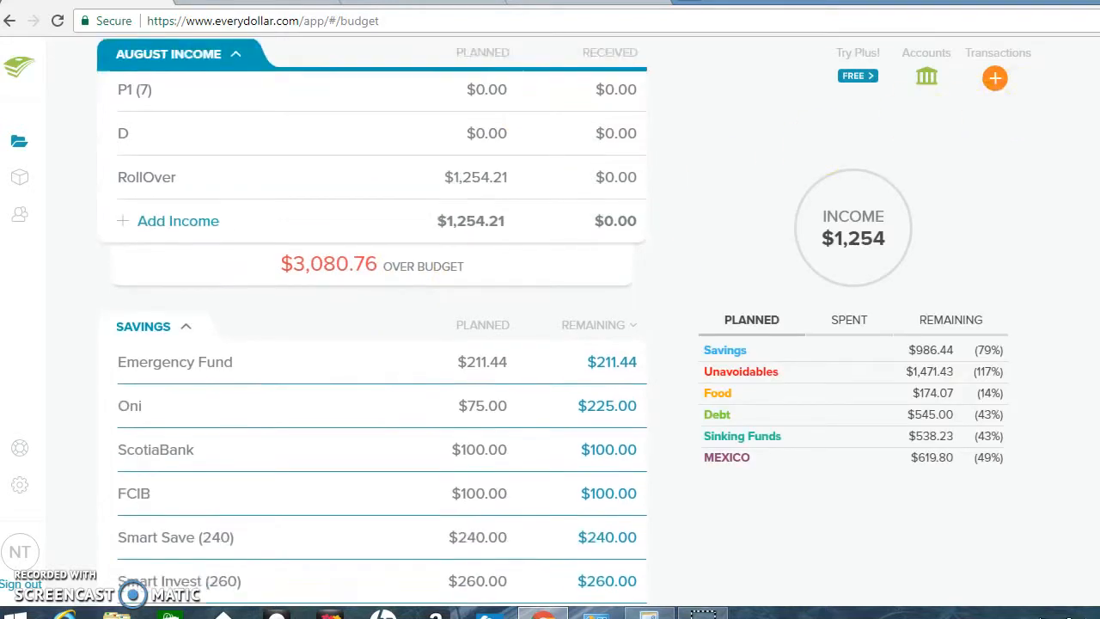
{"action": "scroll", "scroll_direction": "down", "scroll_amount": 3}
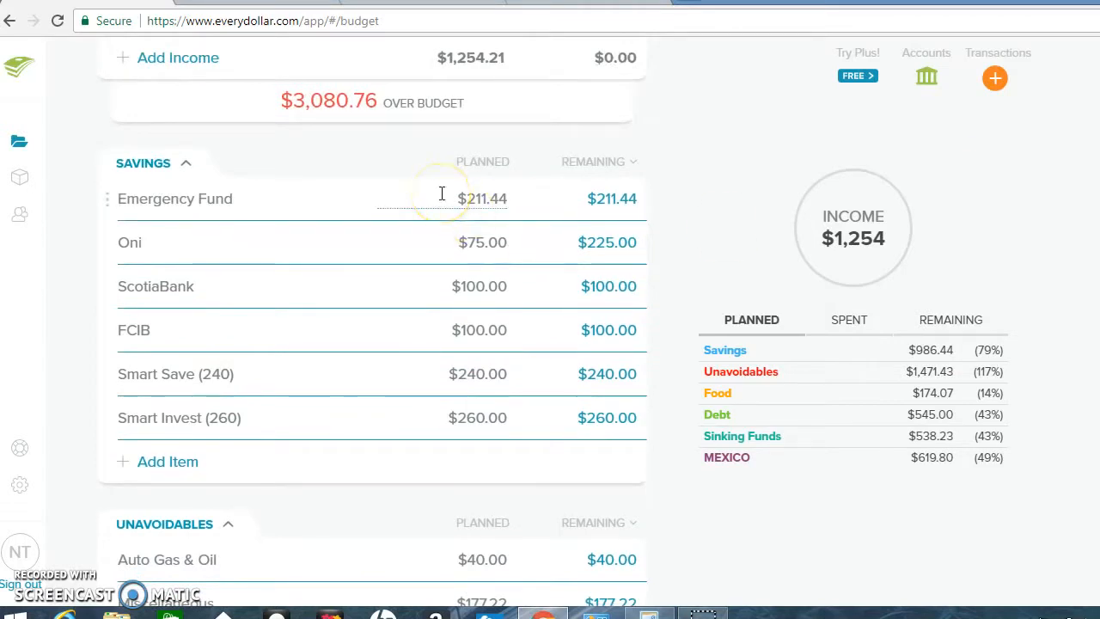
{"action": "mouse_move", "coordinate": [677, 141]}
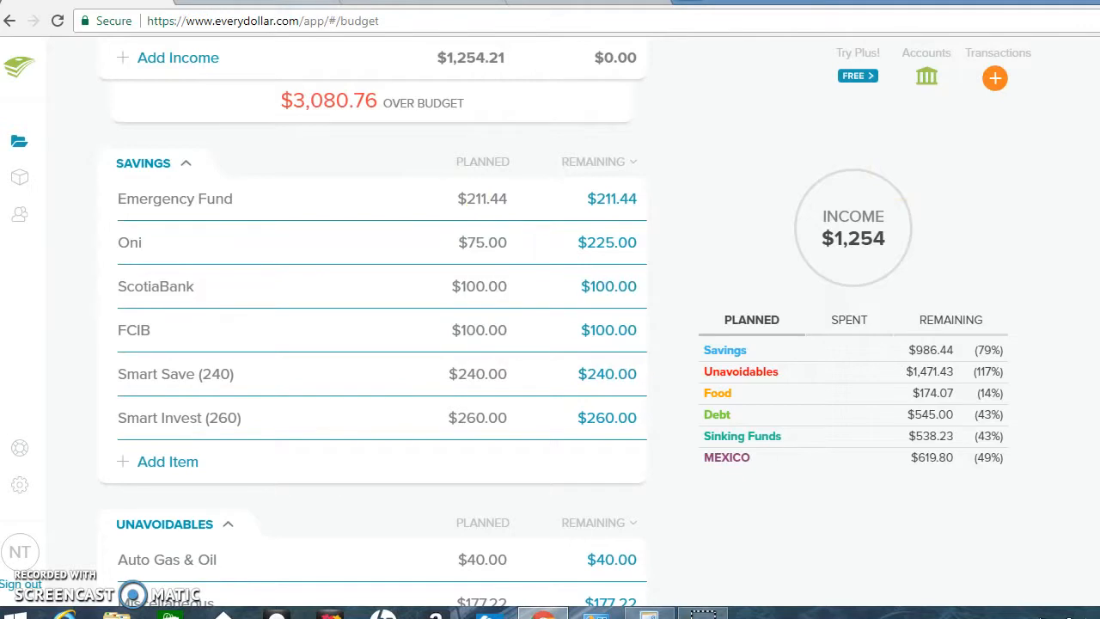
{"action": "scroll", "scroll_direction": "down", "scroll_amount": 3}
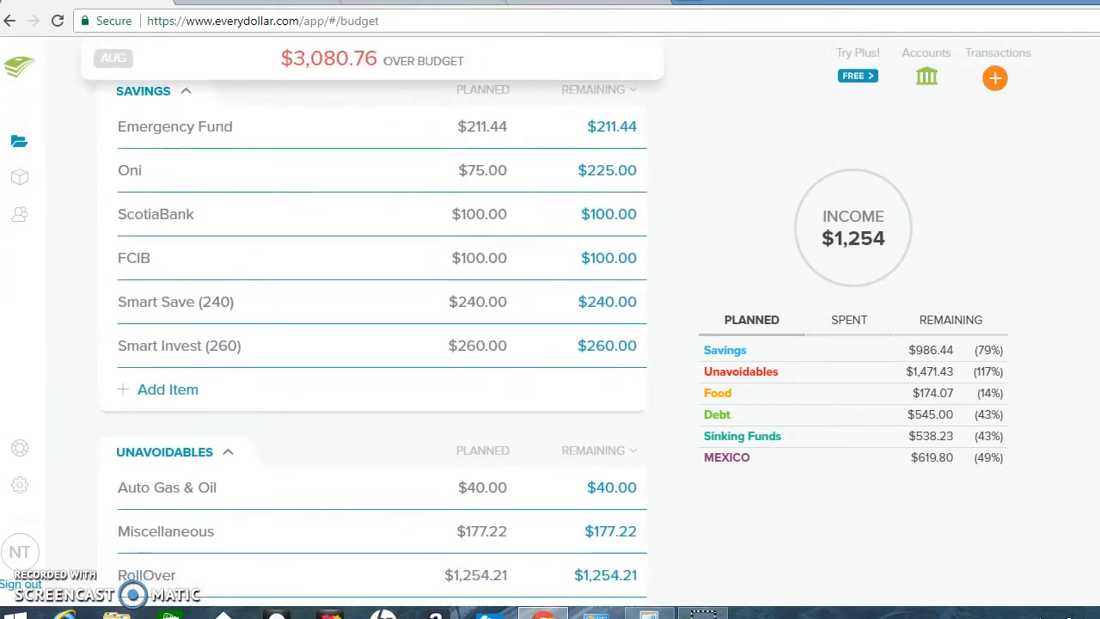
{"action": "mouse_move", "coordinate": [512, 146]}
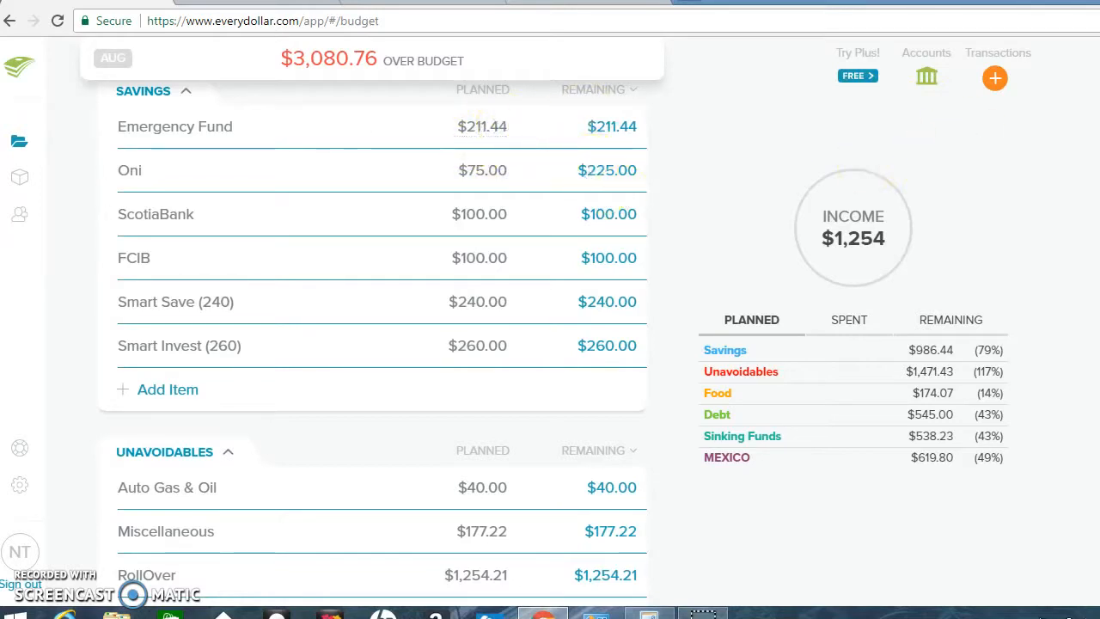
{"action": "scroll", "scroll_direction": "down", "scroll_amount": 3}
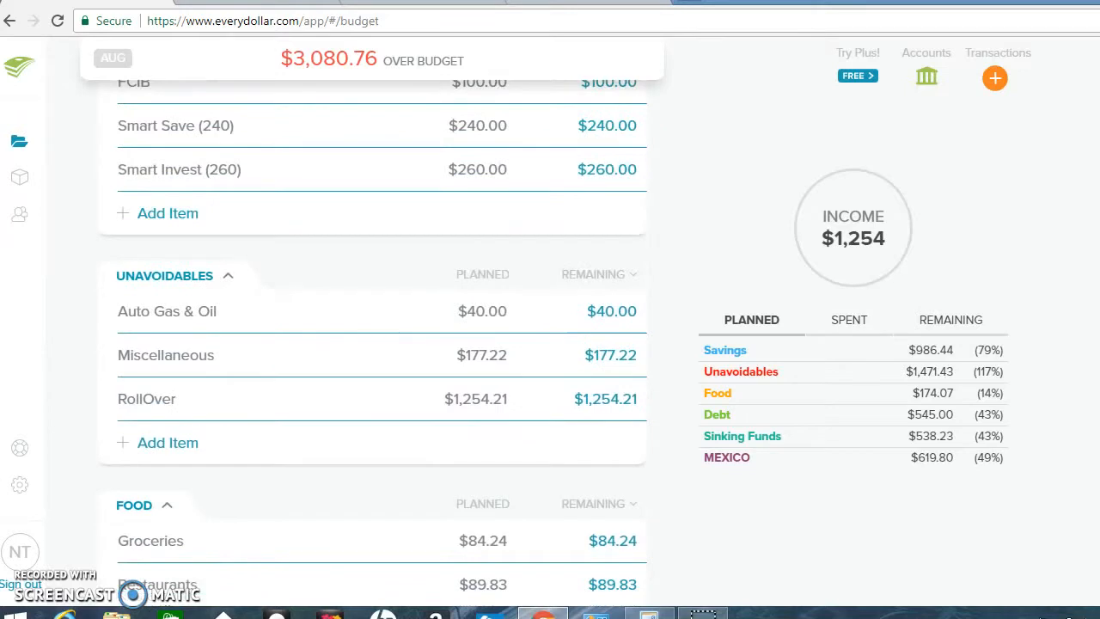
{"action": "scroll", "scroll_direction": "down", "scroll_amount": 3}
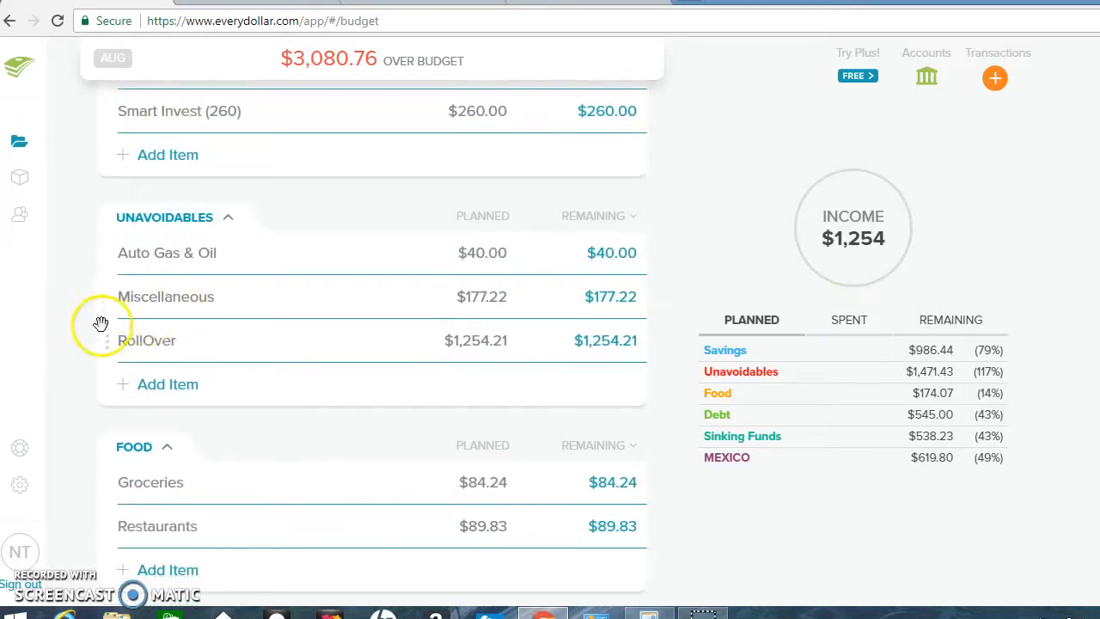
Delete the RollOver expense item, confirming the deletion
{"action": "left_click", "coordinate": [148, 341]}
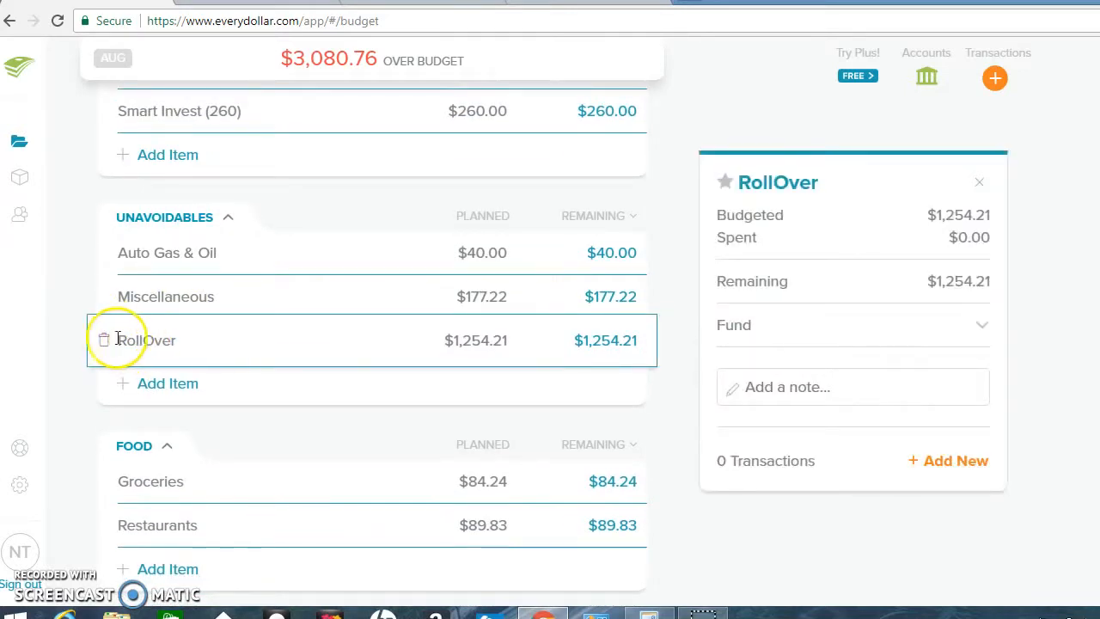
{"action": "left_click", "coordinate": [103, 340]}
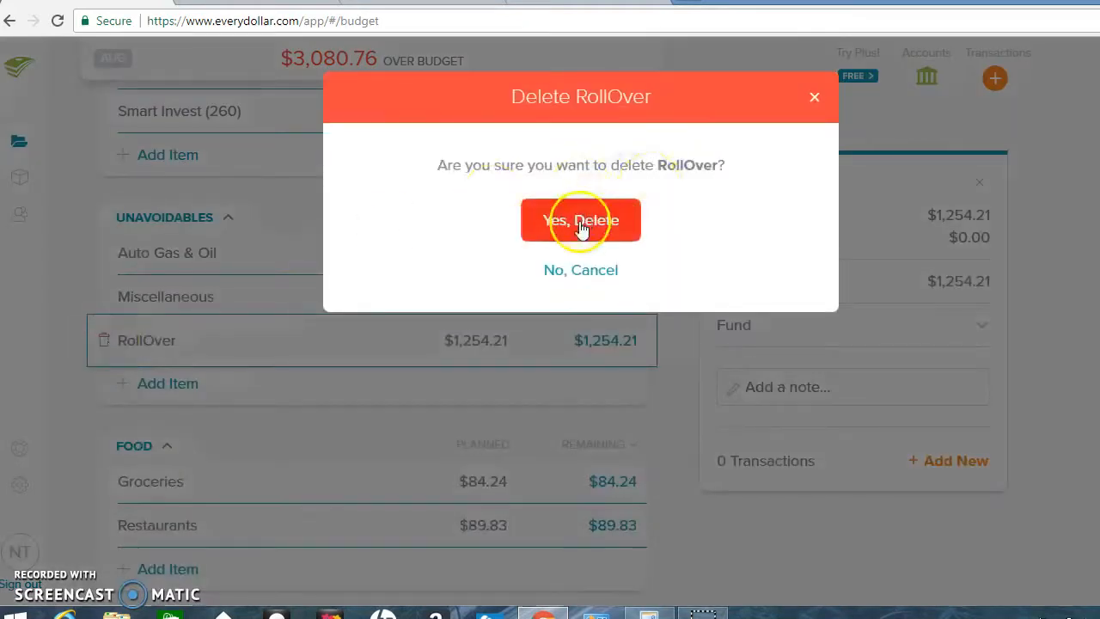
{"action": "left_click", "coordinate": [582, 220]}
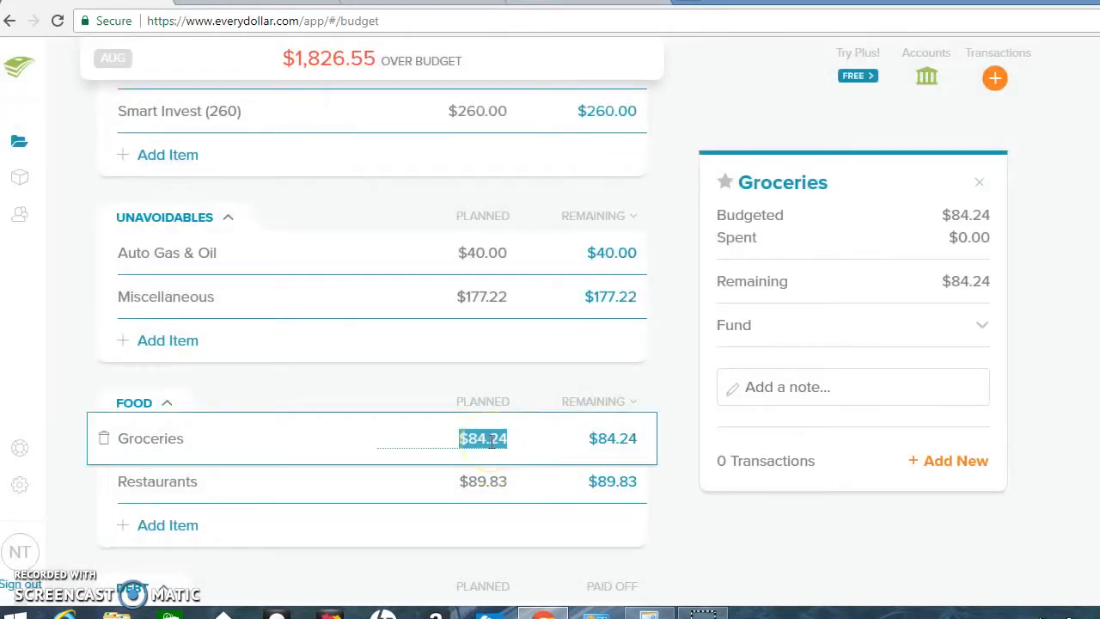
Trim the Food group, setting Groceries to $15.76 and Restaurants to $60.17
{"action": "type", "text": "1576"}
{"action": "left_click", "coordinate": [442, 481]}
{"action": "type", "text": "60"}
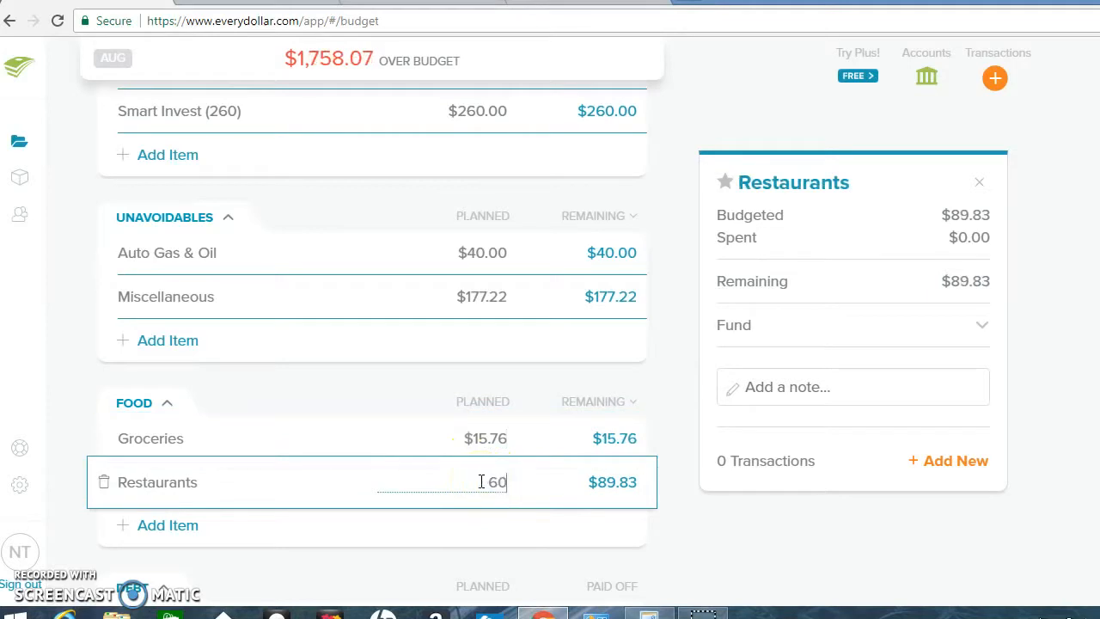
{"action": "type", "text": ".17"}
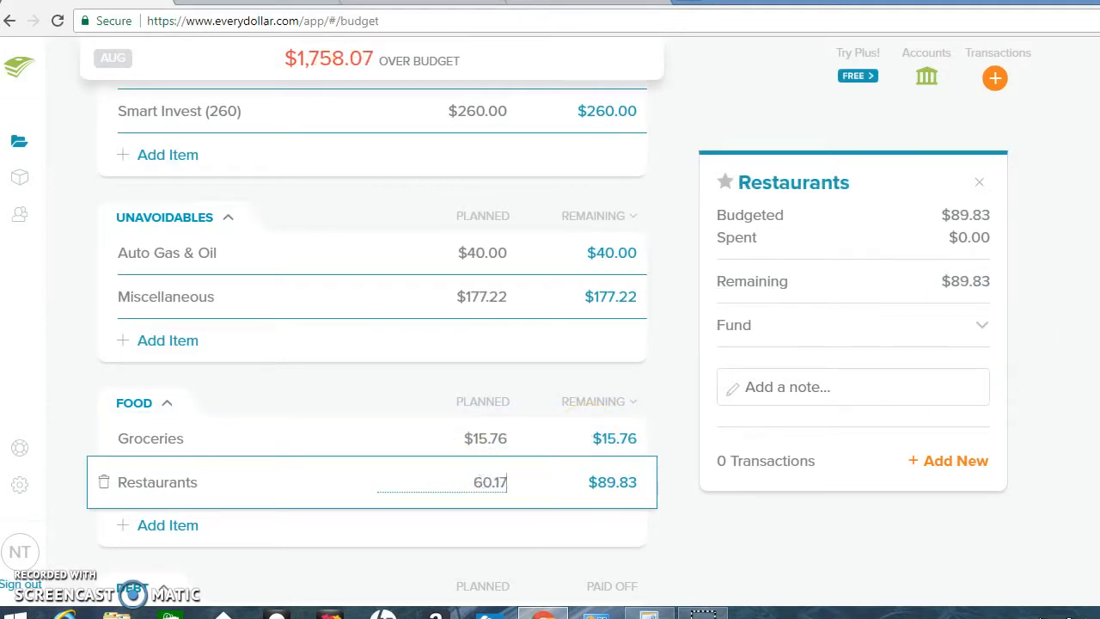
{"action": "scroll", "scroll_direction": "down", "scroll_amount": 3}
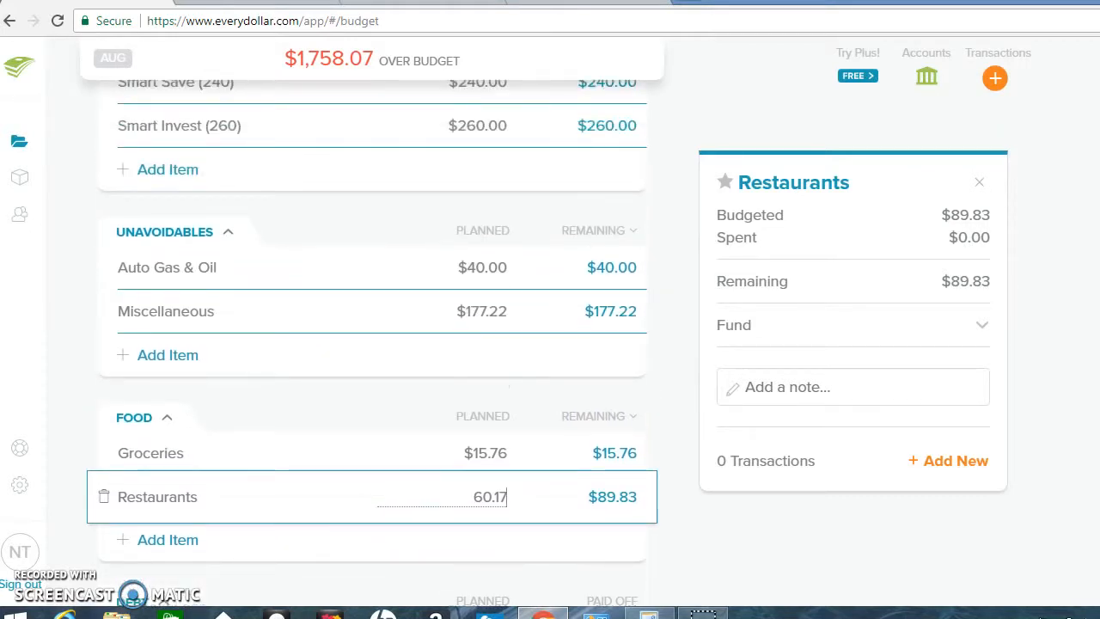
{"action": "scroll", "scroll_direction": "up", "scroll_amount": 3}
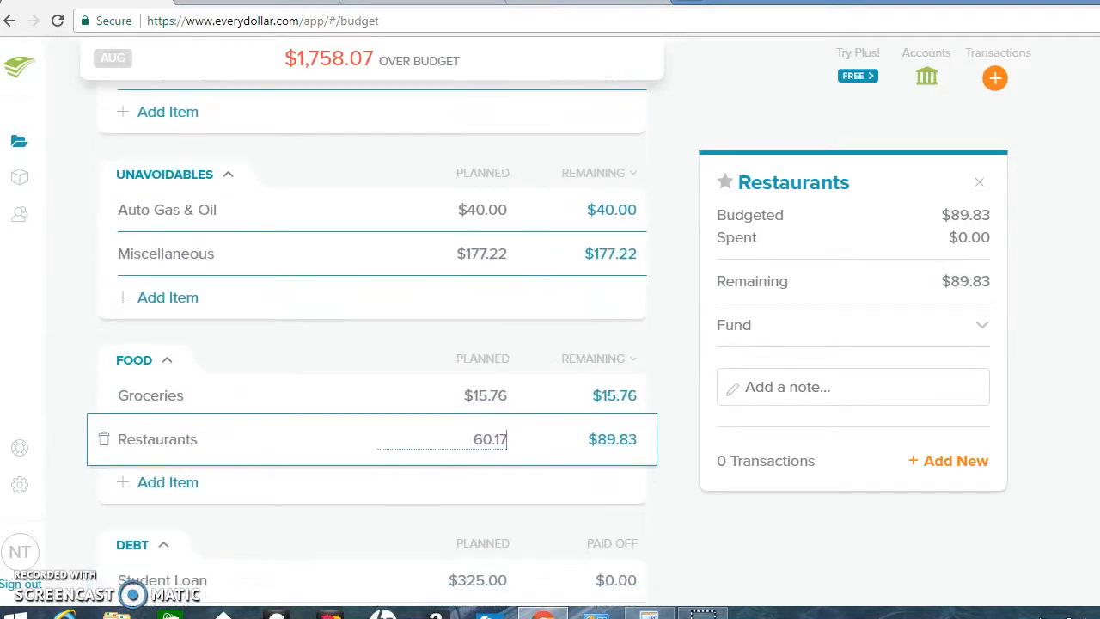
{"action": "scroll", "scroll_direction": "up", "scroll_amount": 3}
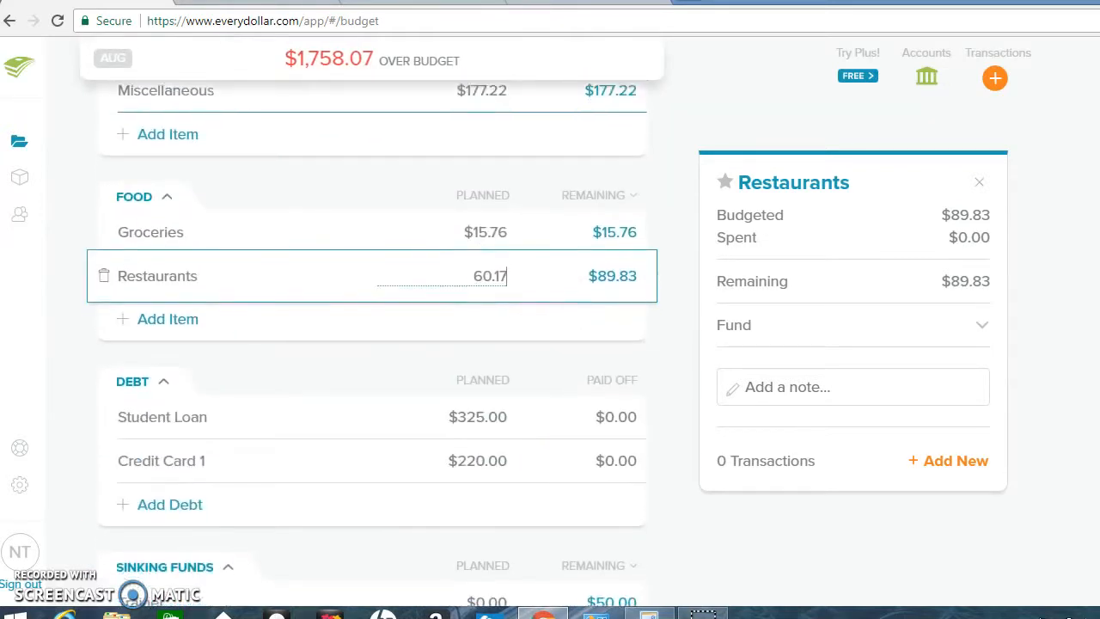
{"action": "scroll", "scroll_direction": "up", "scroll_amount": 3}
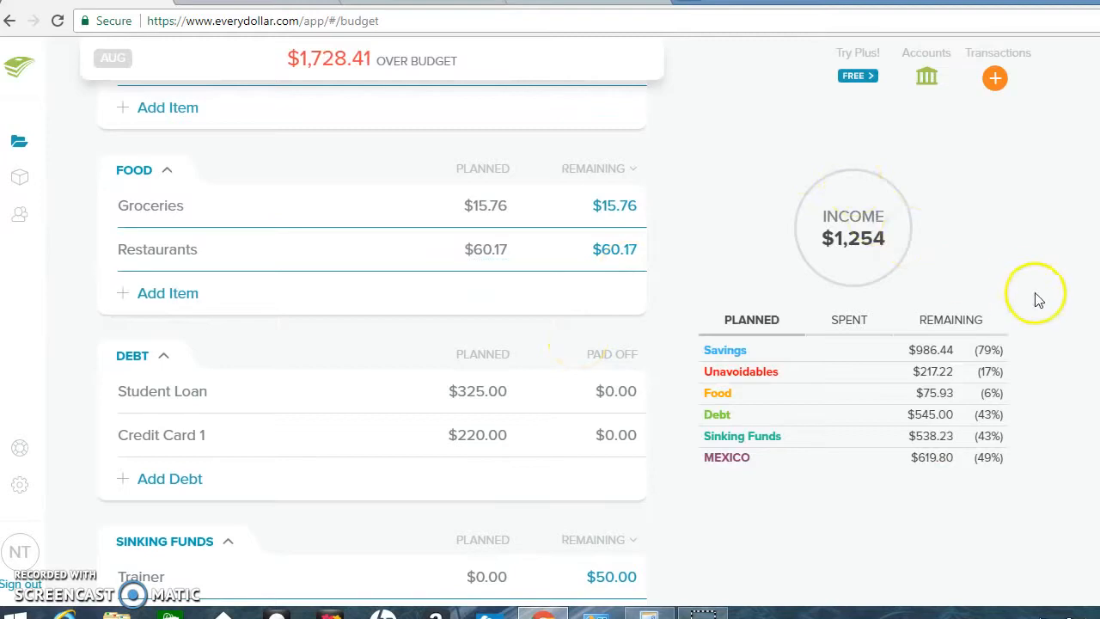
{"action": "scroll", "scroll_direction": "down", "scroll_amount": 3}
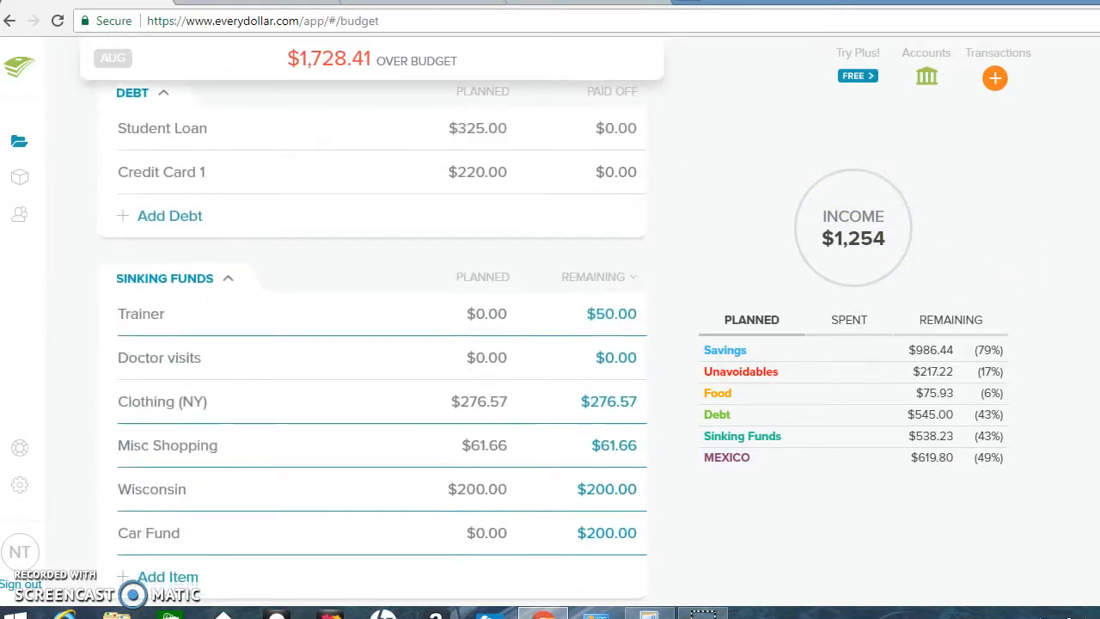
Set Clothing (NY) to $223.43 and Misc Shopping to $138.34 in Sinking Funds
{"action": "scroll", "scroll_direction": "down", "scroll_amount": 3}
{"action": "type", "text": "223"}
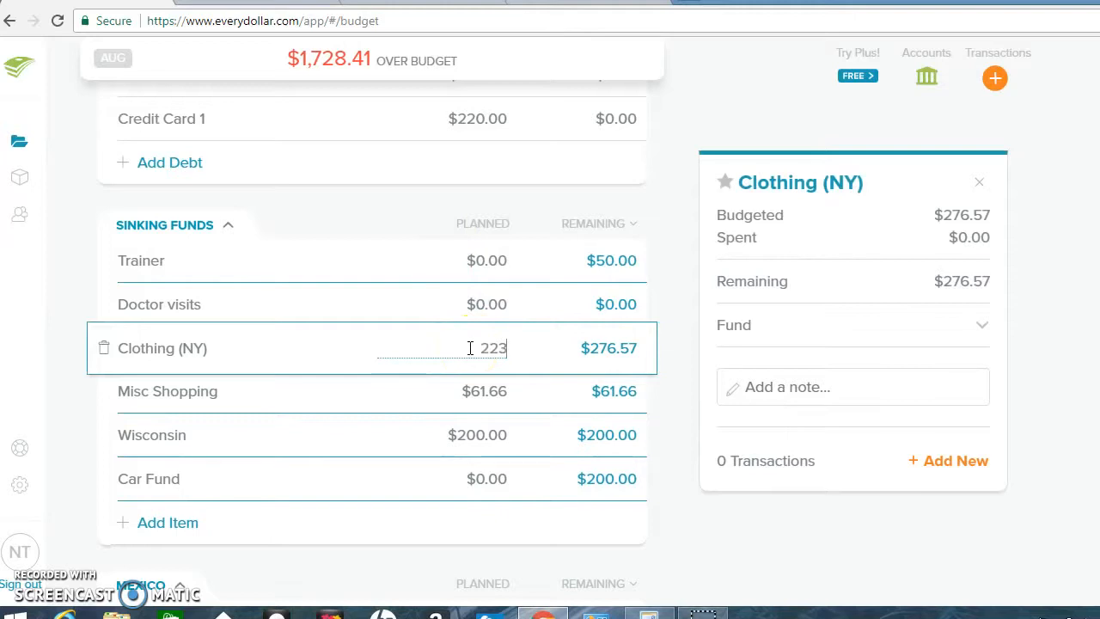
{"action": "type", "text": ".43"}
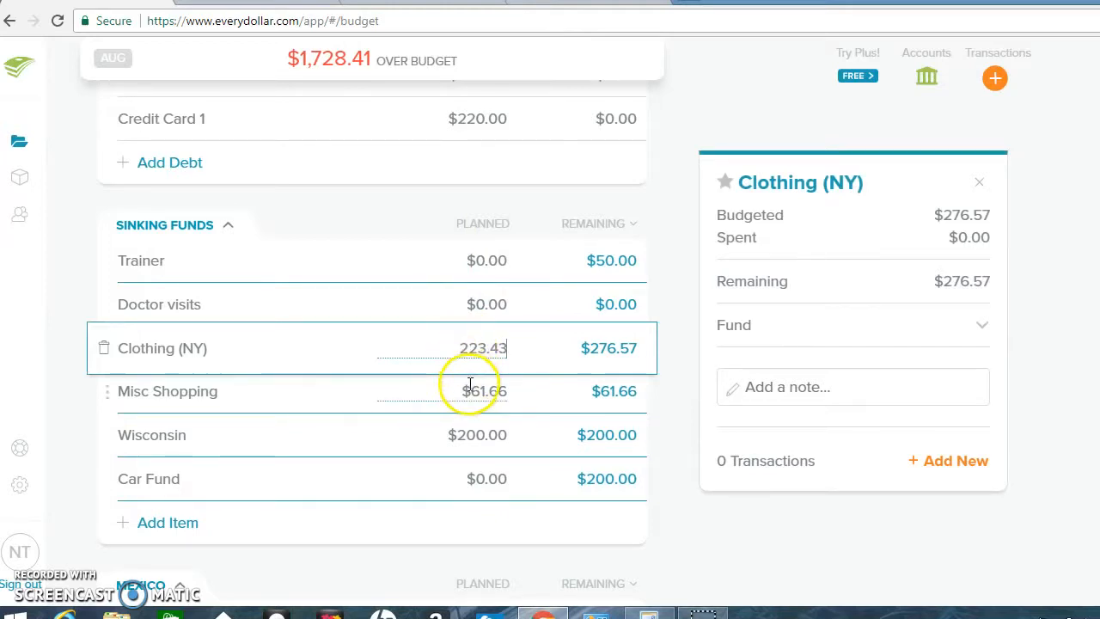
{"action": "left_click", "coordinate": [485, 392]}
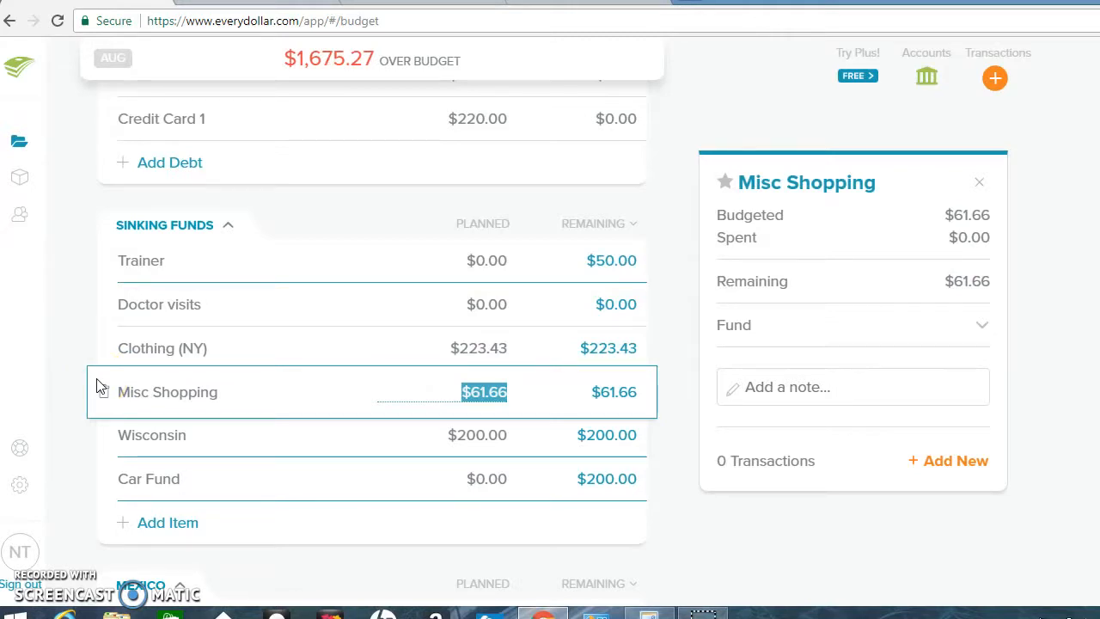
{"action": "type", "text": "1"}
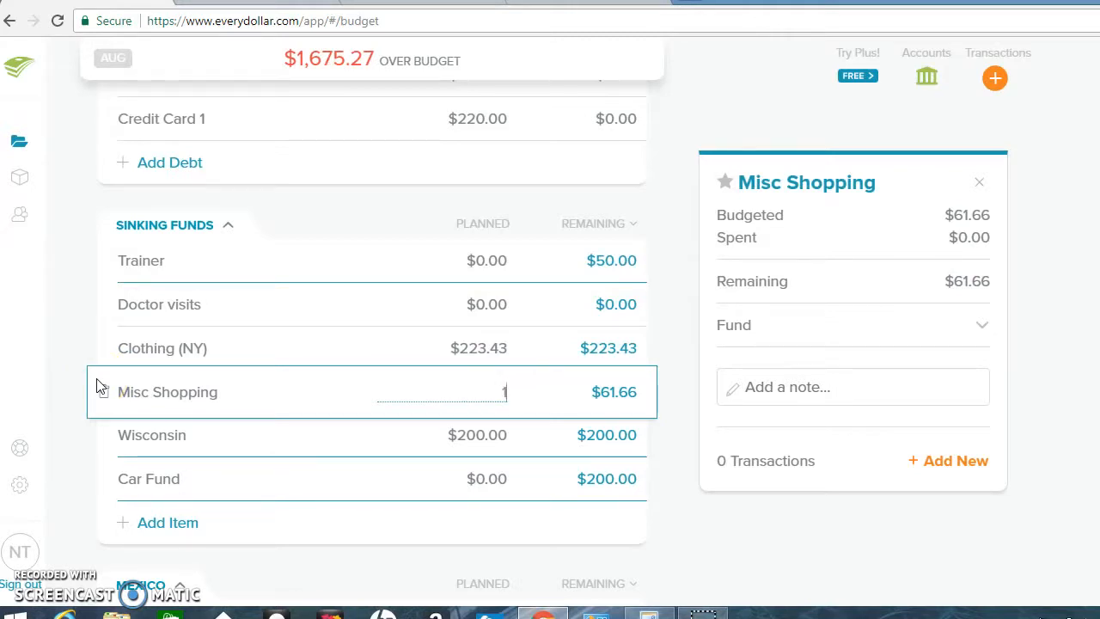
{"action": "type", "text": "38.34"}
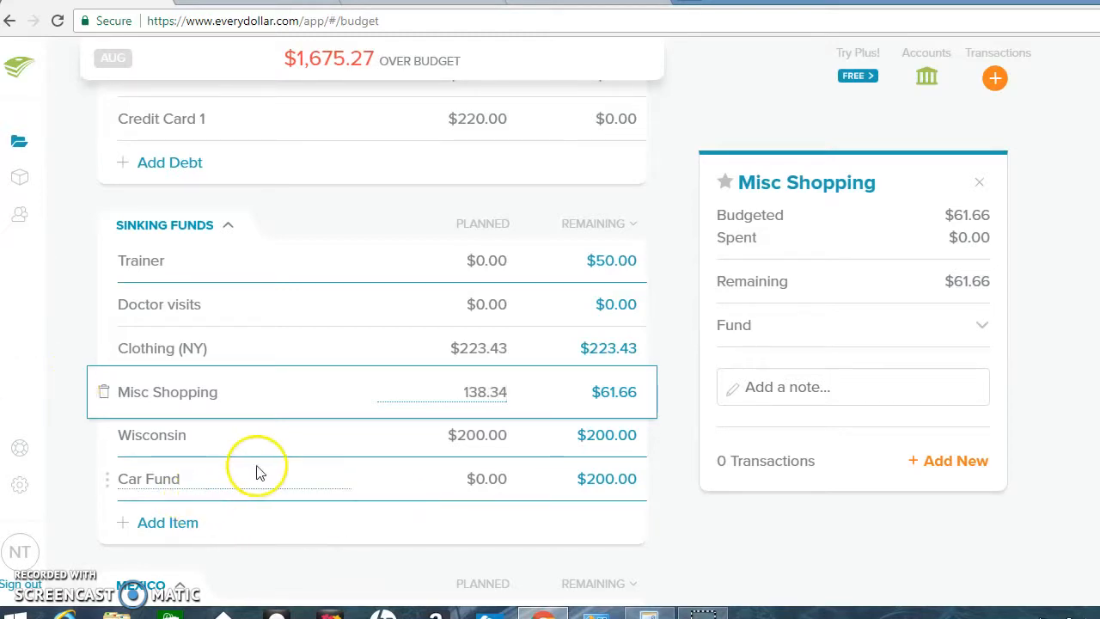
{"action": "left_click", "coordinate": [148, 478]}
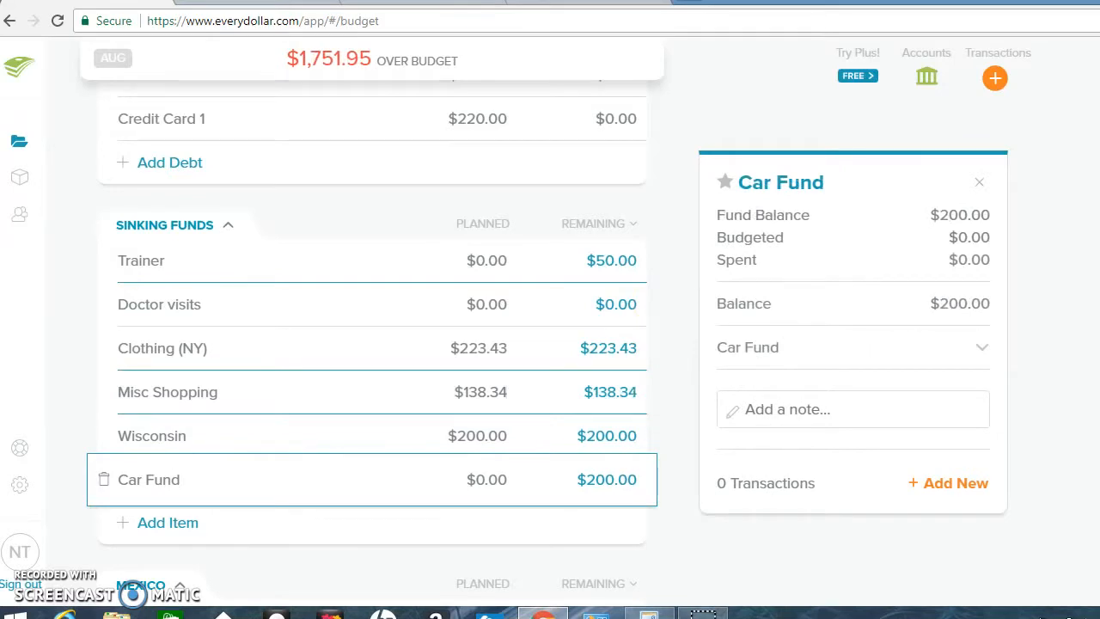
Clear the Wisconsin item's planned amount
{"action": "scroll", "scroll_direction": "down", "scroll_amount": 3}
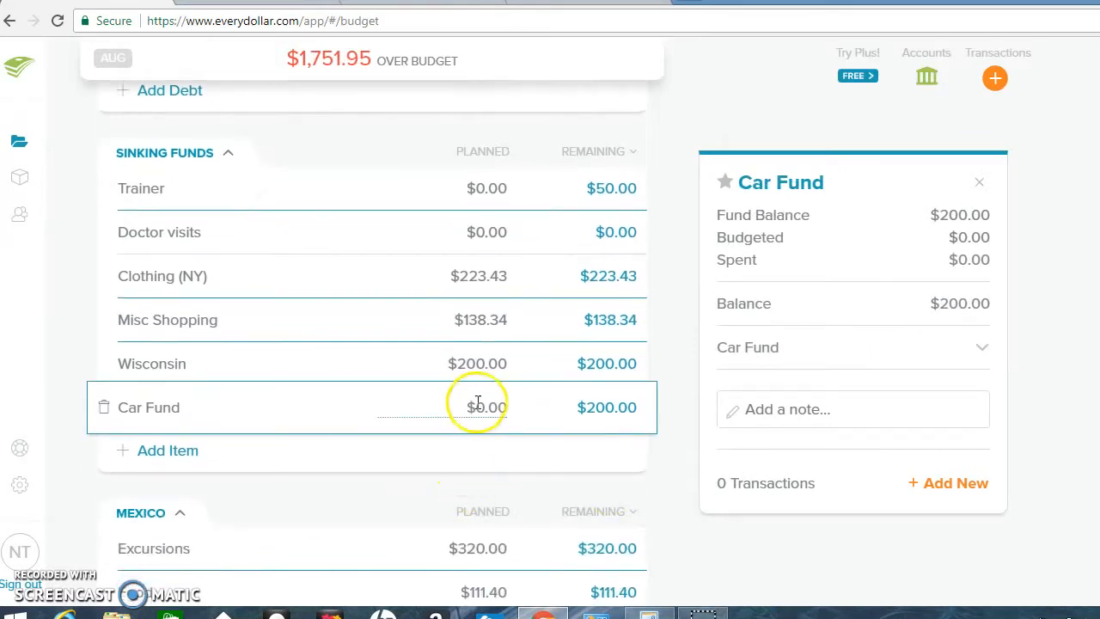
{"action": "left_click", "coordinate": [151, 365]}
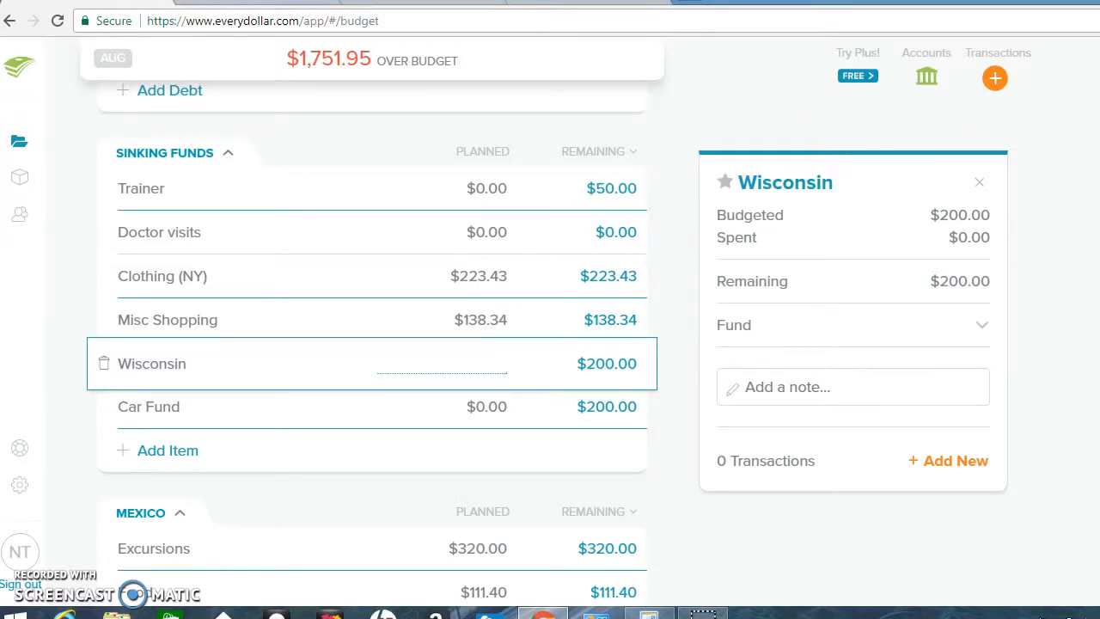
{"action": "scroll", "scroll_direction": "down", "scroll_amount": 3}
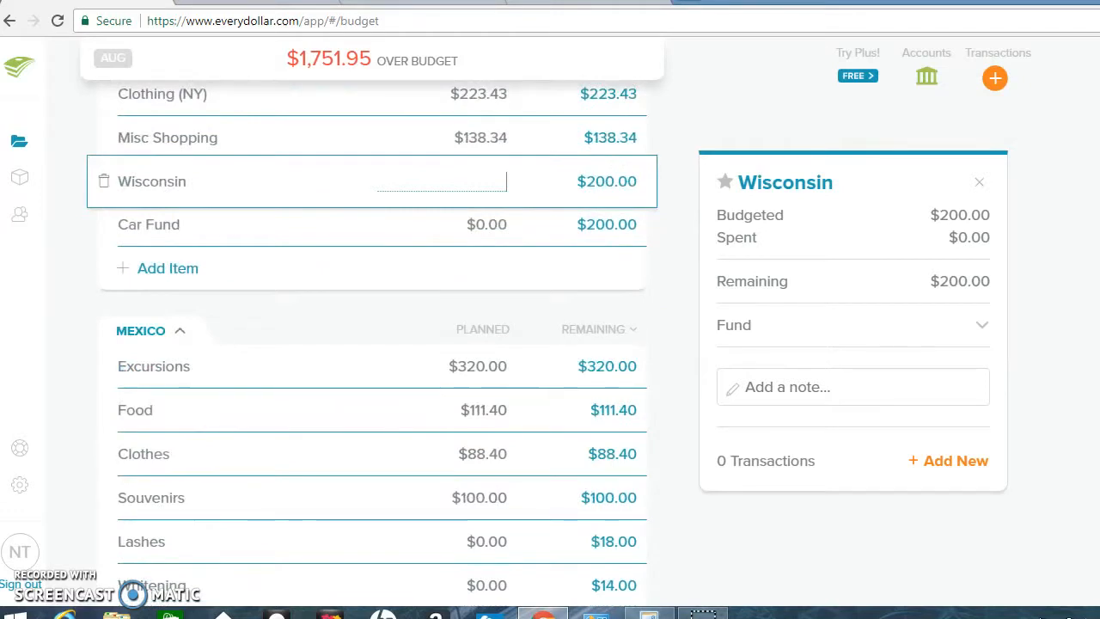
{"action": "scroll", "scroll_direction": "down", "scroll_amount": 3}
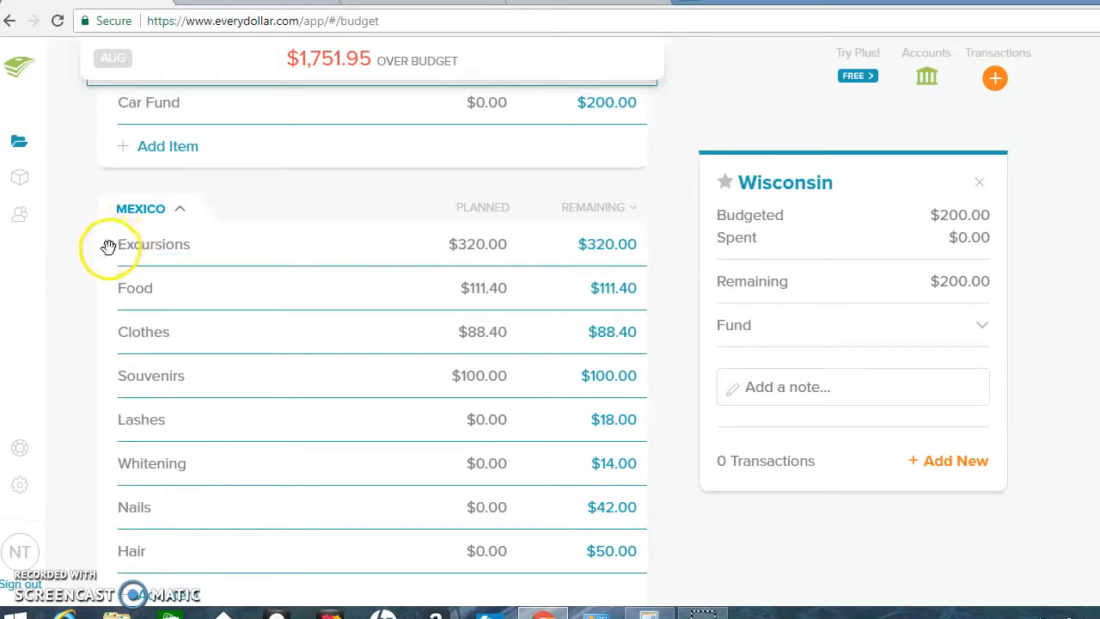
{"action": "mouse_move", "coordinate": [110, 248]}
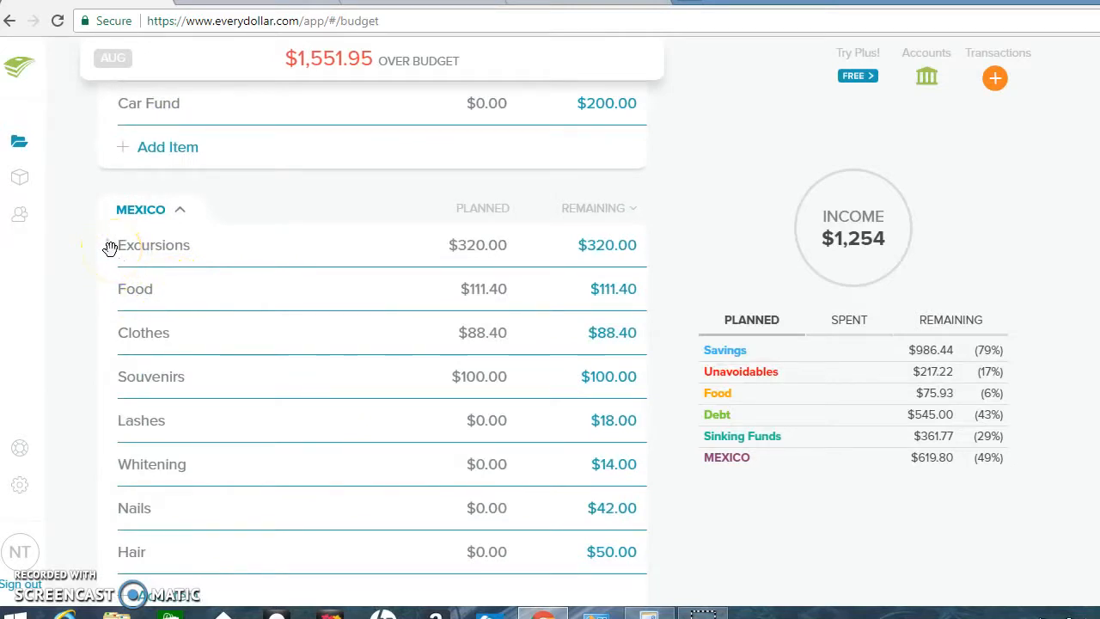
Delete the Excursions, Food and Clothes items from the MEXICO group, confirming each
{"action": "left_click", "coordinate": [155, 244]}
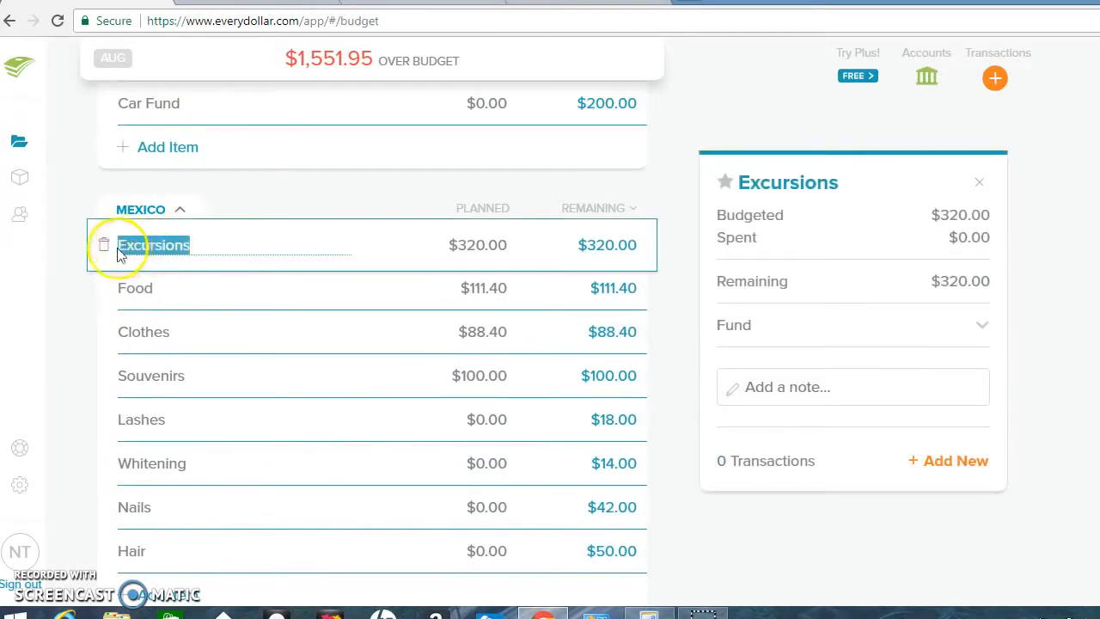
{"action": "left_click", "coordinate": [103, 244]}
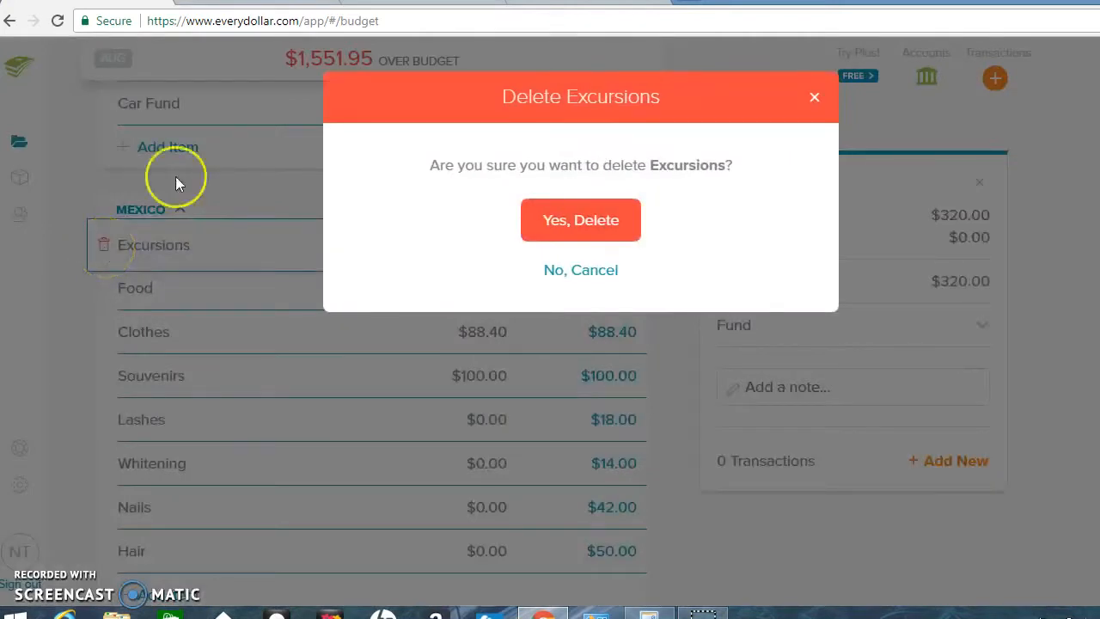
{"action": "left_click", "coordinate": [581, 220]}
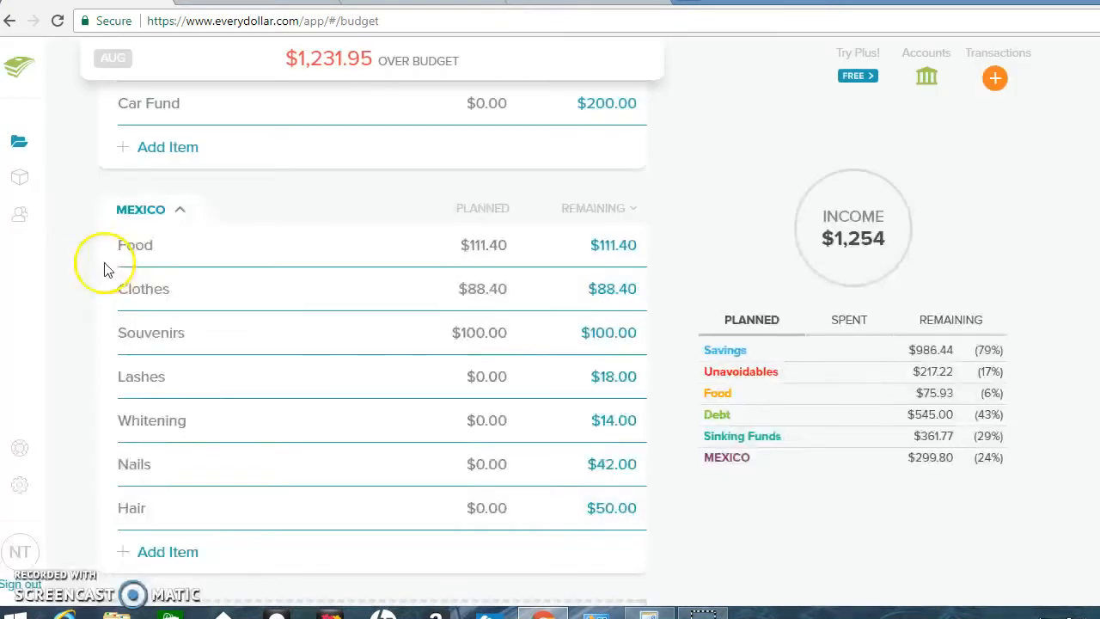
{"action": "left_click", "coordinate": [135, 244]}
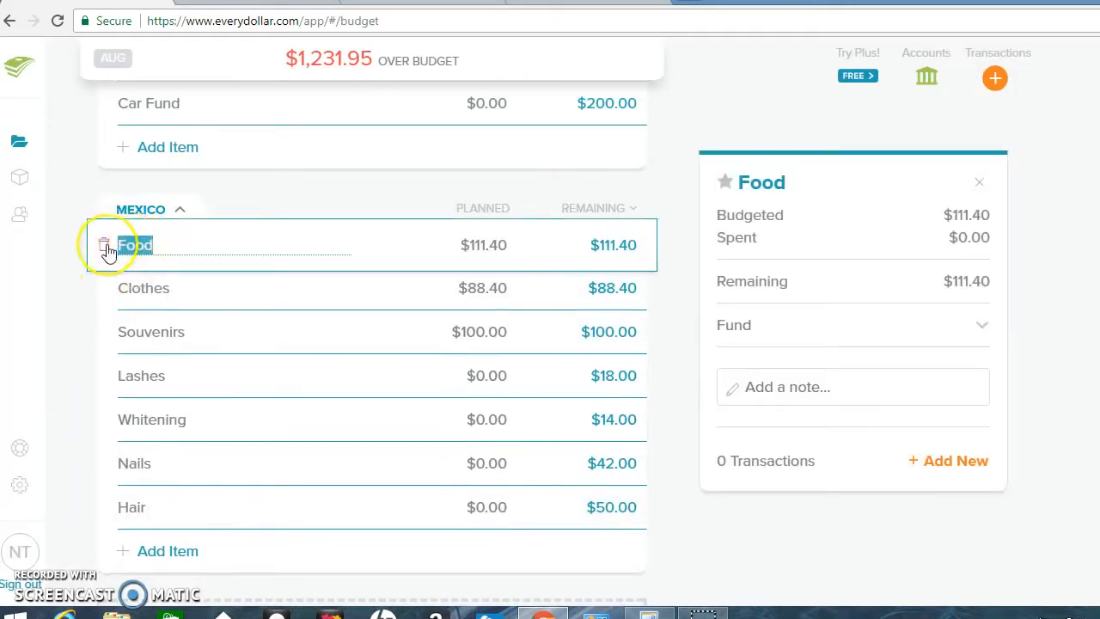
{"action": "left_click", "coordinate": [103, 244]}
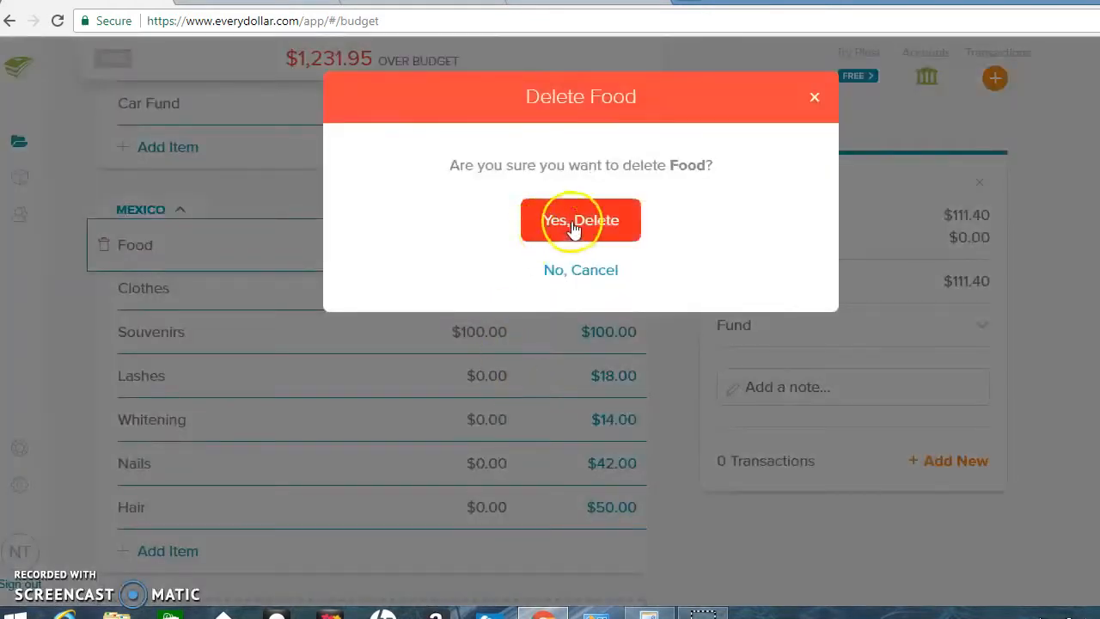
{"action": "left_click", "coordinate": [581, 220]}
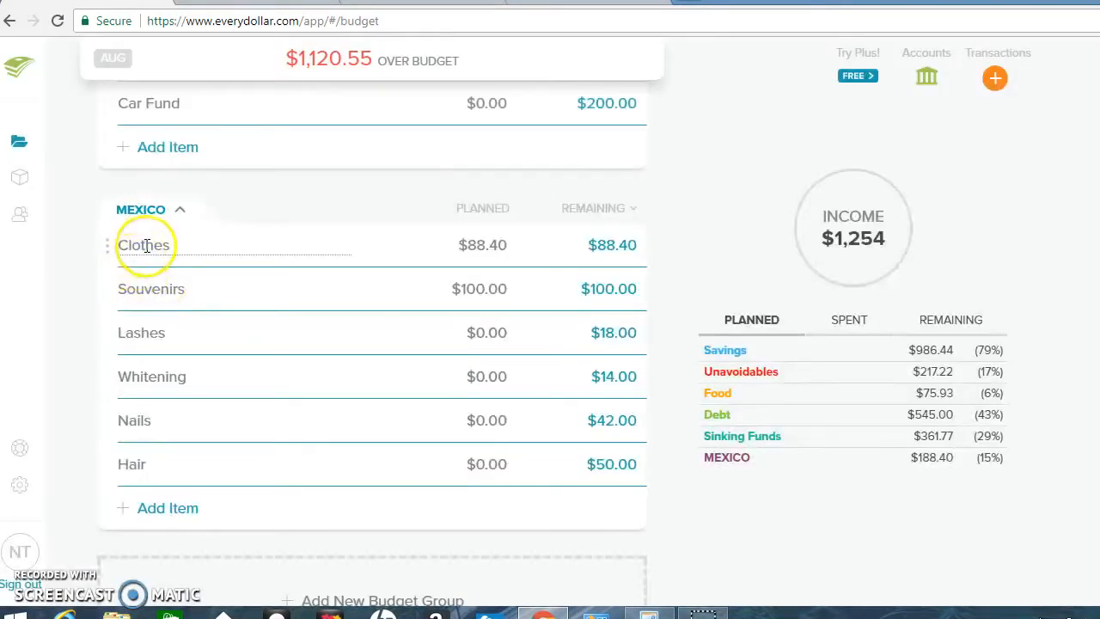
{"action": "left_click", "coordinate": [144, 244]}
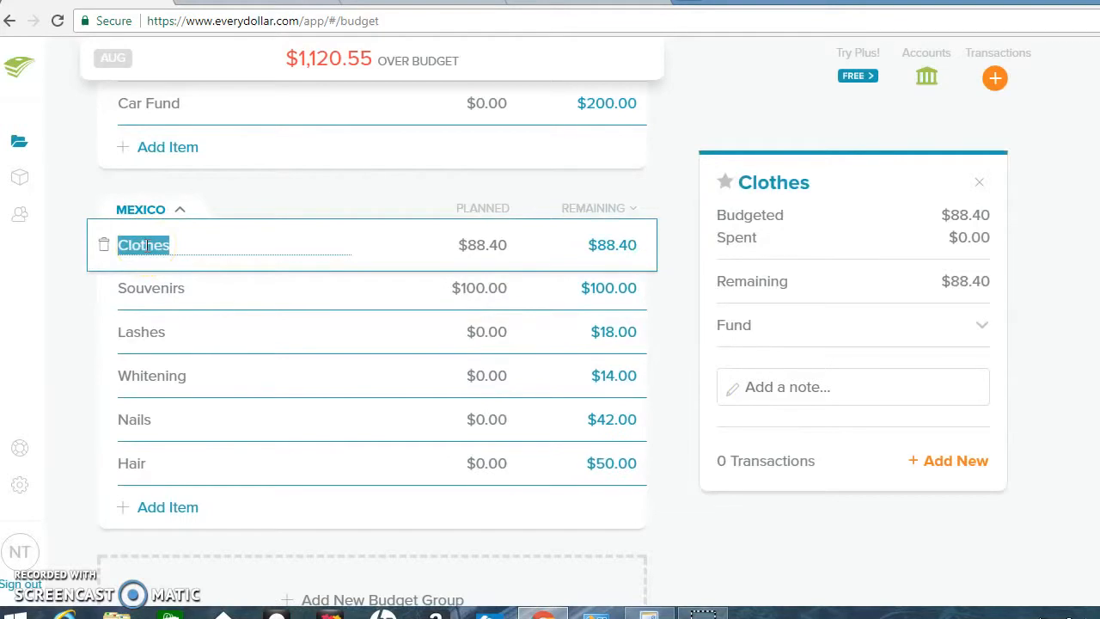
{"action": "mouse_move", "coordinate": [96, 175]}
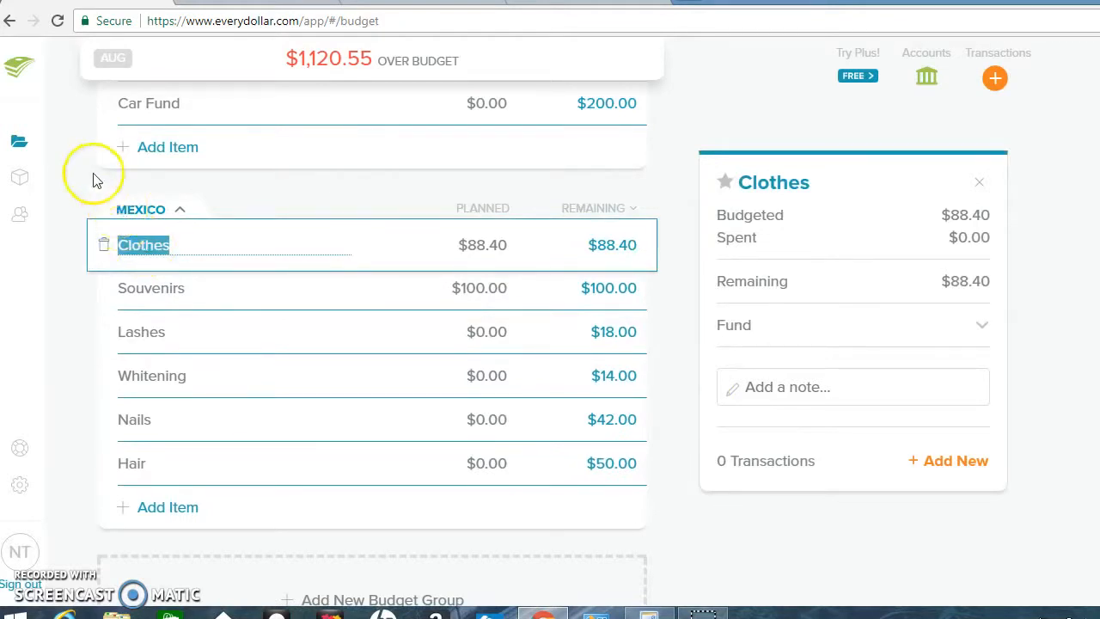
{"action": "left_click", "coordinate": [103, 244]}
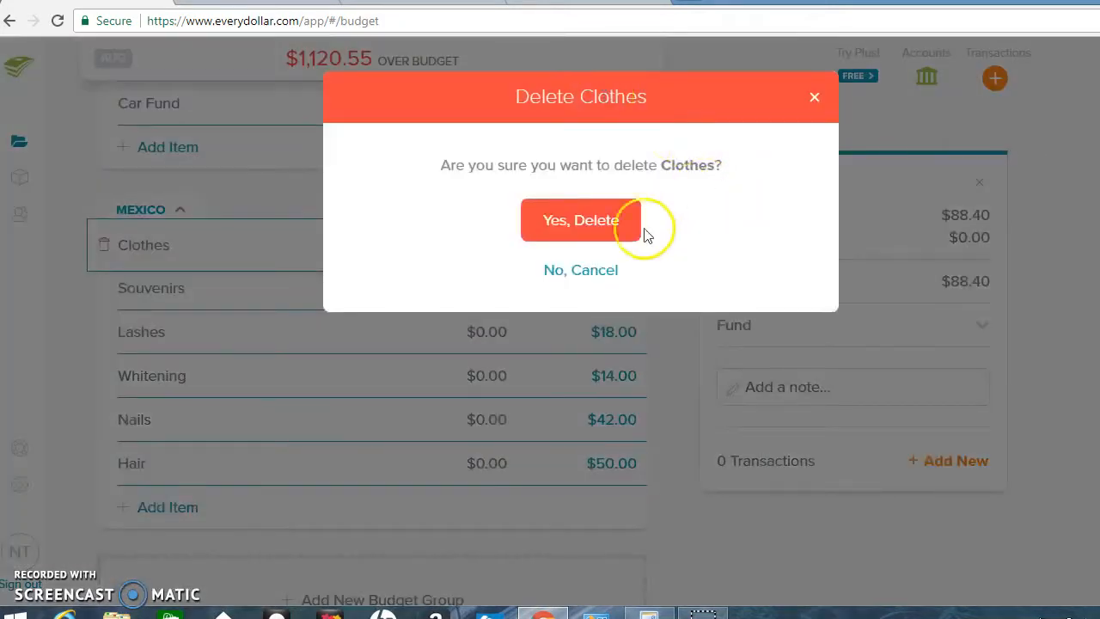
{"action": "left_click", "coordinate": [581, 220]}
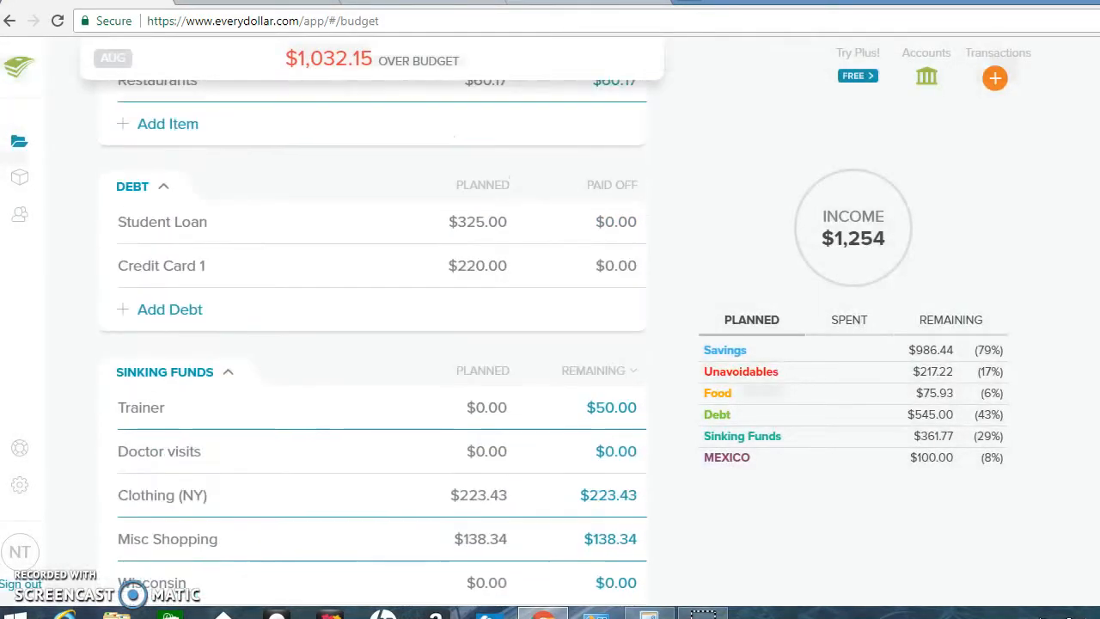
Work out the new clothing total in Calculator and close it
{"action": "scroll", "scroll_direction": "up", "scroll_amount": 3}
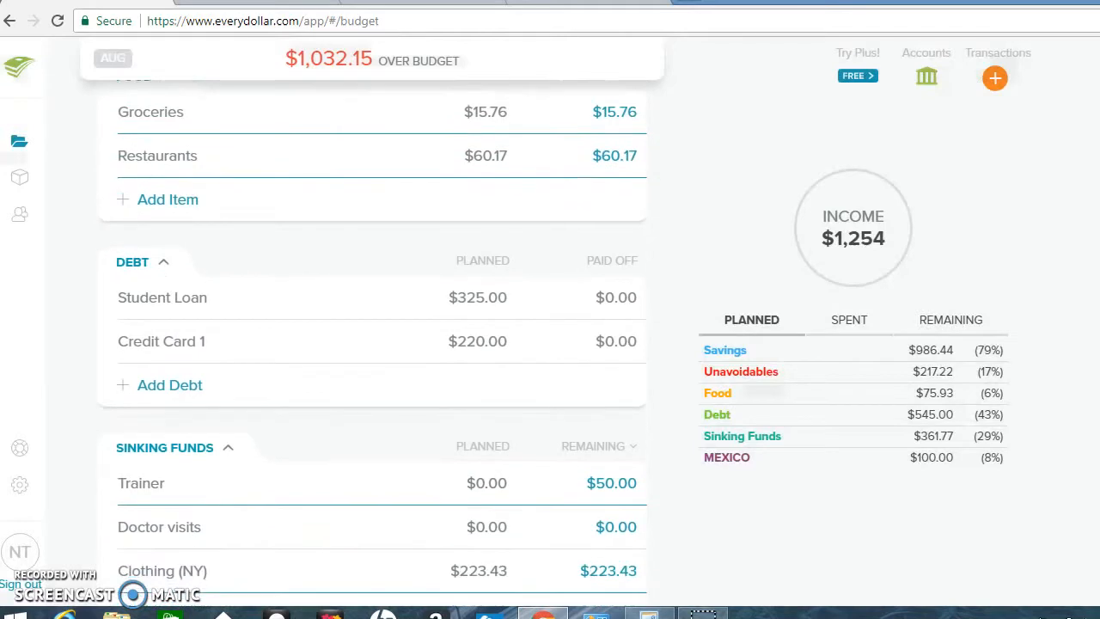
{"action": "scroll", "scroll_direction": "down", "scroll_amount": 3}
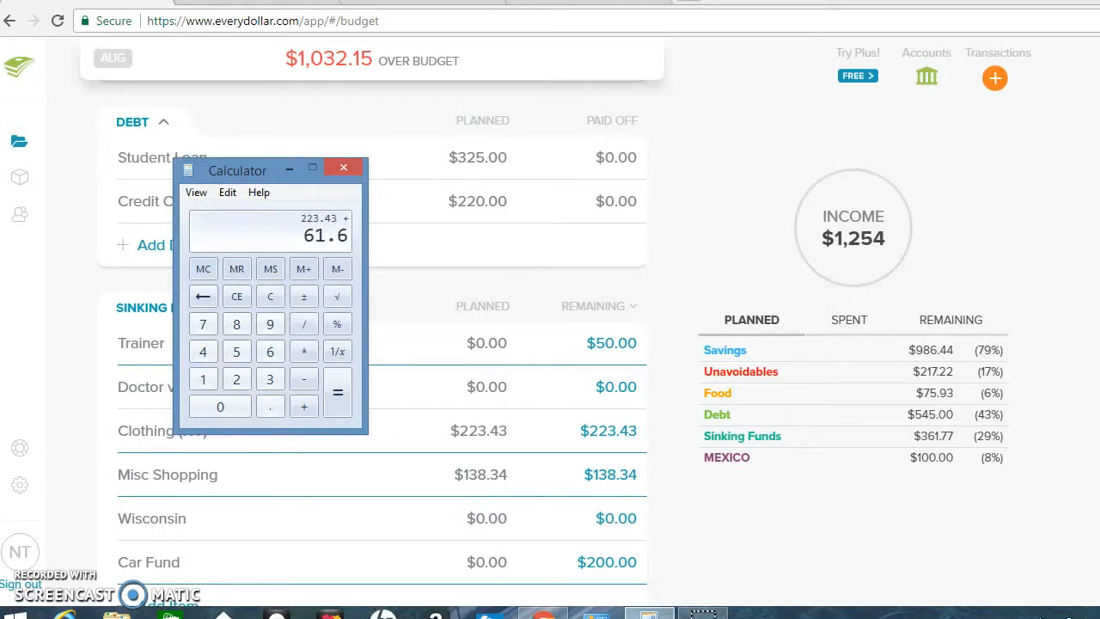
{"action": "left_click", "coordinate": [337, 392]}
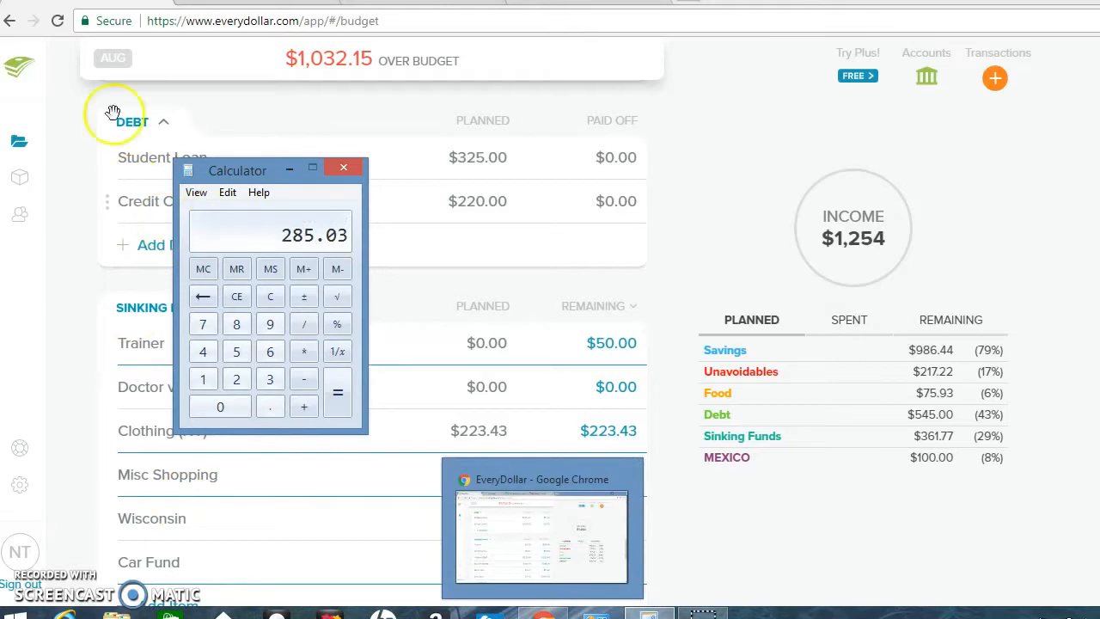
{"action": "left_click", "coordinate": [344, 167]}
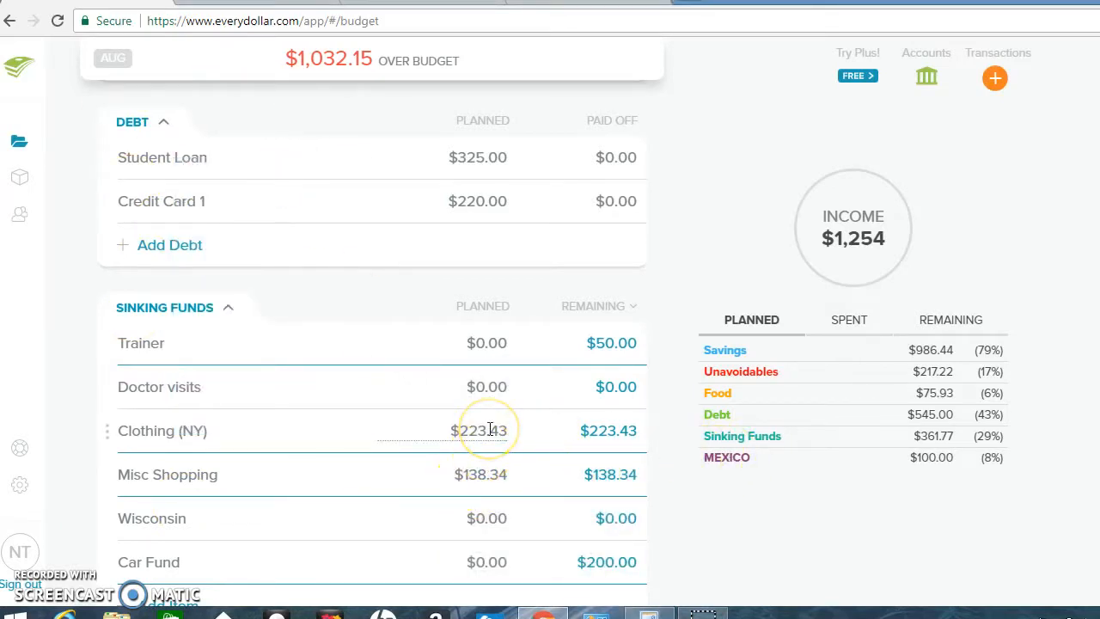
Set the Clothing (NY) planned amount to $285.03
{"action": "left_click", "coordinate": [161, 430]}
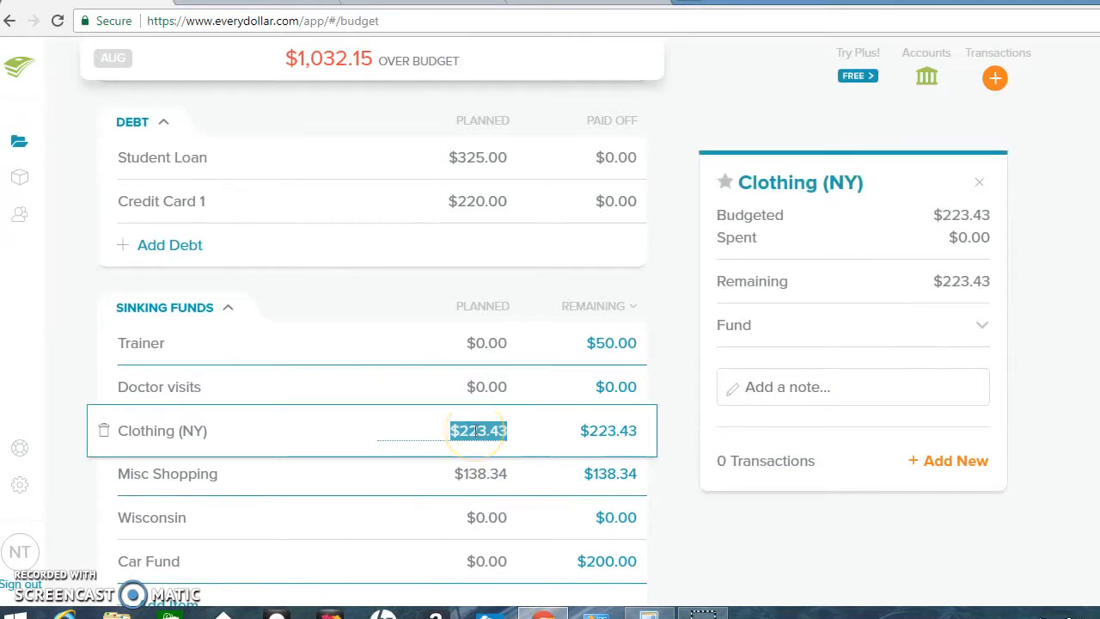
{"action": "type", "text": "235.0"}
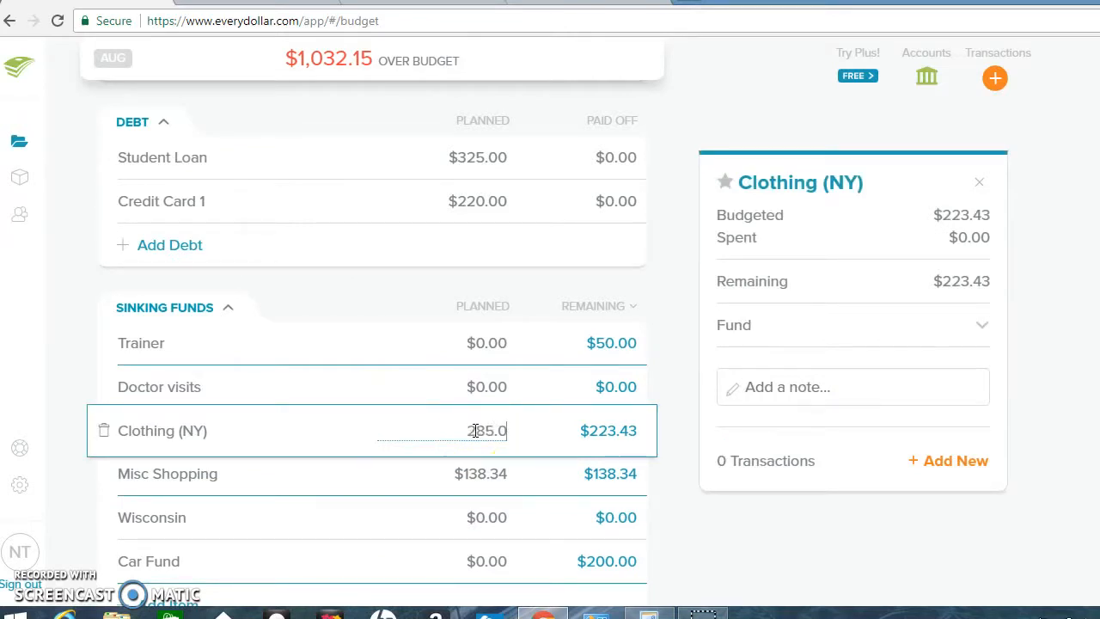
{"action": "type", "text": "285.03"}
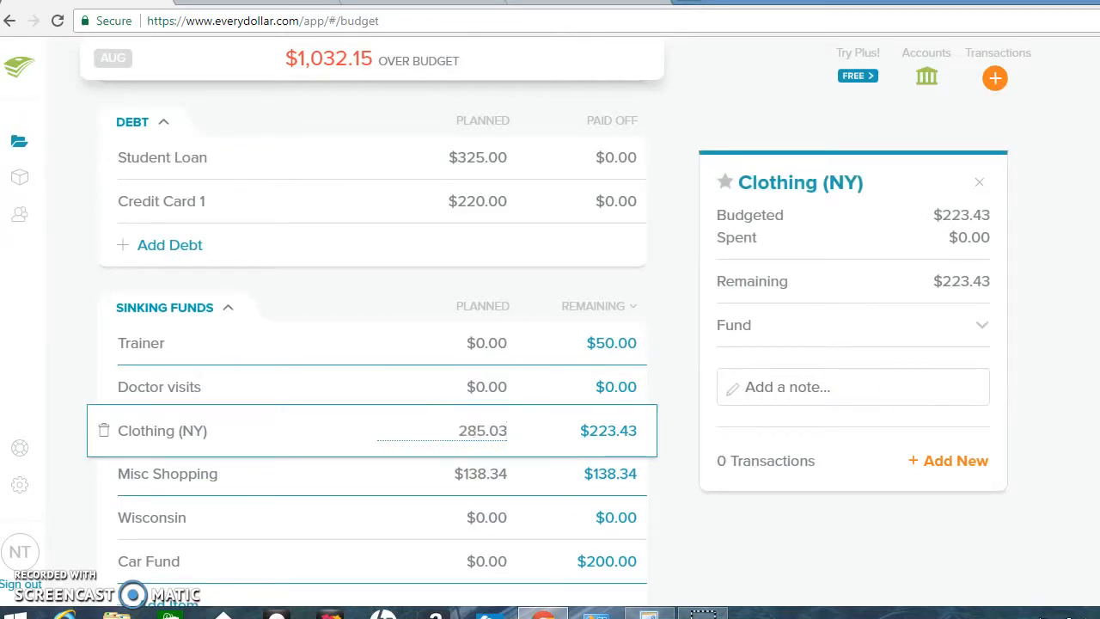
{"action": "scroll", "scroll_direction": "down", "scroll_amount": 3}
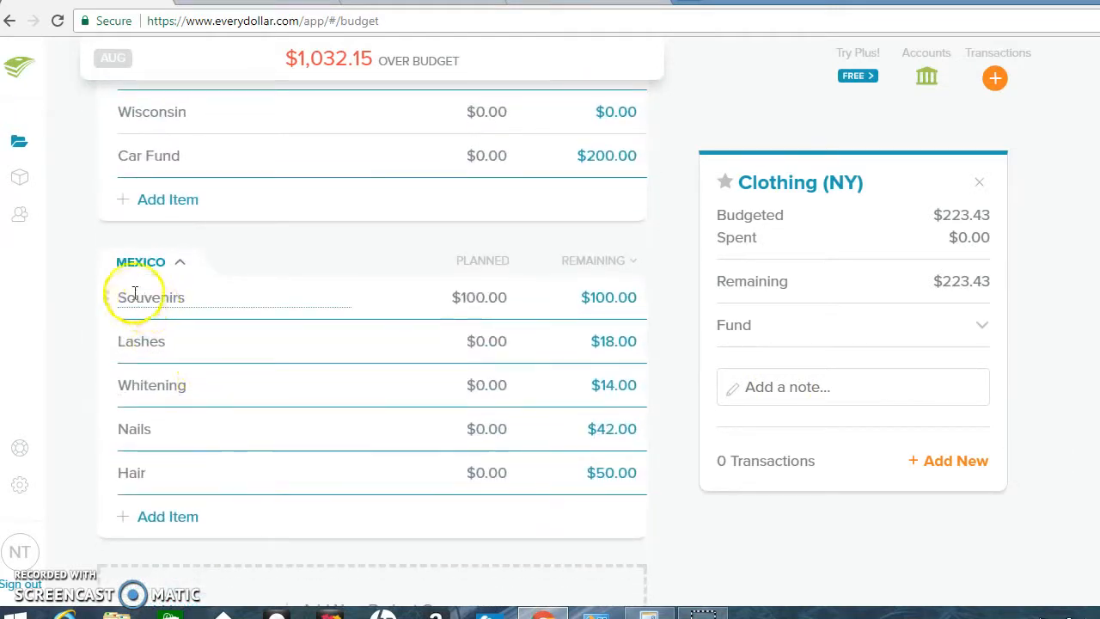
Delete the Souvenirs item from the MEXICO group and confirm
{"action": "left_click", "coordinate": [151, 298]}
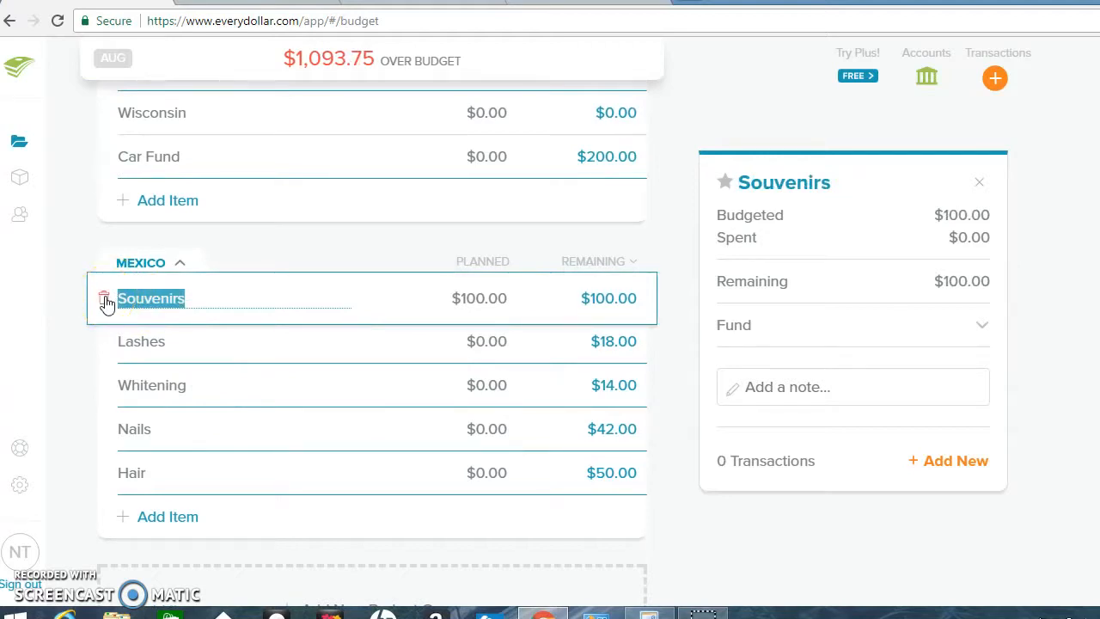
{"action": "mouse_move", "coordinate": [106, 306]}
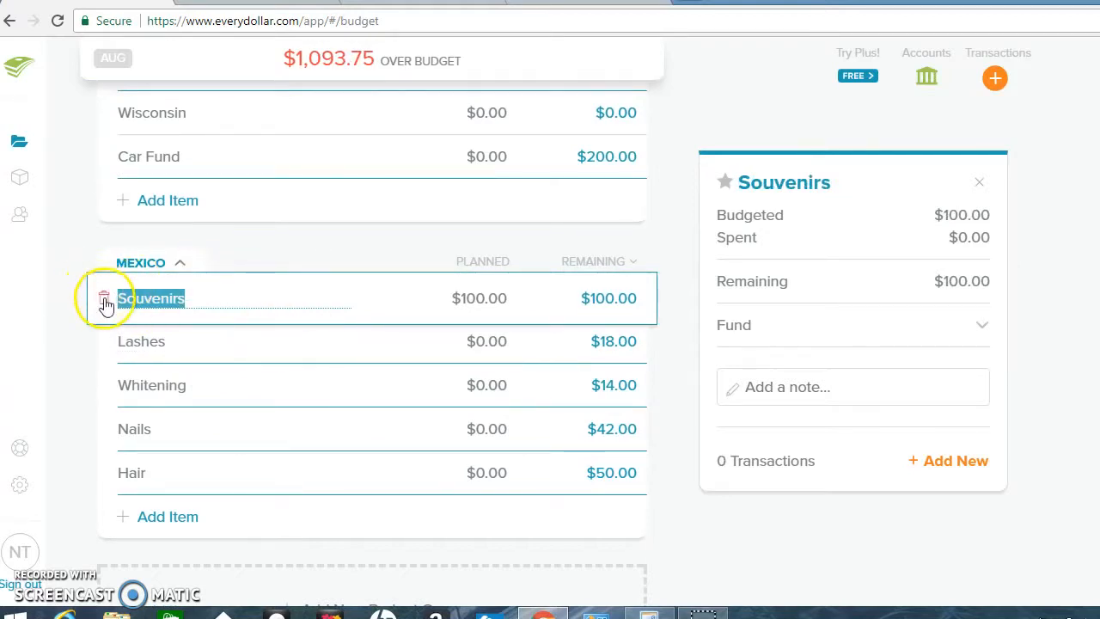
{"action": "left_click", "coordinate": [103, 299]}
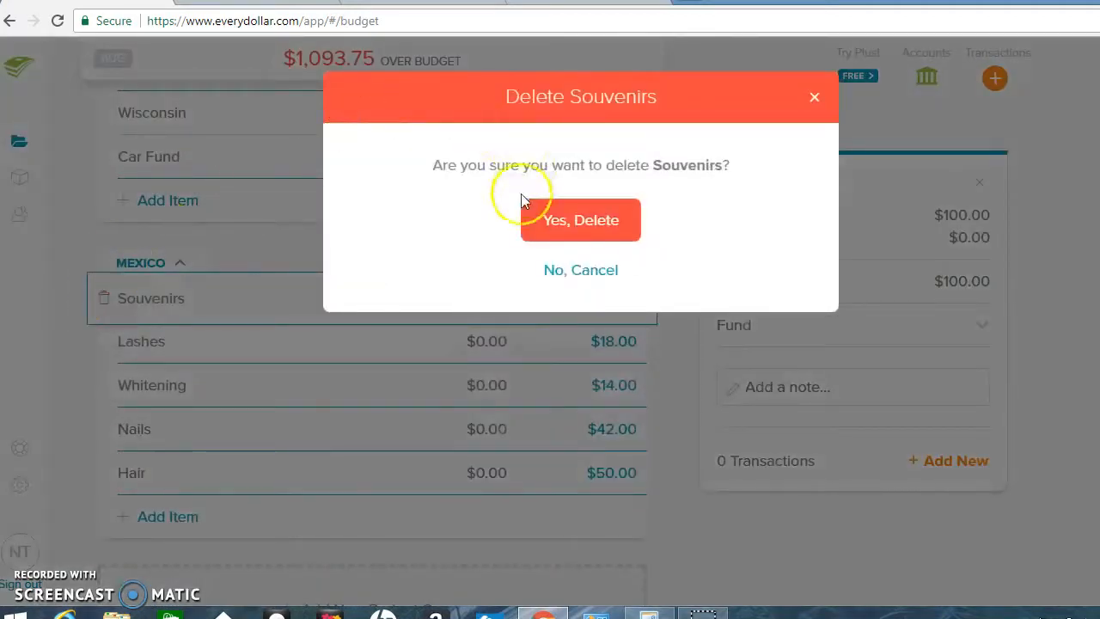
{"action": "left_click", "coordinate": [581, 220]}
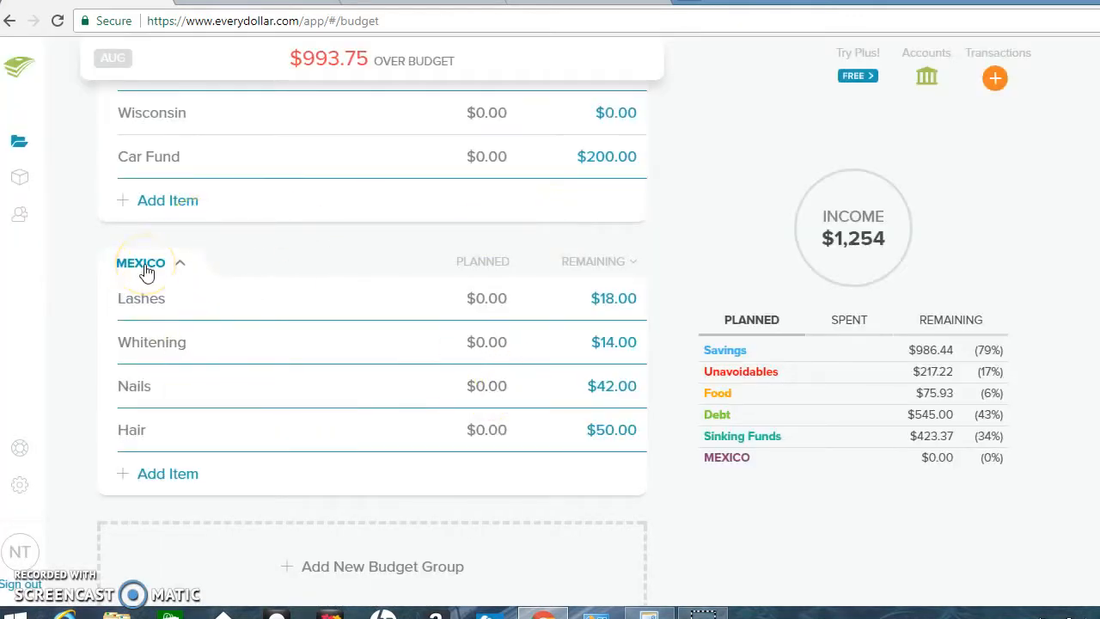
Rename the MEXICO budget group to BEAUTY
{"action": "left_click", "coordinate": [141, 261]}
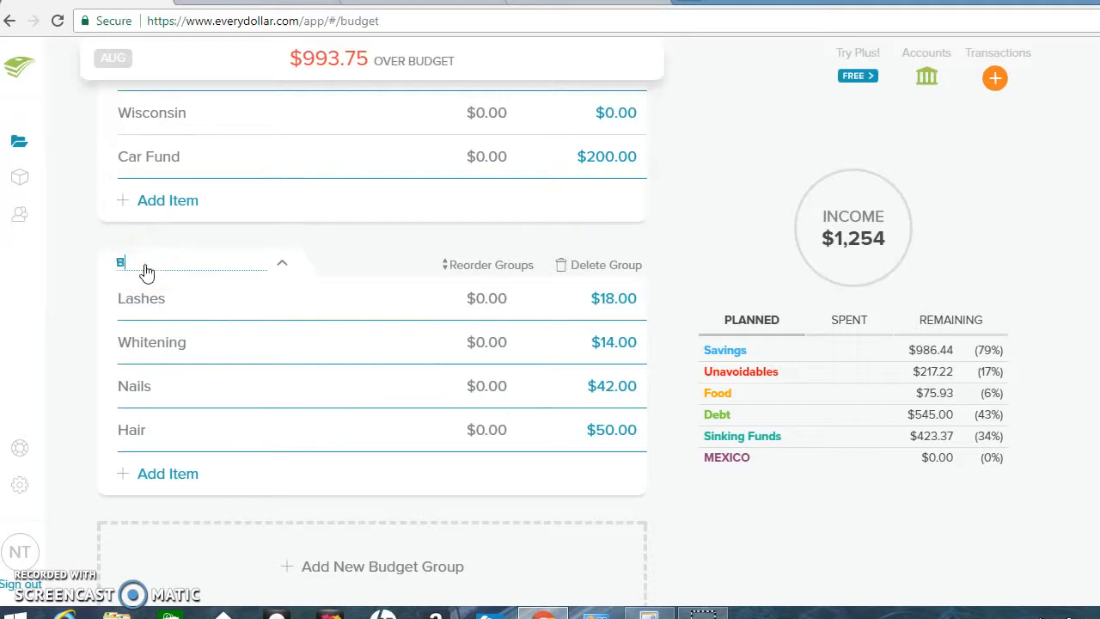
{"action": "type", "text": "EAUTY"}
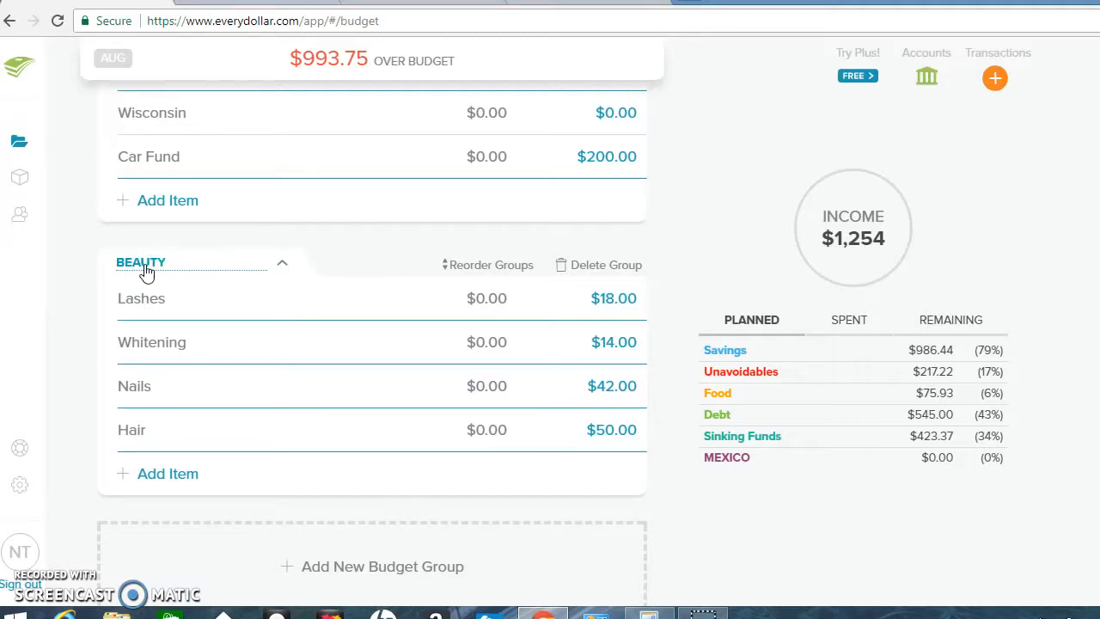
{"action": "mouse_move", "coordinate": [650, 258]}
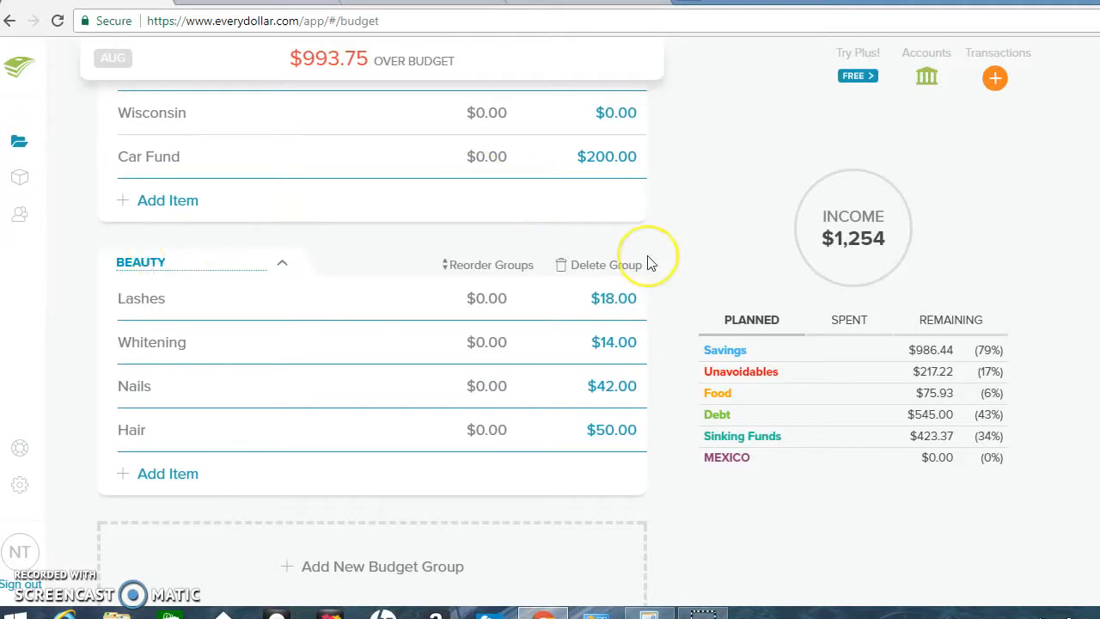
{"action": "mouse_move", "coordinate": [614, 299]}
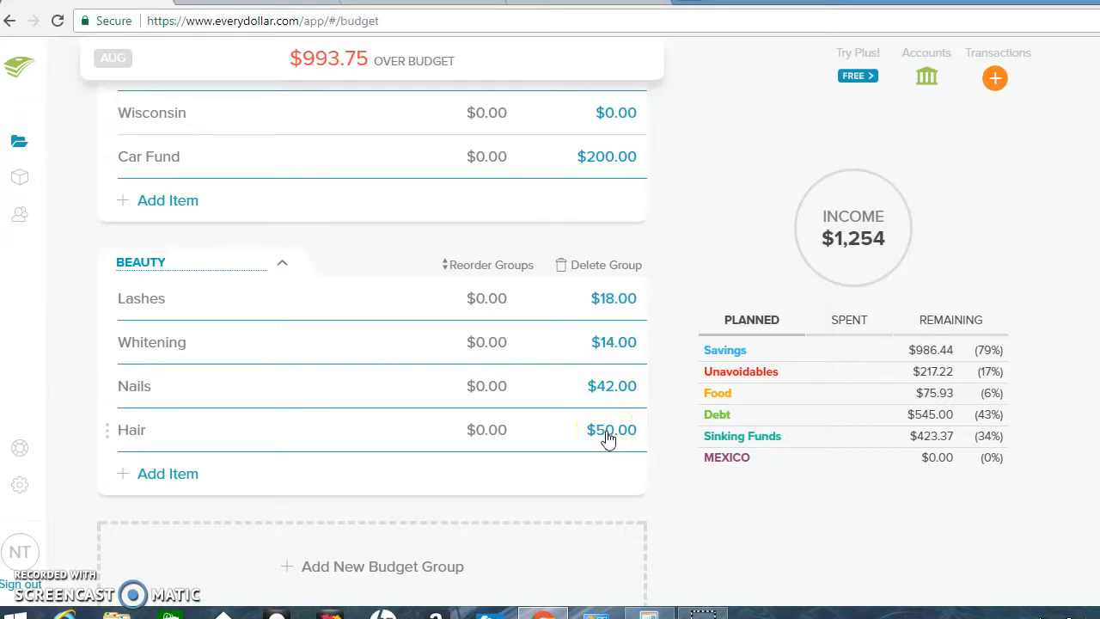
{"action": "left_click", "coordinate": [141, 261]}
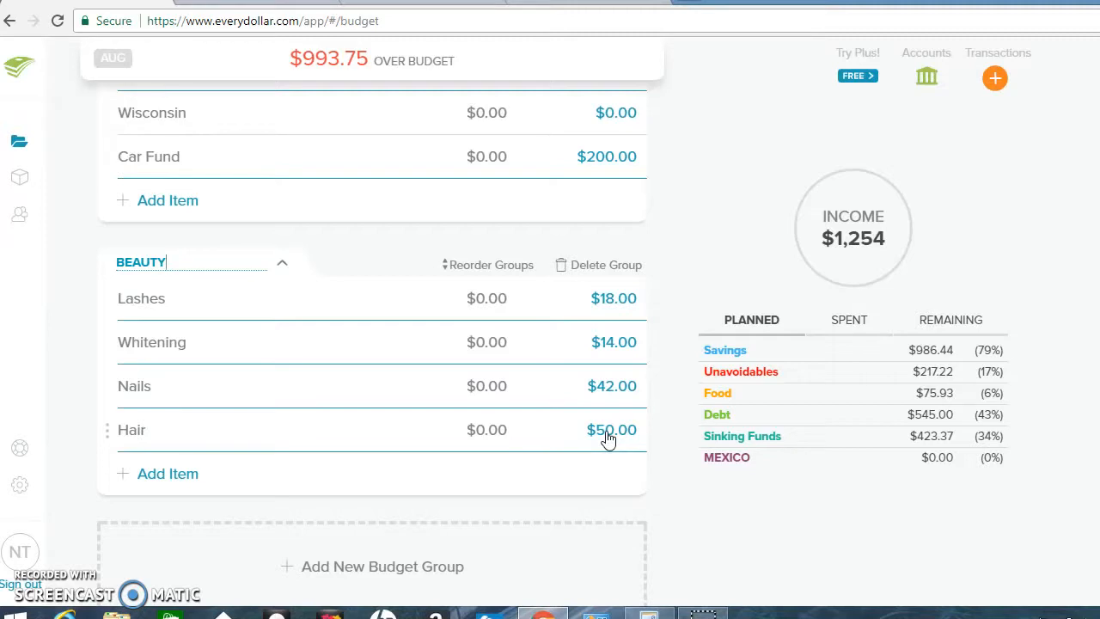
{"action": "mouse_move", "coordinate": [547, 340]}
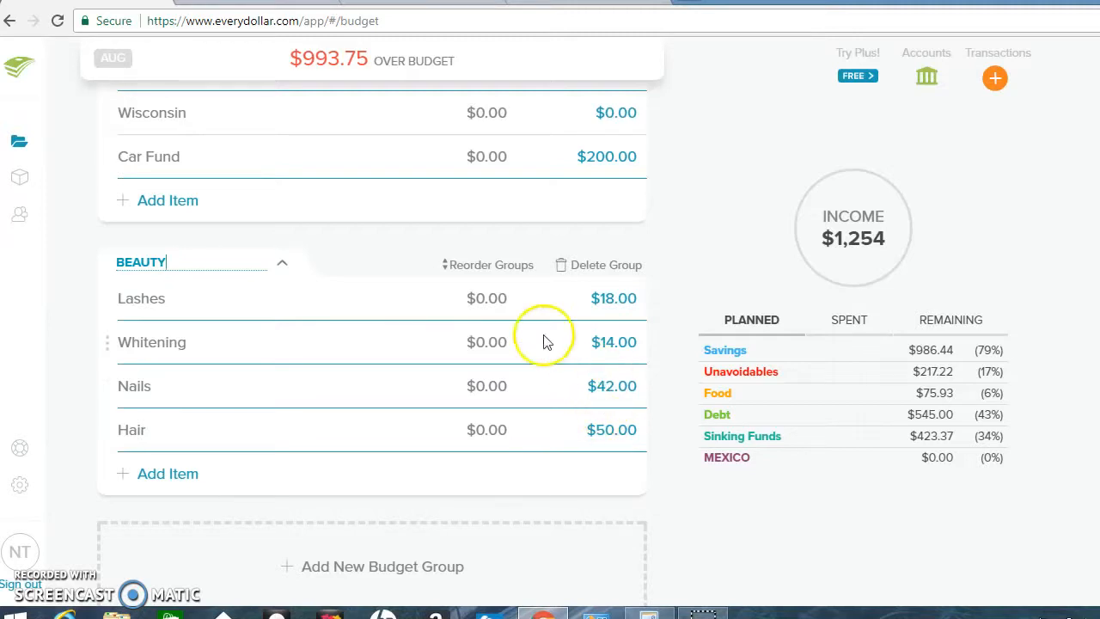
{"action": "mouse_move", "coordinate": [696, 323]}
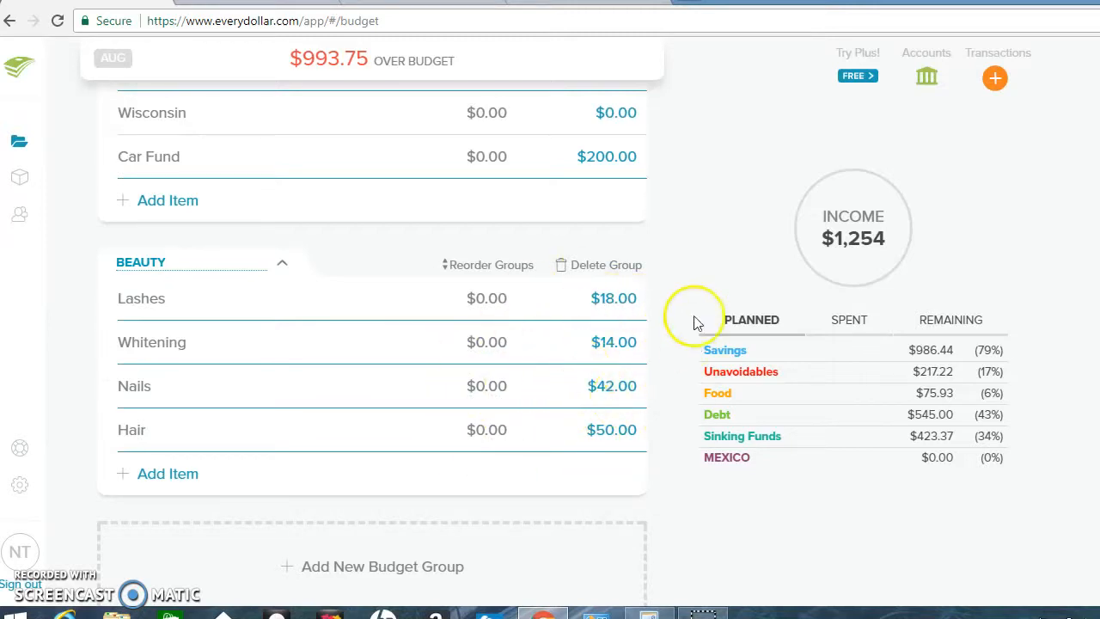
{"action": "mouse_move", "coordinate": [546, 363]}
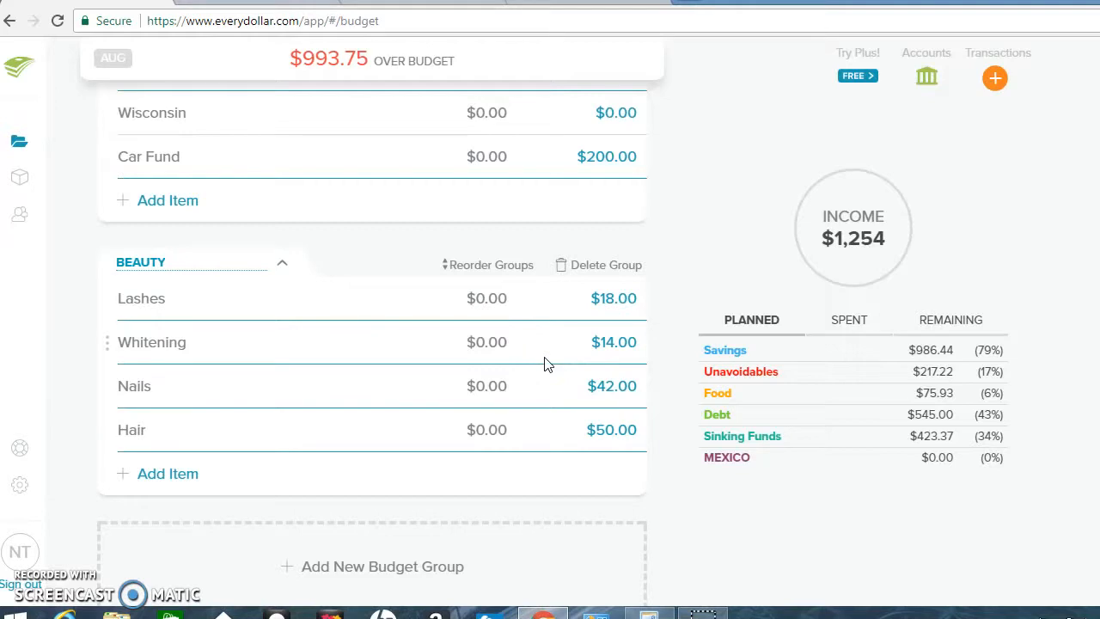
{"action": "left_click", "coordinate": [168, 261]}
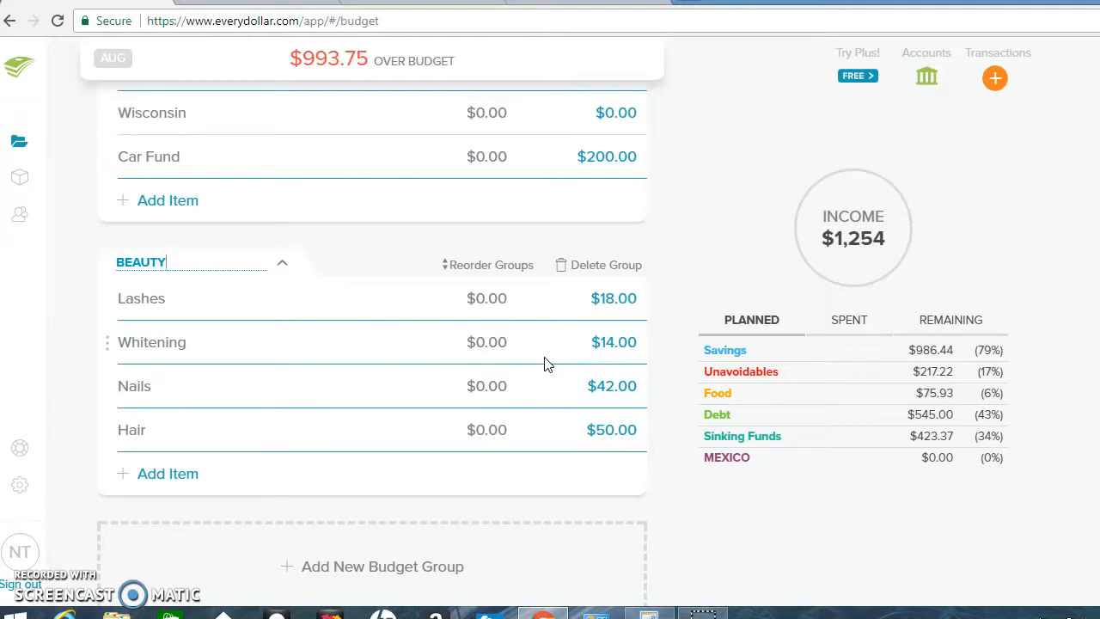
{"action": "mouse_move", "coordinate": [605, 264]}
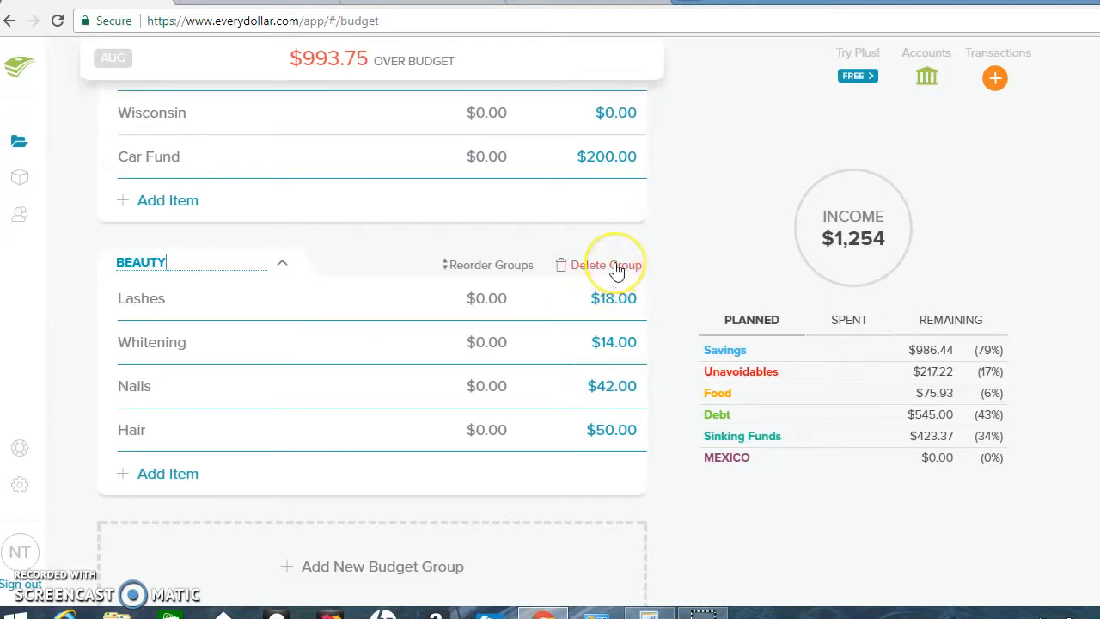
Start Delete Group, then cancel the confirmation so the group stays
{"action": "left_click", "coordinate": [608, 265]}
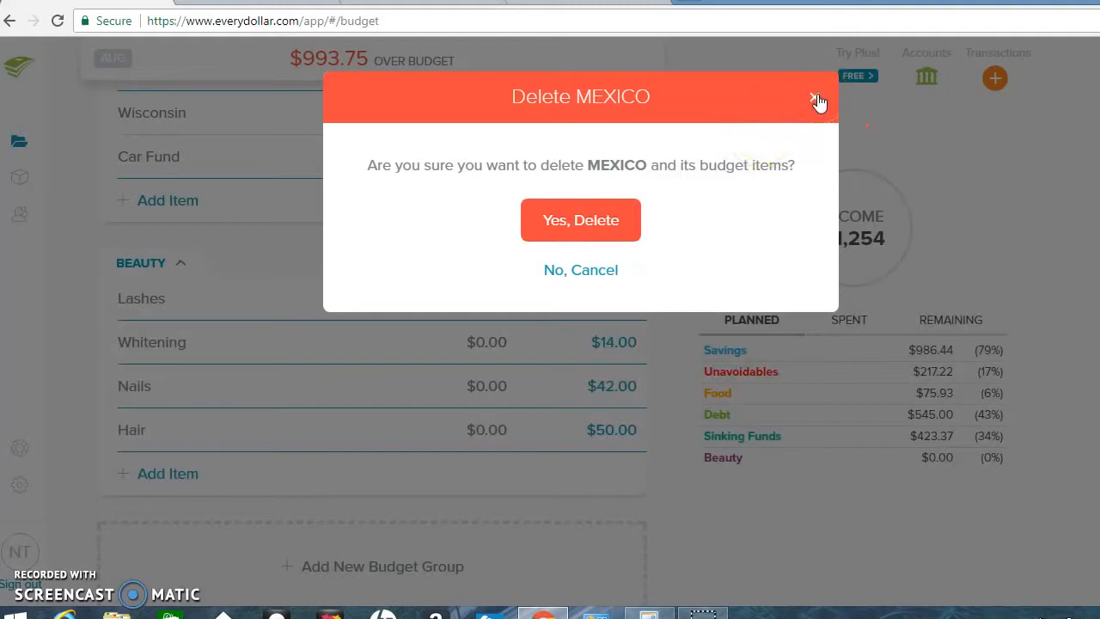
{"action": "left_click", "coordinate": [818, 96]}
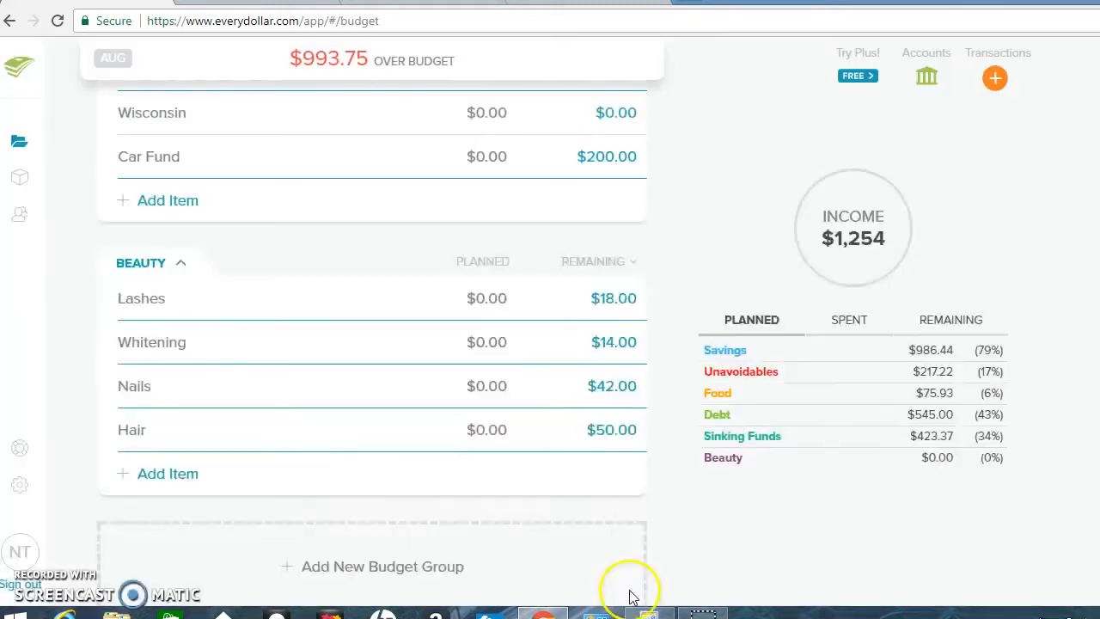
{"action": "left_click", "coordinate": [650, 612]}
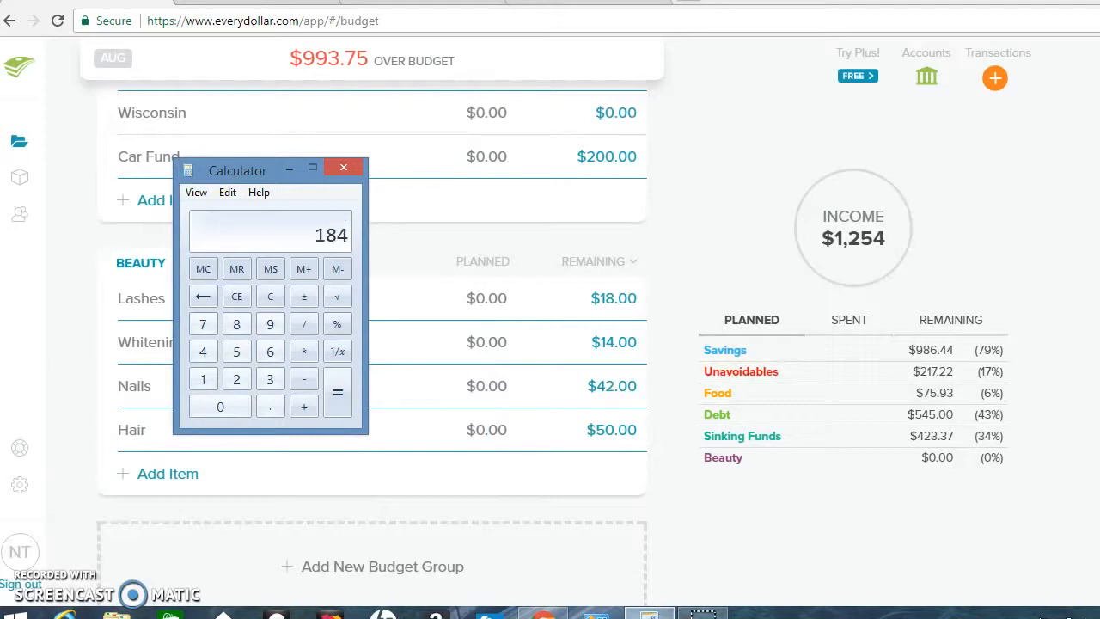
{"action": "mouse_move", "coordinate": [257, 306]}
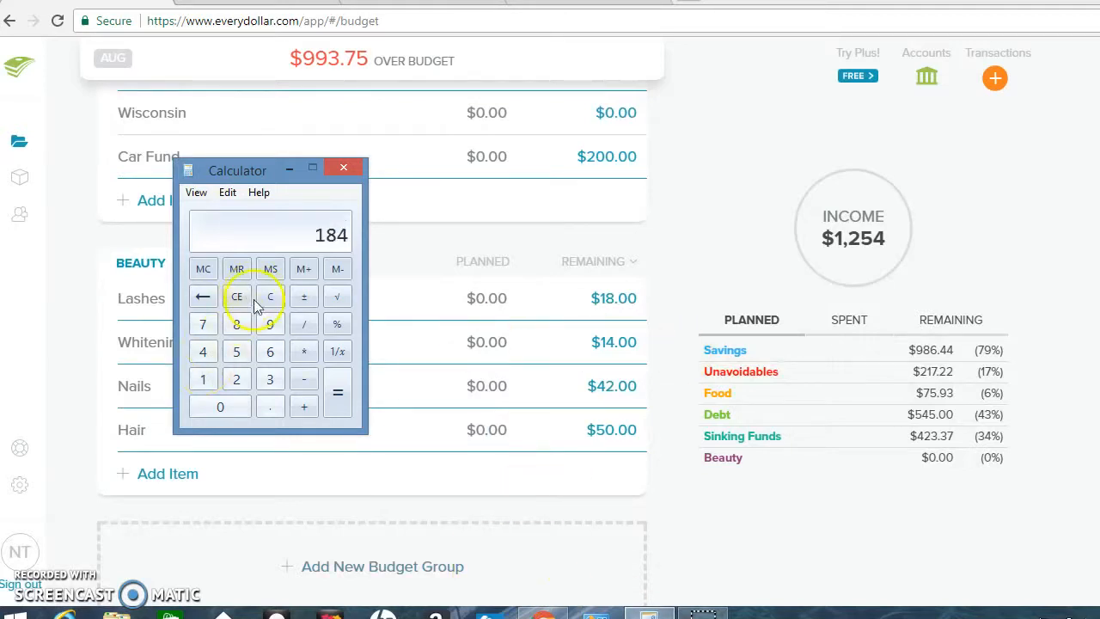
{"action": "left_click", "coordinate": [270, 296]}
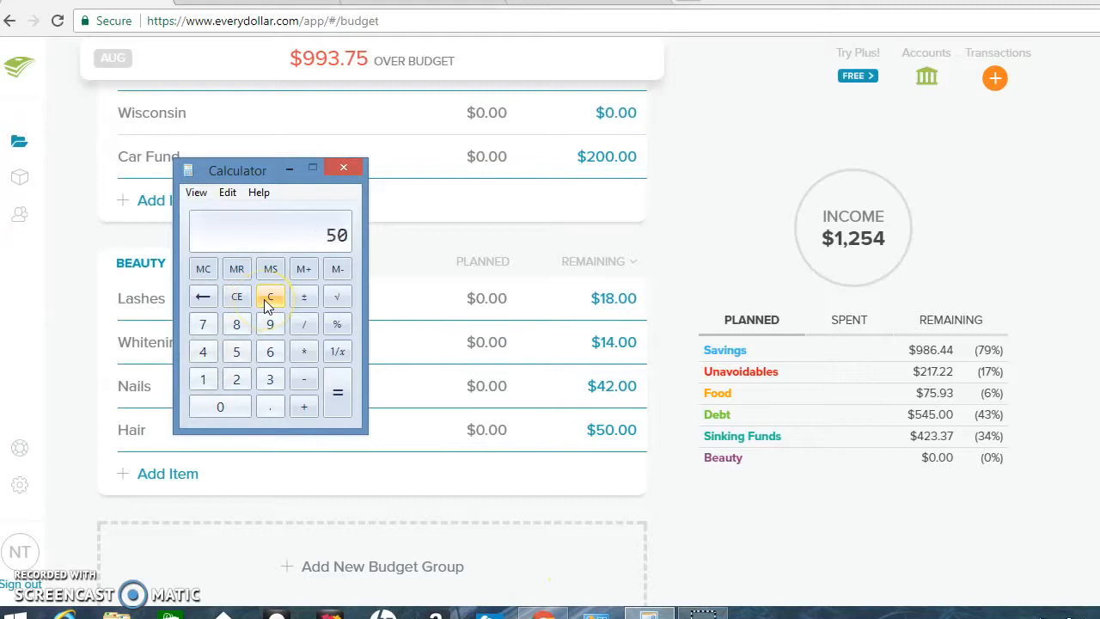
{"action": "left_click", "coordinate": [303, 406]}
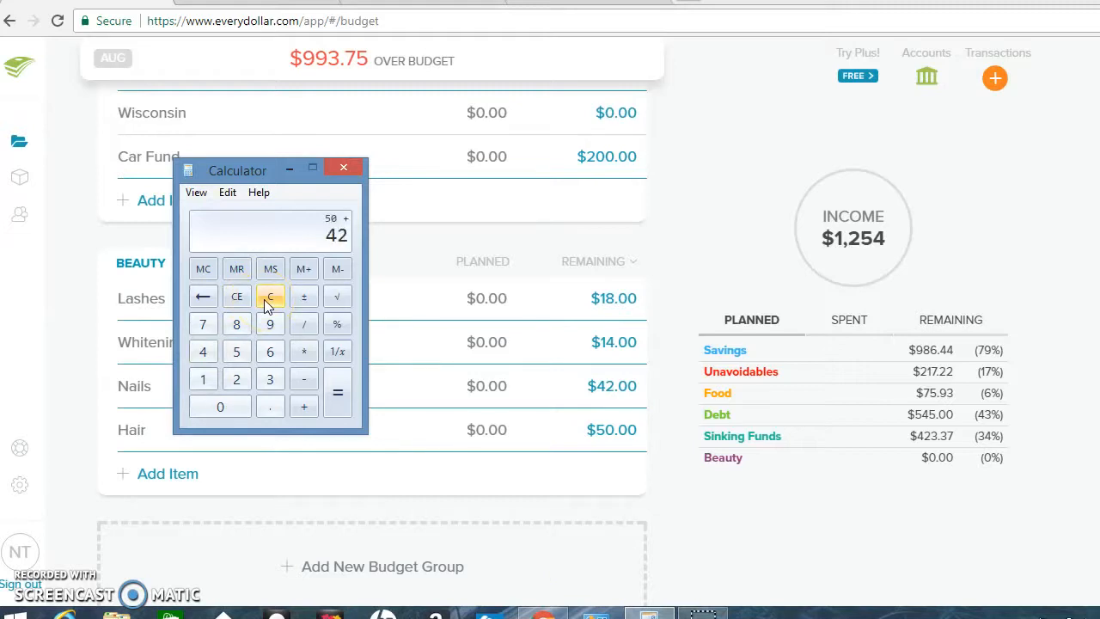
{"action": "left_click", "coordinate": [302, 405]}
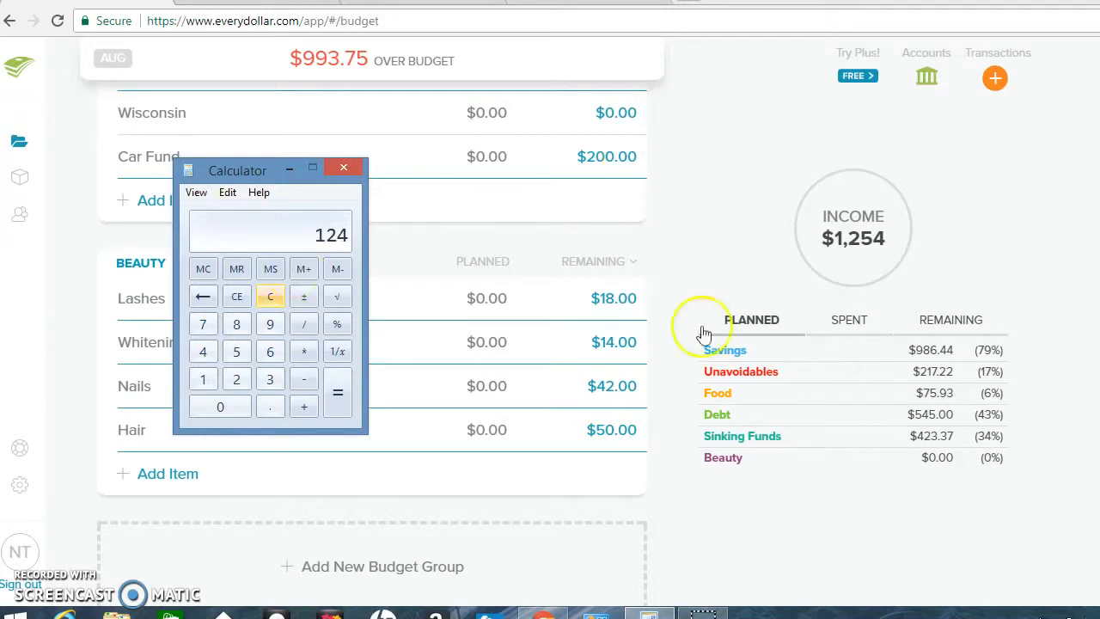
{"action": "left_click", "coordinate": [344, 167]}
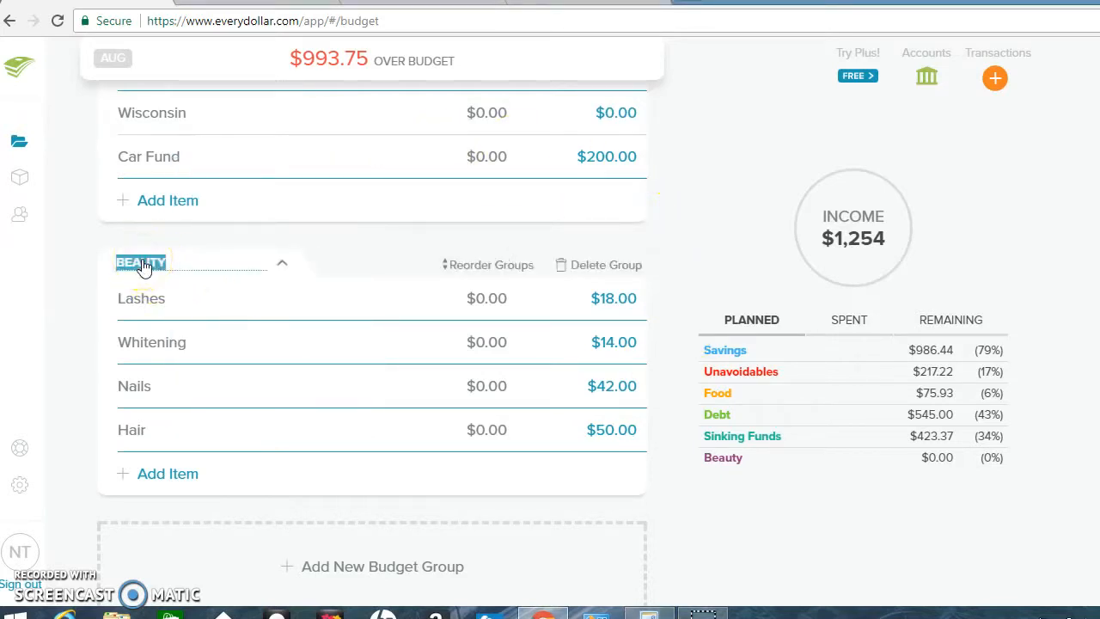
{"action": "left_click", "coordinate": [598, 265]}
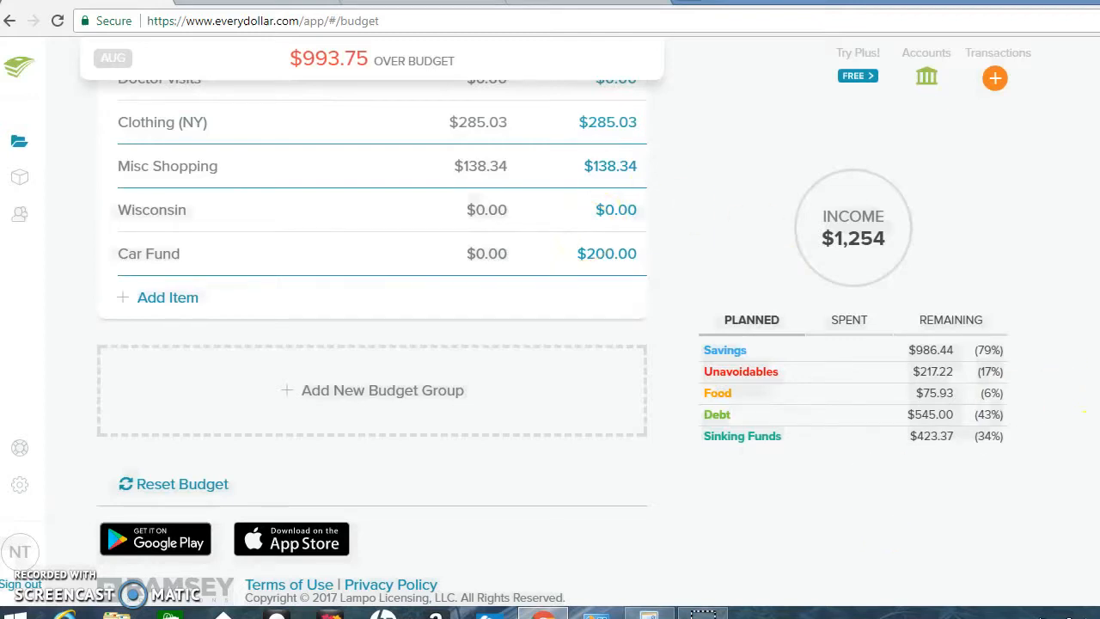
{"action": "scroll", "scroll_direction": "up", "scroll_amount": 3}
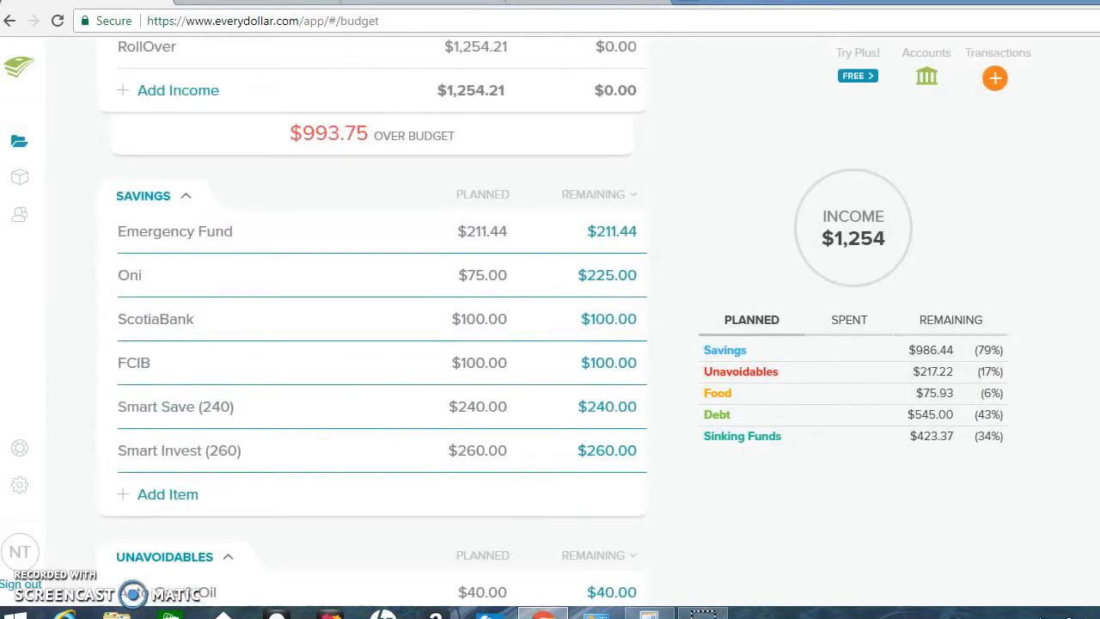
{"action": "scroll", "scroll_direction": "up", "scroll_amount": 3}
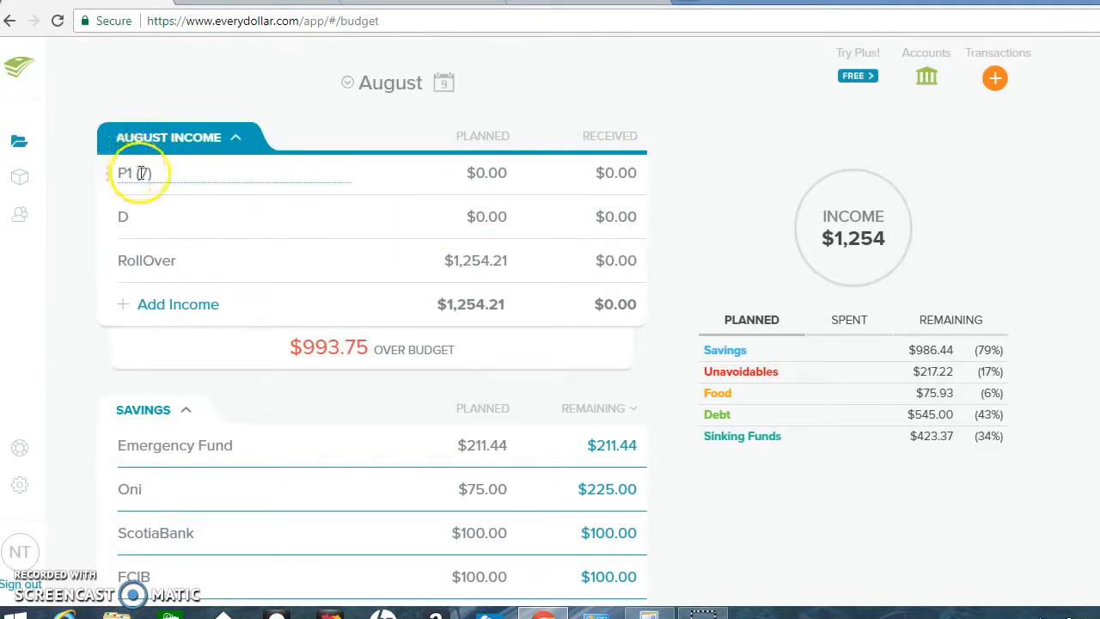
{"action": "mouse_move", "coordinate": [764, 502]}
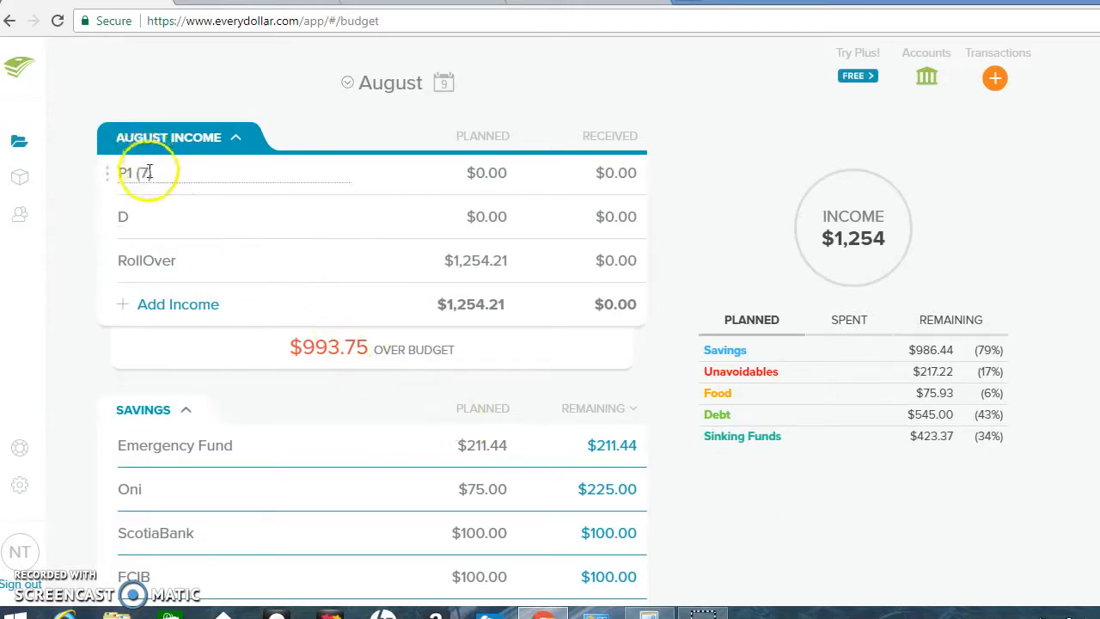
Rename income P1 (7) to P1 (4) and plan $1,320.60 for it
{"action": "left_click", "coordinate": [134, 172]}
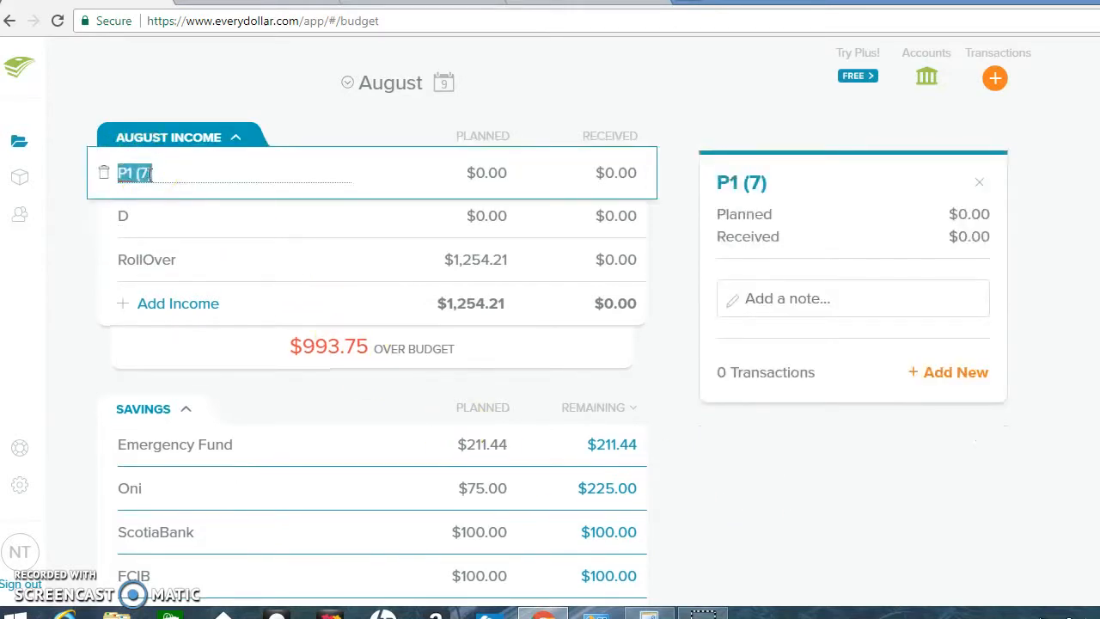
{"action": "key", "text": "Backspace"}
{"action": "type", "text": "4"}
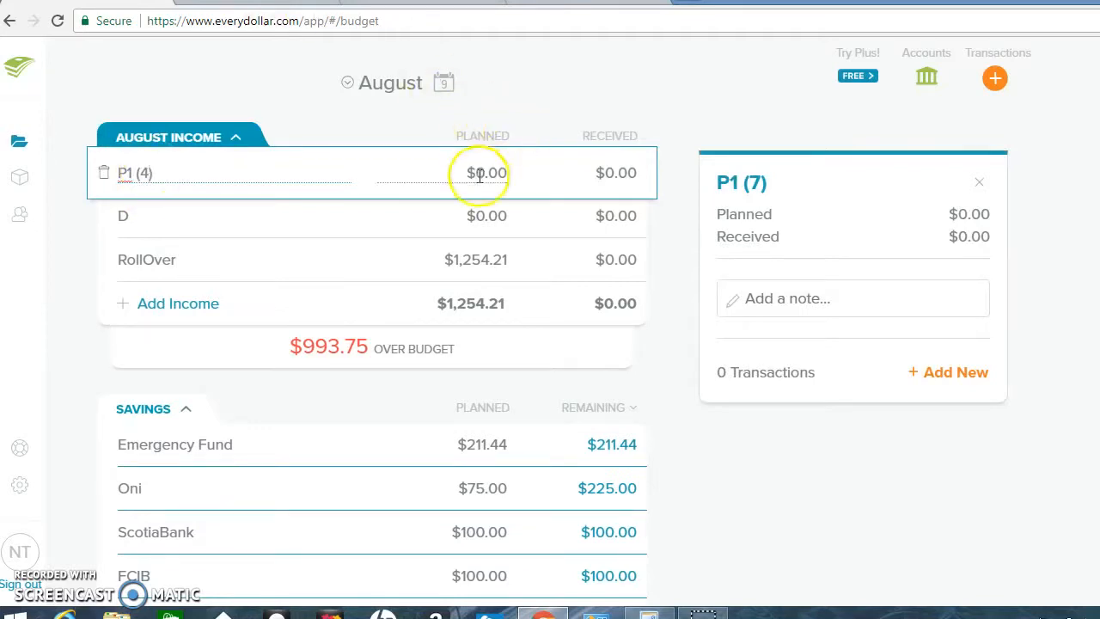
{"action": "type", "text": "1"}
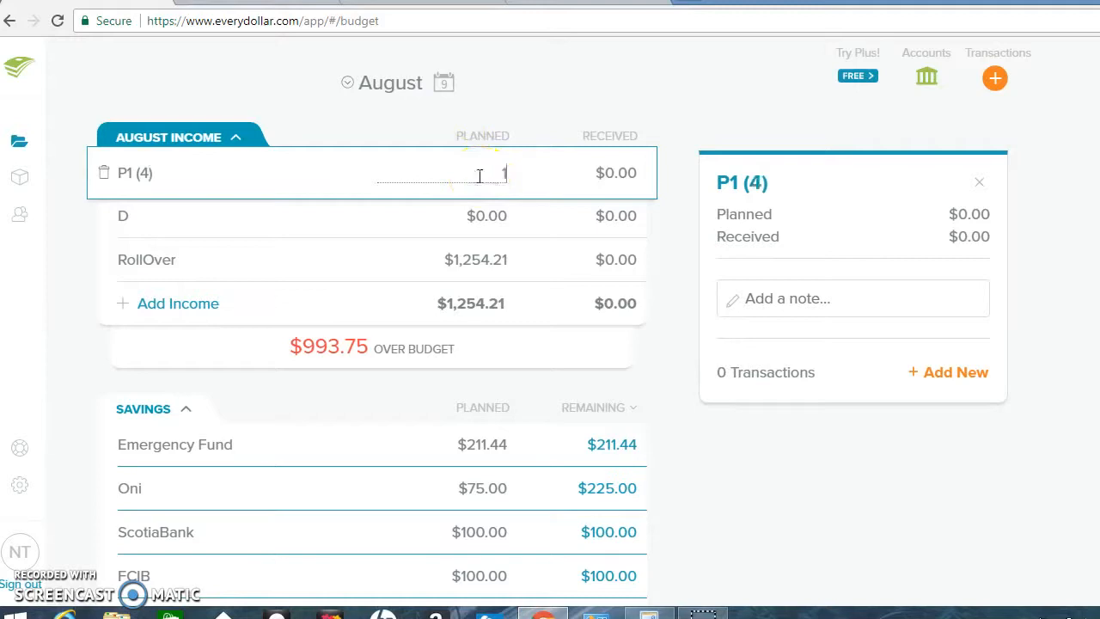
{"action": "type", "text": "320.60"}
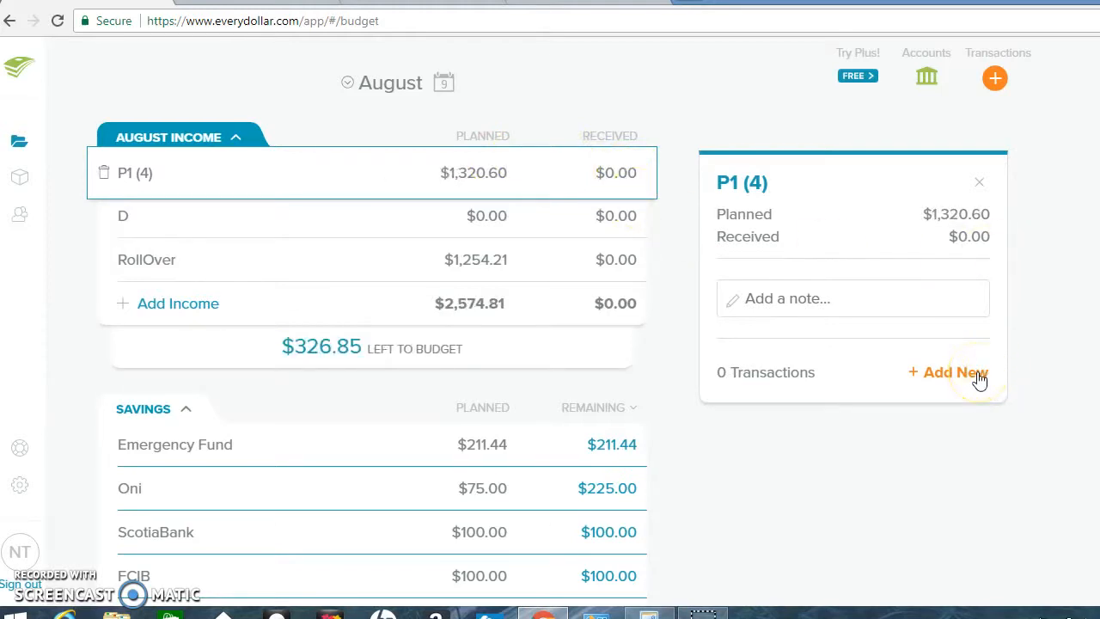
Track a $1,320.60 income transaction for P1 (4) dated August 4
{"action": "left_click", "coordinate": [949, 372]}
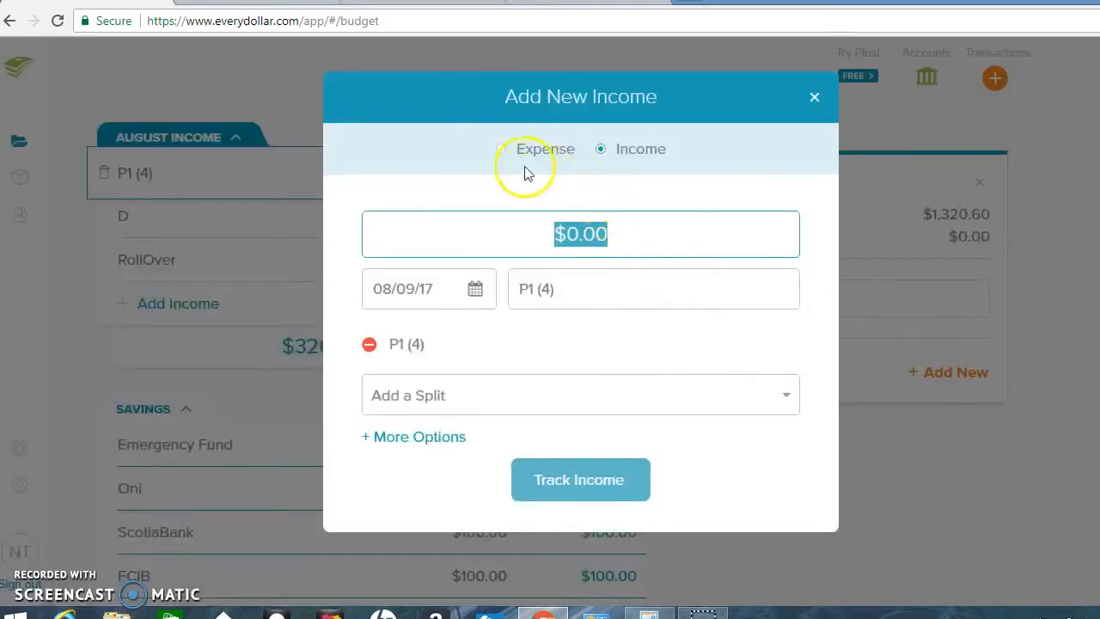
{"action": "left_click", "coordinate": [581, 480]}
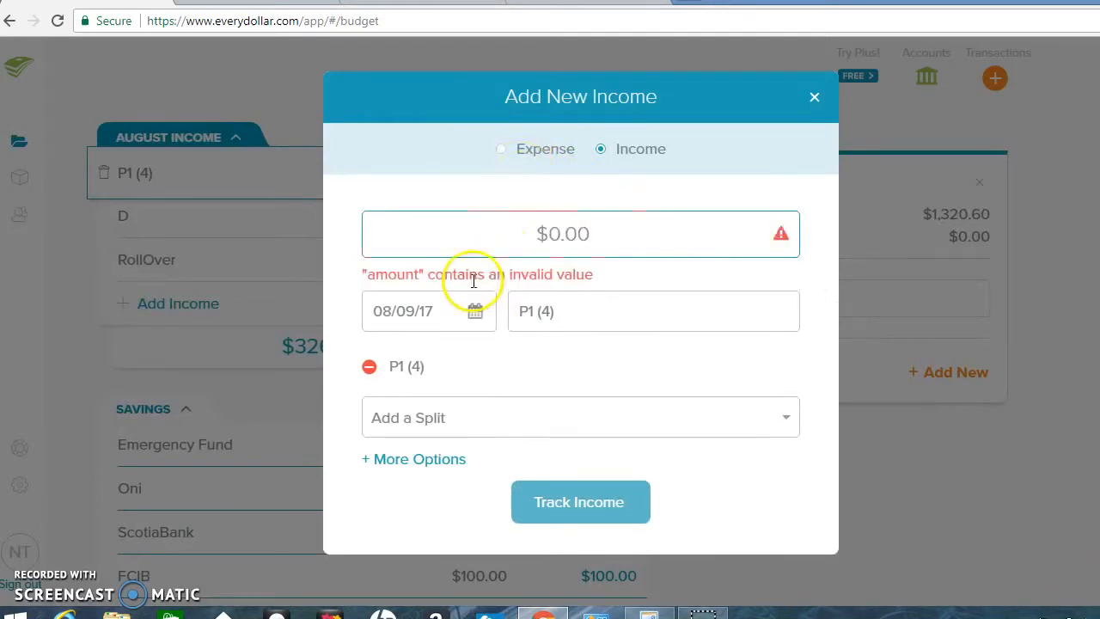
{"action": "left_click", "coordinate": [474, 311]}
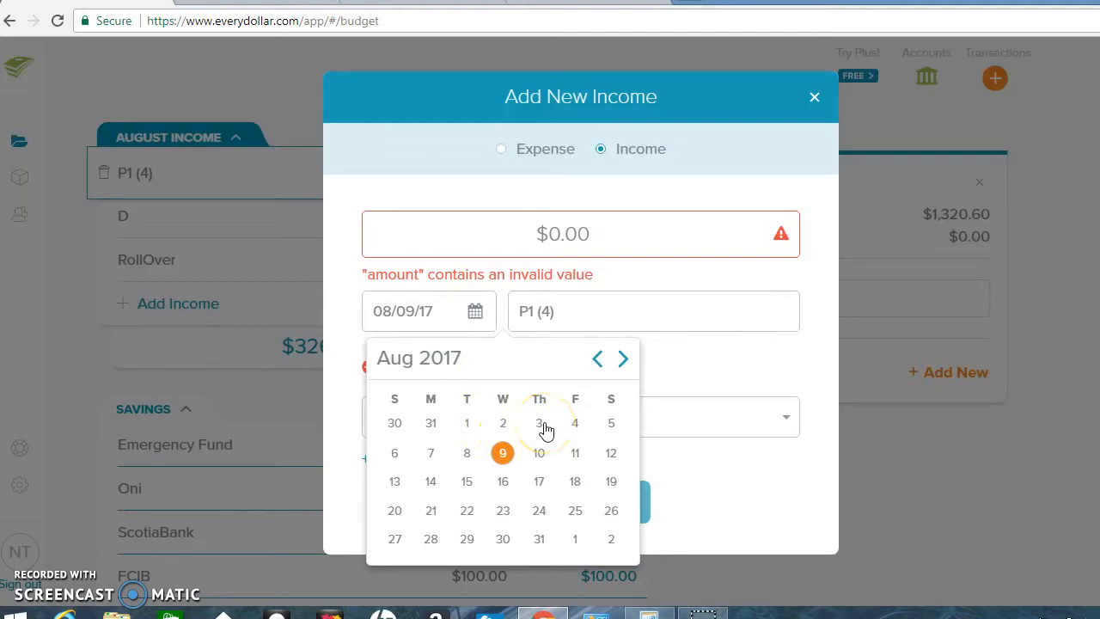
{"action": "left_click", "coordinate": [575, 423]}
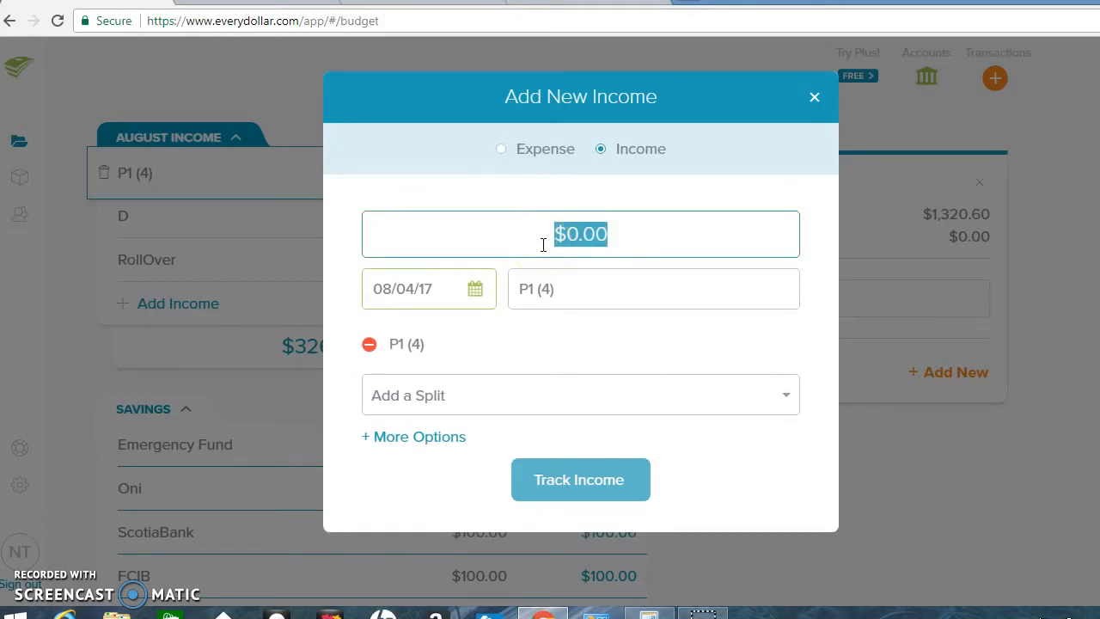
{"action": "type", "text": "1320.60"}
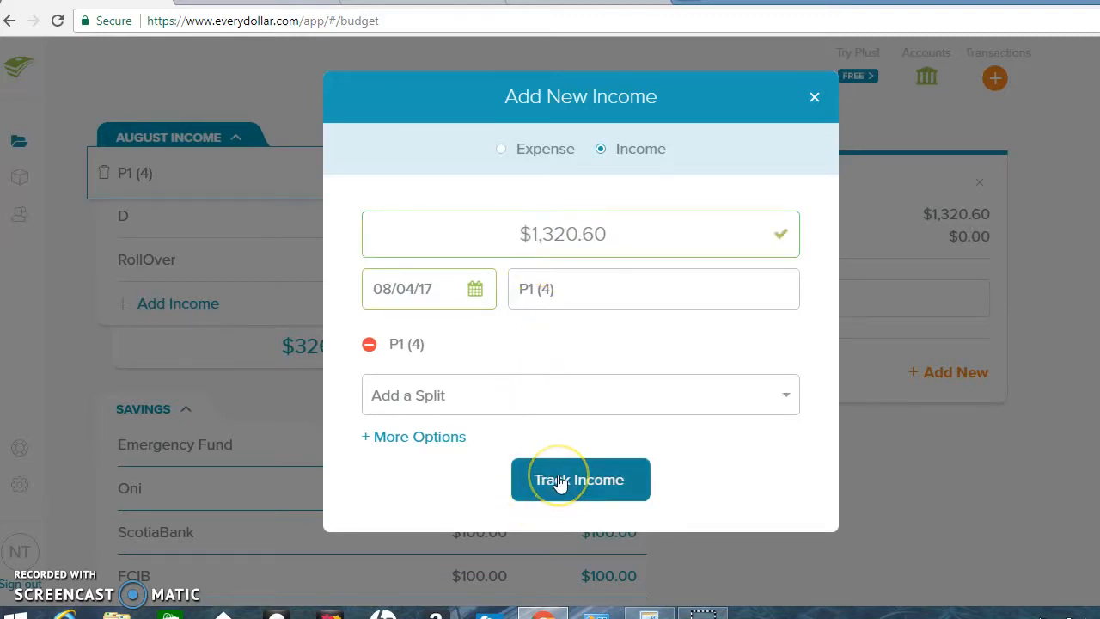
{"action": "left_click", "coordinate": [581, 480]}
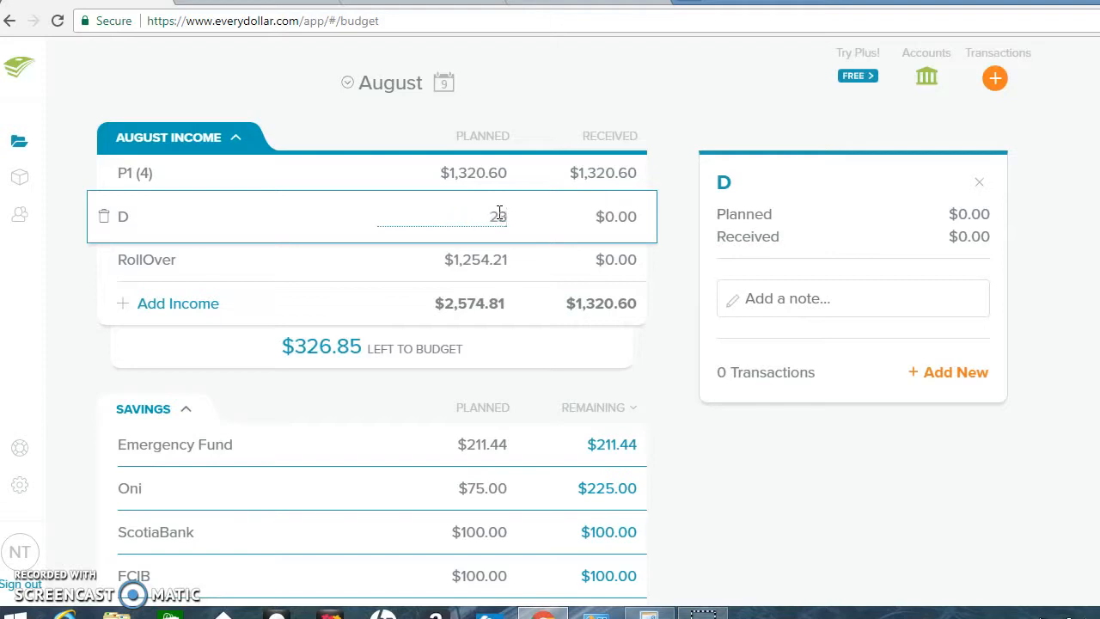
Plan $230 for the D income and close the item details
{"action": "type", "text": "230"}
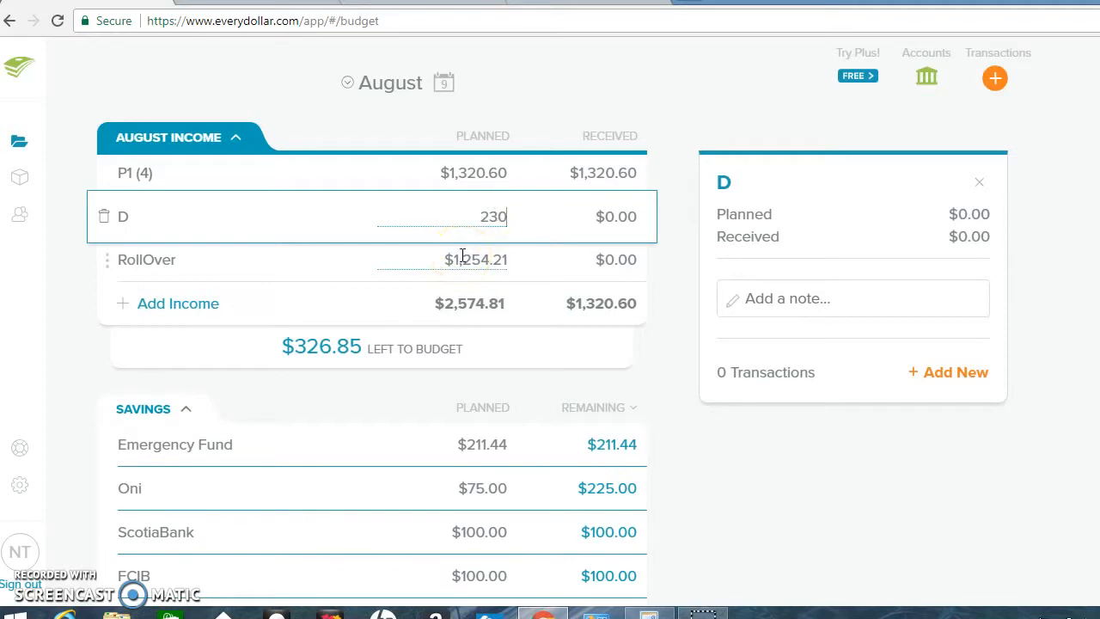
{"action": "left_click", "coordinate": [475, 259]}
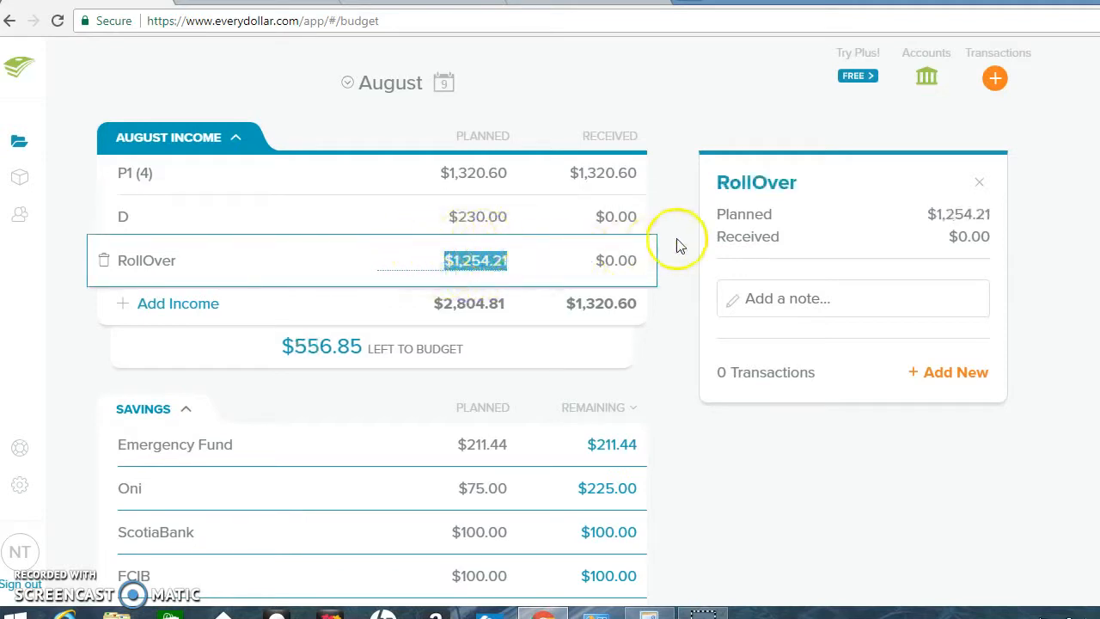
{"action": "left_click", "coordinate": [980, 182]}
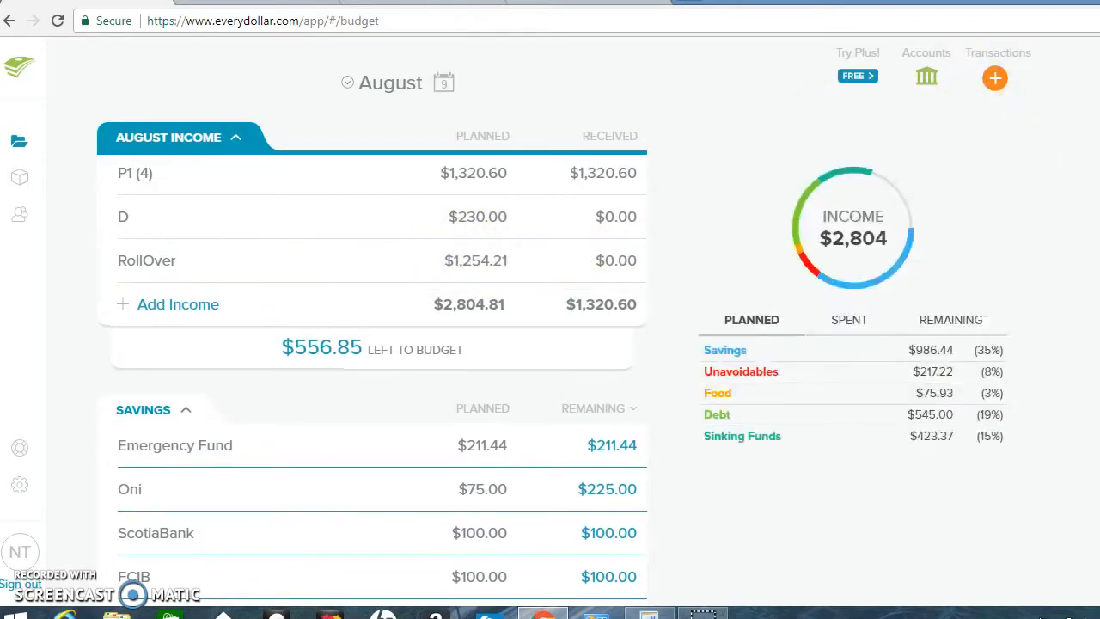
{"action": "scroll", "scroll_direction": "down", "scroll_amount": 3}
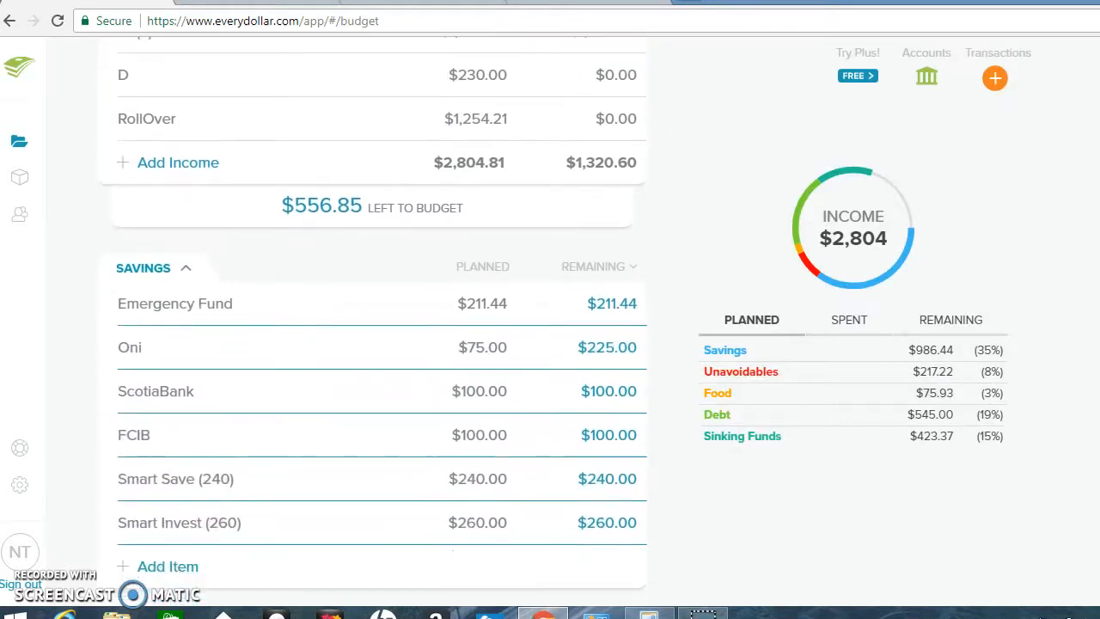
{"action": "scroll", "scroll_direction": "down", "scroll_amount": 3}
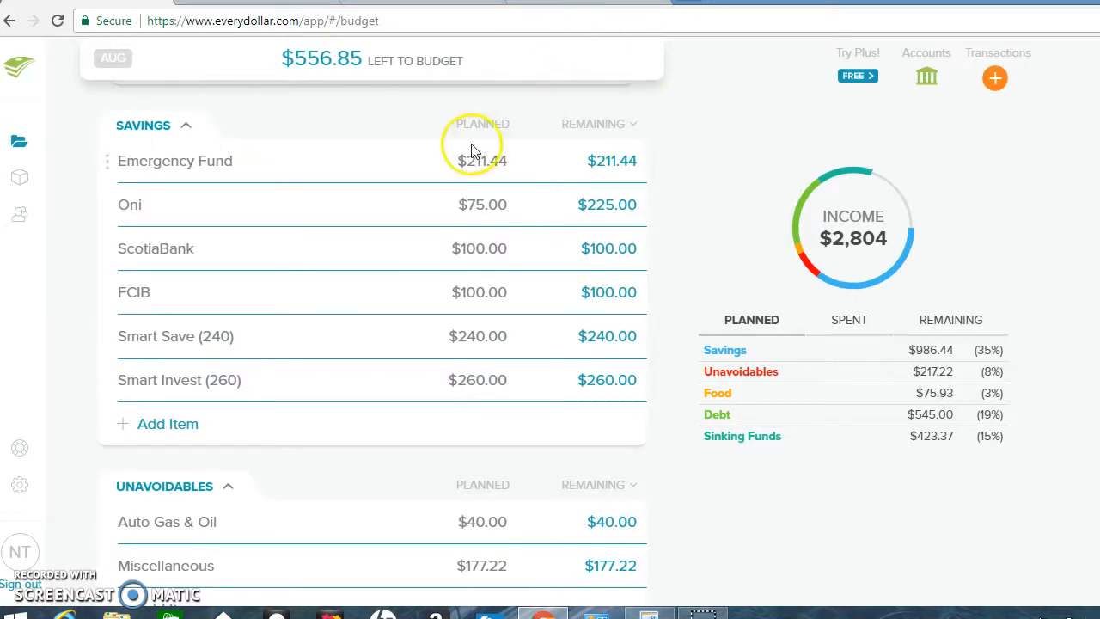
Plan $230 for Emergency Fund in Savings
{"action": "left_click", "coordinate": [176, 161]}
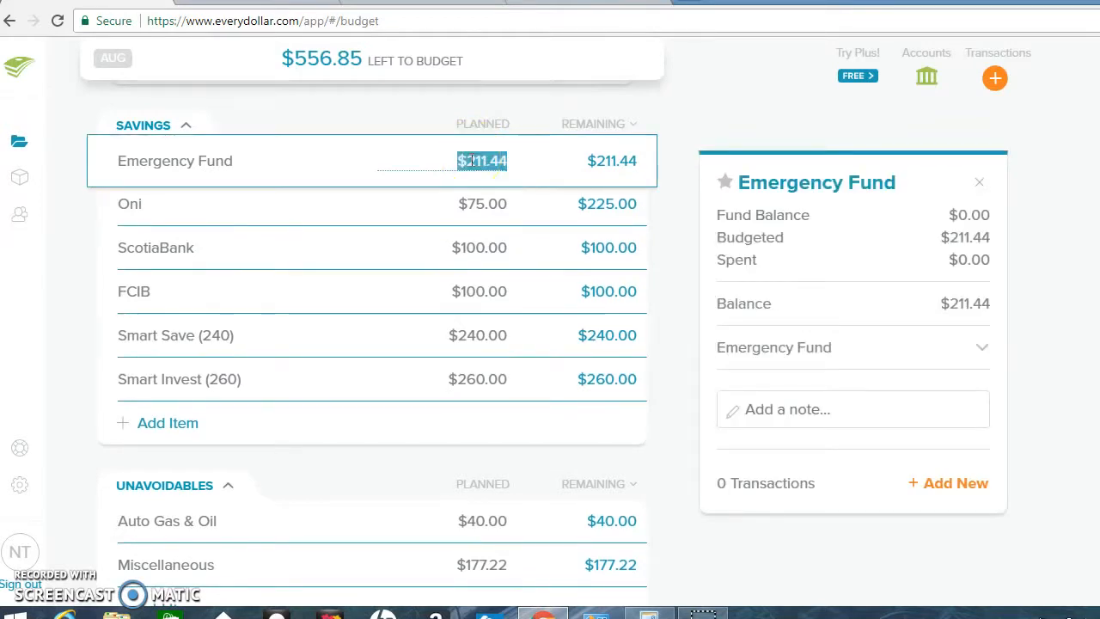
{"action": "type", "text": "230"}
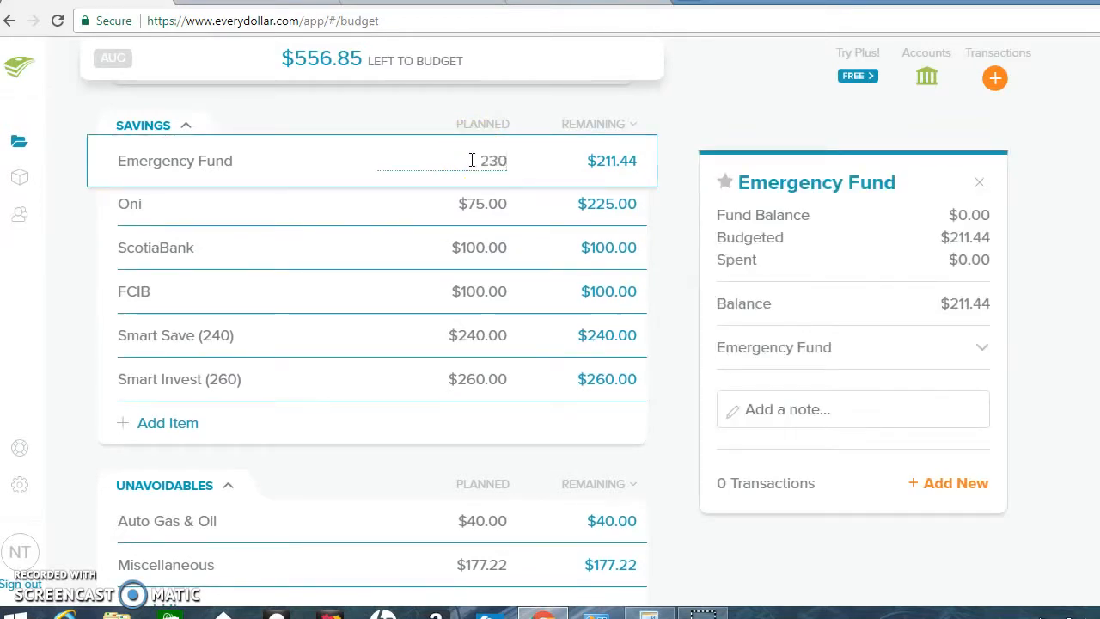
{"action": "left_click", "coordinate": [131, 203]}
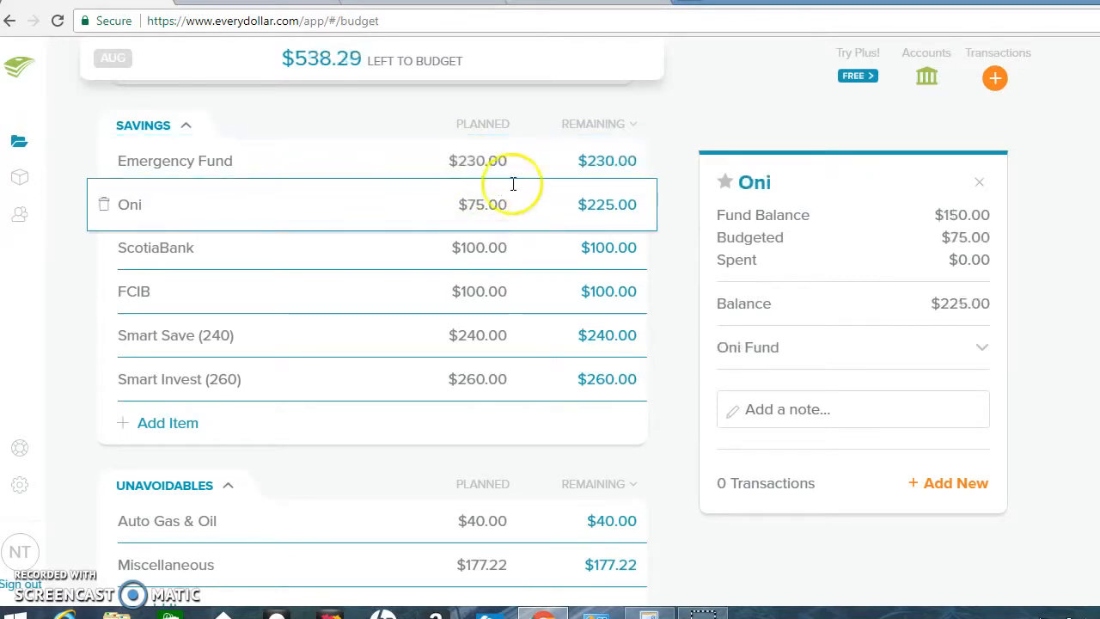
{"action": "mouse_move", "coordinate": [456, 289]}
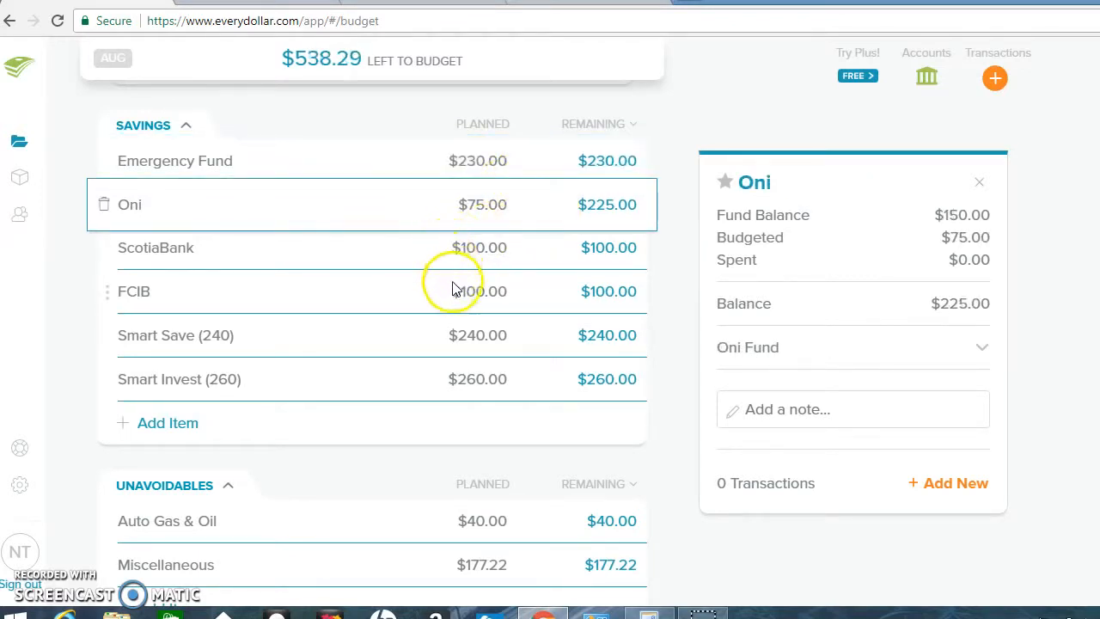
{"action": "mouse_move", "coordinate": [221, 335]}
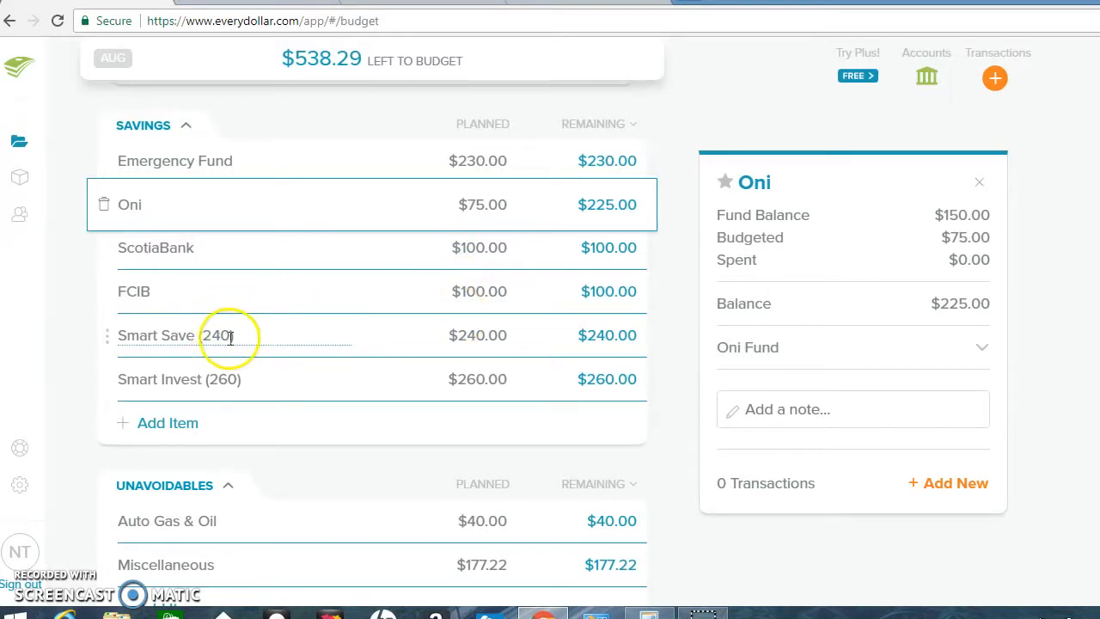
Rename the items to Smart Save (260) and Smart Invest (240) with $260 and $240 planned
{"action": "left_click", "coordinate": [155, 335]}
{"action": "type", "text": "6"}
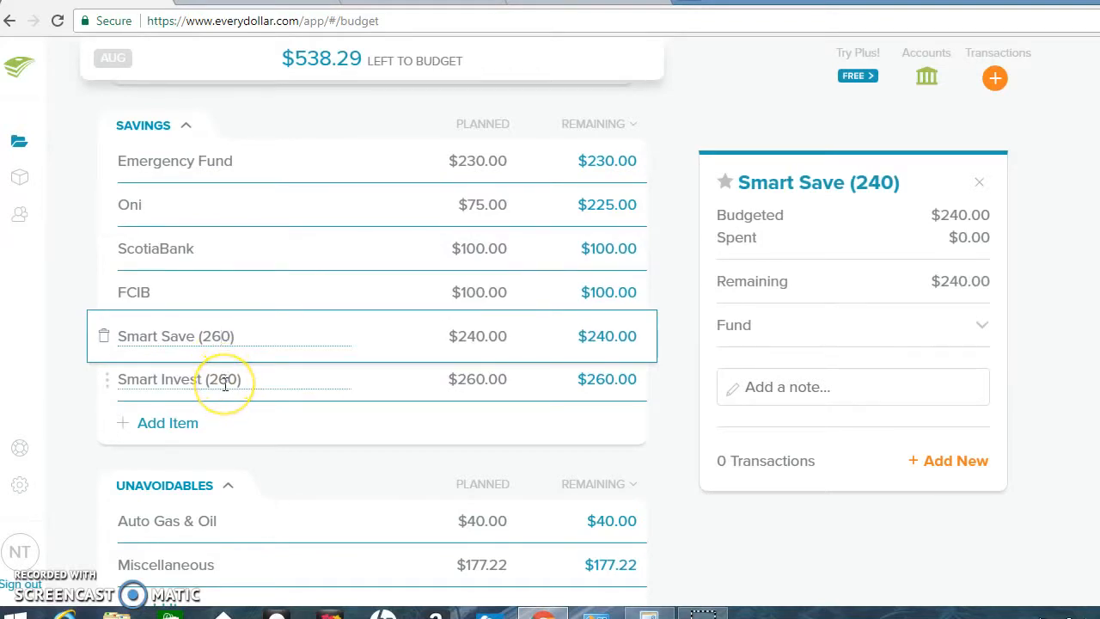
{"action": "left_click", "coordinate": [179, 380]}
{"action": "type", "text": "4"}
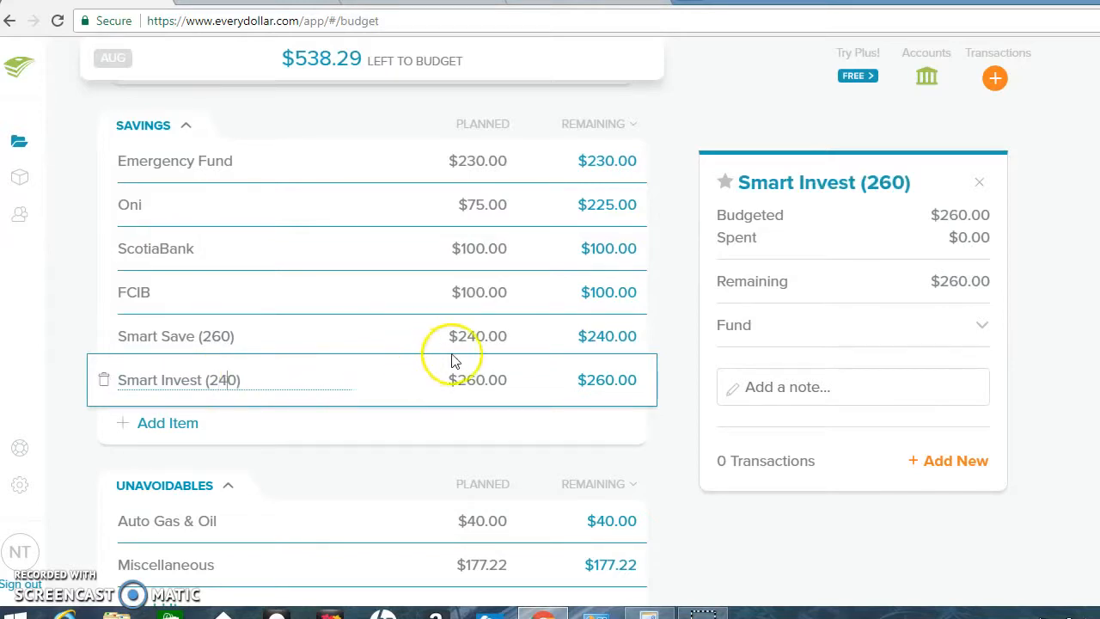
{"action": "left_click", "coordinate": [478, 336]}
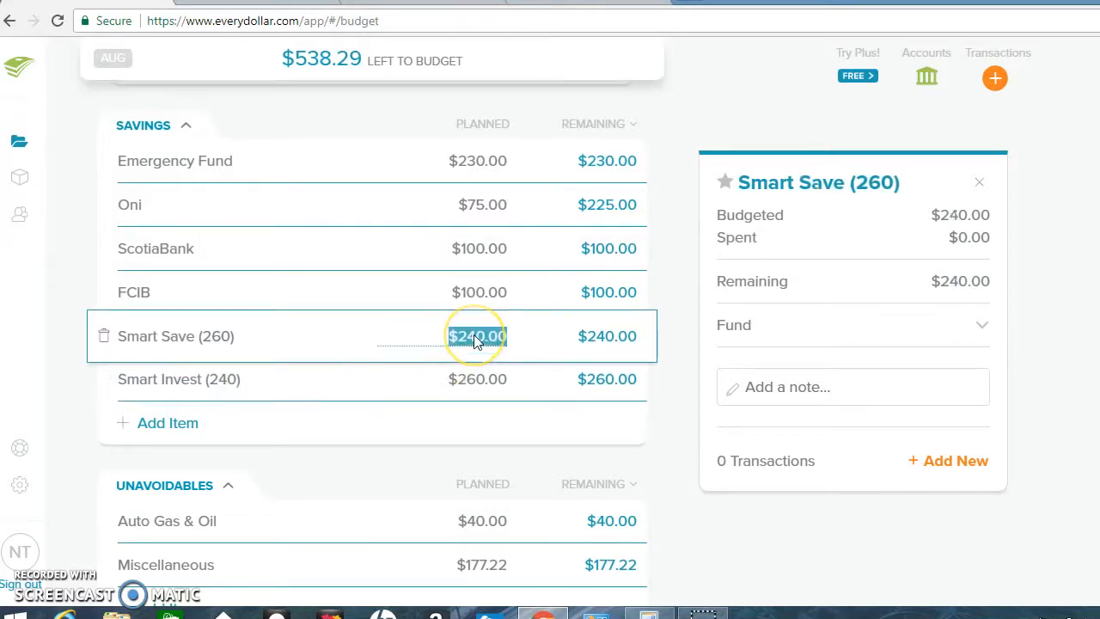
{"action": "left_click", "coordinate": [478, 335]}
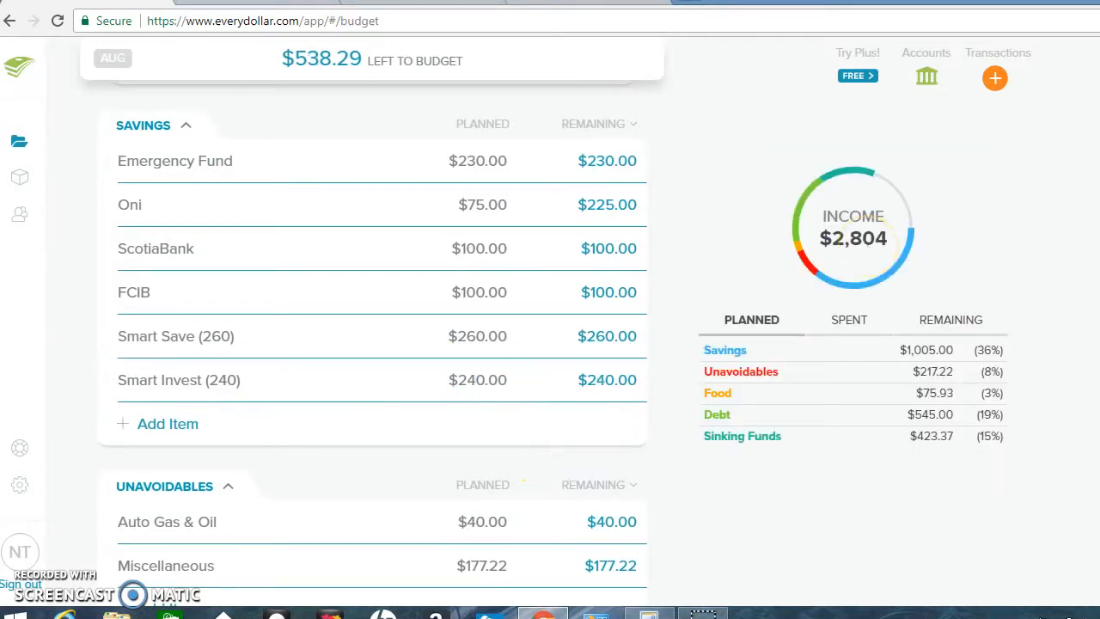
{"action": "scroll", "scroll_direction": "down", "scroll_amount": 3}
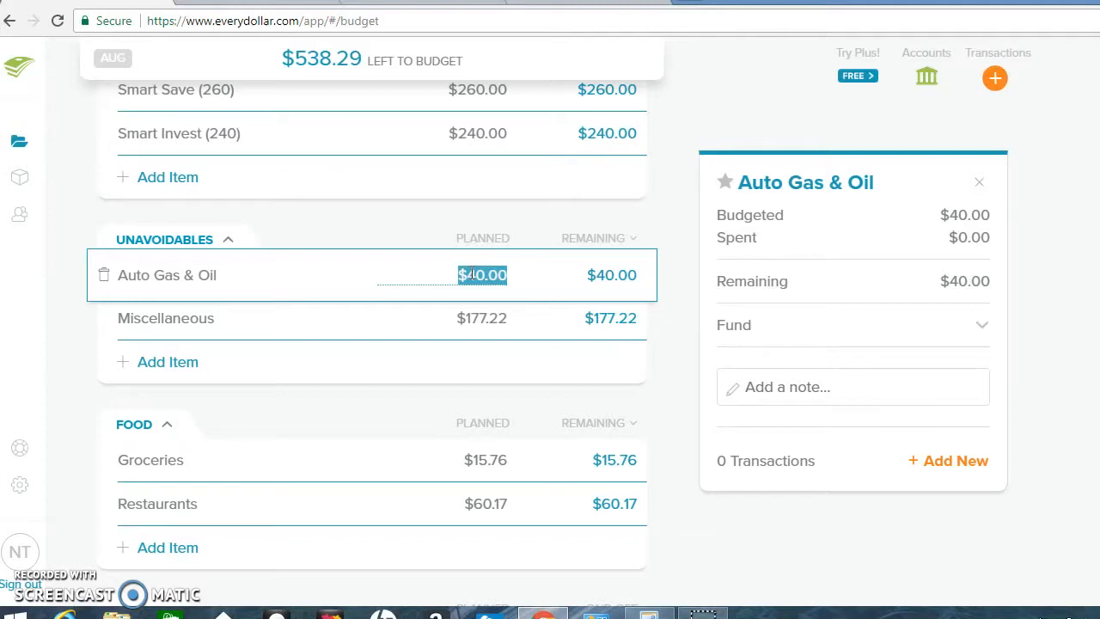
Plan $50 each for Auto Gas & Oil and Miscellaneous under Unavoidables
{"action": "type", "text": "50"}
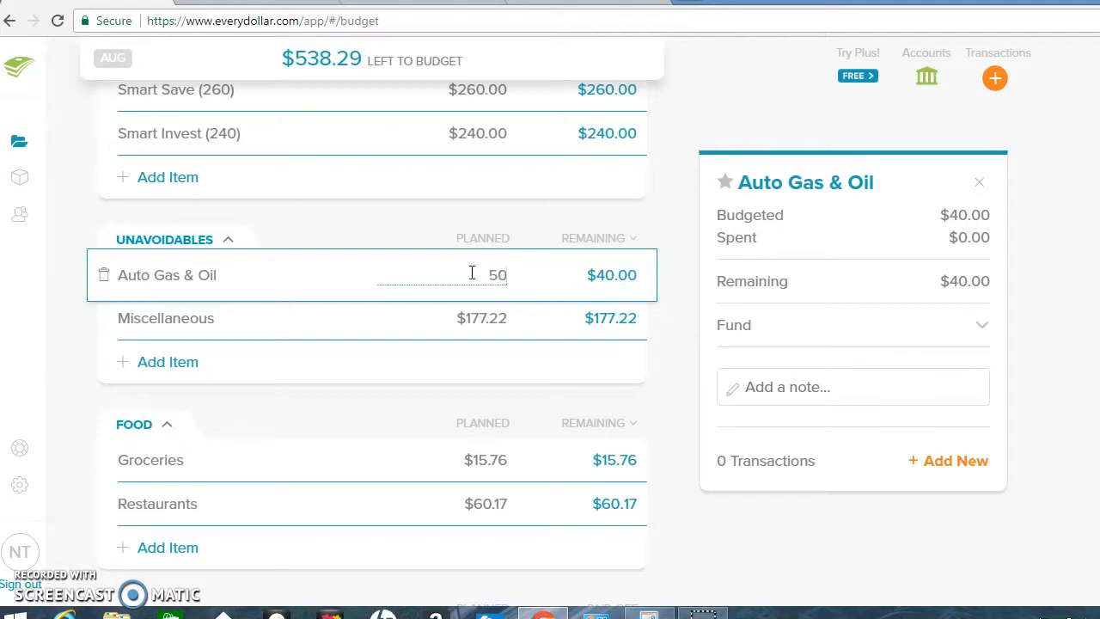
{"action": "left_click", "coordinate": [482, 318]}
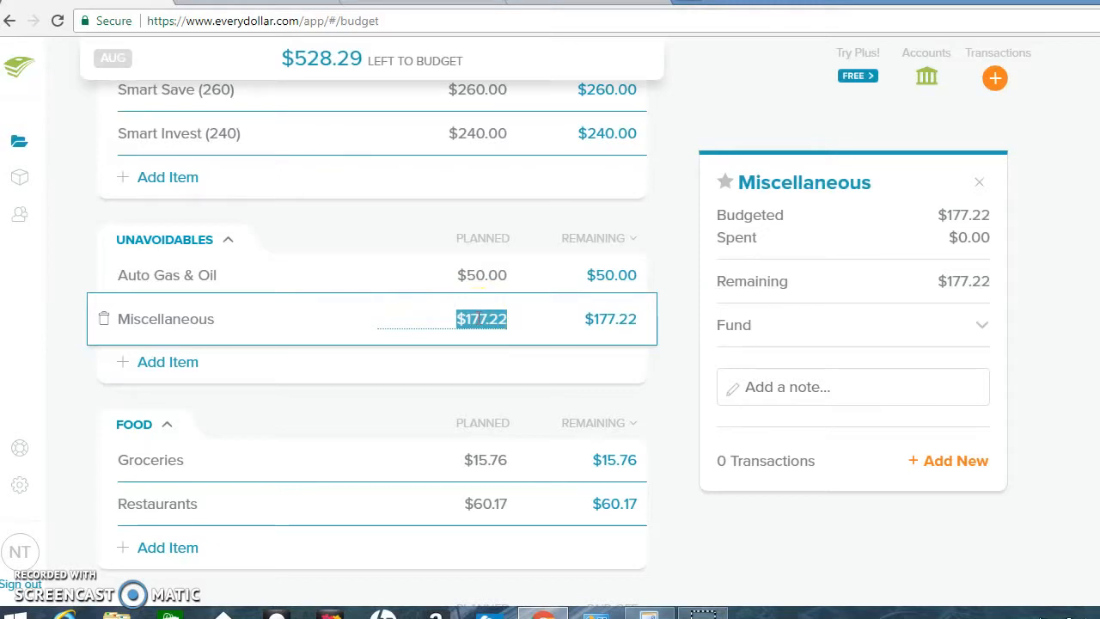
{"action": "type", "text": "50.00"}
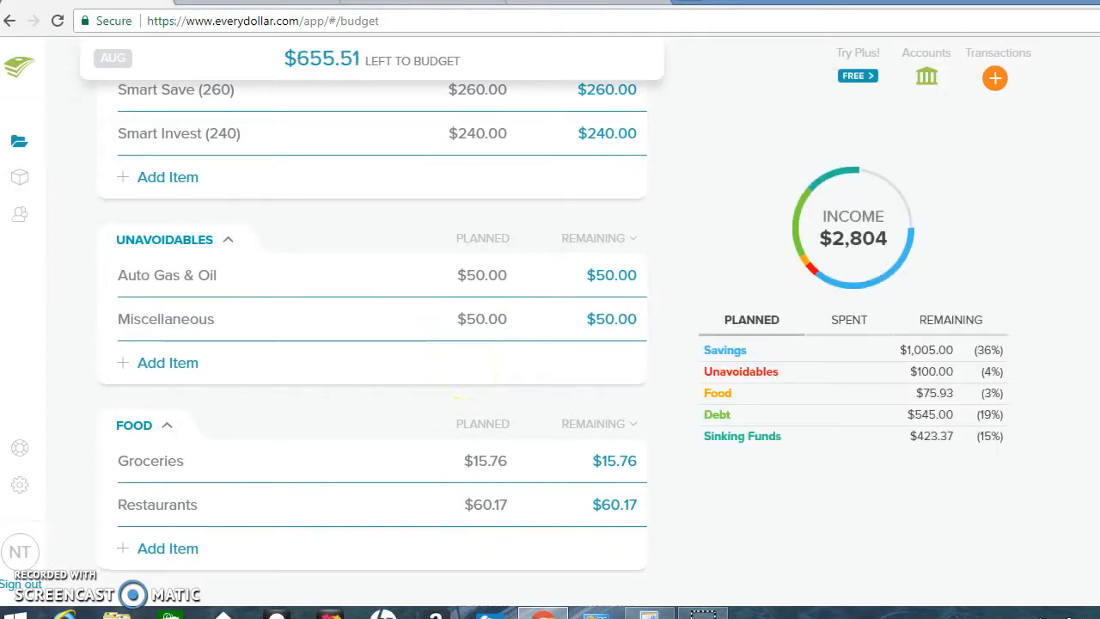
Raise the planned Groceries amount in Food to $65.76
{"action": "scroll", "scroll_direction": "down", "scroll_amount": 3}
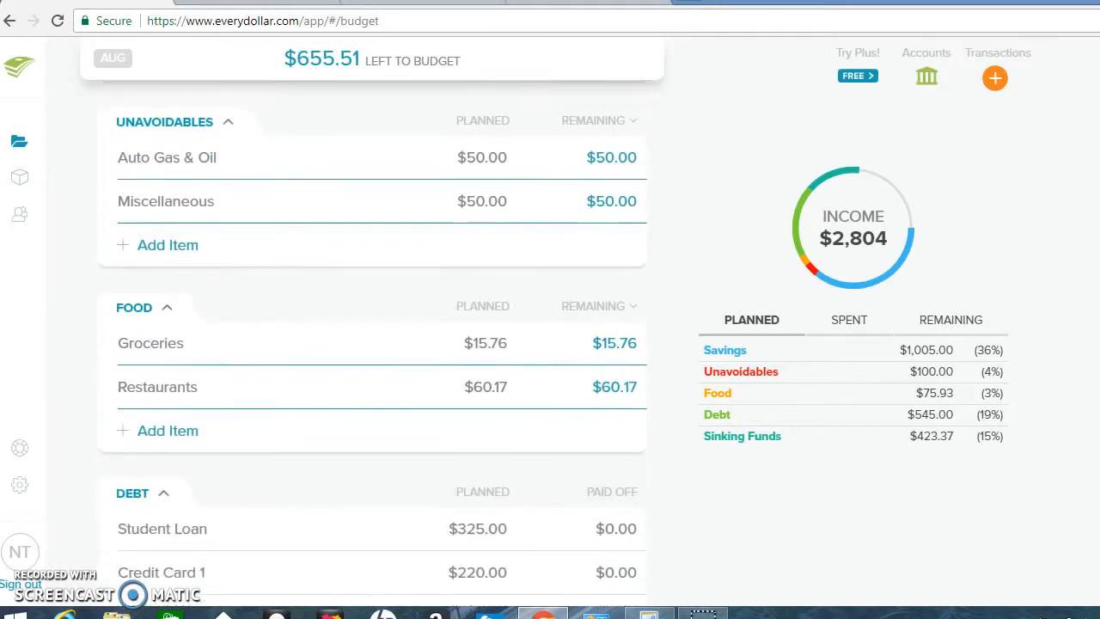
{"action": "scroll", "scroll_direction": "down", "scroll_amount": 3}
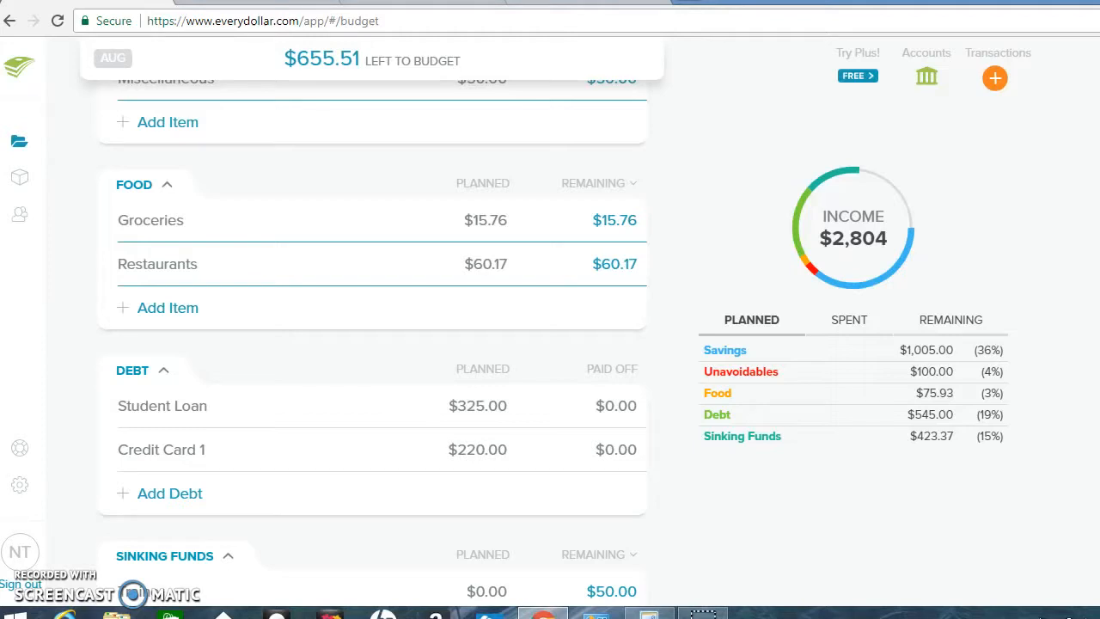
{"action": "mouse_move", "coordinate": [951, 320]}
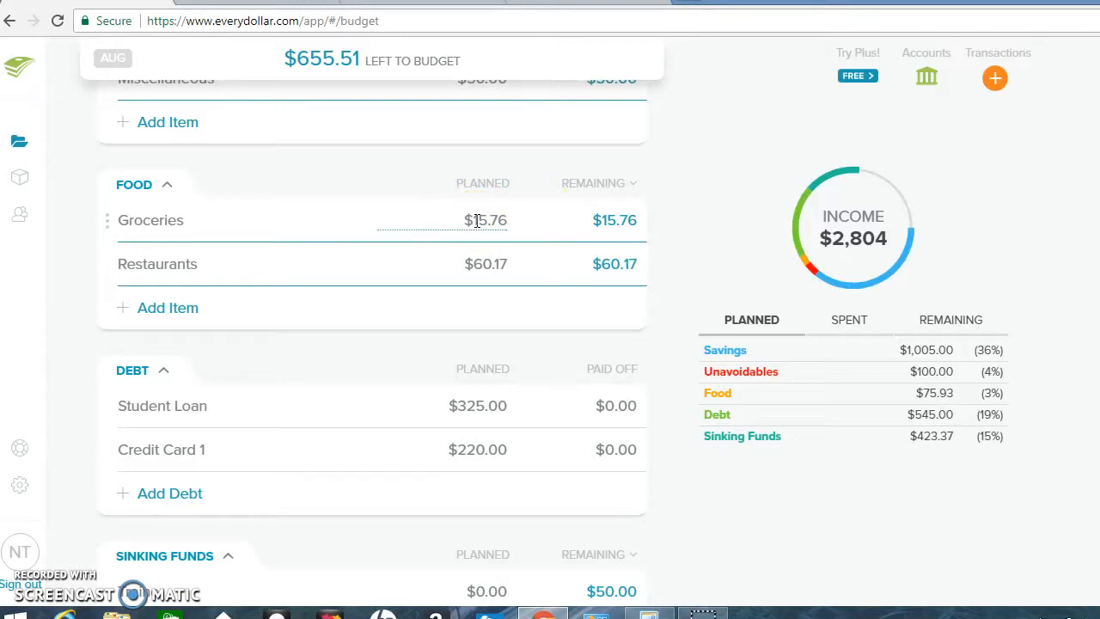
{"action": "left_click", "coordinate": [151, 220]}
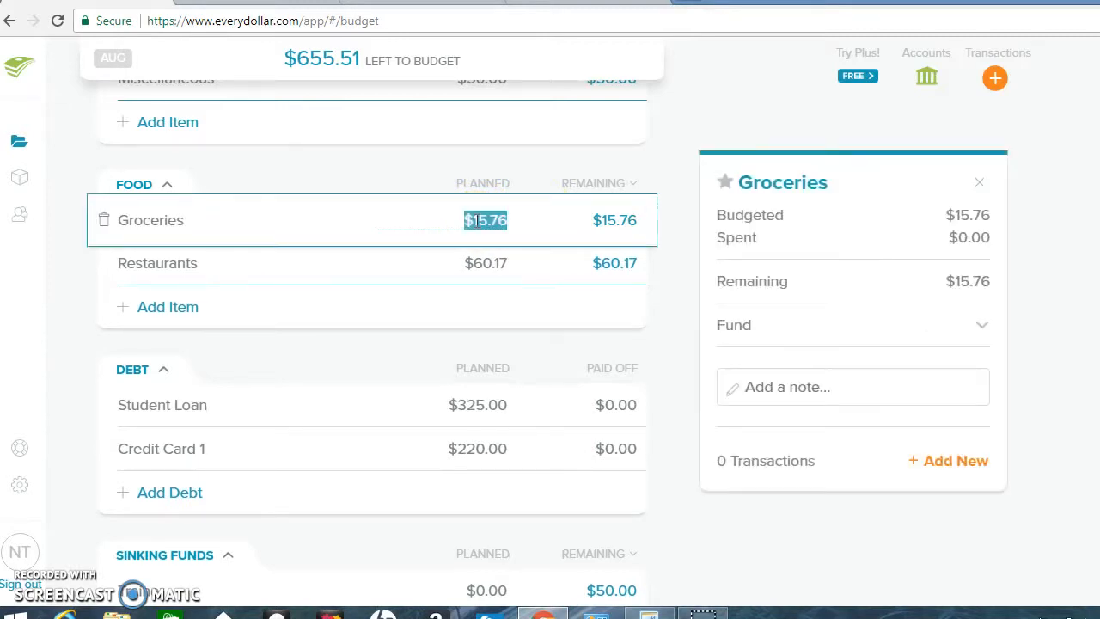
{"action": "type", "text": "65."}
{"action": "left_click", "coordinate": [480, 263]}
{"action": "type", "text": "85"}
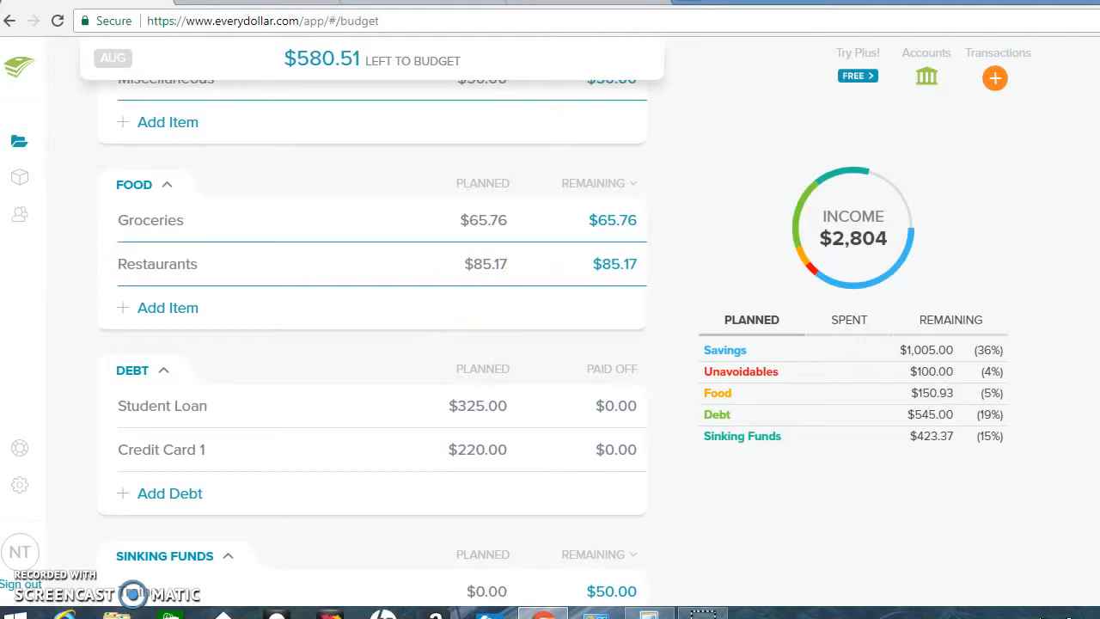
{"action": "scroll", "scroll_direction": "down", "scroll_amount": 3}
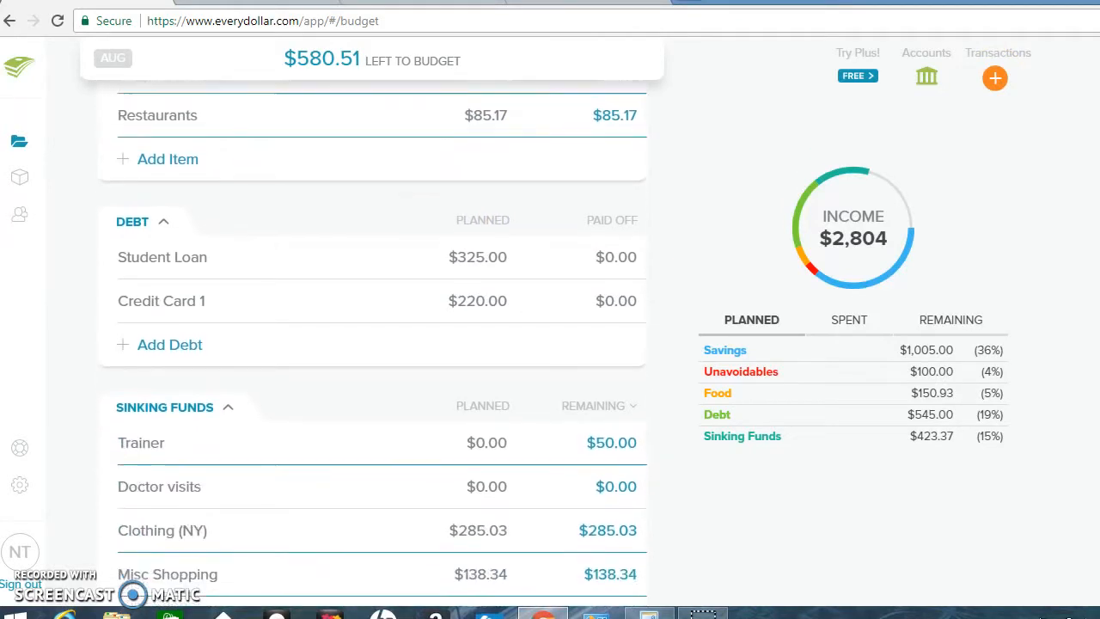
{"action": "scroll", "scroll_direction": "down", "scroll_amount": 3}
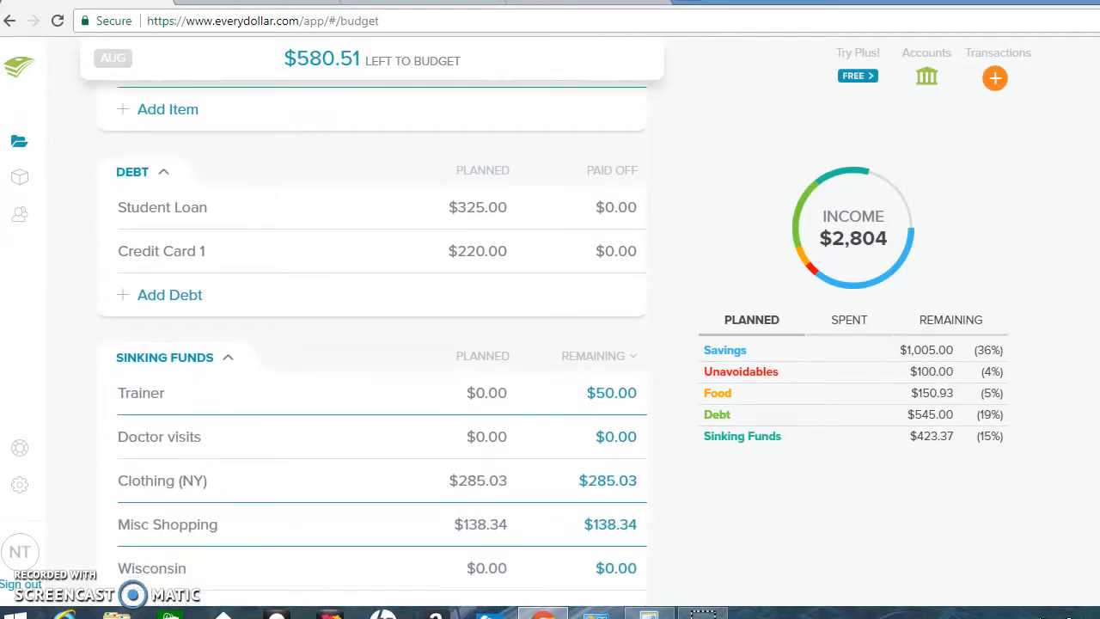
{"action": "scroll", "scroll_direction": "down", "scroll_amount": 3}
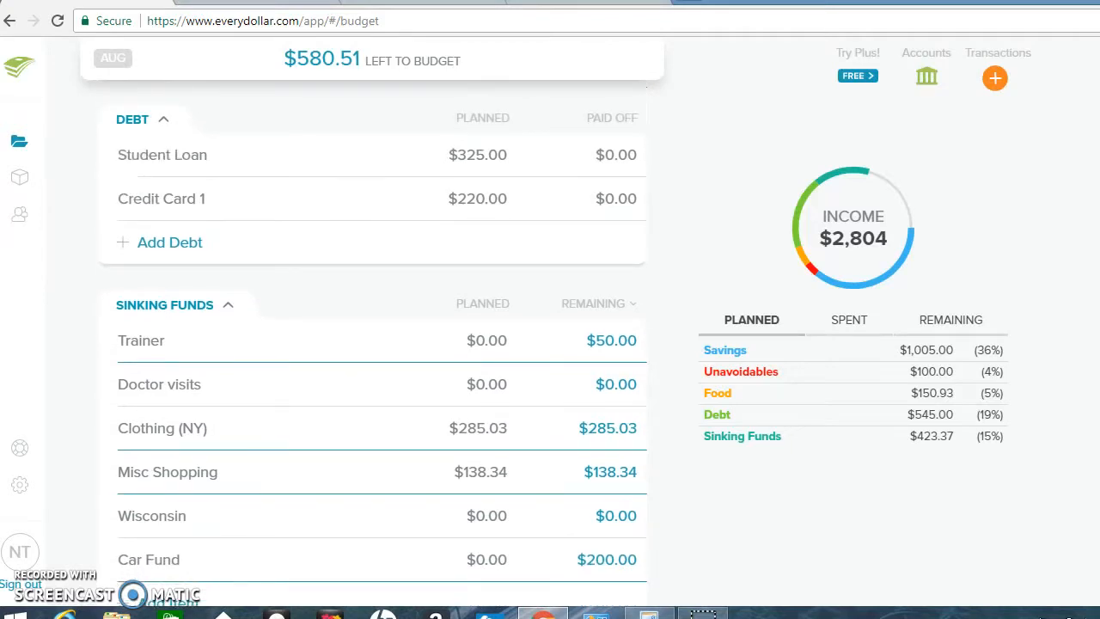
{"action": "scroll", "scroll_direction": "down", "scroll_amount": 3}
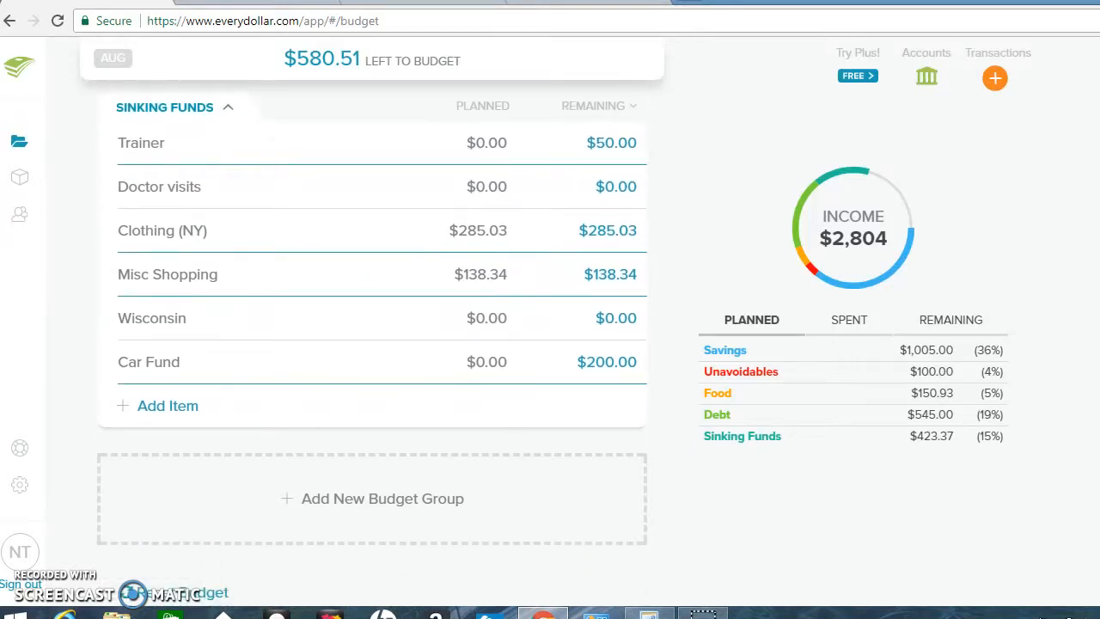
{"action": "mouse_move", "coordinate": [652, 359]}
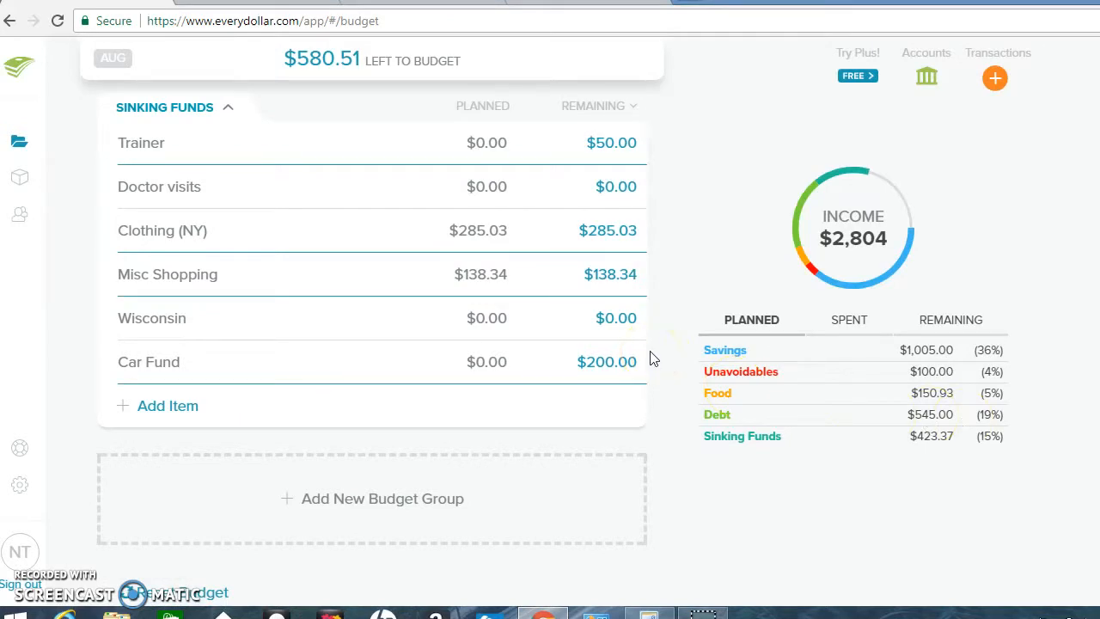
{"action": "mouse_move", "coordinate": [369, 327]}
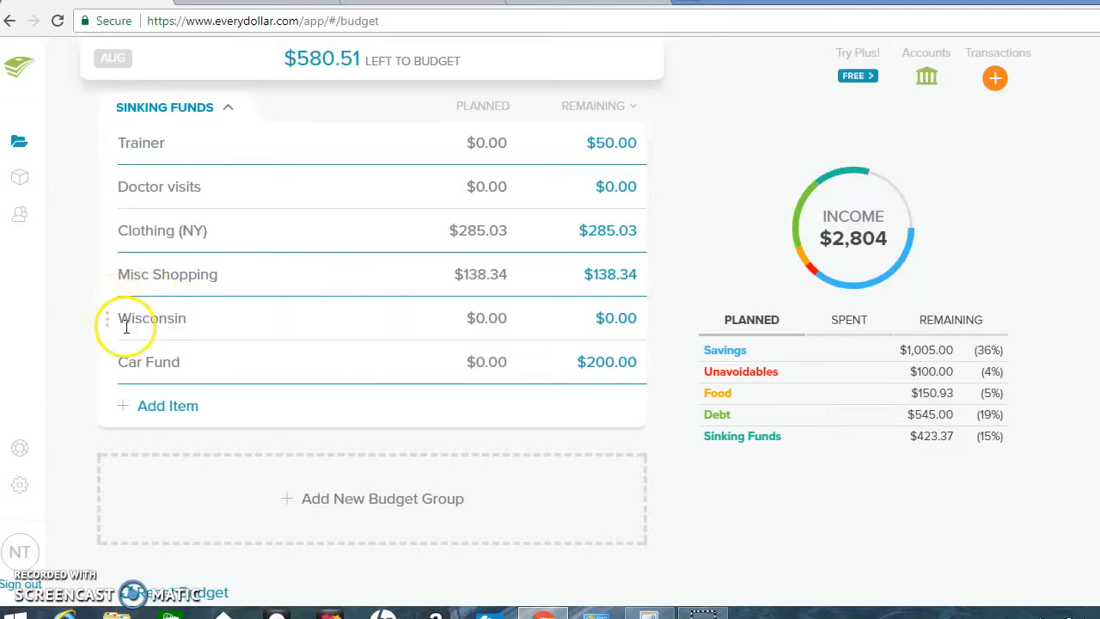
Delete the Wisconsin item from Sinking Funds and confirm
{"action": "left_click", "coordinate": [151, 318]}
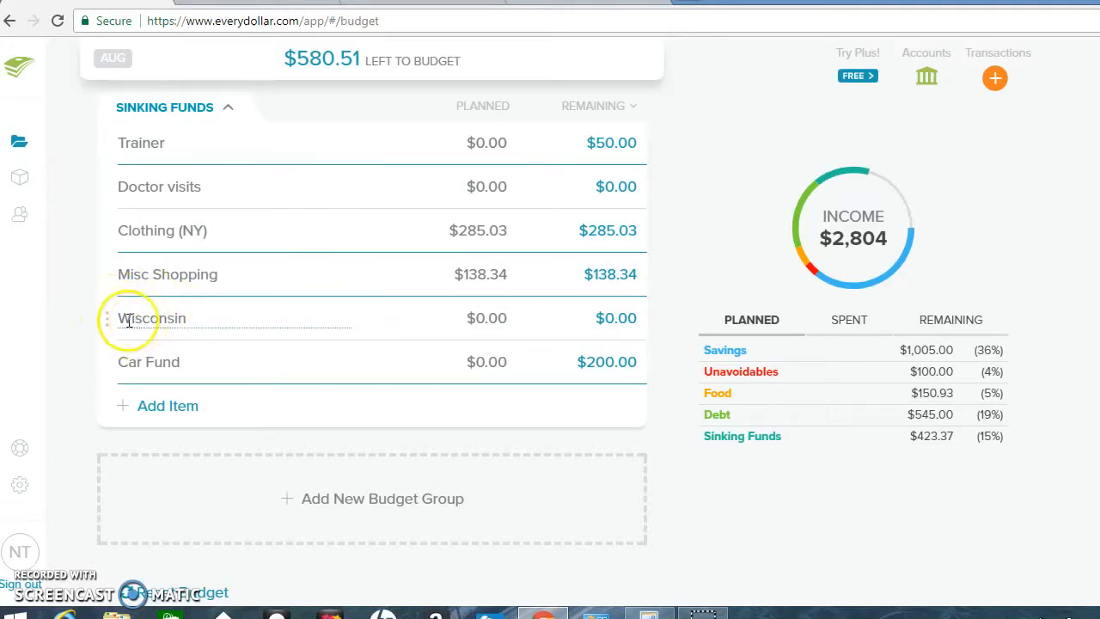
{"action": "left_click", "coordinate": [151, 318]}
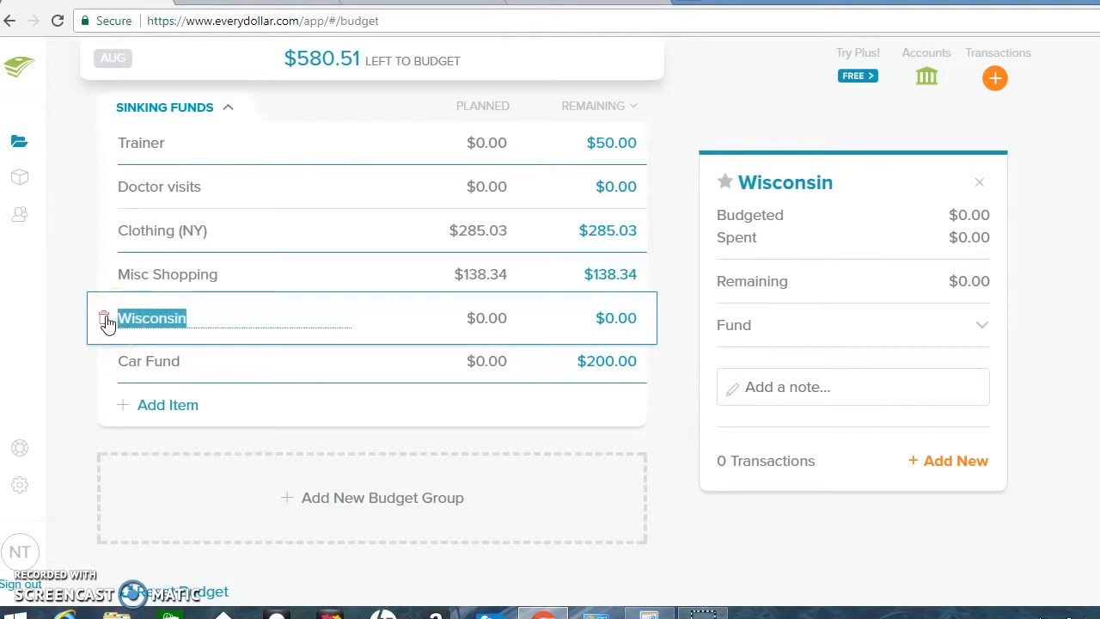
{"action": "left_click", "coordinate": [103, 318]}
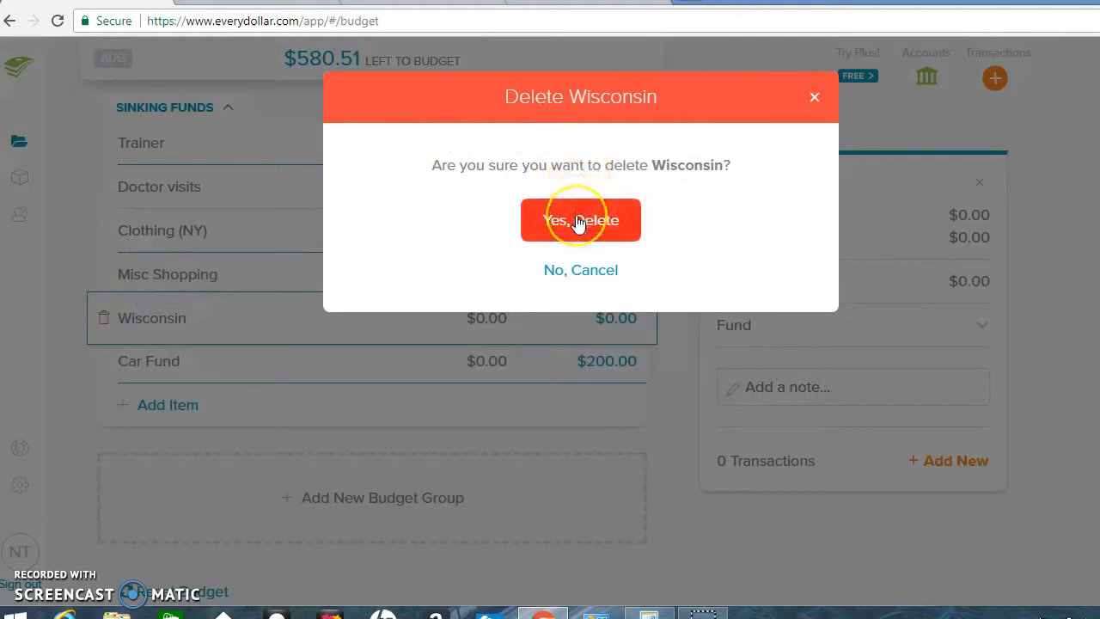
{"action": "left_click", "coordinate": [581, 220]}
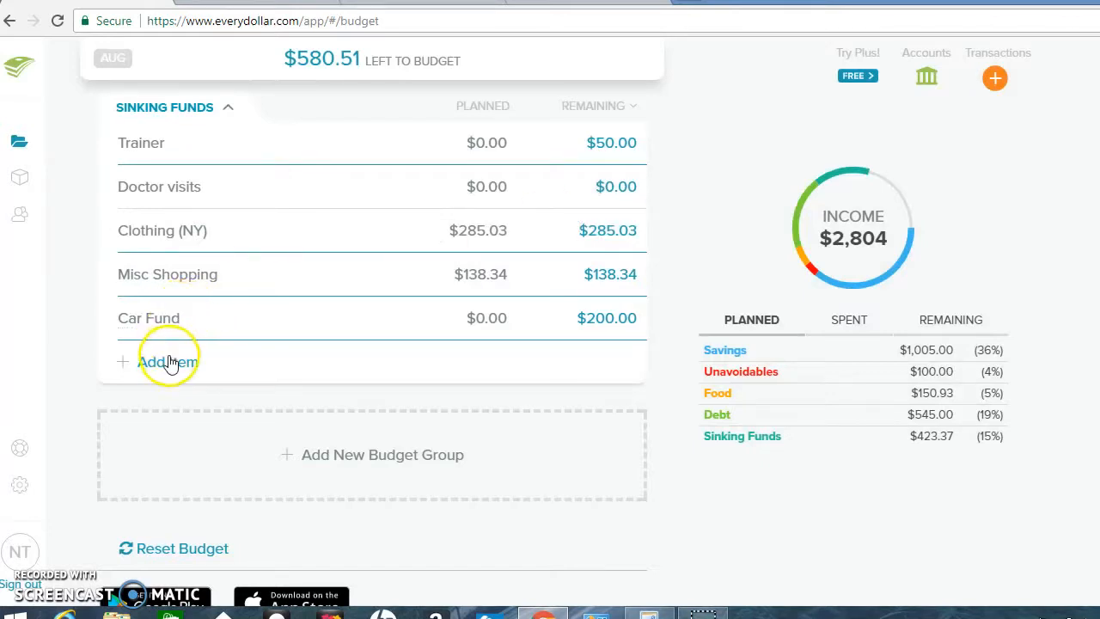
Add a Dentist item to Sinking Funds planned at $100
{"action": "left_click", "coordinate": [169, 361]}
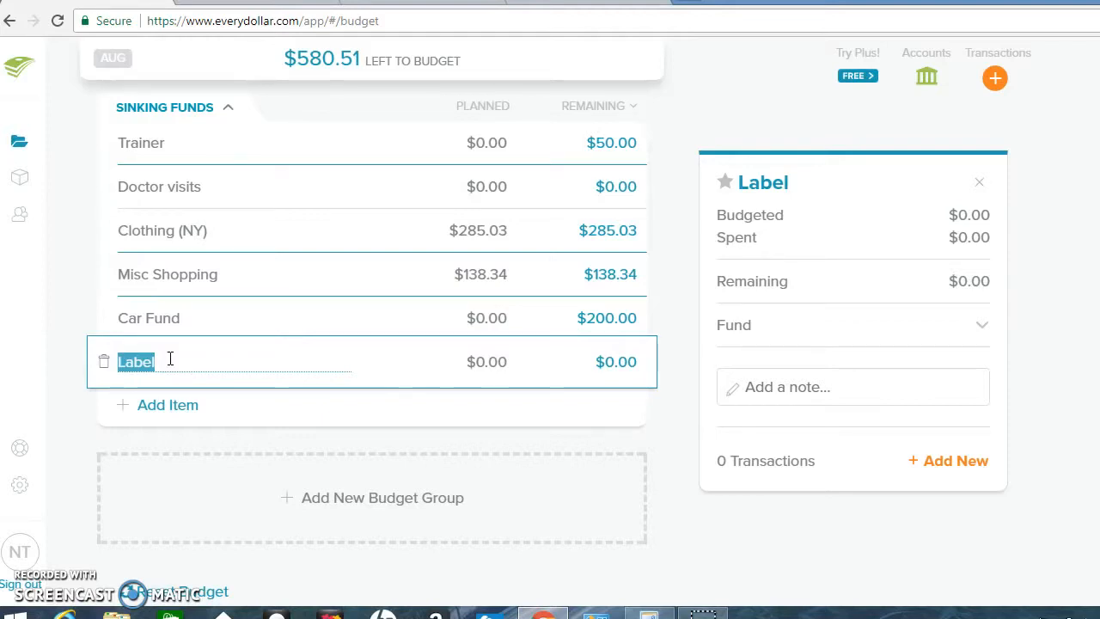
{"action": "type", "text": "D"}
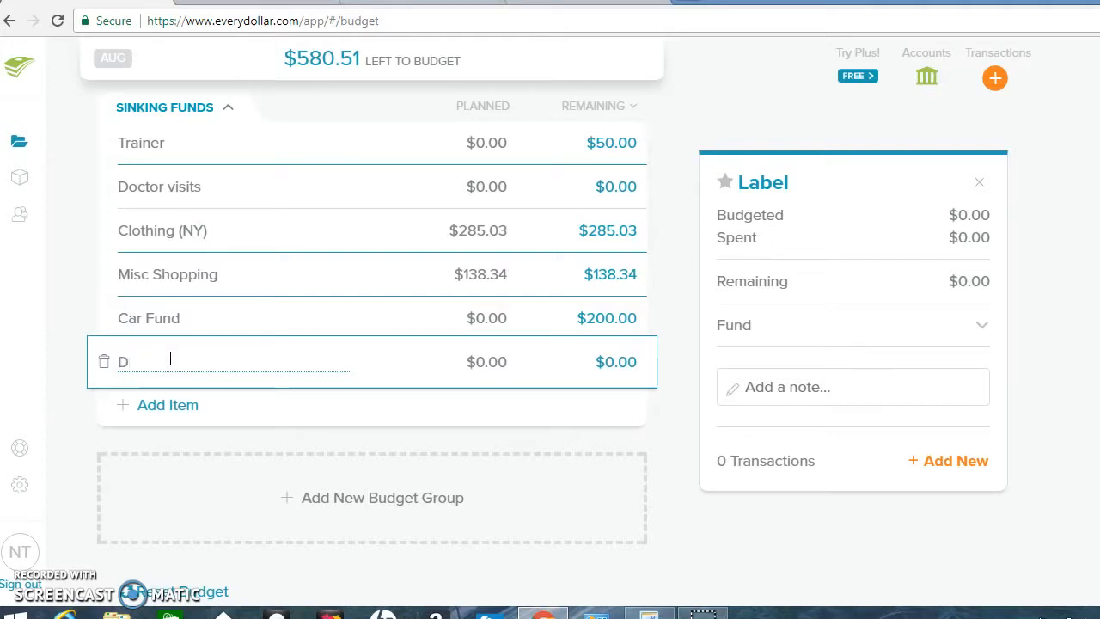
{"action": "type", "text": "entist"}
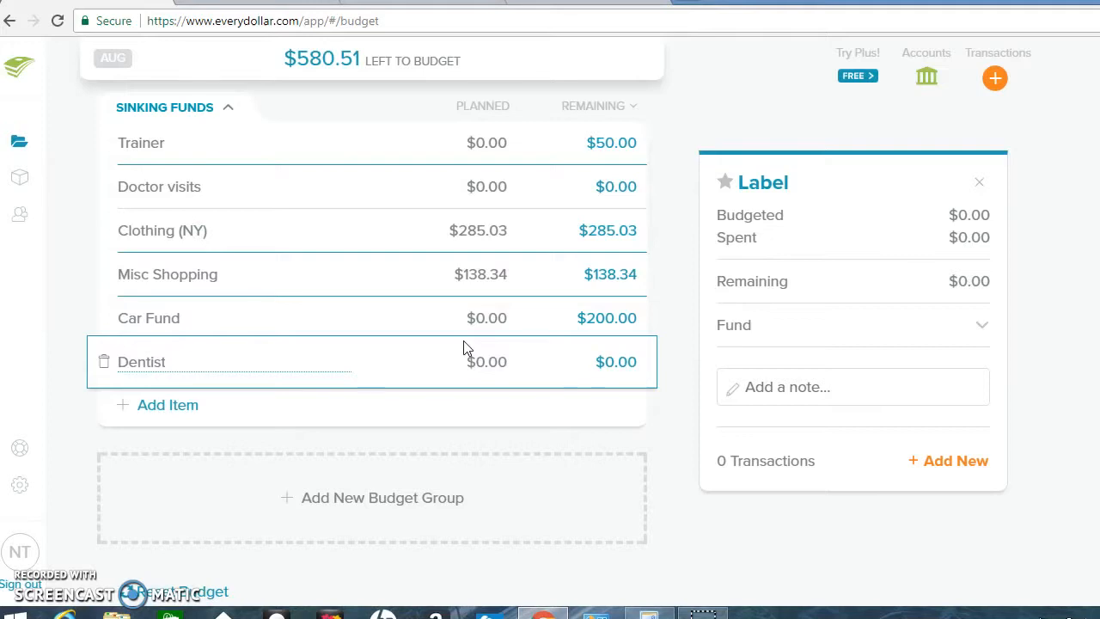
{"action": "left_click", "coordinate": [485, 361]}
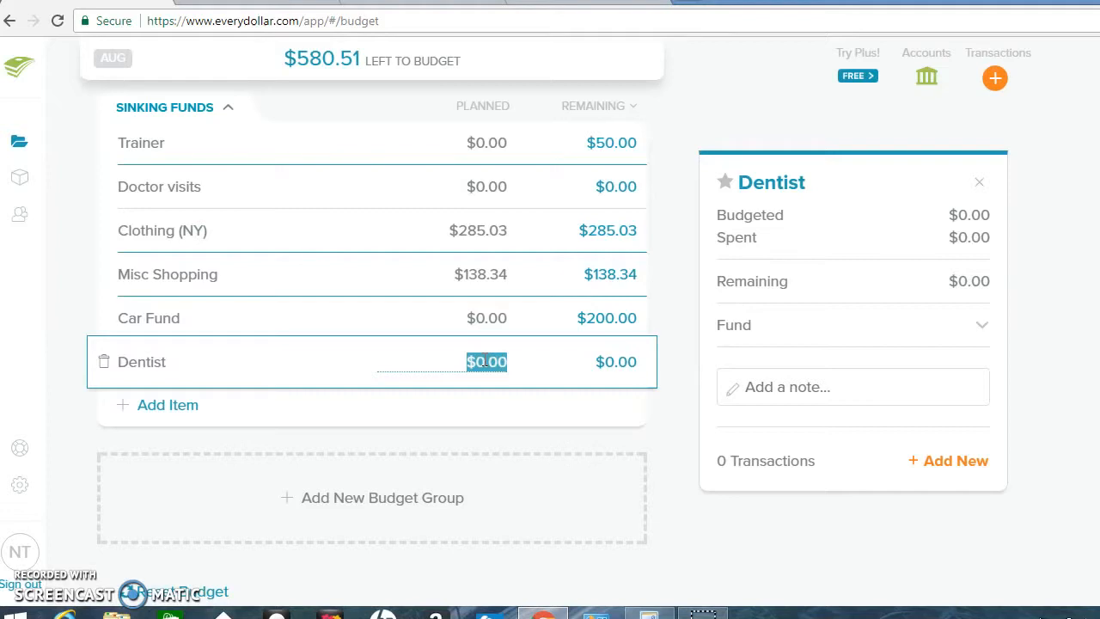
{"action": "type", "text": "100"}
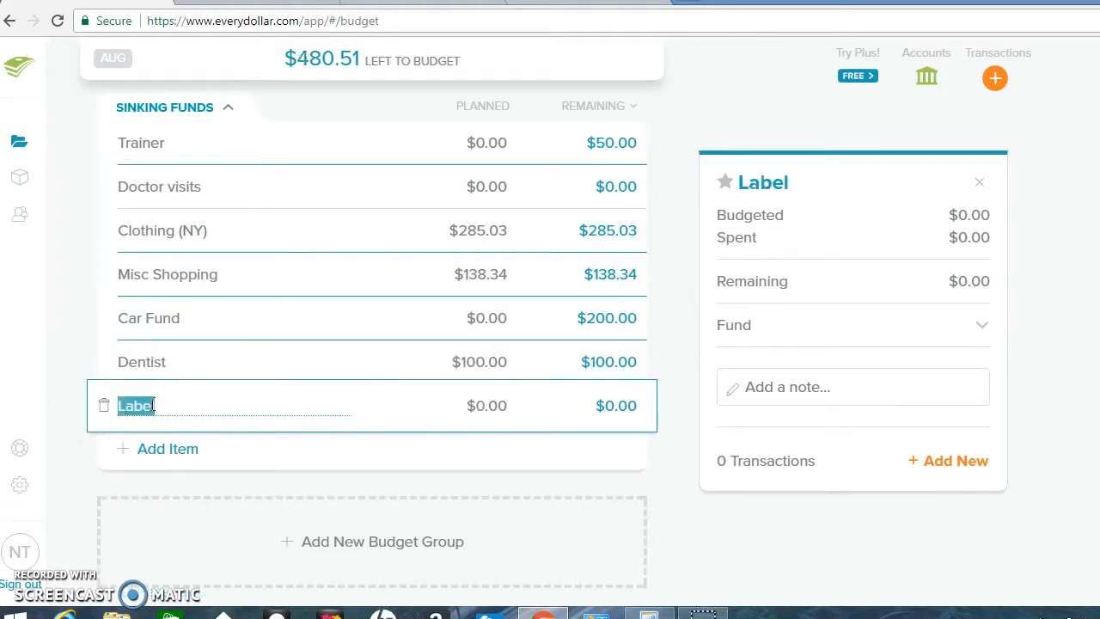
Name the new Sinking Funds item Eye with $100 planned
{"action": "type", "text": "E"}
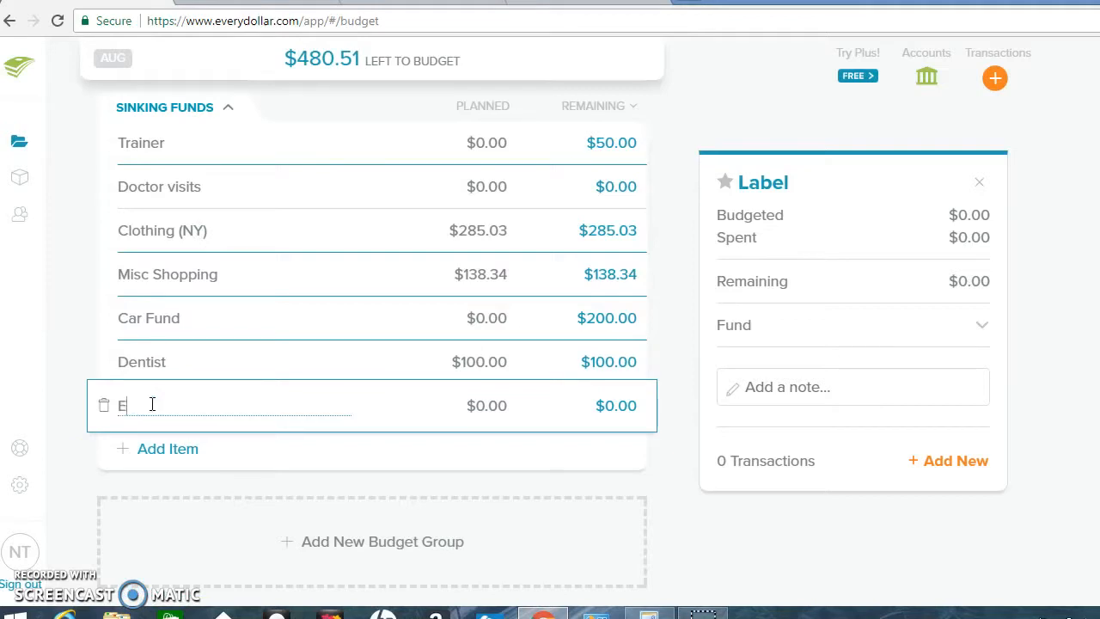
{"action": "type", "text": "ye"}
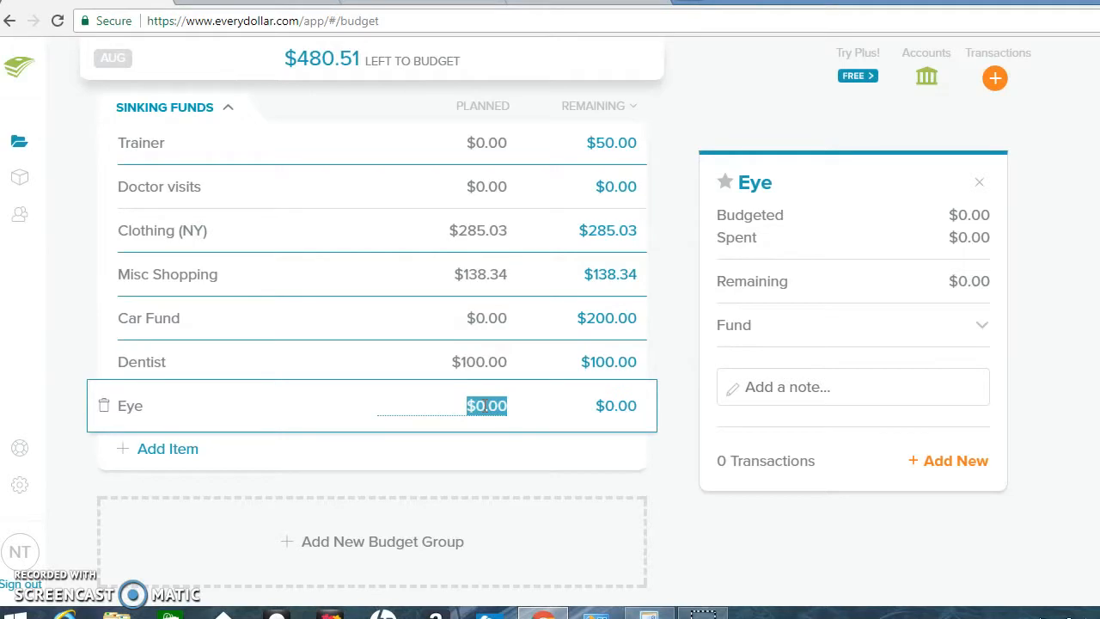
{"action": "type", "text": "10"}
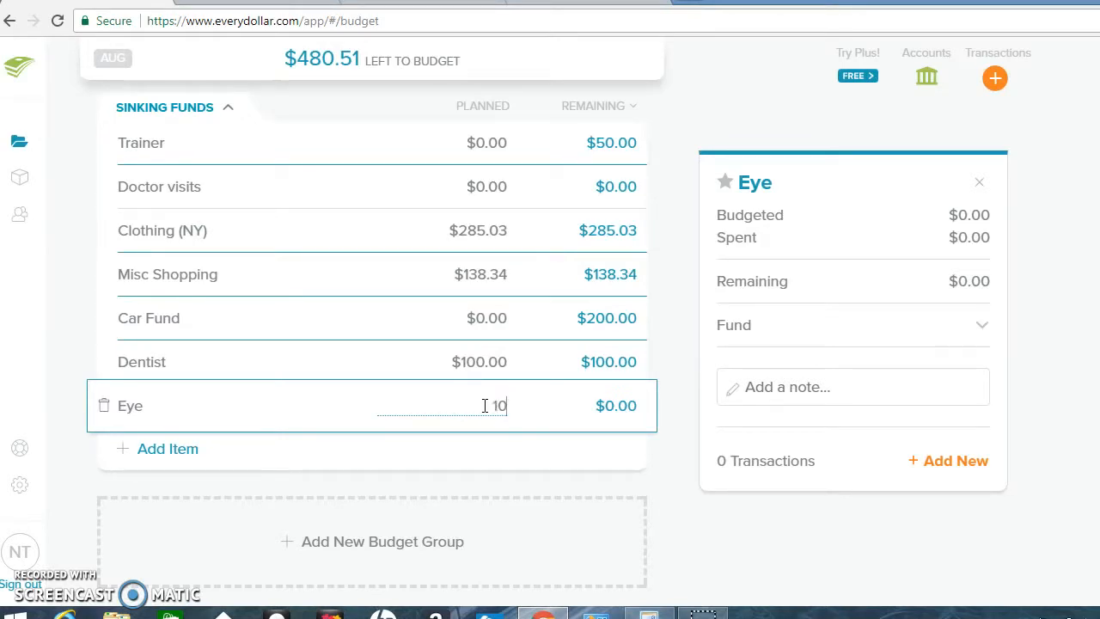
{"action": "type", "text": "00.00"}
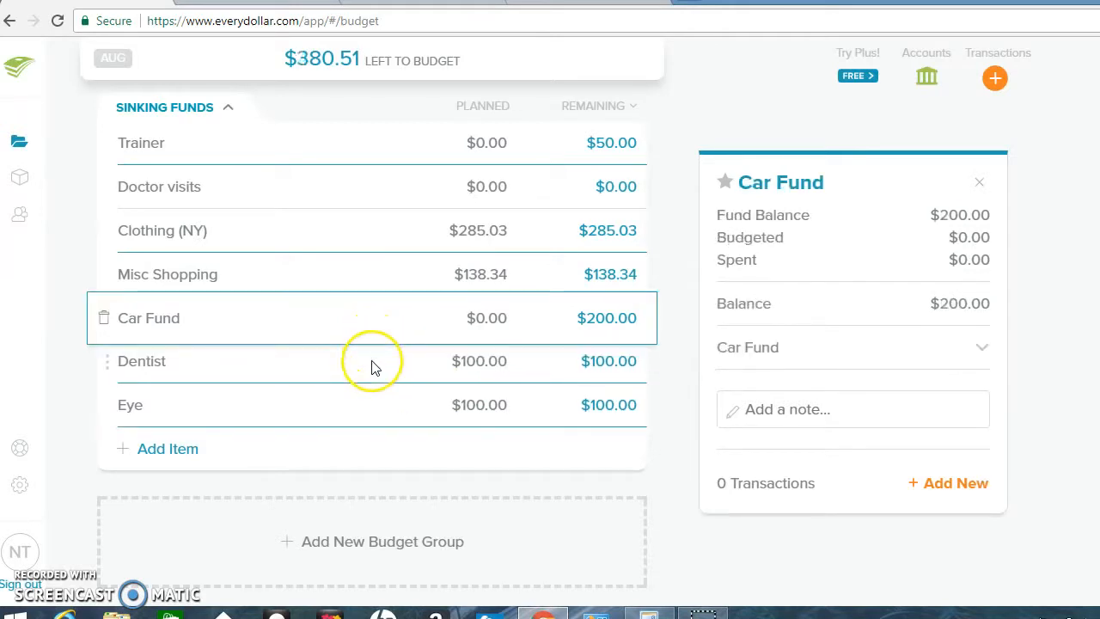
{"action": "left_click", "coordinate": [141, 361]}
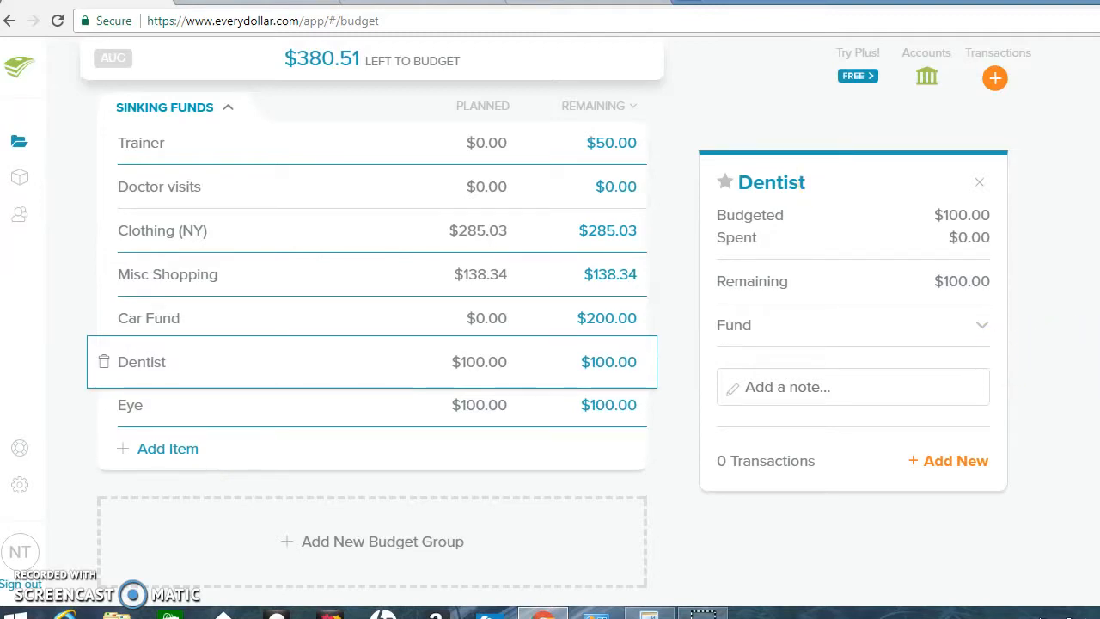
Scroll through income and savings back down to the Sinking Funds group
{"action": "scroll", "scroll_direction": "up", "scroll_amount": 3}
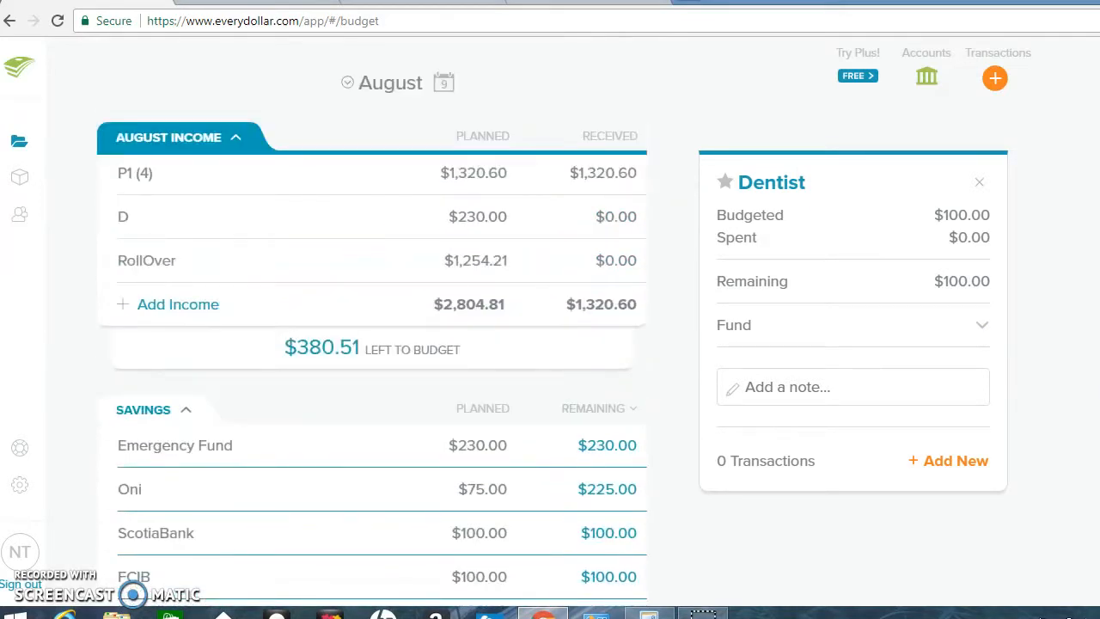
{"action": "scroll", "scroll_direction": "down", "scroll_amount": 3}
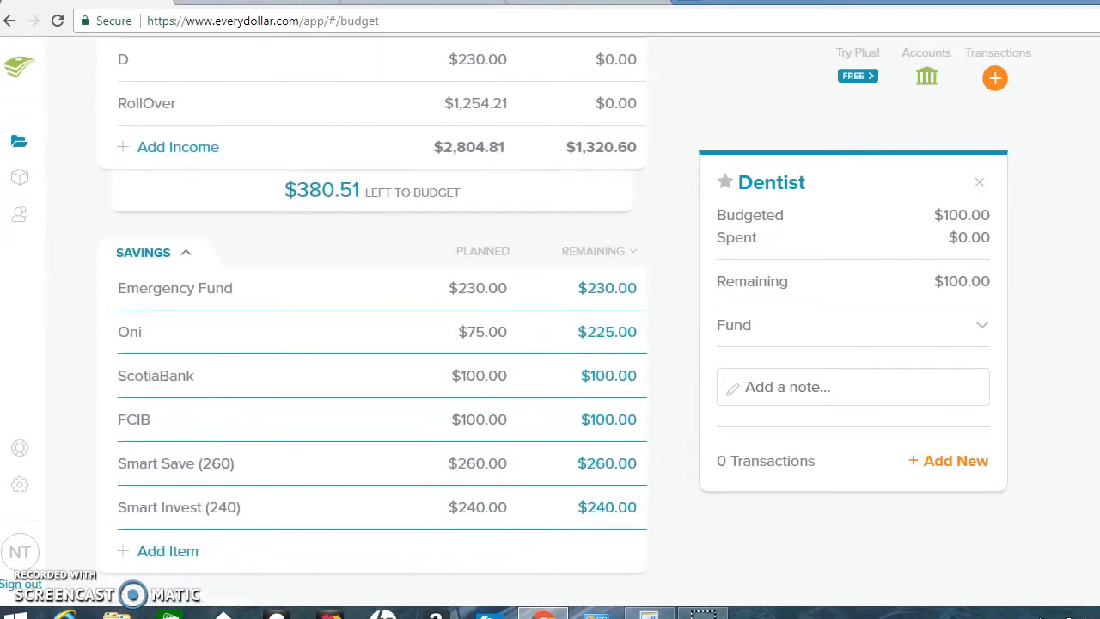
{"action": "scroll", "scroll_direction": "down", "scroll_amount": 3}
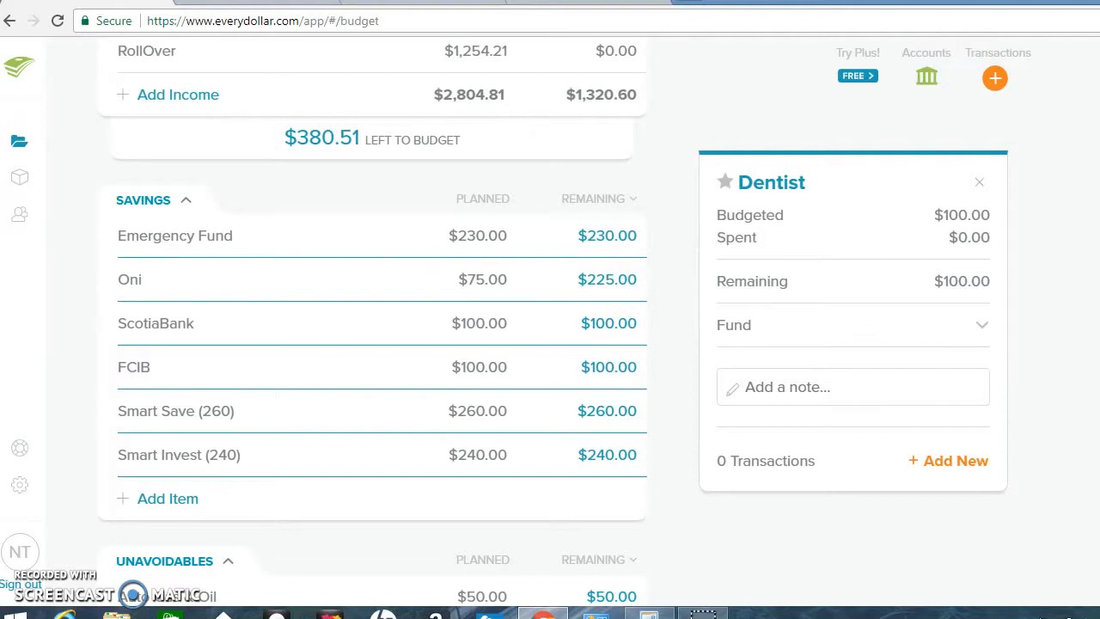
{"action": "mouse_move", "coordinate": [72, 440]}
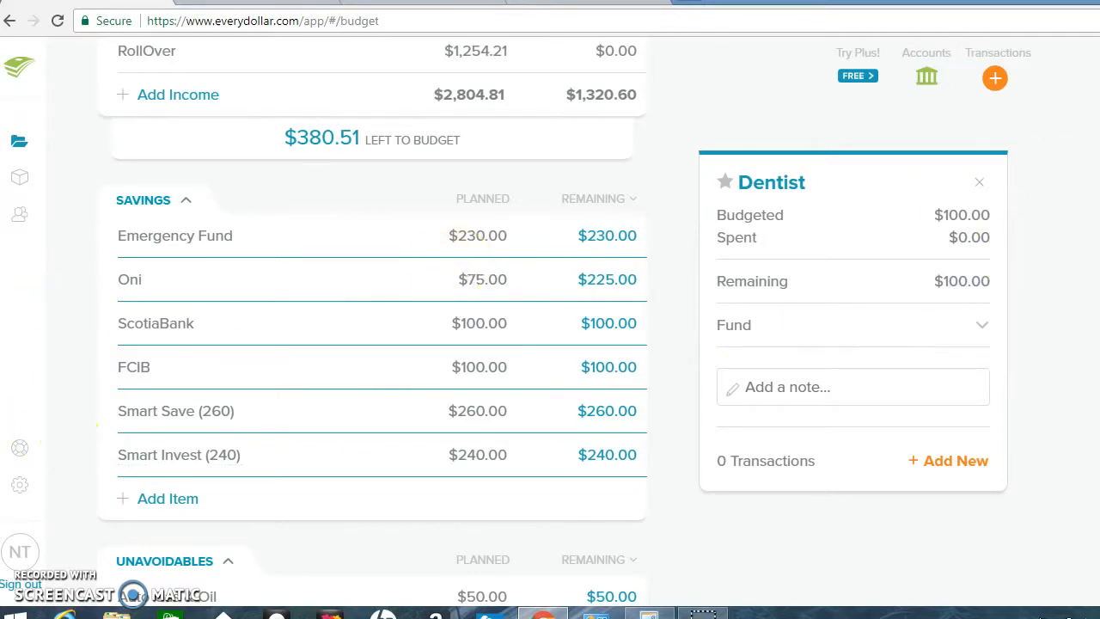
{"action": "scroll", "scroll_direction": "down", "scroll_amount": 3}
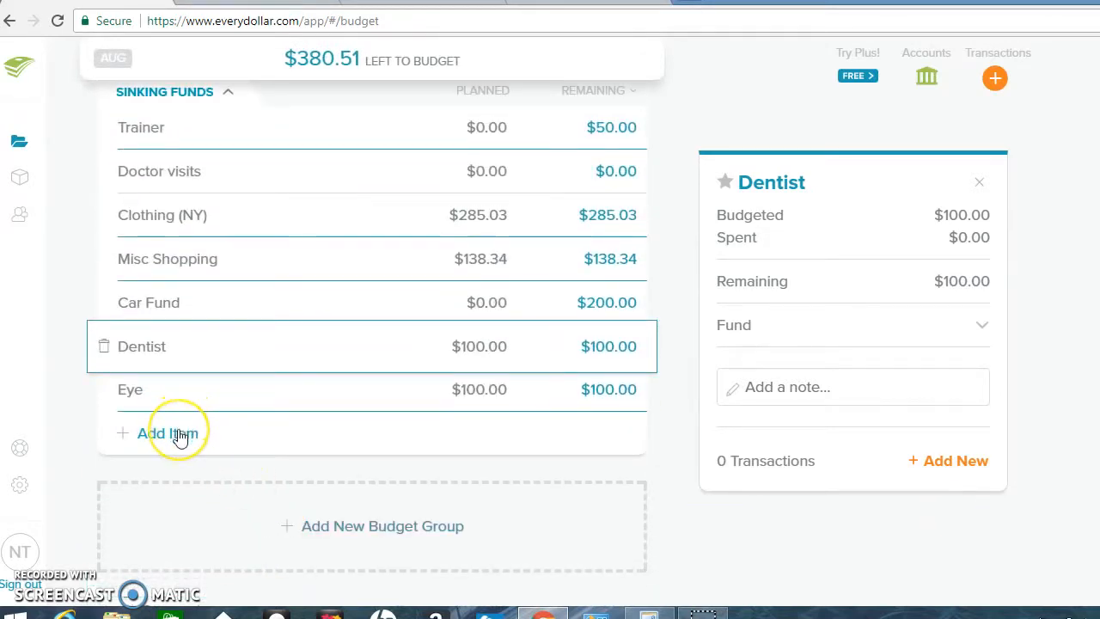
Add a Sag item to Sinking Funds planned at $120
{"action": "left_click", "coordinate": [168, 433]}
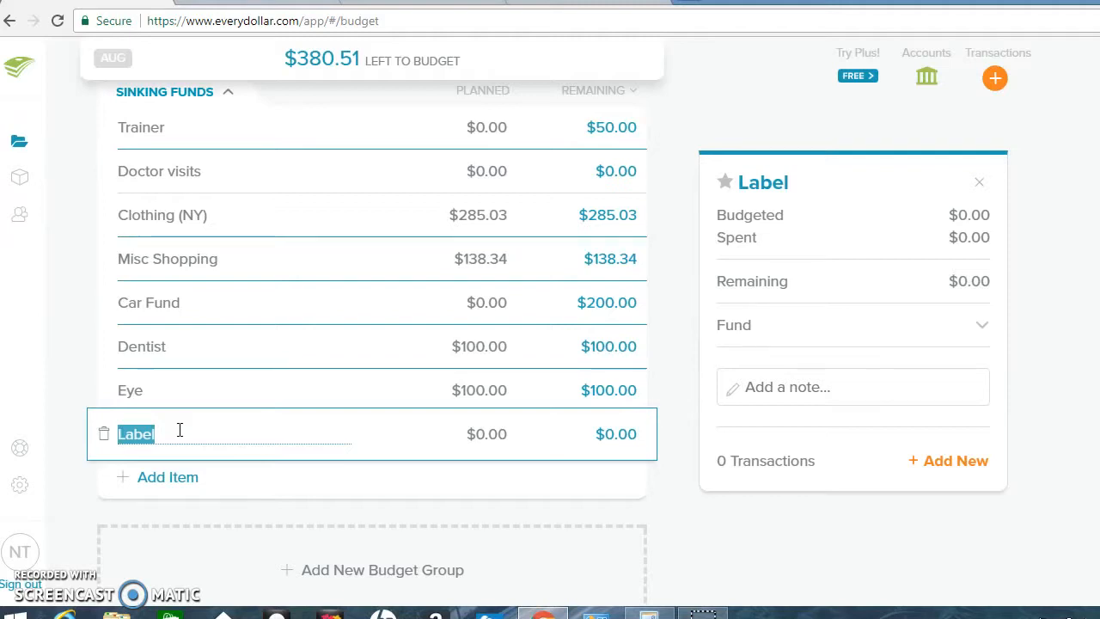
{"action": "type", "text": "Sag"}
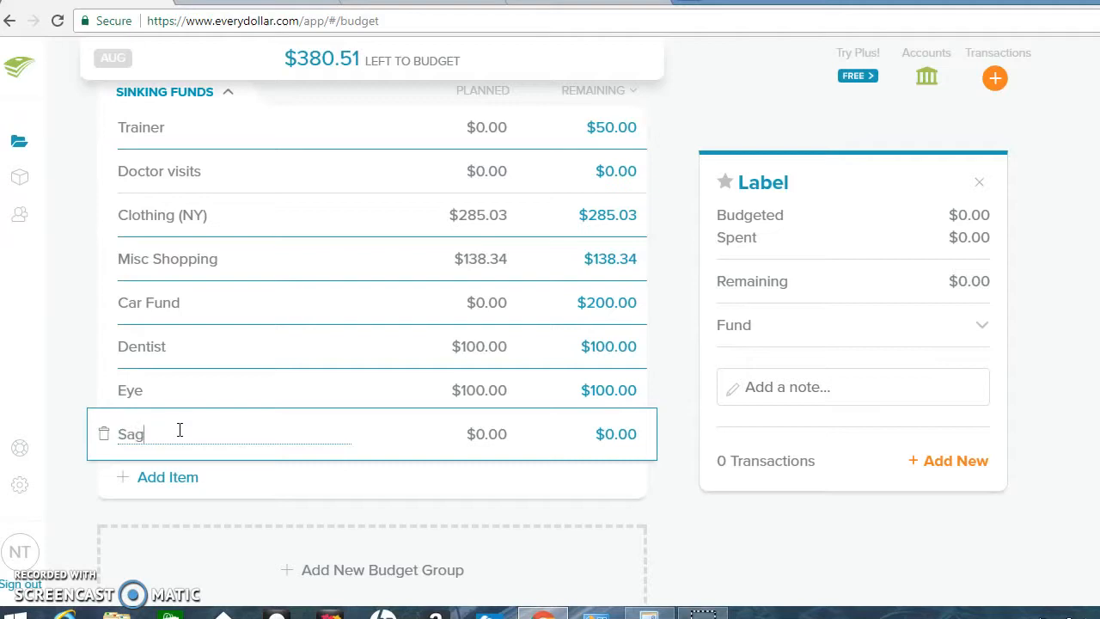
{"action": "left_click", "coordinate": [487, 433]}
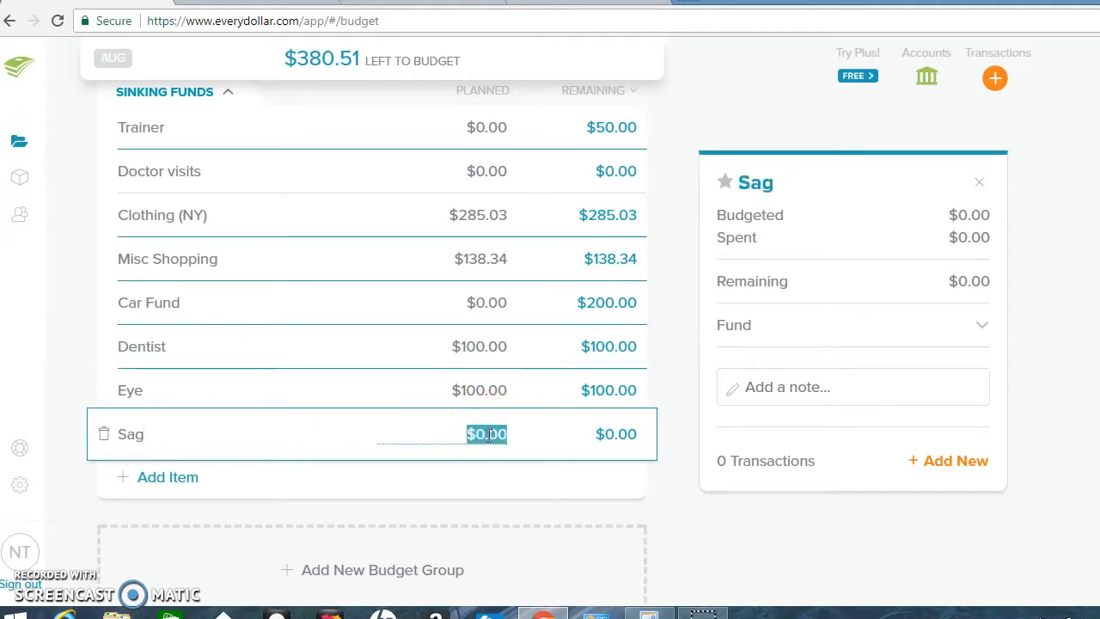
{"action": "type", "text": "120"}
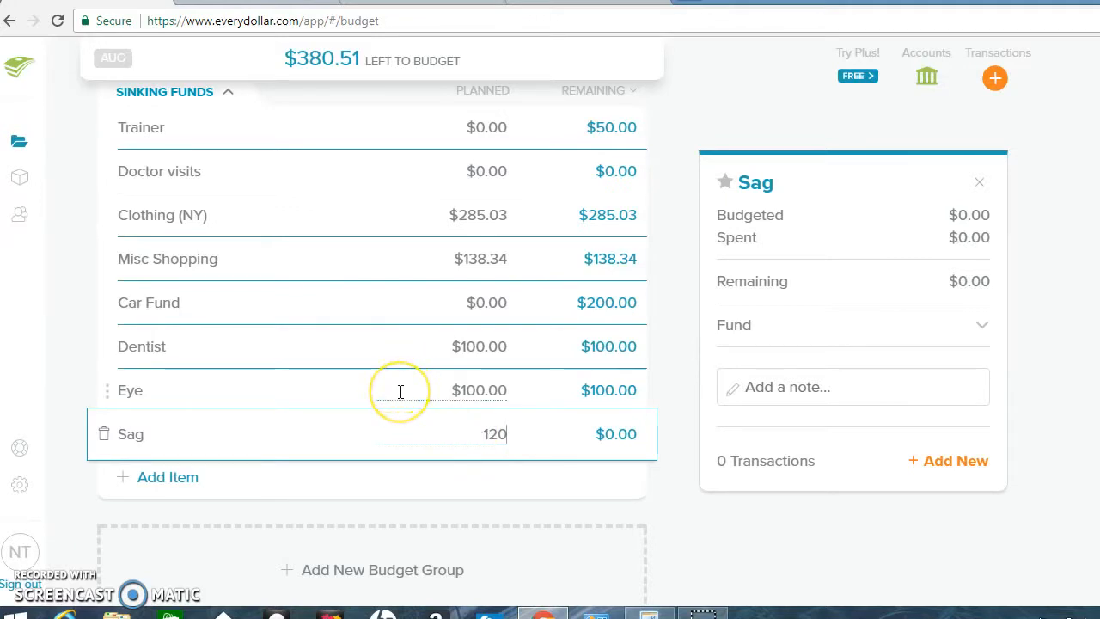
{"action": "left_click", "coordinate": [478, 391]}
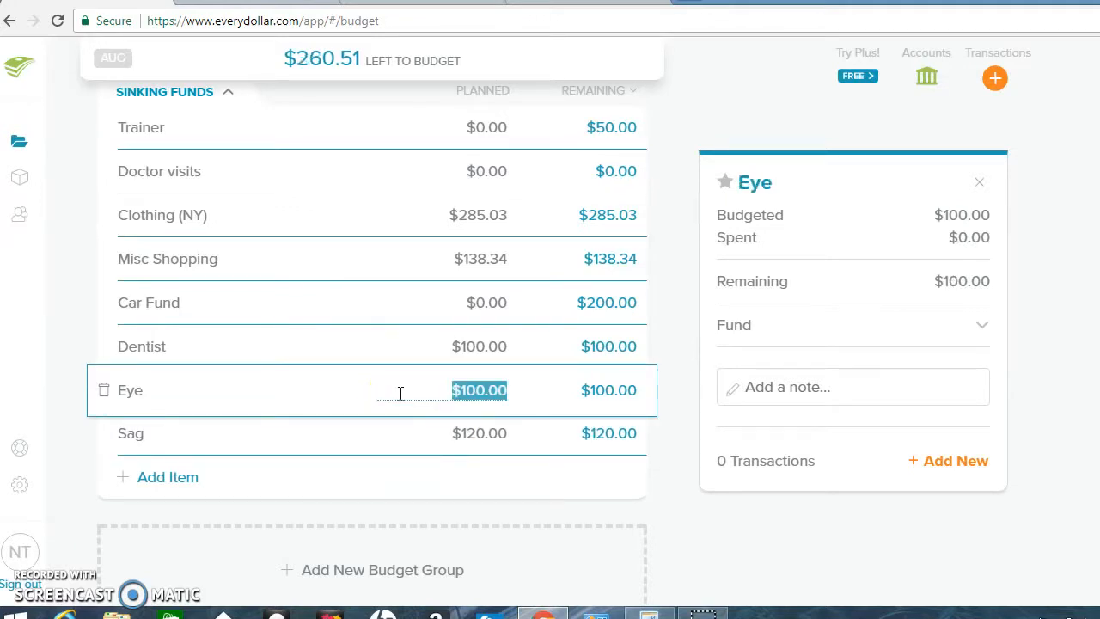
{"action": "left_click", "coordinate": [131, 434]}
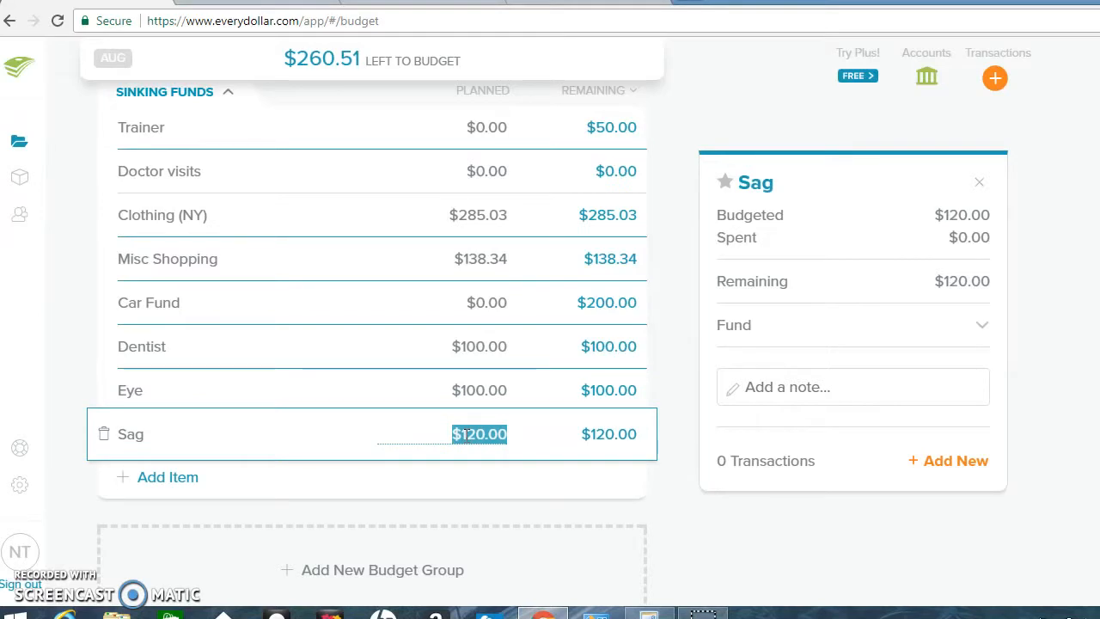
{"action": "mouse_move", "coordinate": [946, 296]}
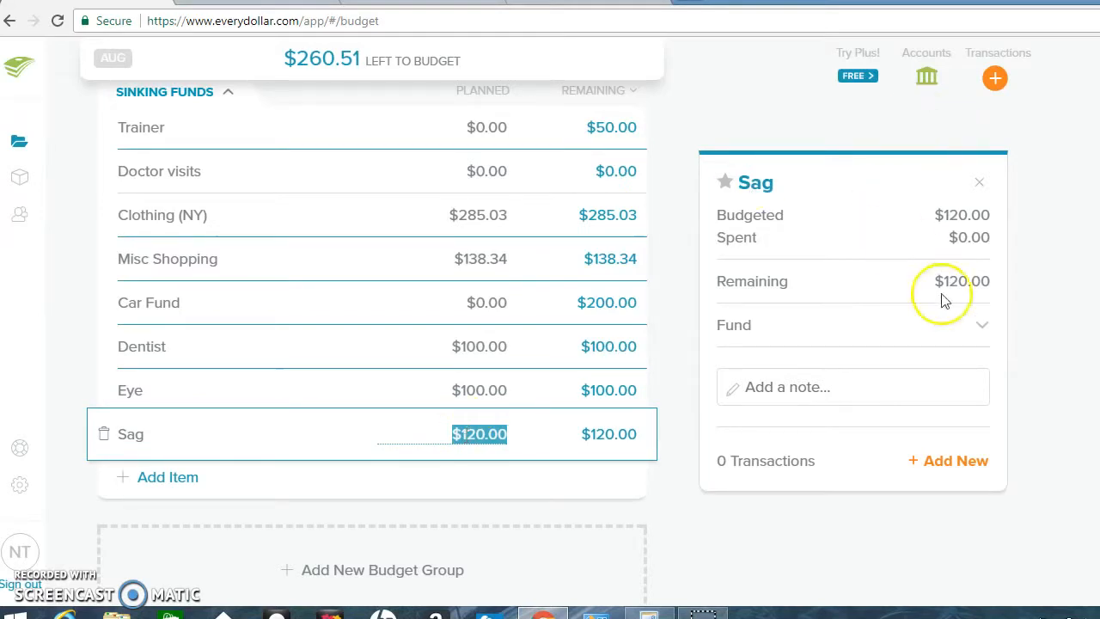
Turn Sag into a fund with a $1,200.00 savings goal and save it
{"action": "left_click", "coordinate": [984, 325]}
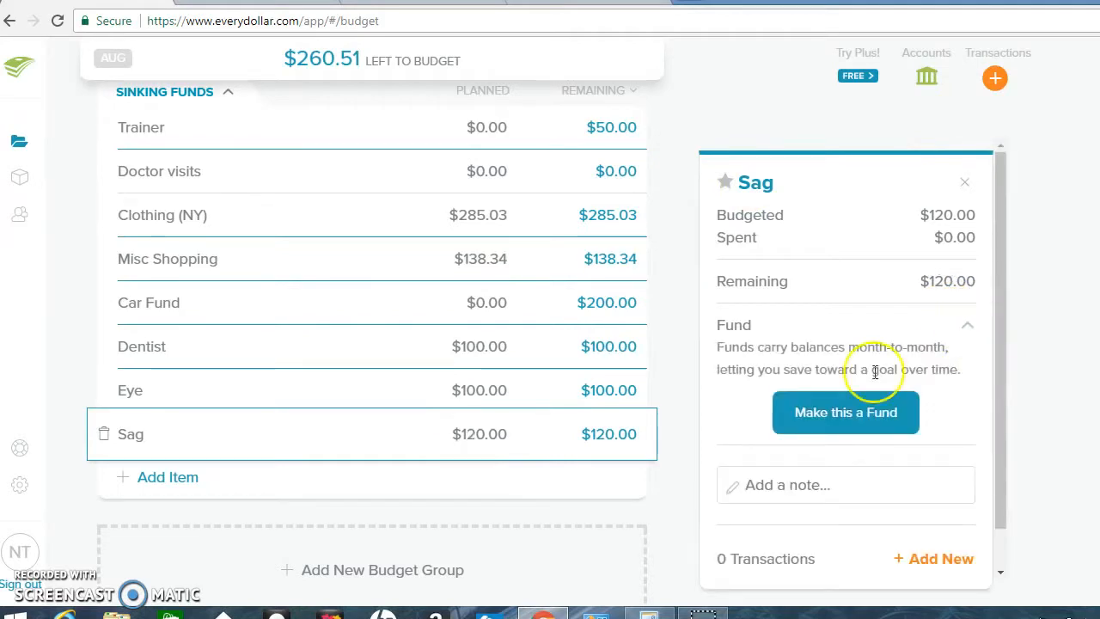
{"action": "left_click", "coordinate": [846, 413]}
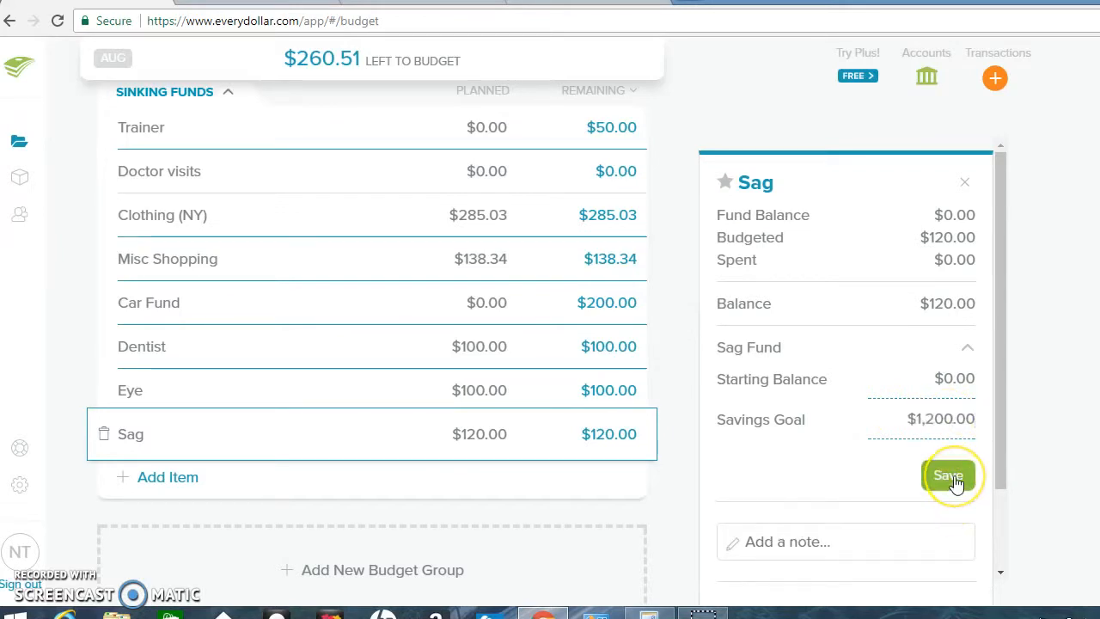
{"action": "left_click", "coordinate": [949, 474]}
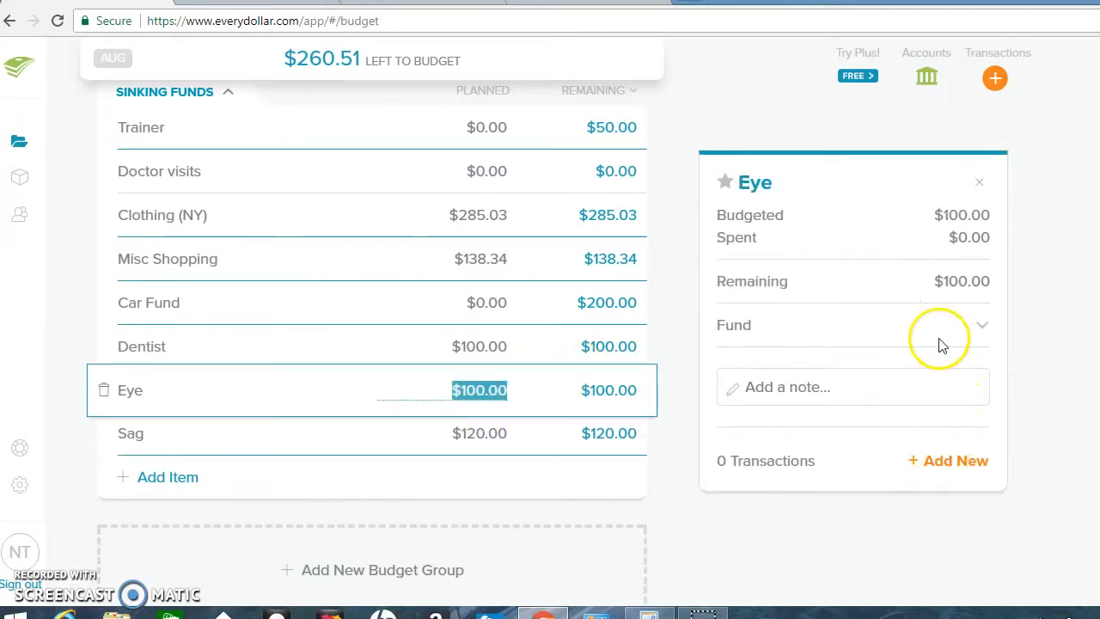
Turn Dentist into a fund as well, bringing Sinking Funds planned to $743.37
{"action": "left_click", "coordinate": [982, 325]}
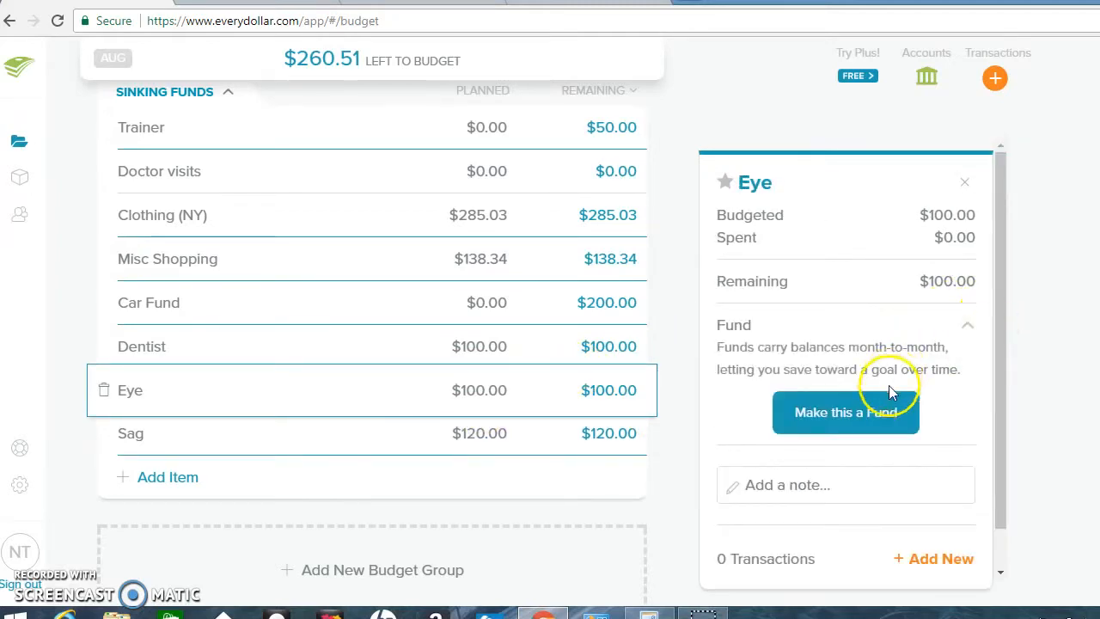
{"action": "left_click", "coordinate": [846, 413]}
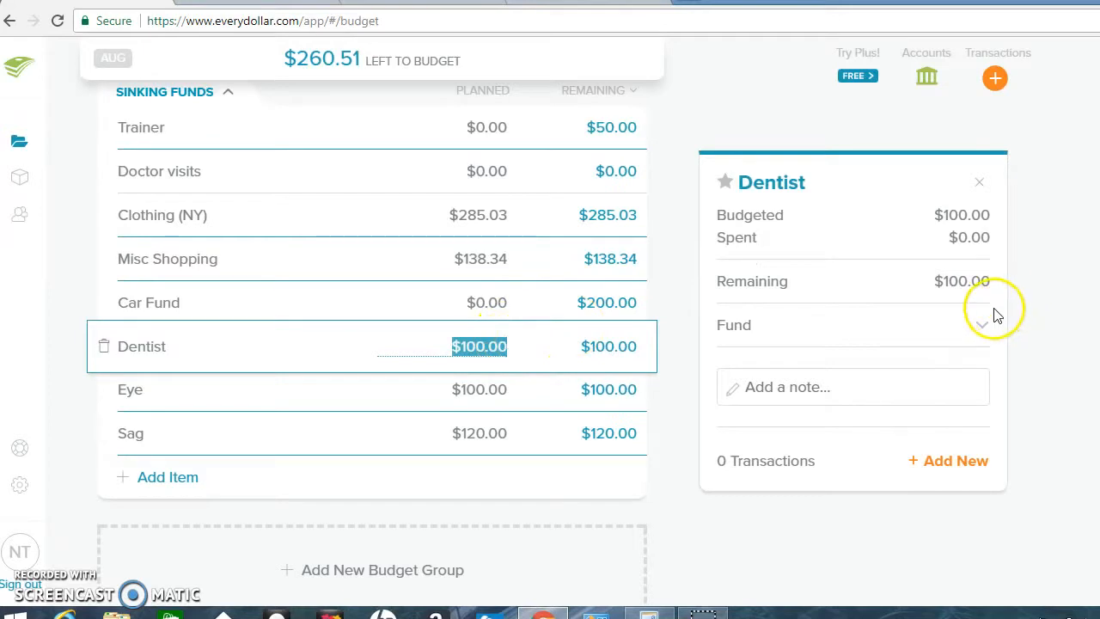
{"action": "left_click", "coordinate": [980, 325]}
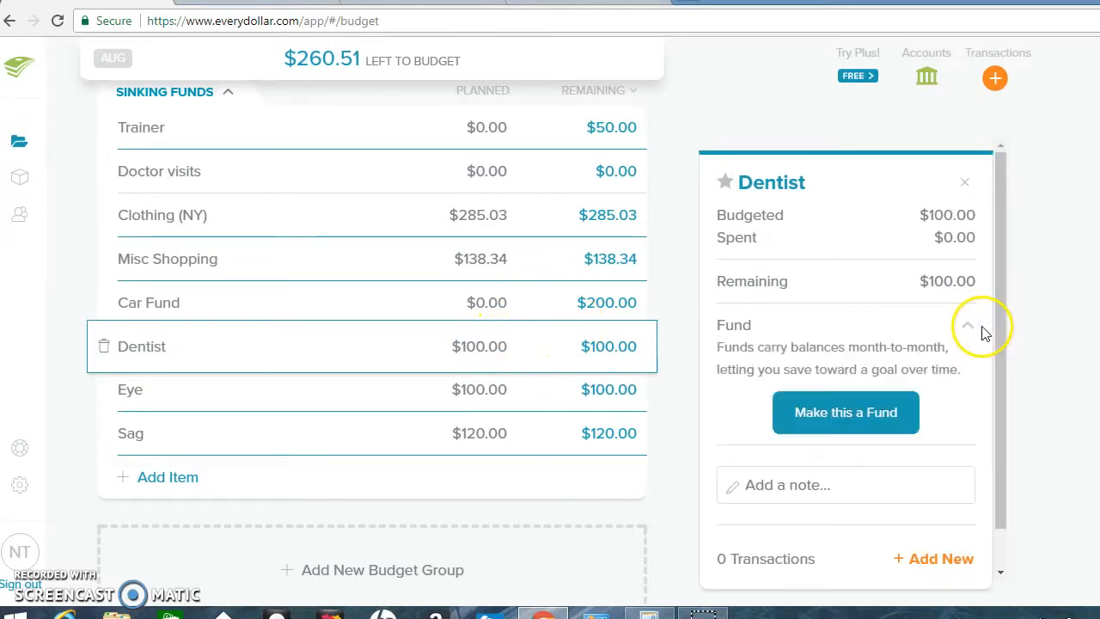
{"action": "mouse_move", "coordinate": [846, 413]}
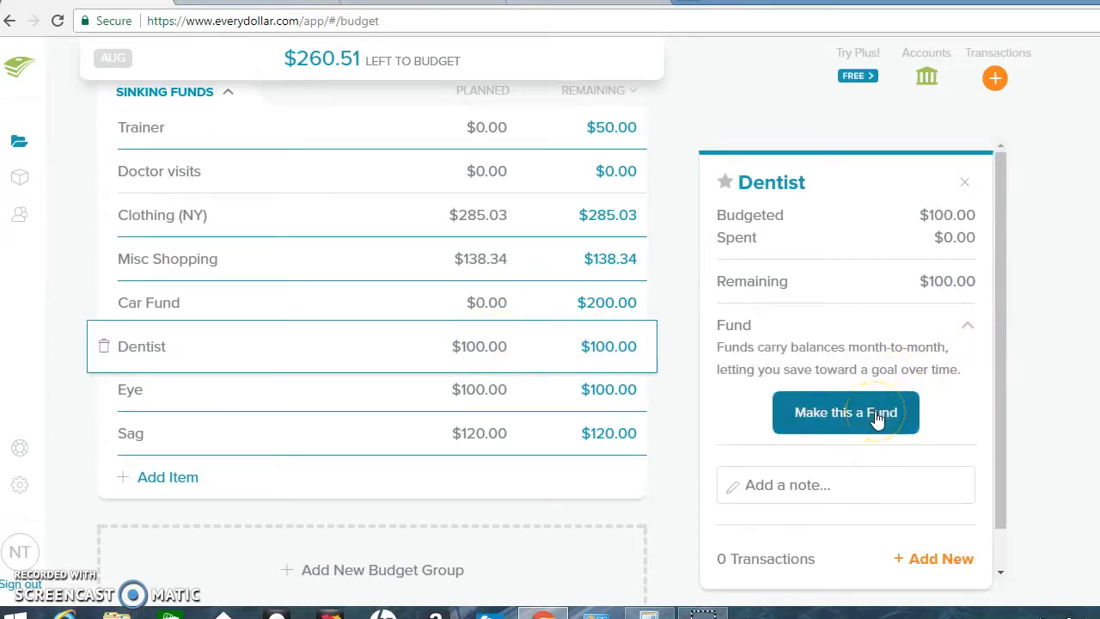
{"action": "left_click", "coordinate": [846, 413]}
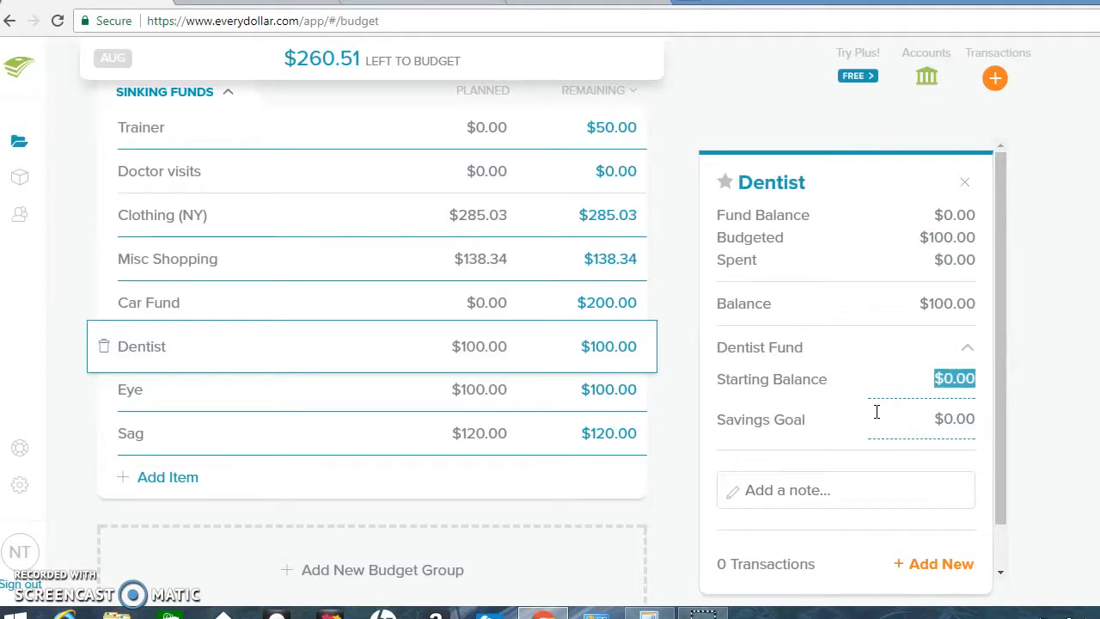
{"action": "mouse_move", "coordinate": [1076, 258]}
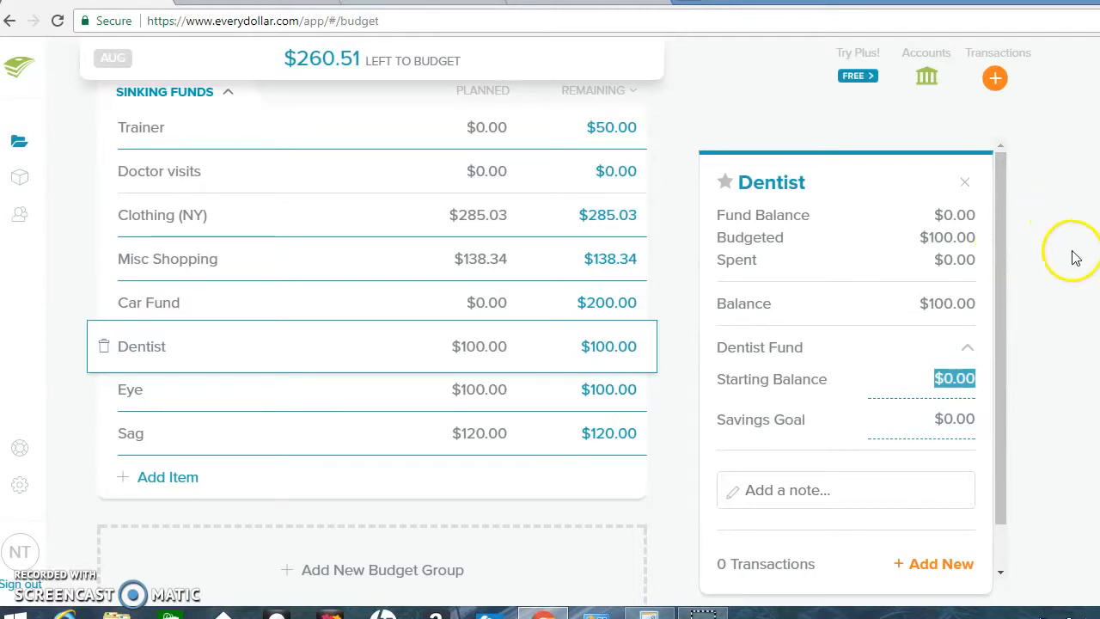
{"action": "left_click", "coordinate": [964, 182]}
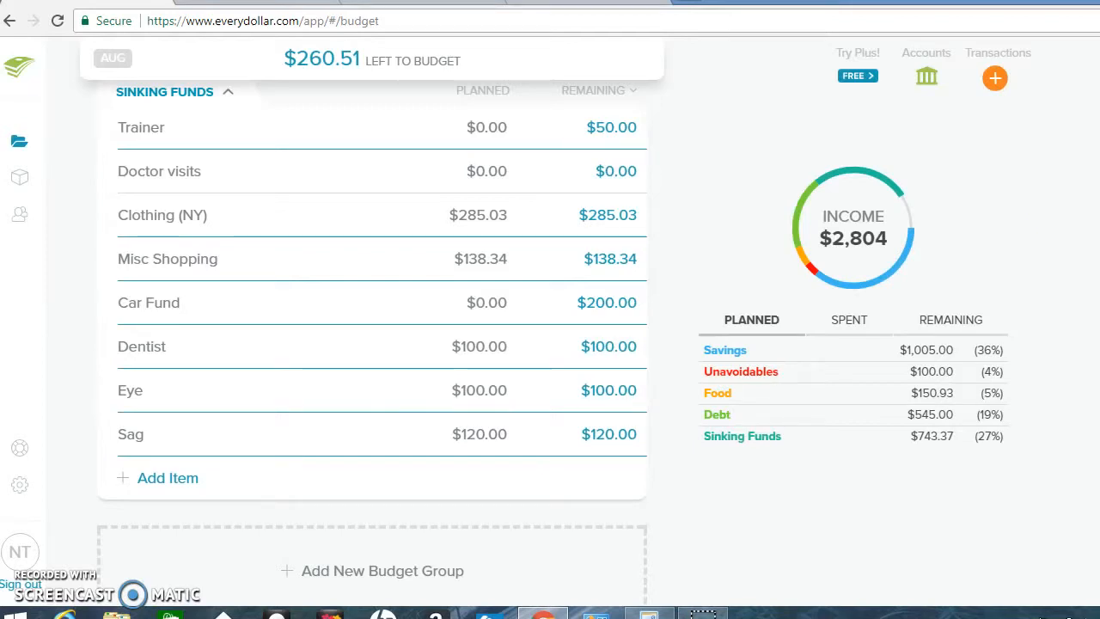
Delete the Doctor visits item from Sinking Funds and confirm, leaving $260.51 to budget
{"action": "scroll", "scroll_direction": "up", "scroll_amount": 3}
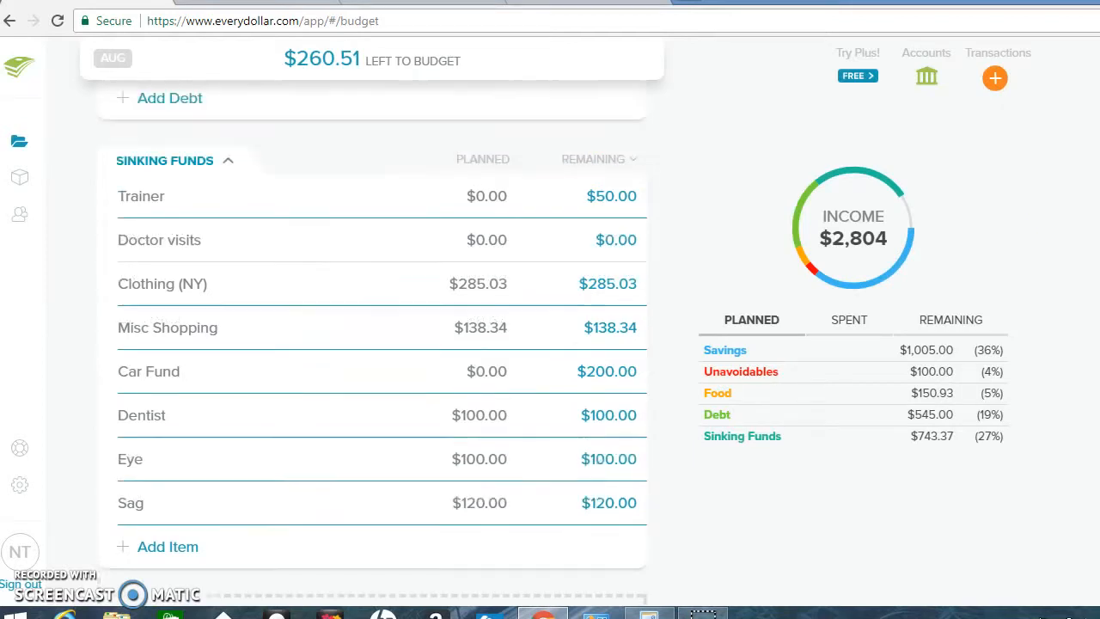
{"action": "scroll", "scroll_direction": "up", "scroll_amount": 3}
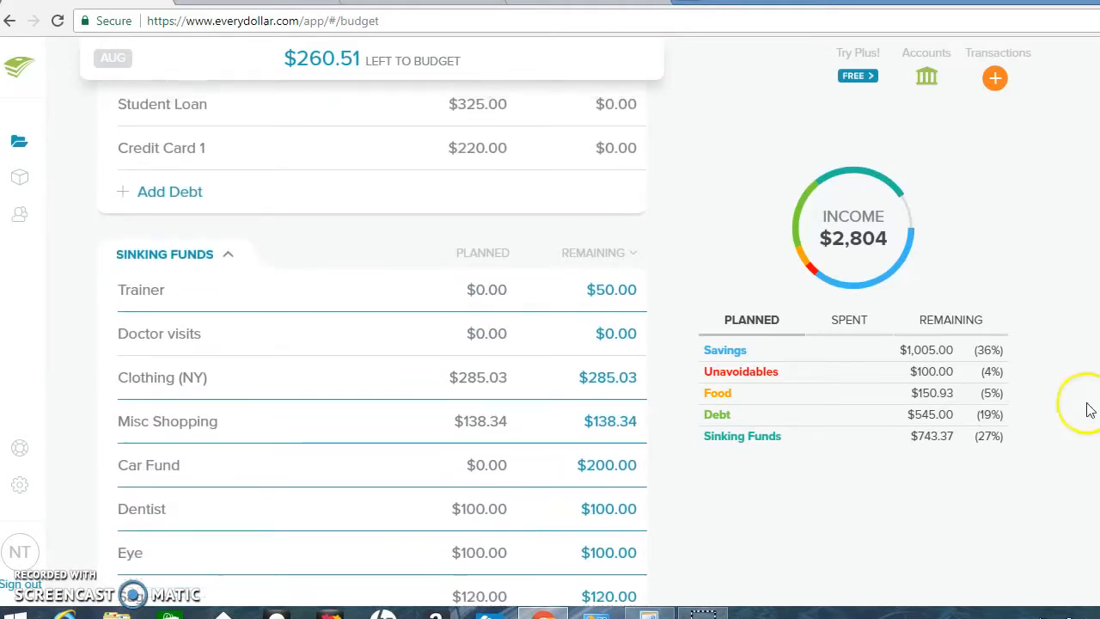
{"action": "mouse_move", "coordinate": [409, 361]}
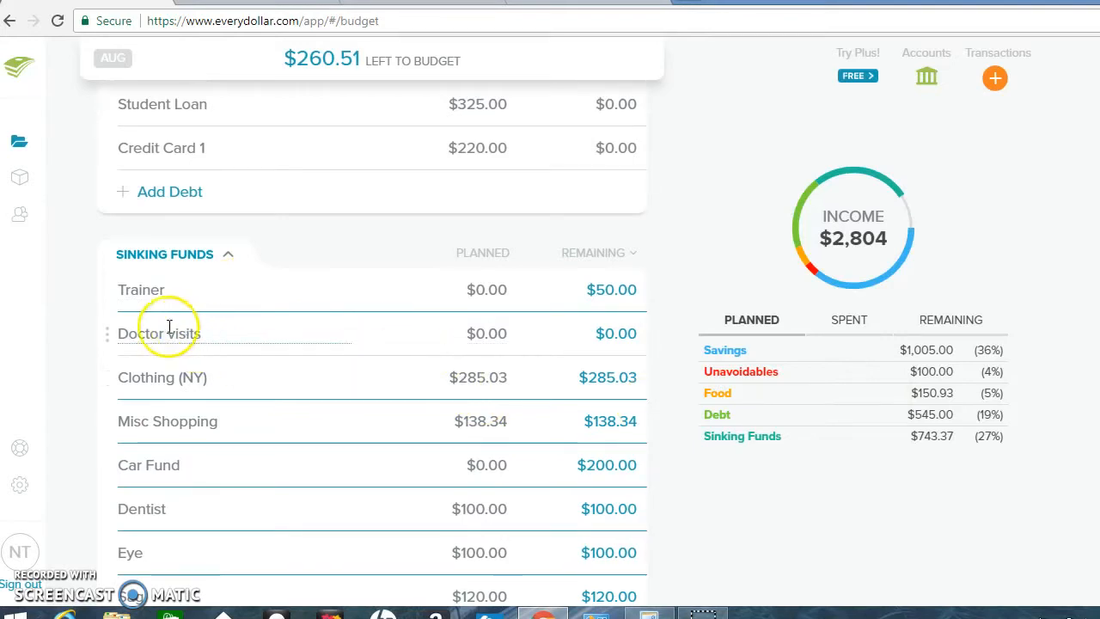
{"action": "left_click", "coordinate": [160, 334]}
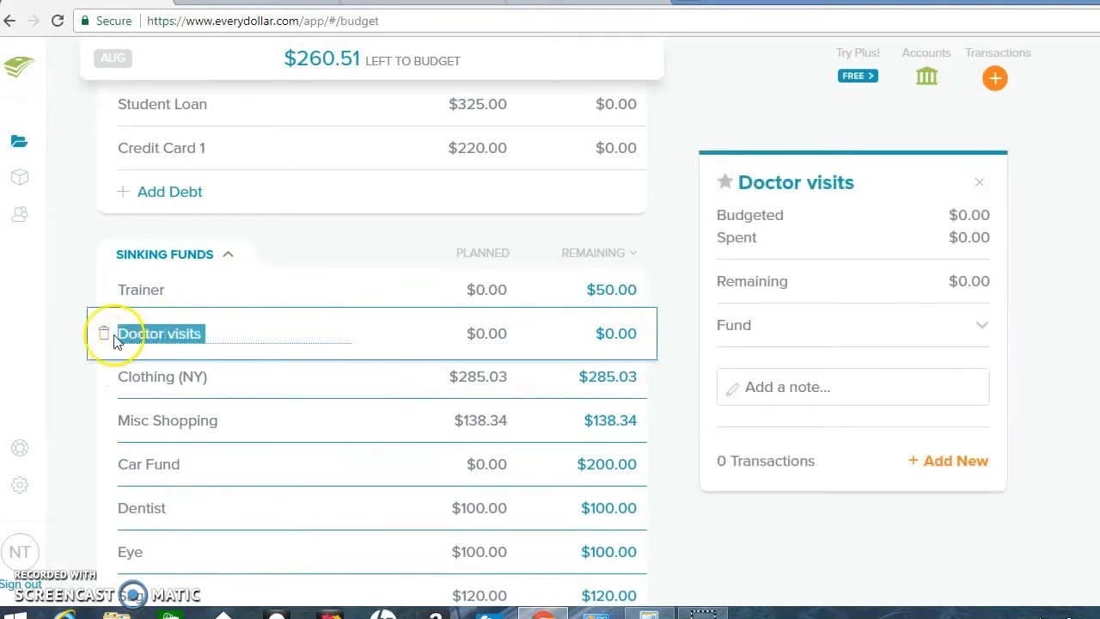
{"action": "left_click", "coordinate": [103, 334]}
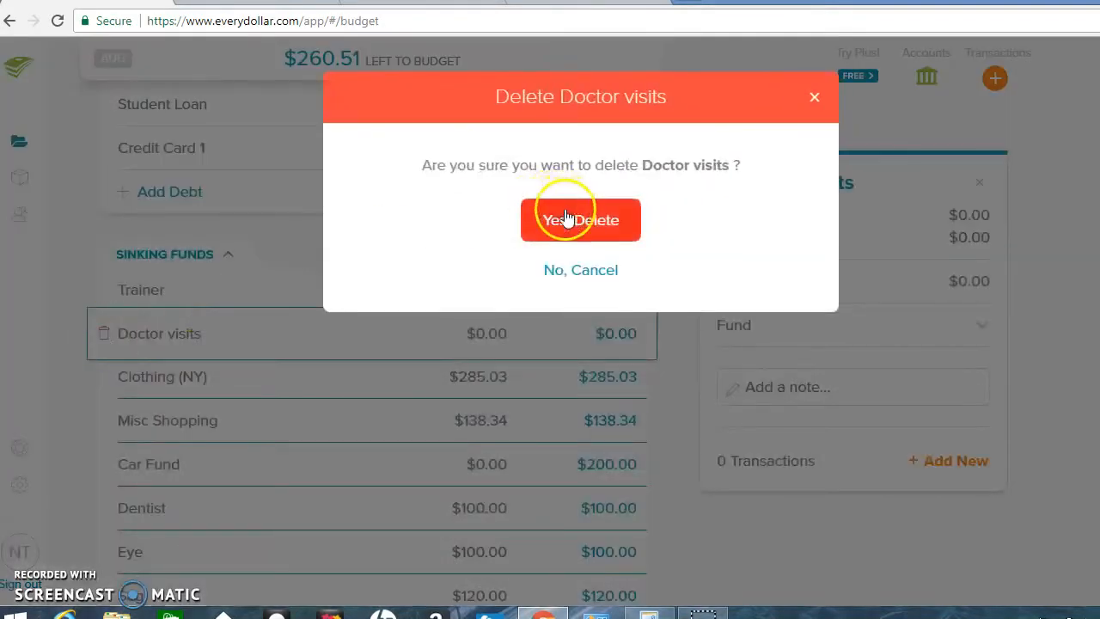
{"action": "left_click", "coordinate": [581, 220]}
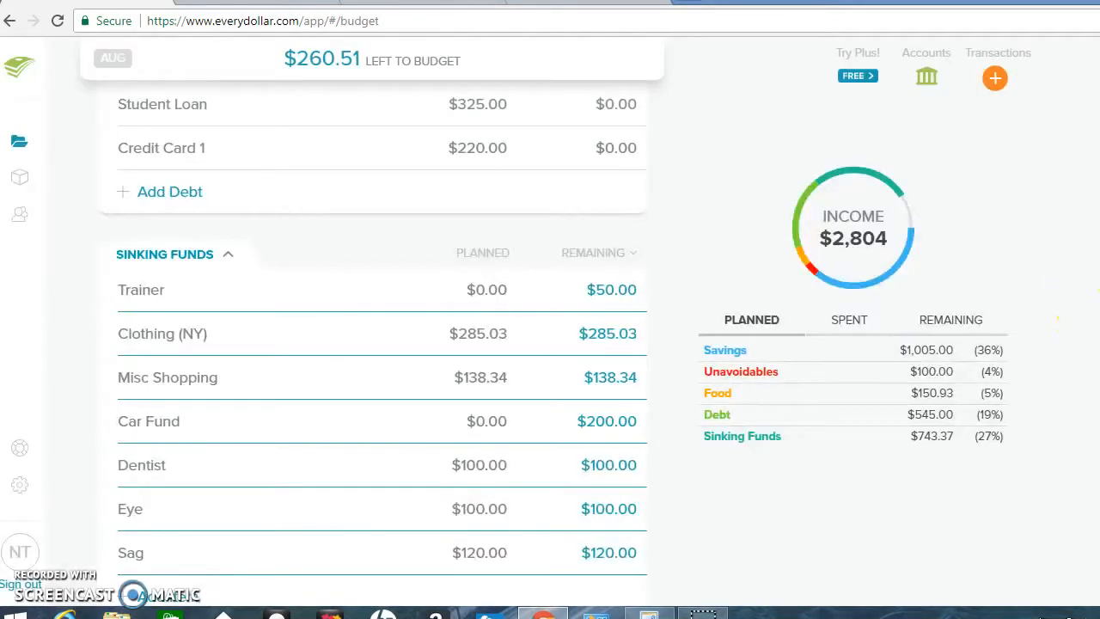
{"action": "scroll", "scroll_direction": "up", "scroll_amount": 3}
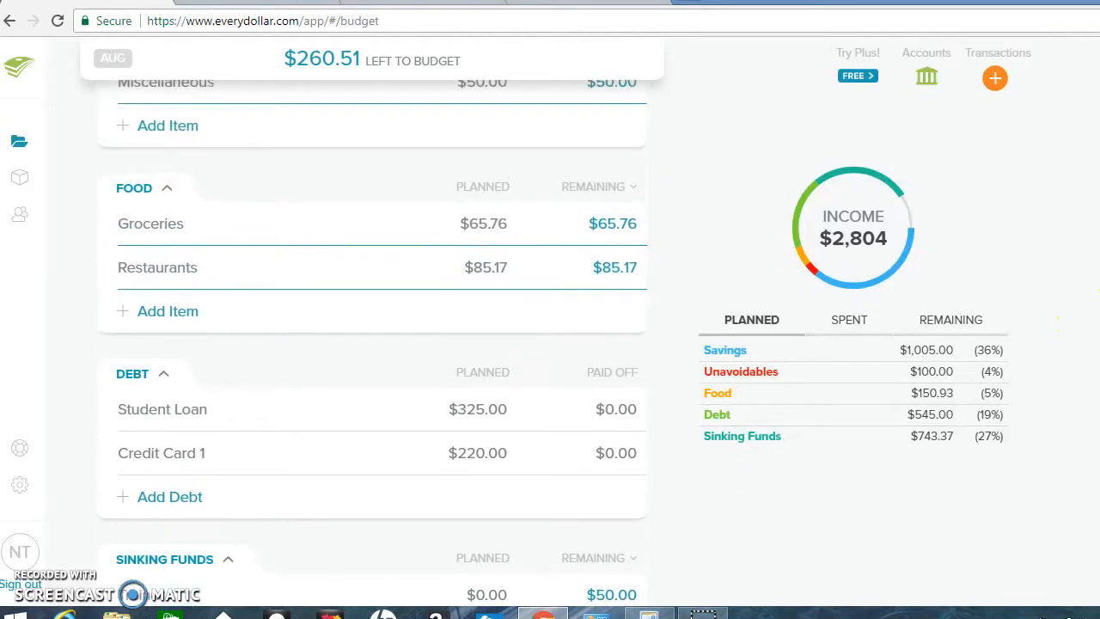
{"action": "scroll", "scroll_direction": "up", "scroll_amount": 3}
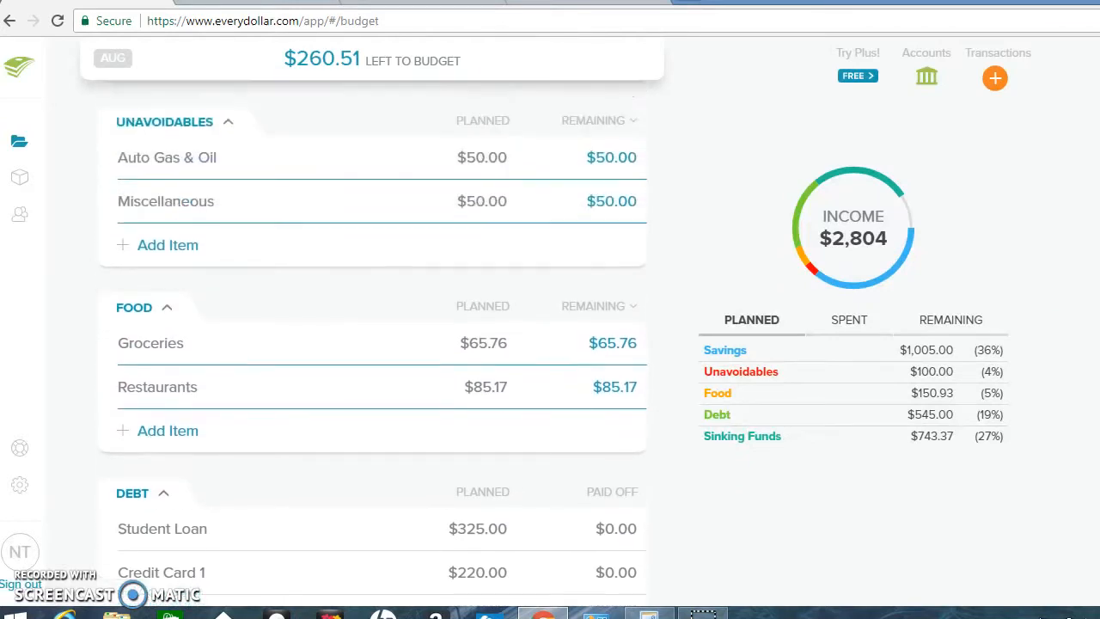
{"action": "scroll", "scroll_direction": "up", "scroll_amount": 3}
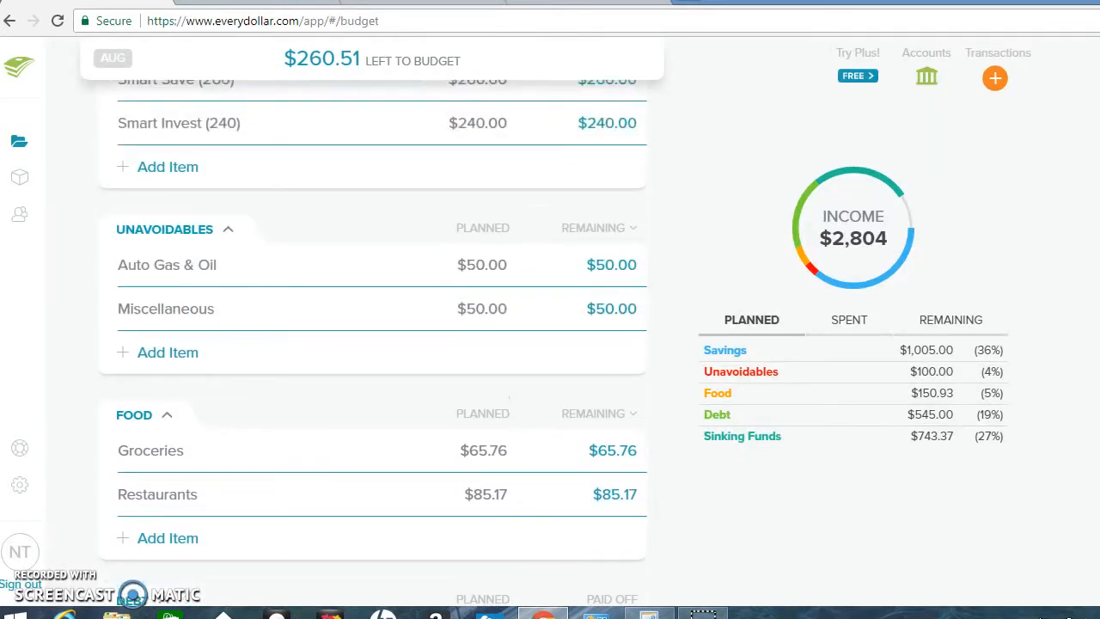
{"action": "scroll", "scroll_direction": "up", "scroll_amount": 3}
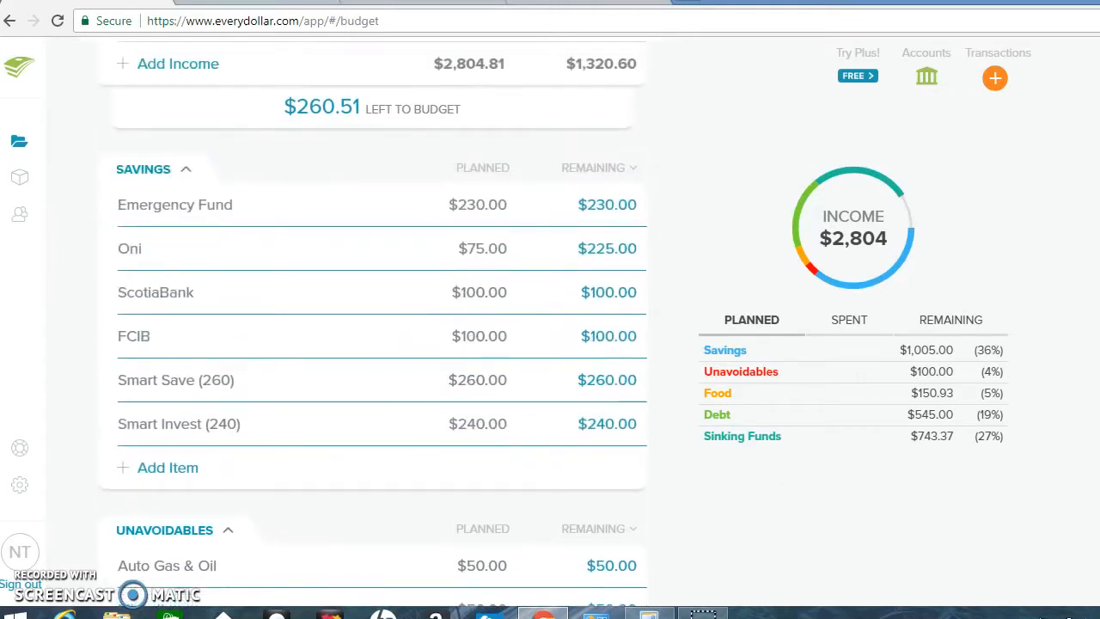
{"action": "scroll", "scroll_direction": "up", "scroll_amount": 3}
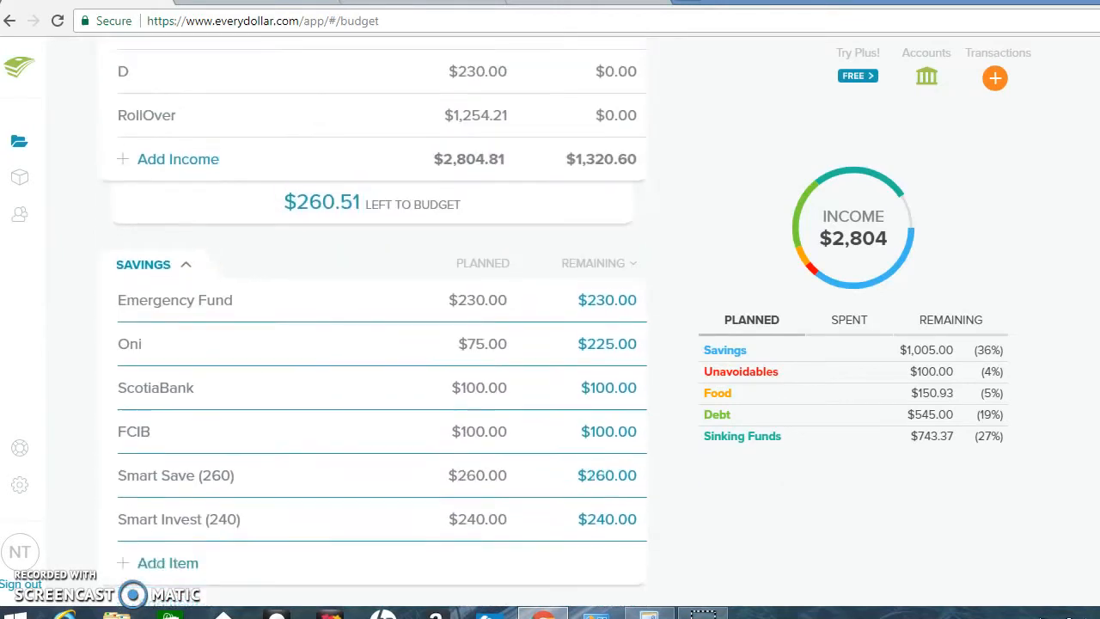
{"action": "scroll", "scroll_direction": "down", "scroll_amount": 3}
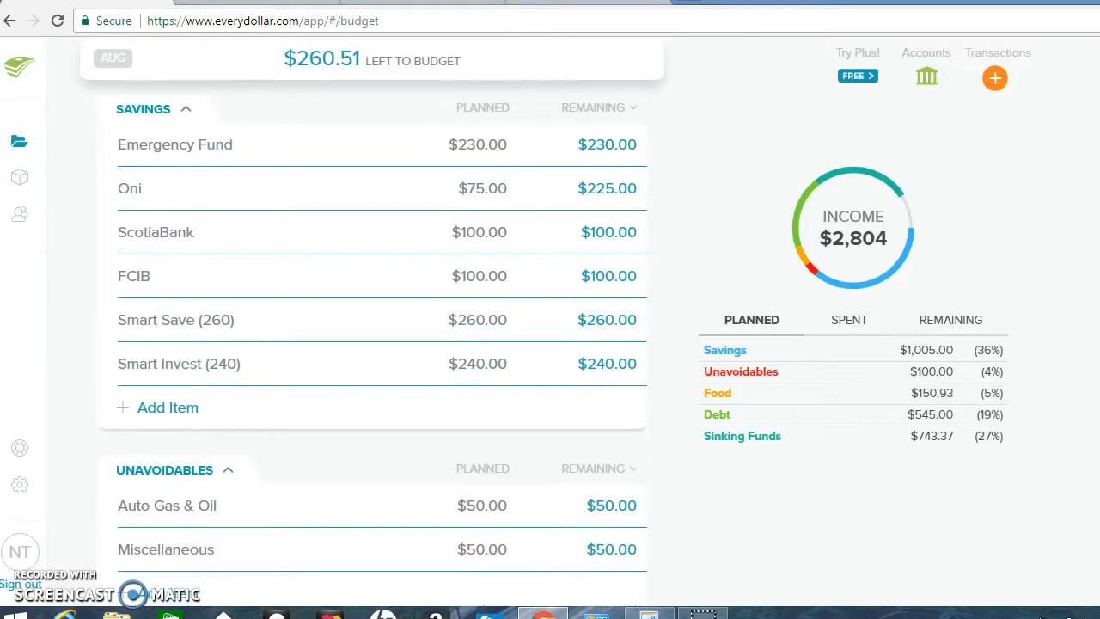
{"action": "scroll", "scroll_direction": "down", "scroll_amount": 3}
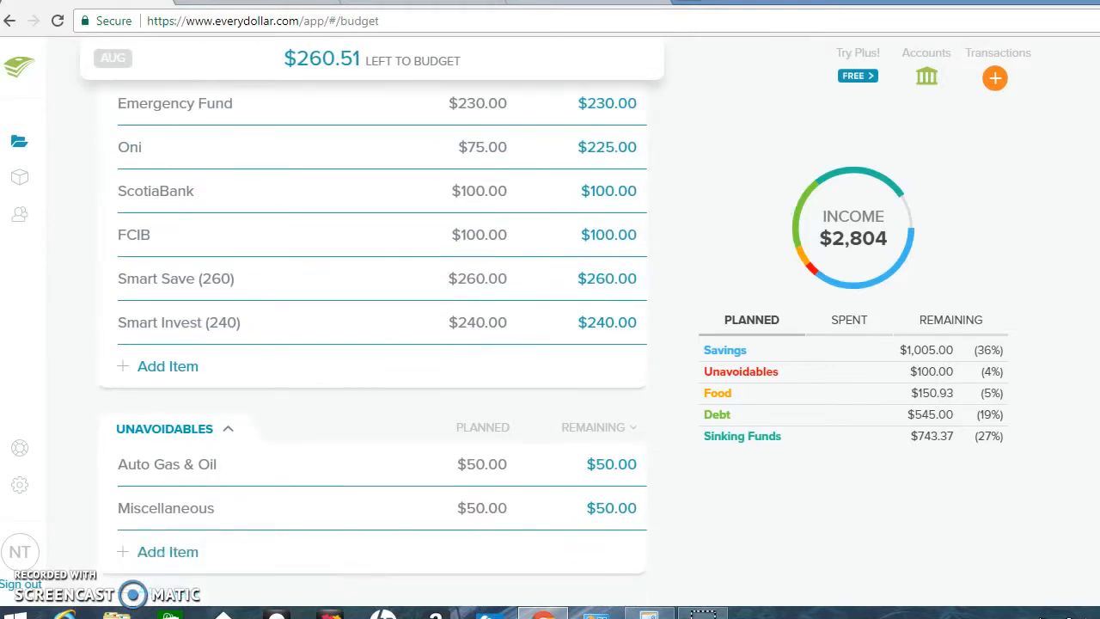
{"action": "scroll", "scroll_direction": "down", "scroll_amount": 3}
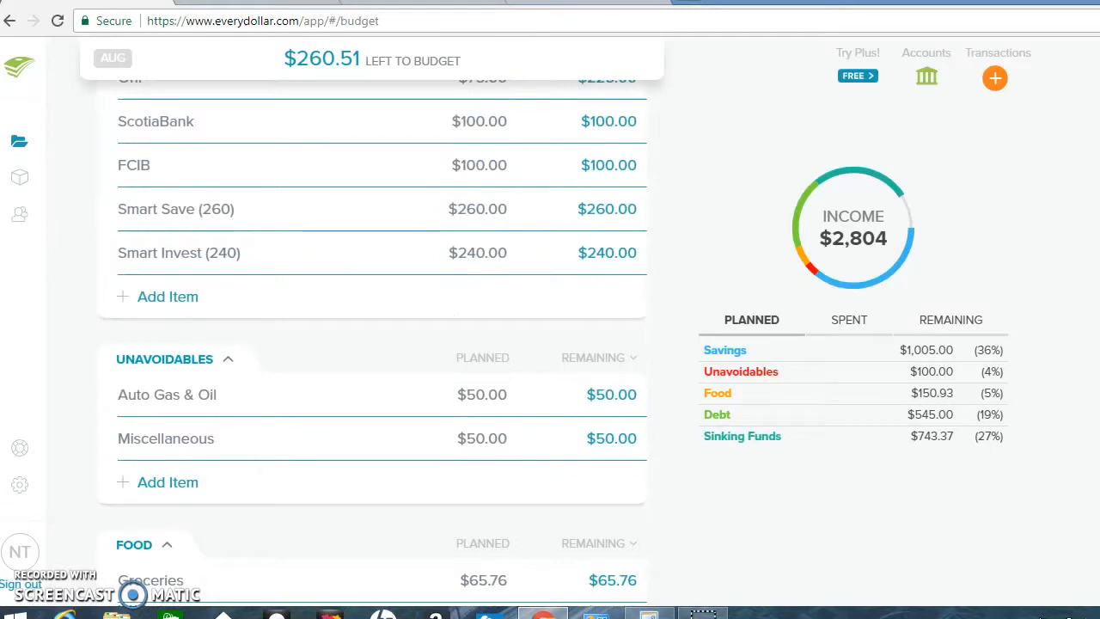
{"action": "scroll", "scroll_direction": "down", "scroll_amount": 3}
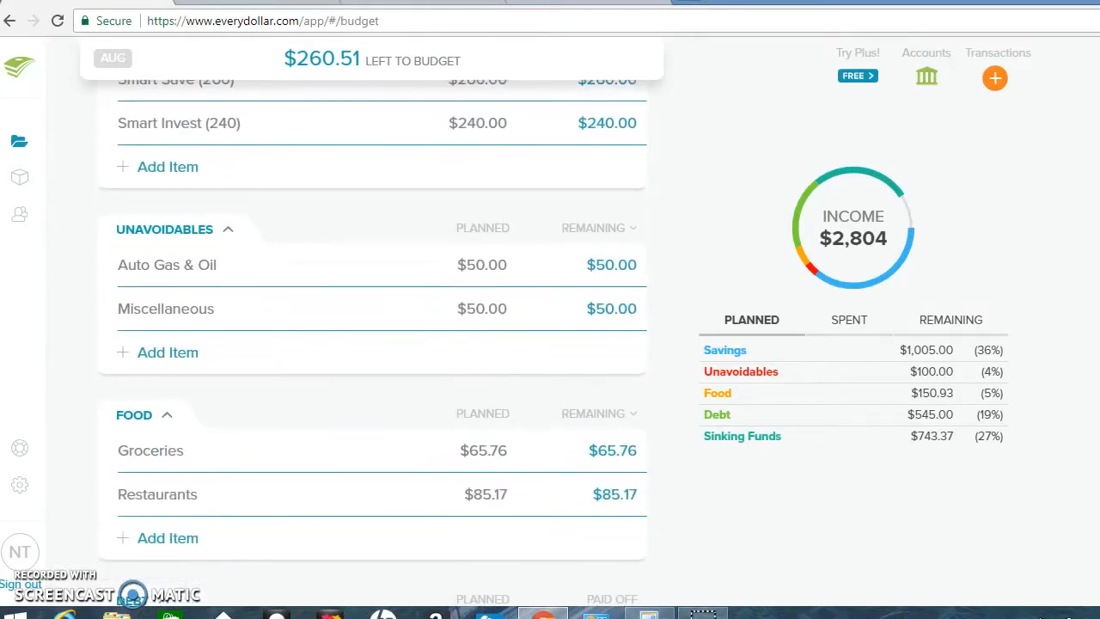
{"action": "scroll", "scroll_direction": "down", "scroll_amount": 3}
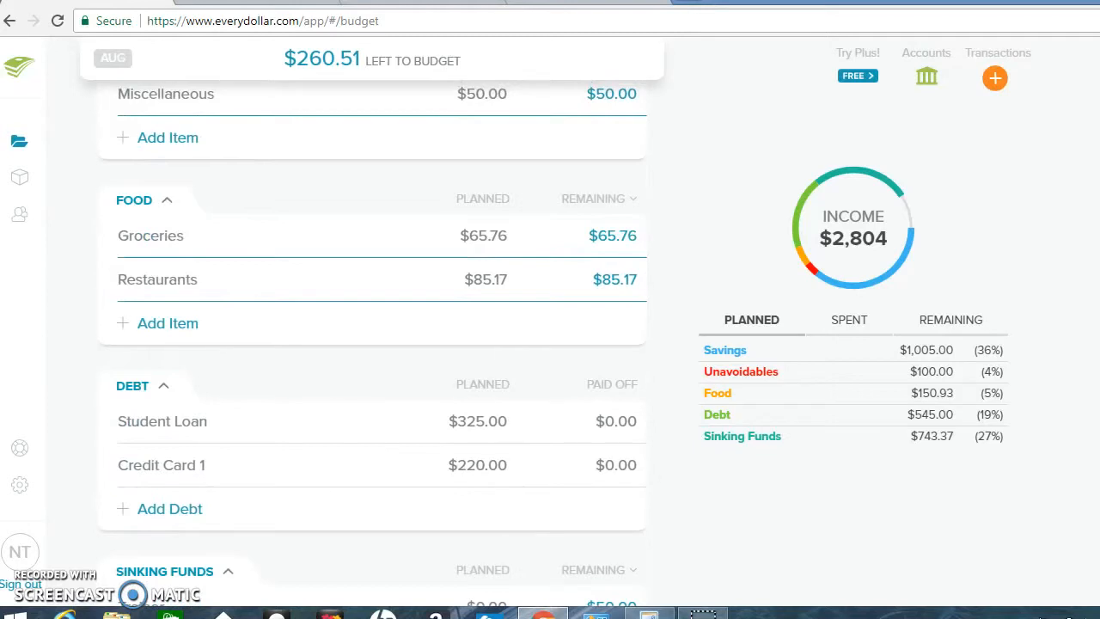
{"action": "scroll", "scroll_direction": "down", "scroll_amount": 3}
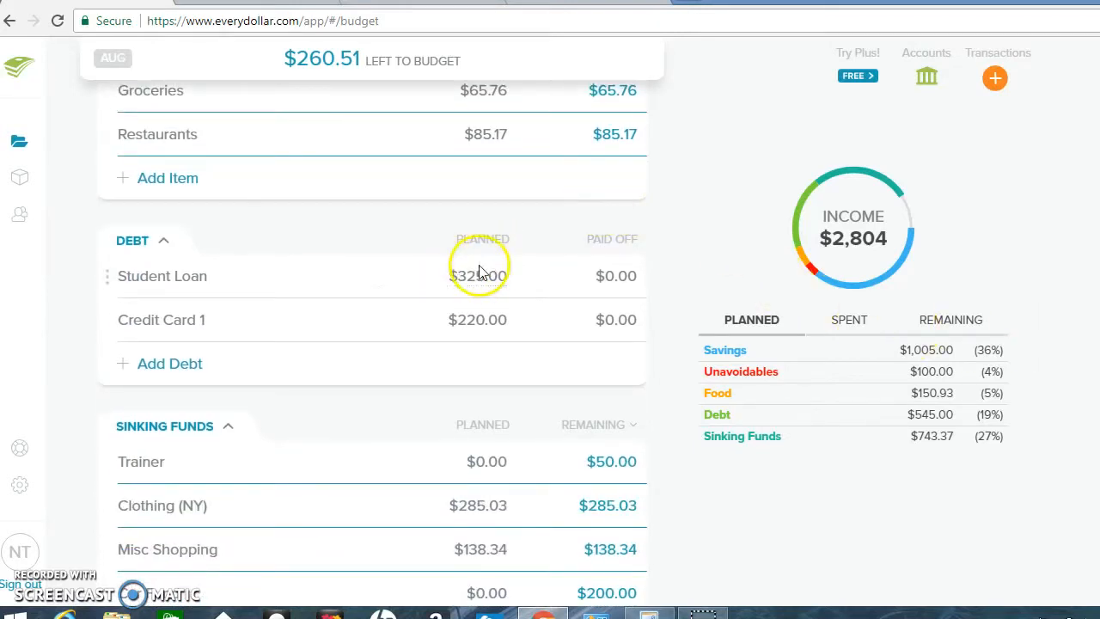
Set Student Loan planned to $500 and Credit Card 1 to $305.51, fully budgeting August
{"action": "left_click", "coordinate": [161, 275]}
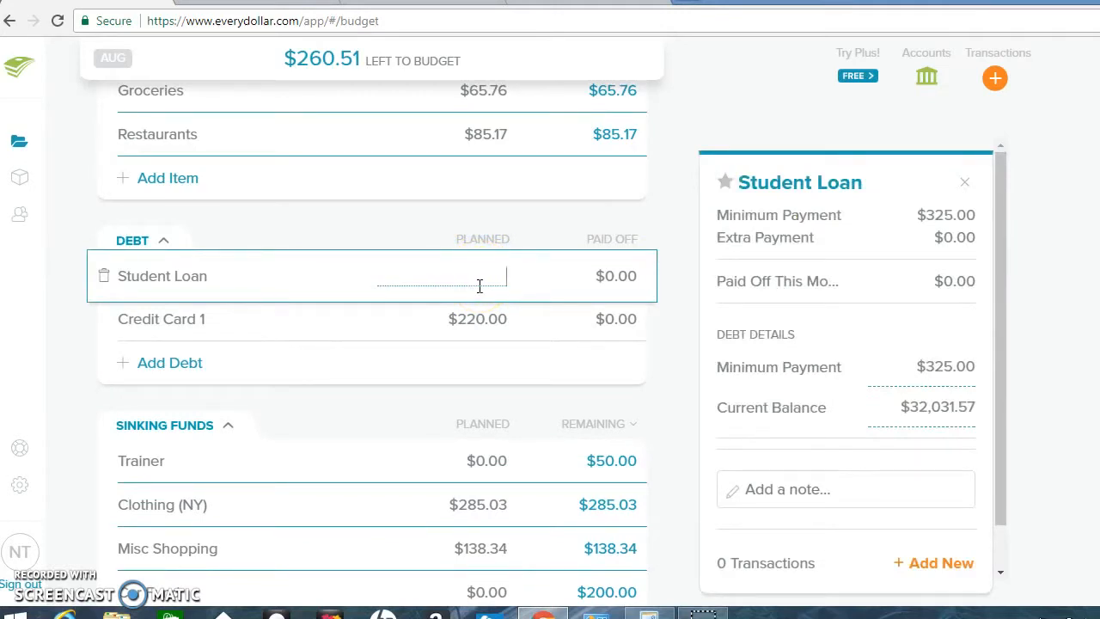
{"action": "type", "text": "500.00"}
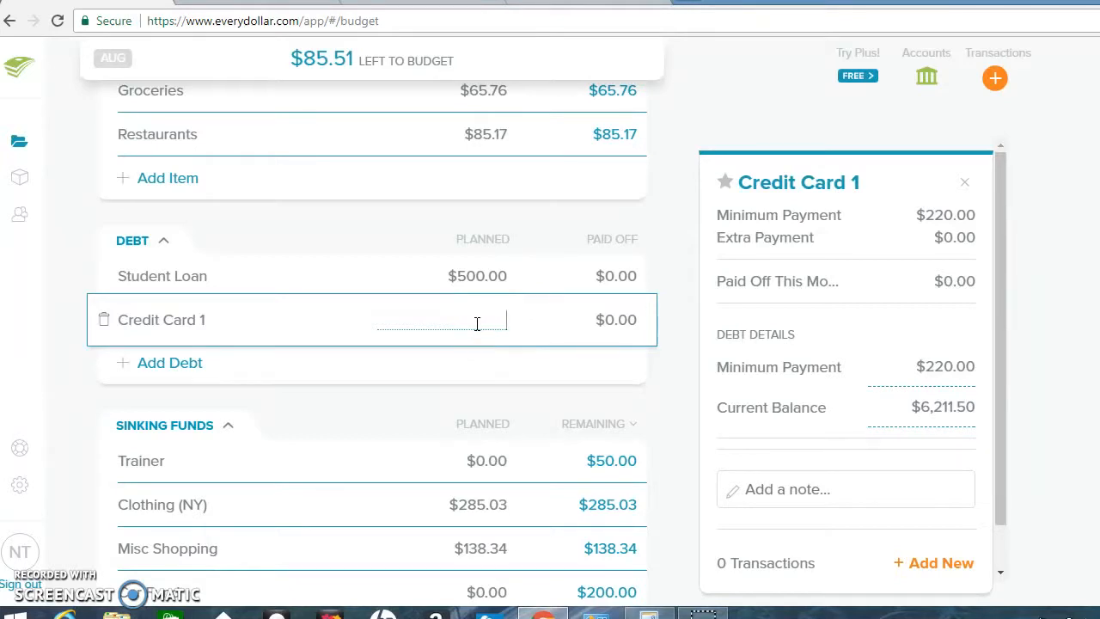
{"action": "type", "text": "3"}
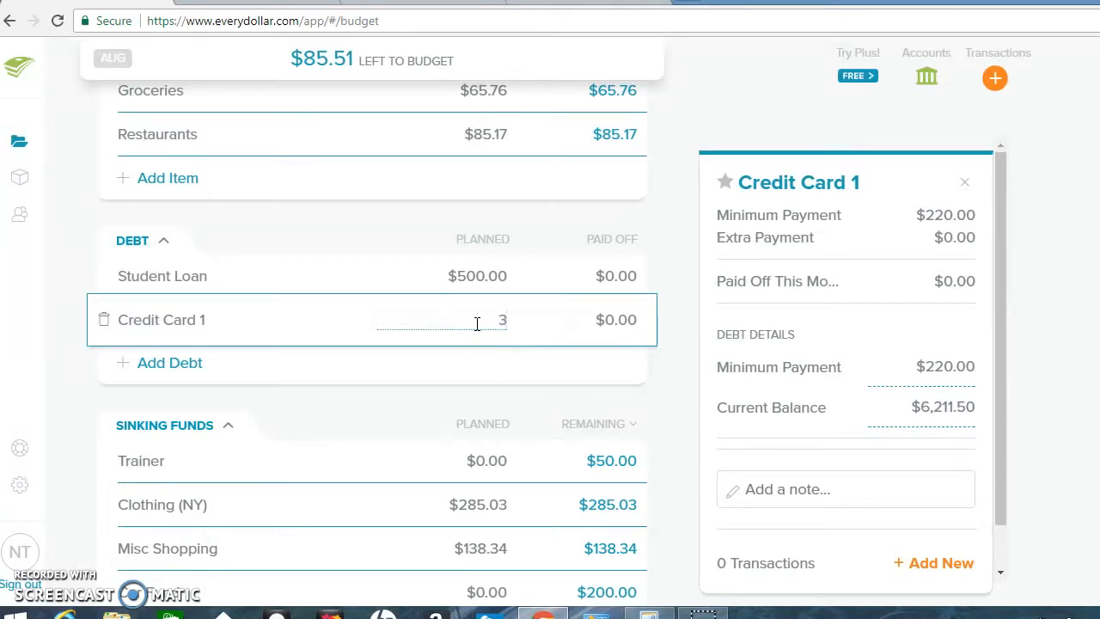
{"action": "type", "text": "00.00"}
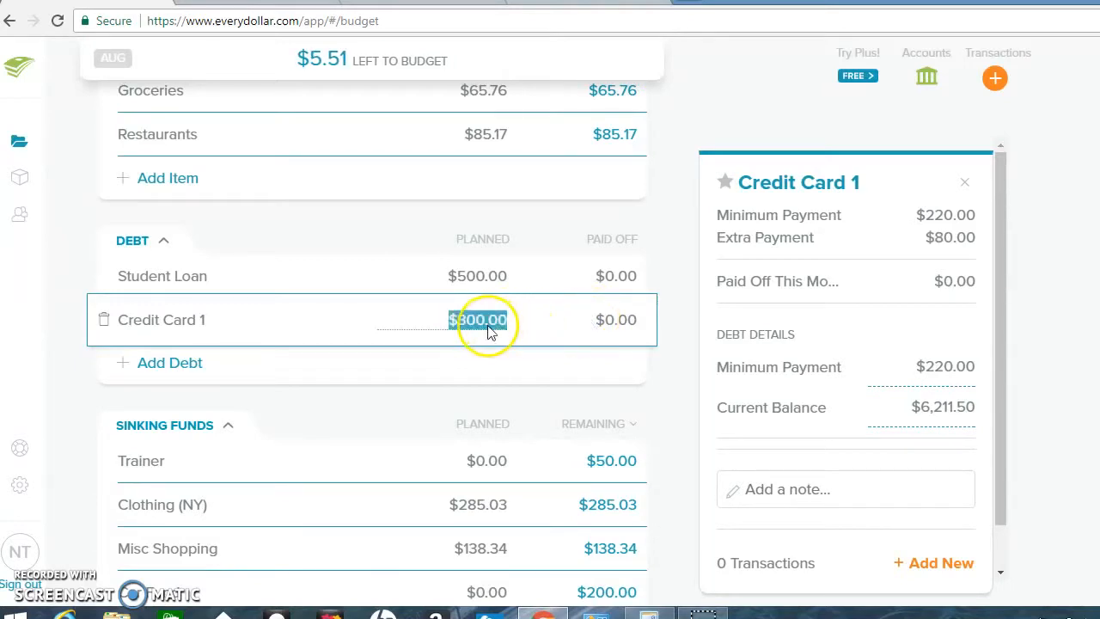
{"action": "type", "text": "305"}
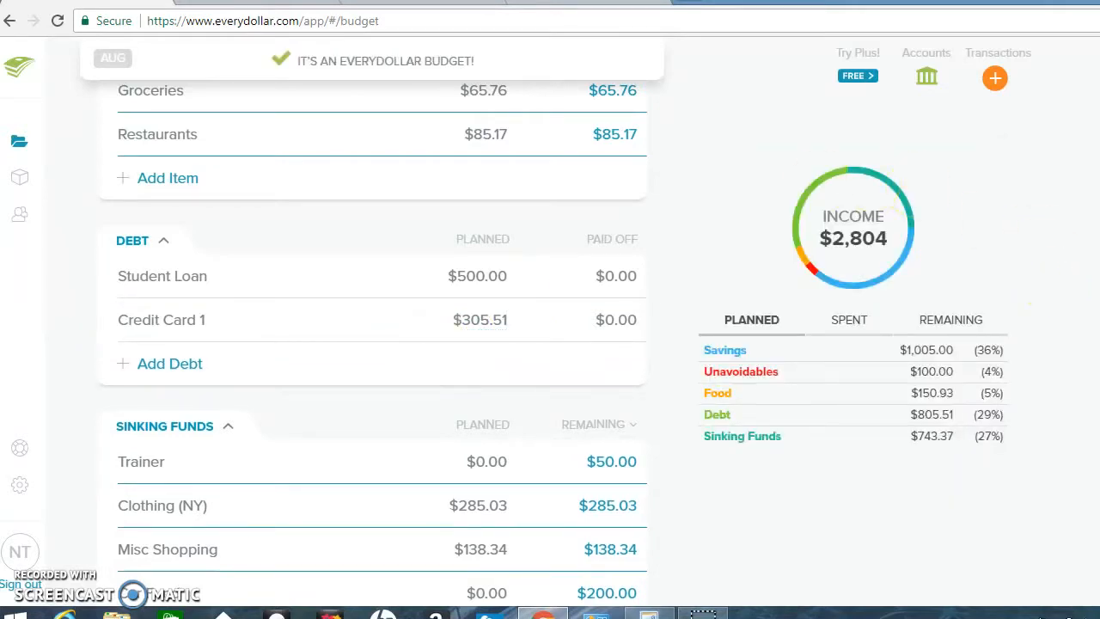
{"action": "left_click", "coordinate": [165, 262]}
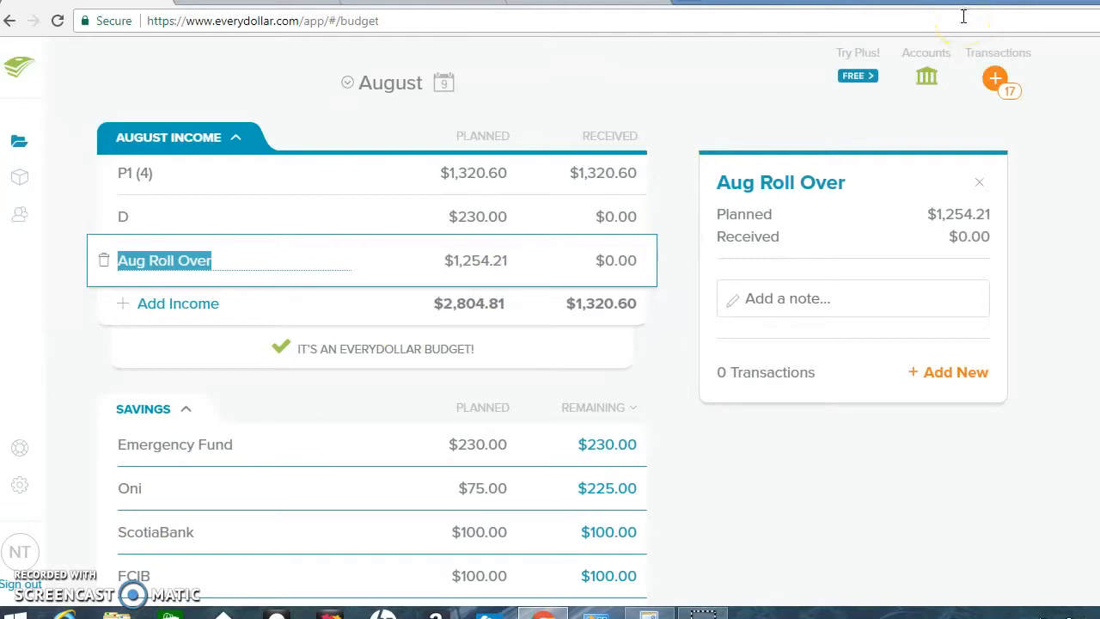
{"action": "mouse_move", "coordinate": [984, 69]}
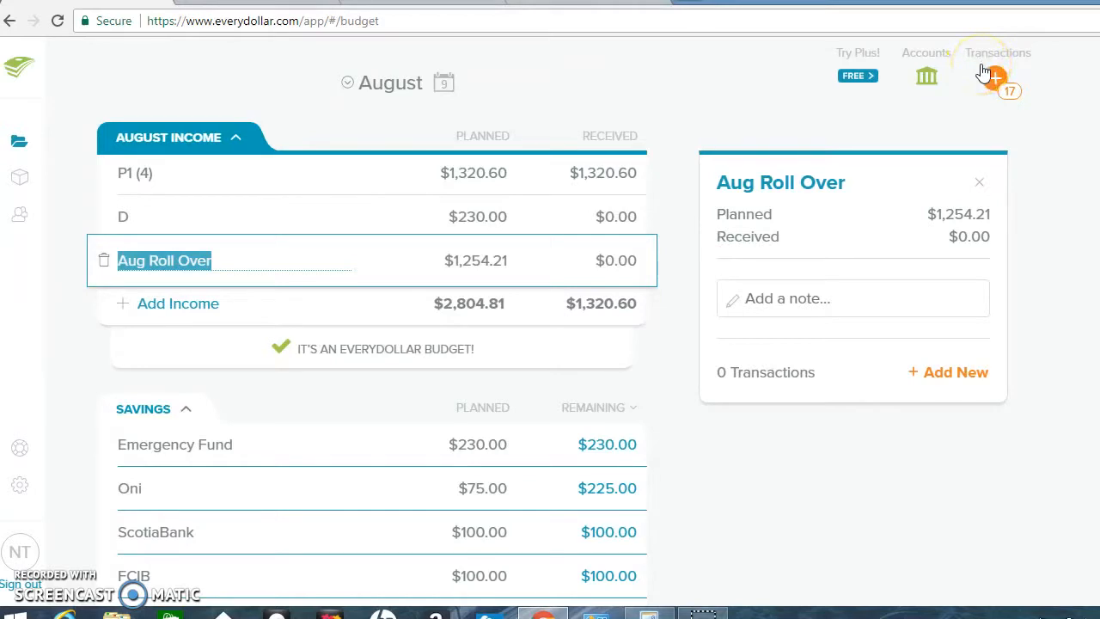
From the New transactions list, track the $20.95 Metrocard charge to Miscellaneous, leaving $29.05
{"action": "left_click", "coordinate": [997, 52]}
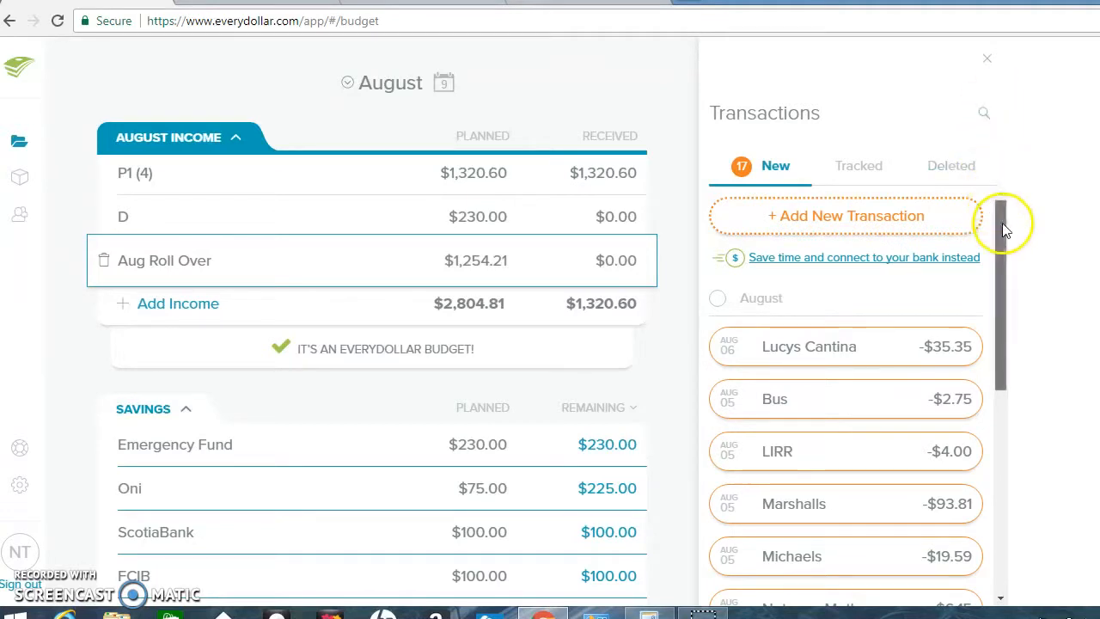
{"action": "scroll", "scroll_direction": "down", "scroll_amount": 3}
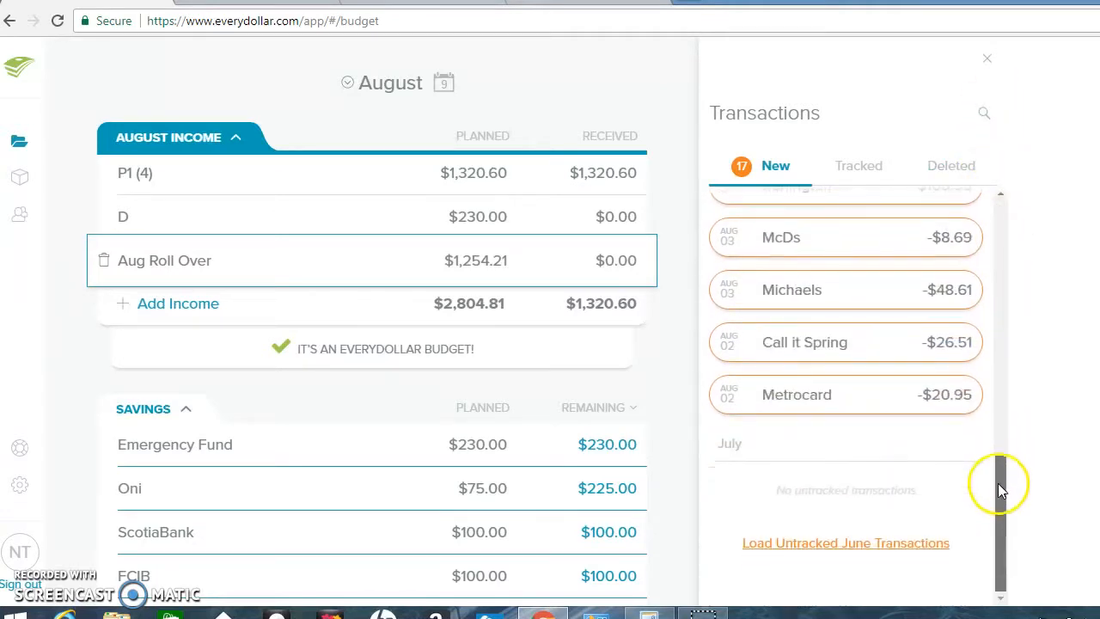
{"action": "scroll", "scroll_direction": "up", "scroll_amount": 3}
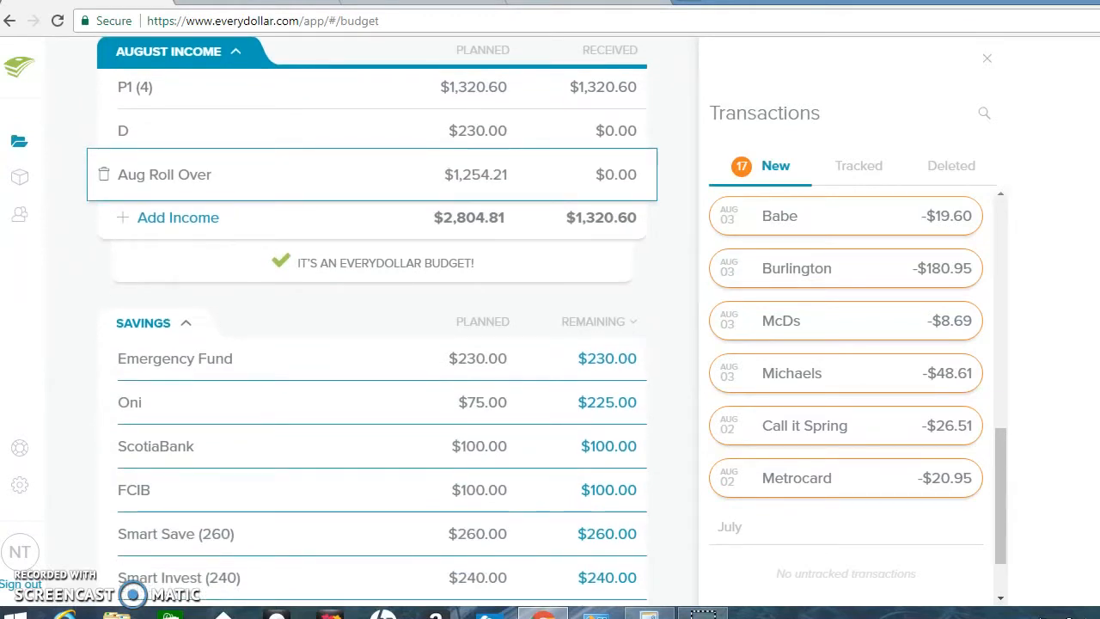
{"action": "scroll", "scroll_direction": "down", "scroll_amount": 3}
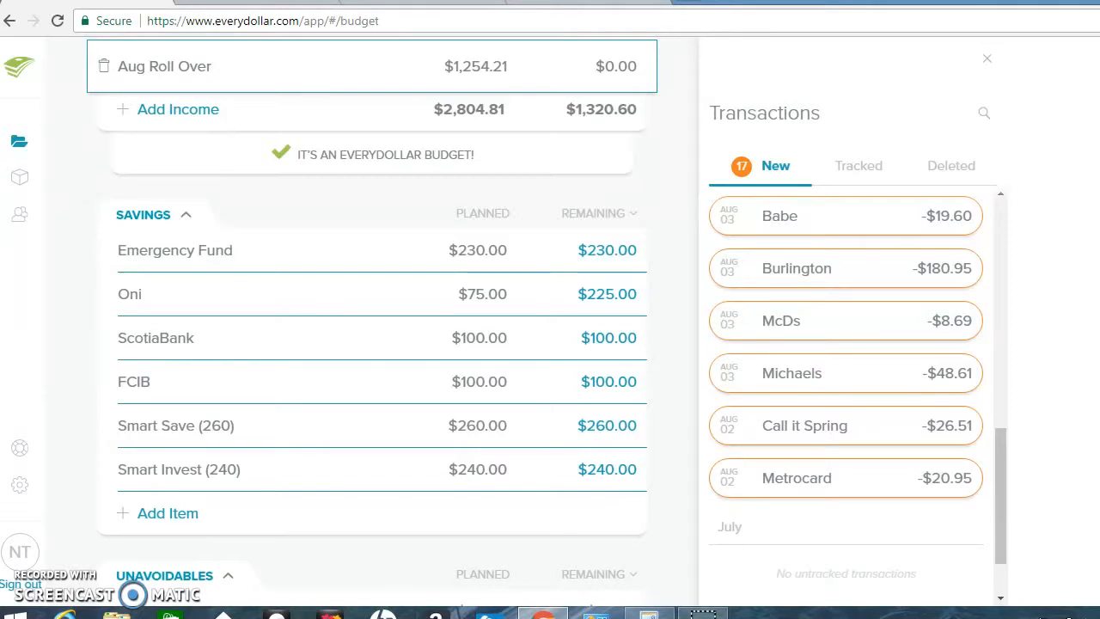
{"action": "scroll", "scroll_direction": "down", "scroll_amount": 3}
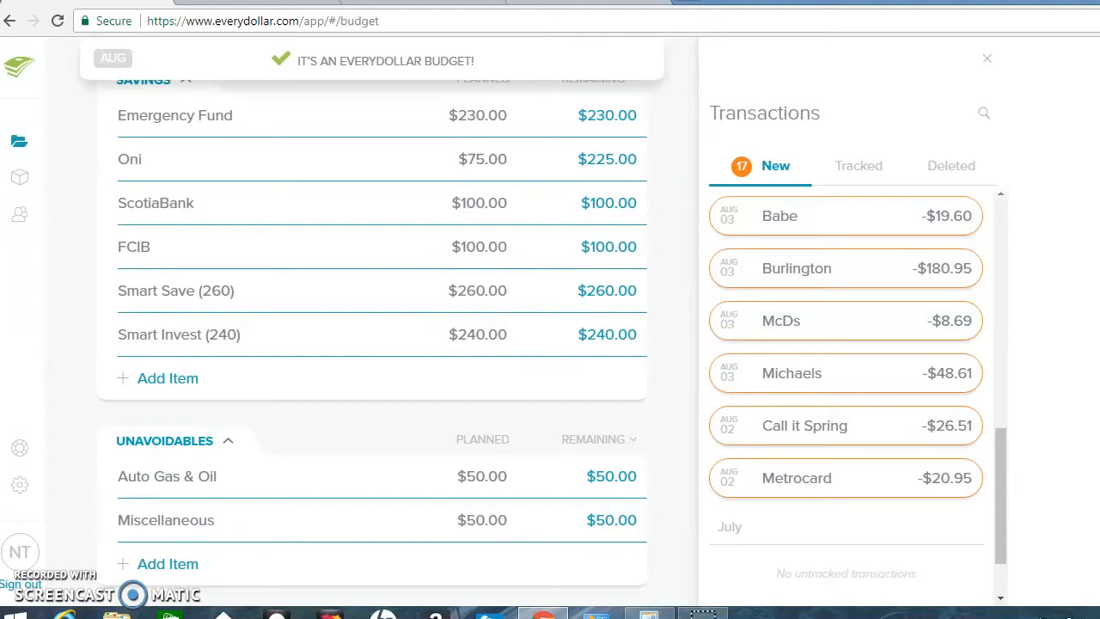
{"action": "scroll", "scroll_direction": "down", "scroll_amount": 3}
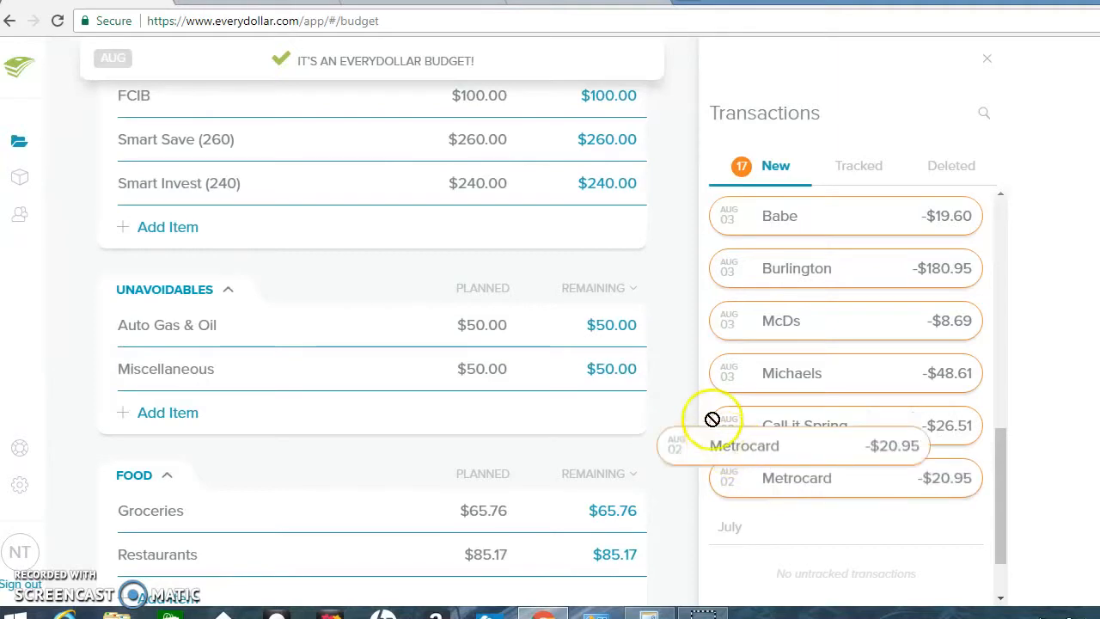
{"action": "left_click_drag", "start_coordinate": [743, 446], "coordinate": [602, 347]}
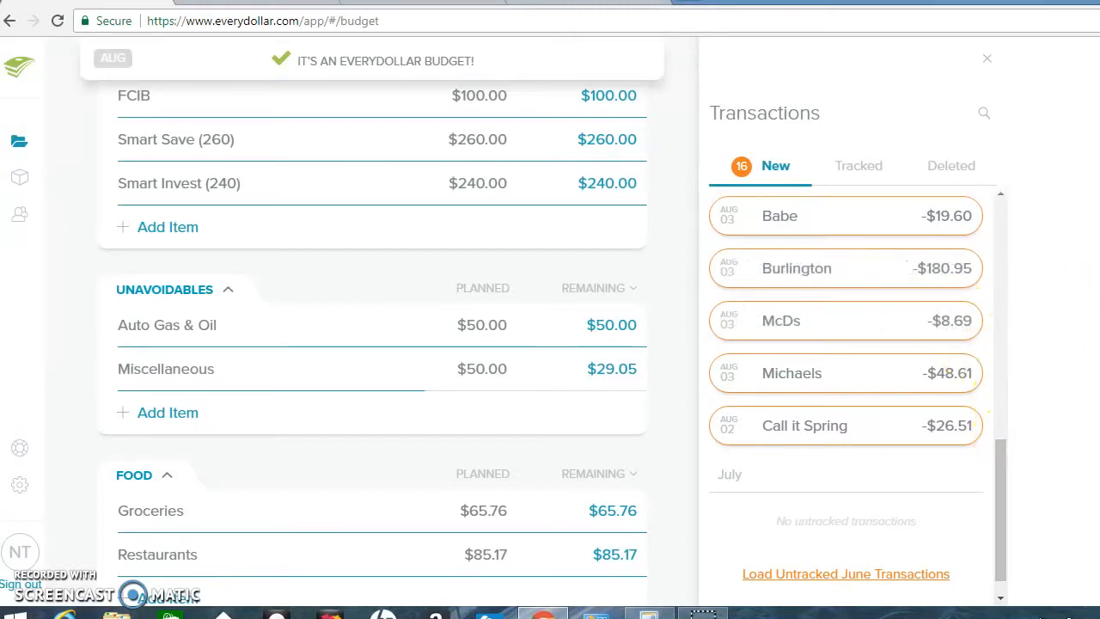
{"action": "scroll", "scroll_direction": "down", "scroll_amount": 3}
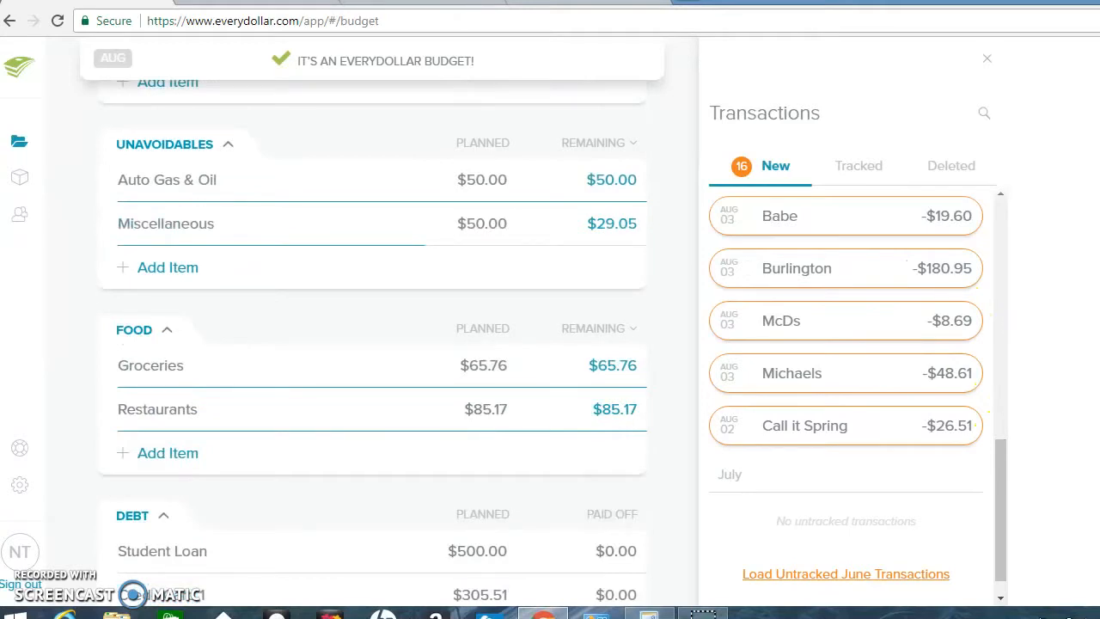
{"action": "scroll", "scroll_direction": "down", "scroll_amount": 3}
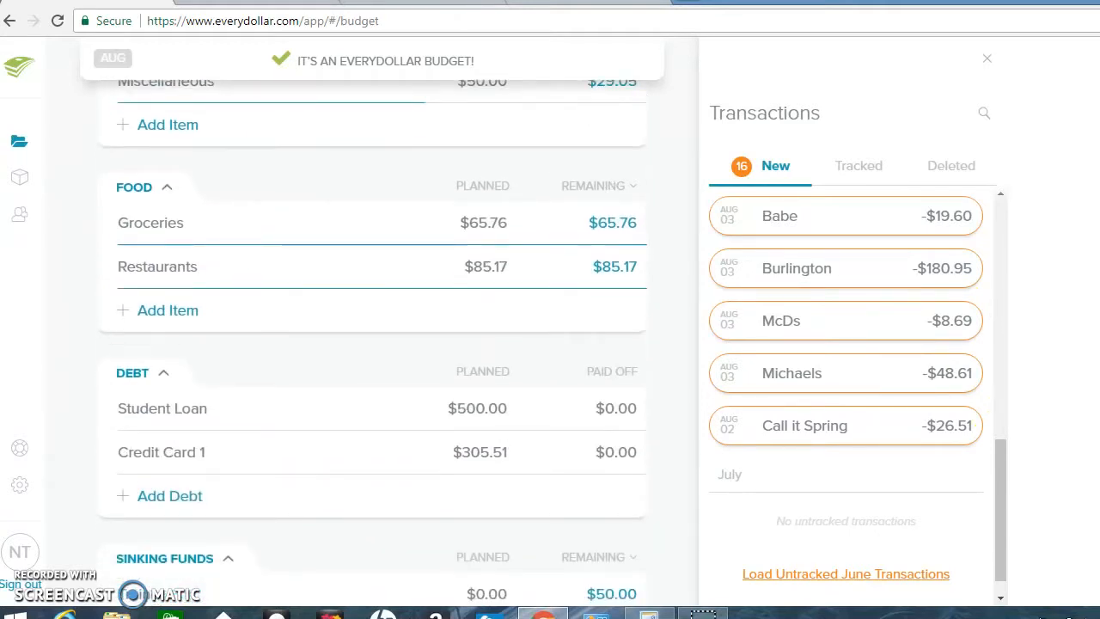
{"action": "mouse_move", "coordinate": [925, 313]}
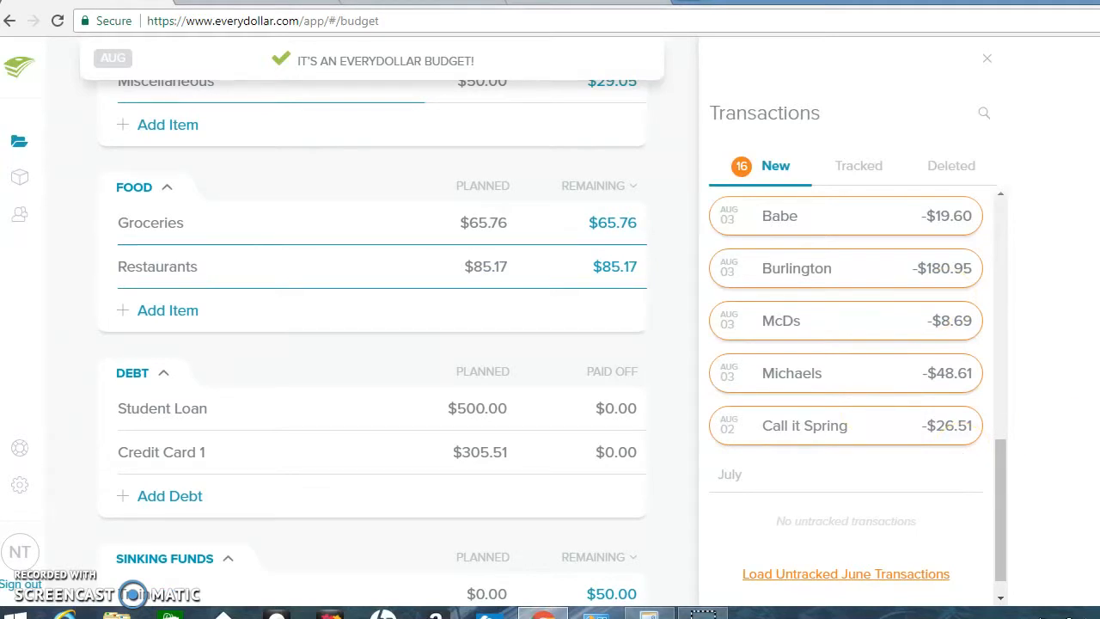
{"action": "scroll", "scroll_direction": "down", "scroll_amount": 3}
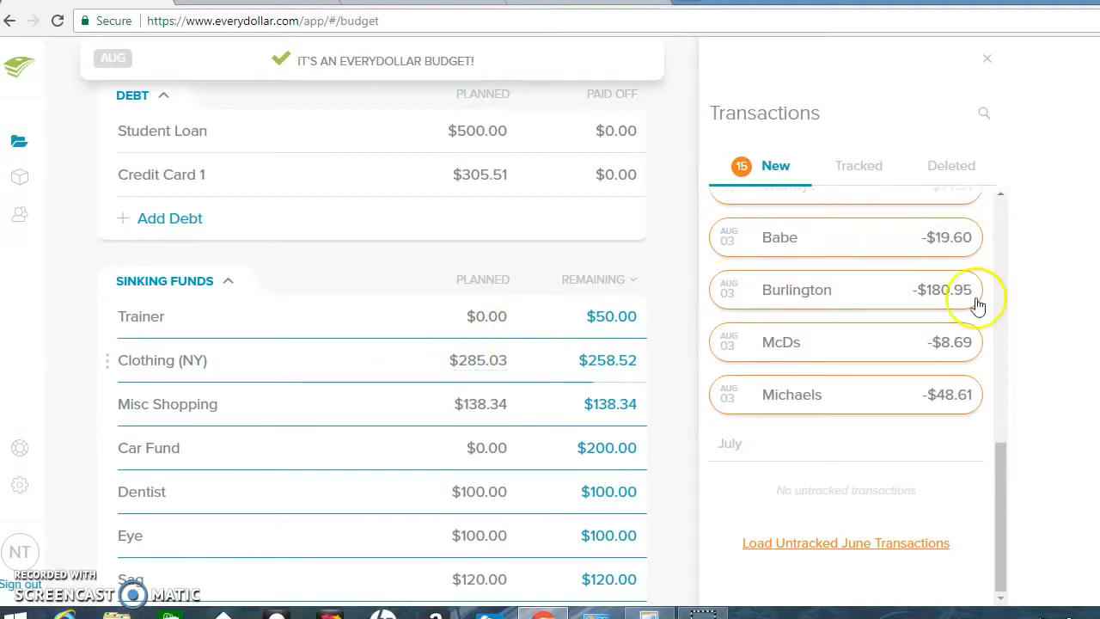
{"action": "mouse_move", "coordinate": [1018, 471]}
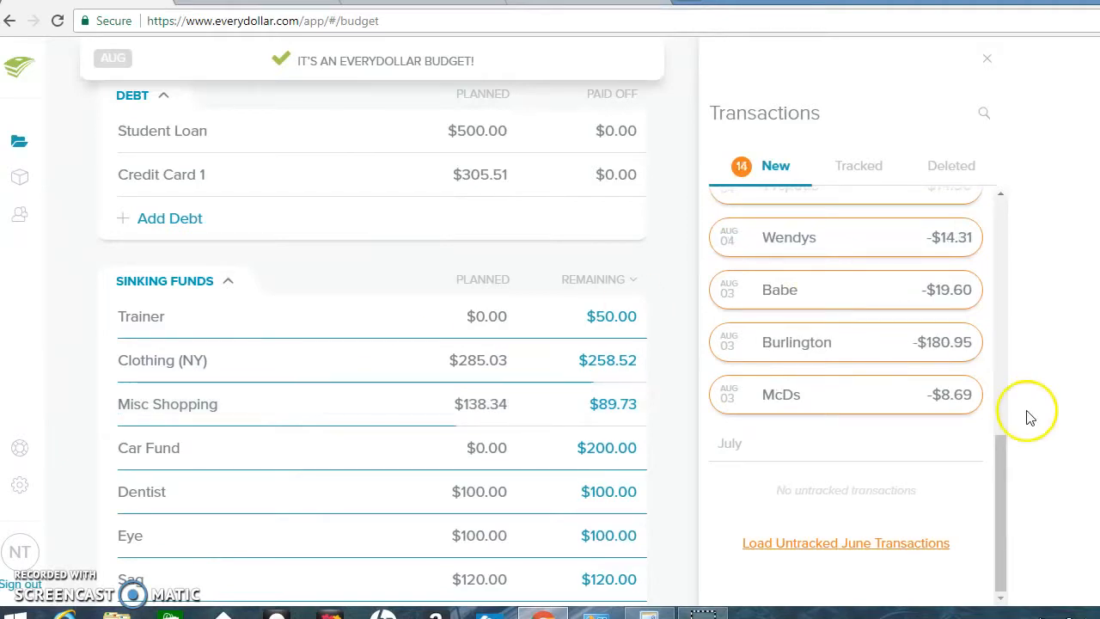
{"action": "scroll", "scroll_direction": "up", "scroll_amount": 3}
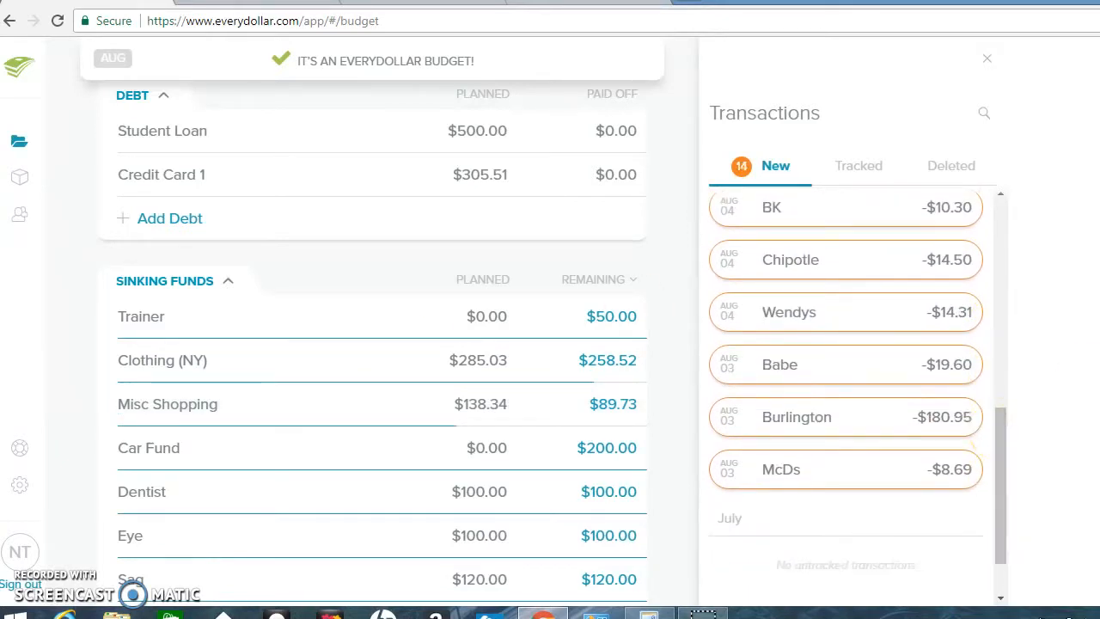
{"action": "scroll", "scroll_direction": "up", "scroll_amount": 3}
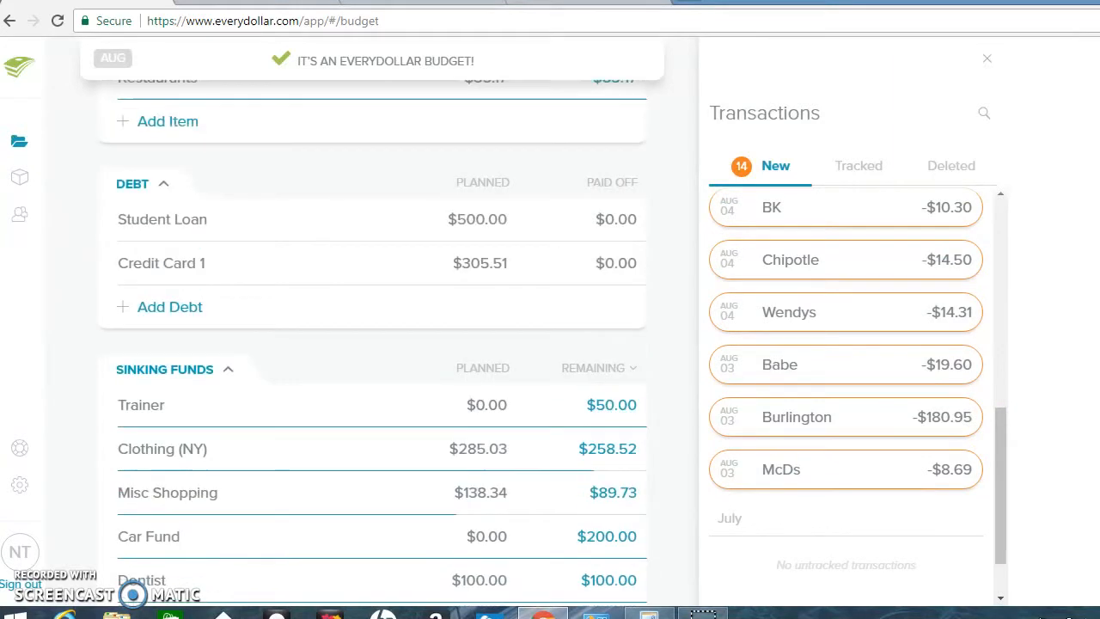
{"action": "scroll", "scroll_direction": "up", "scroll_amount": 3}
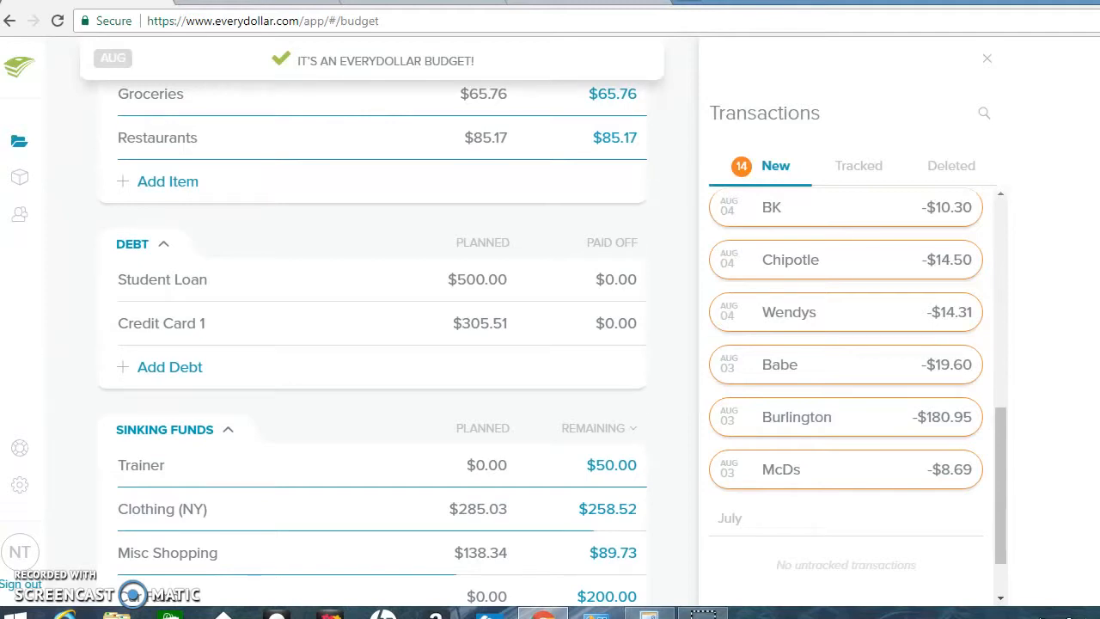
{"action": "scroll", "scroll_direction": "up", "scroll_amount": 3}
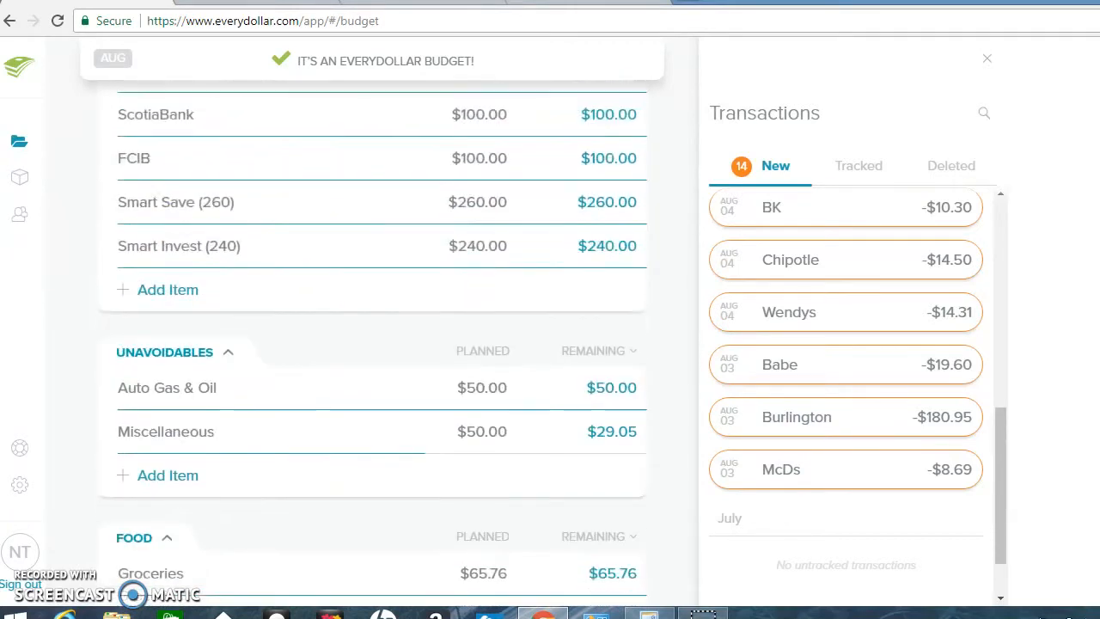
Scroll the budget toward Restaurants, Clothing (NY) and Misc Shopping for the McDs, Burlington and Babe purchases
{"action": "scroll", "scroll_direction": "down", "scroll_amount": 3}
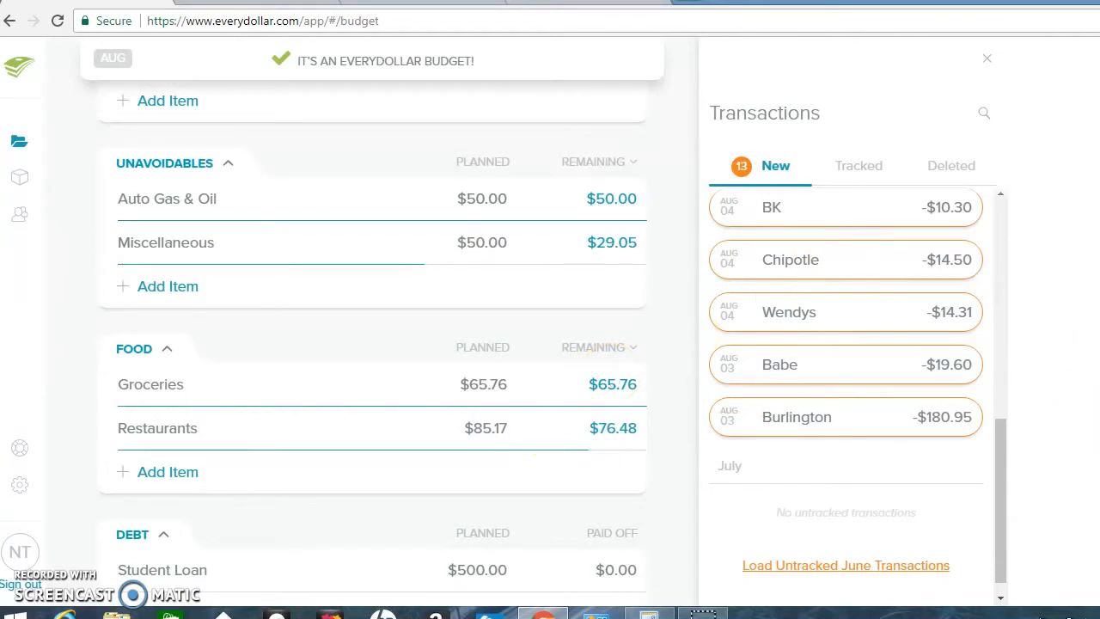
{"action": "scroll", "scroll_direction": "down", "scroll_amount": 3}
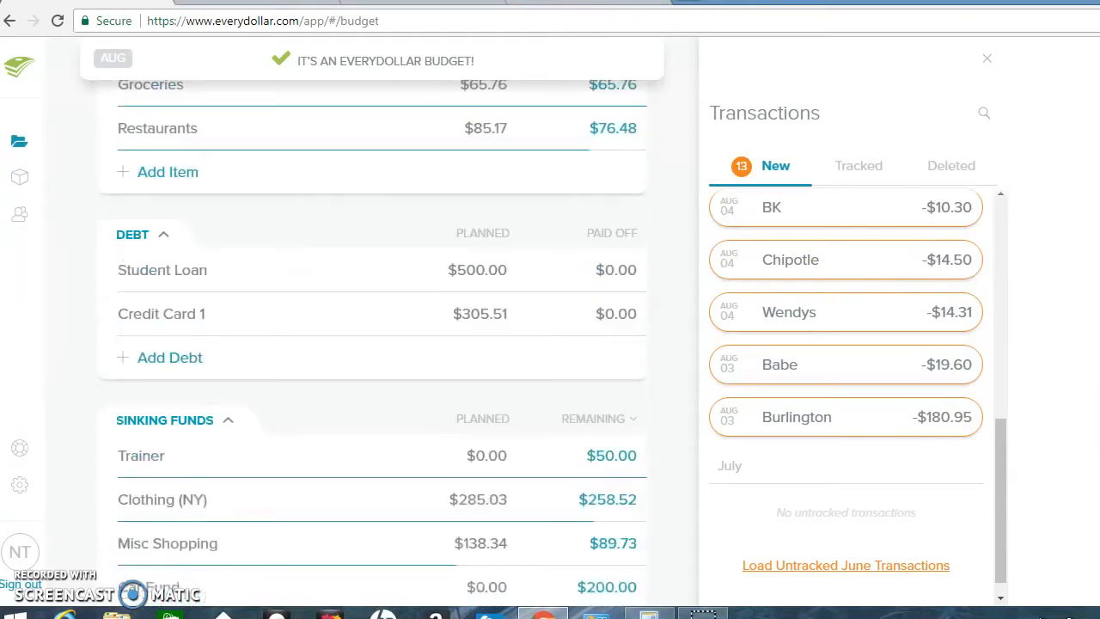
{"action": "scroll", "scroll_direction": "down", "scroll_amount": 3}
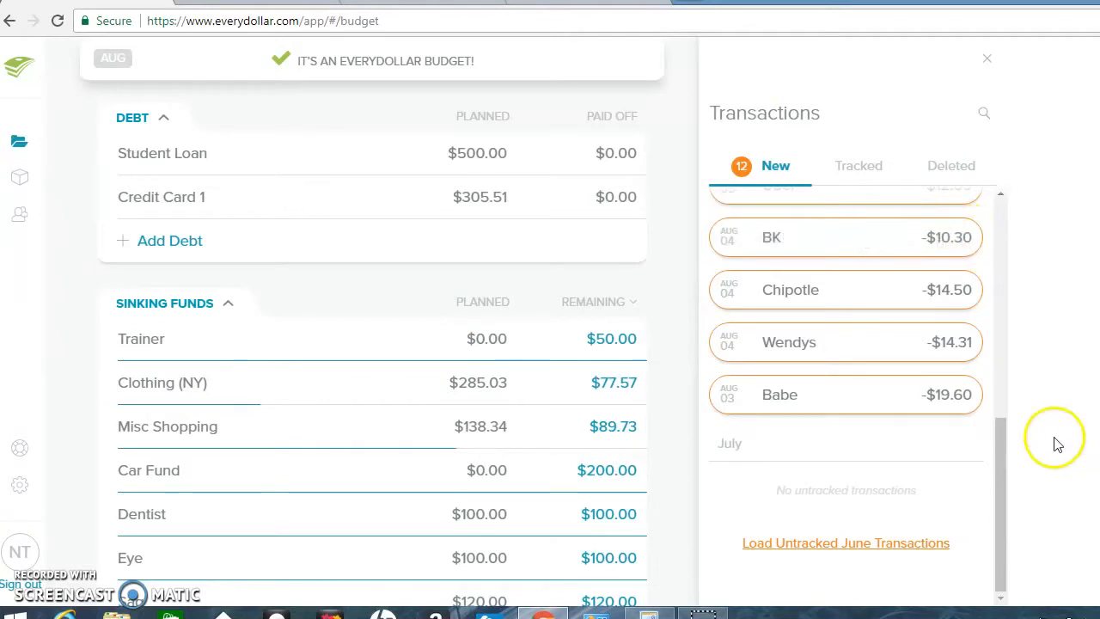
{"action": "mouse_move", "coordinate": [1009, 471]}
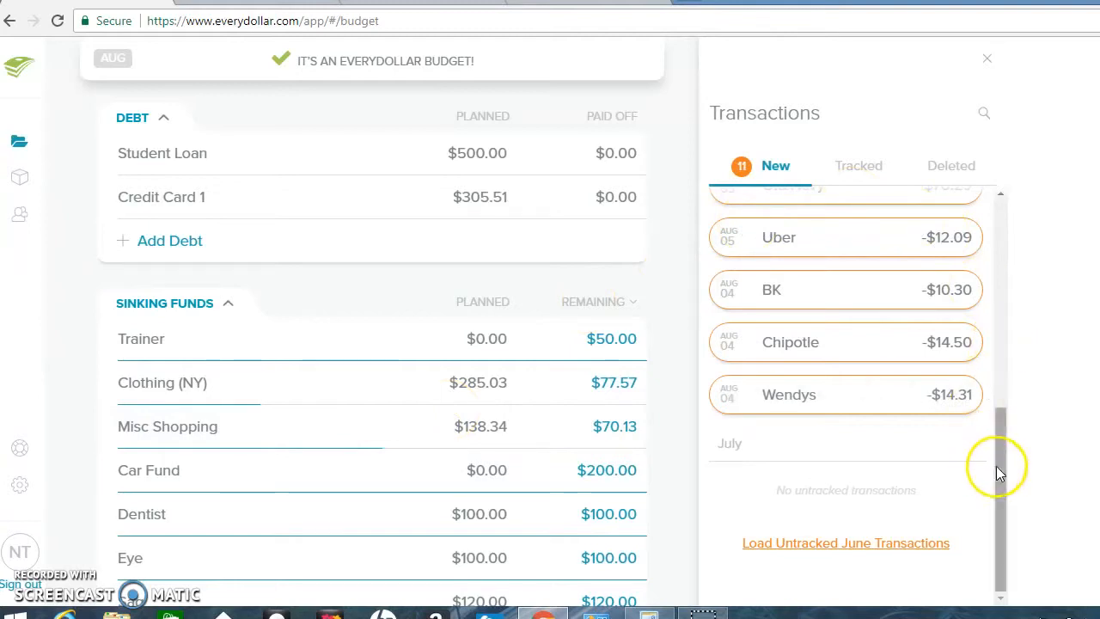
Track the $14.31 Wendys charge to Restaurants, dropping its remaining to $62.17
{"action": "scroll", "scroll_direction": "up", "scroll_amount": 3}
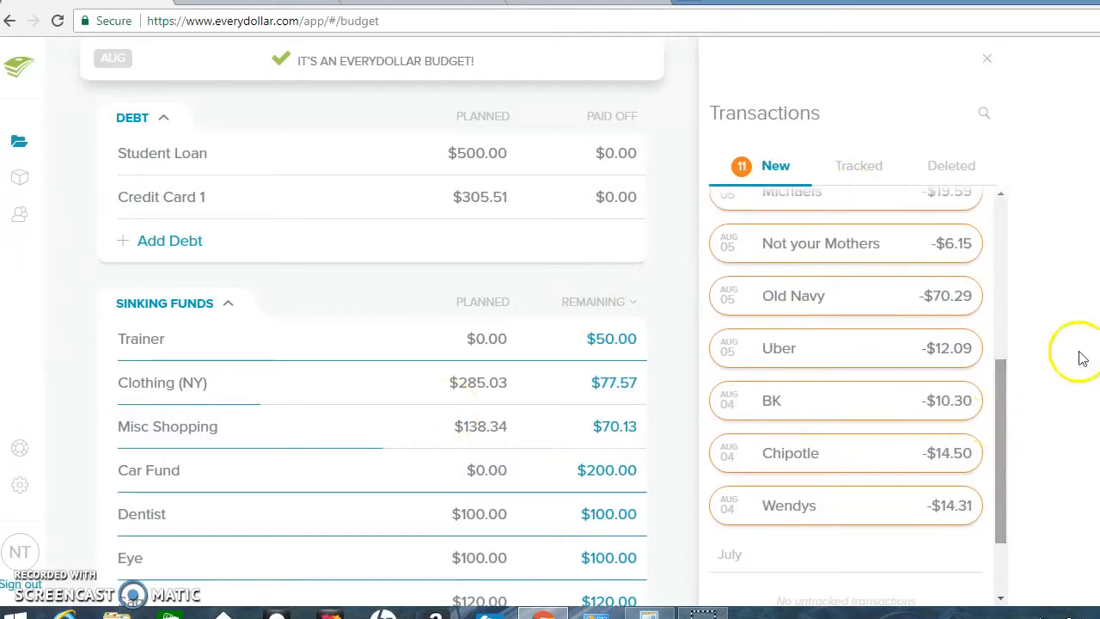
{"action": "scroll", "scroll_direction": "up", "scroll_amount": 3}
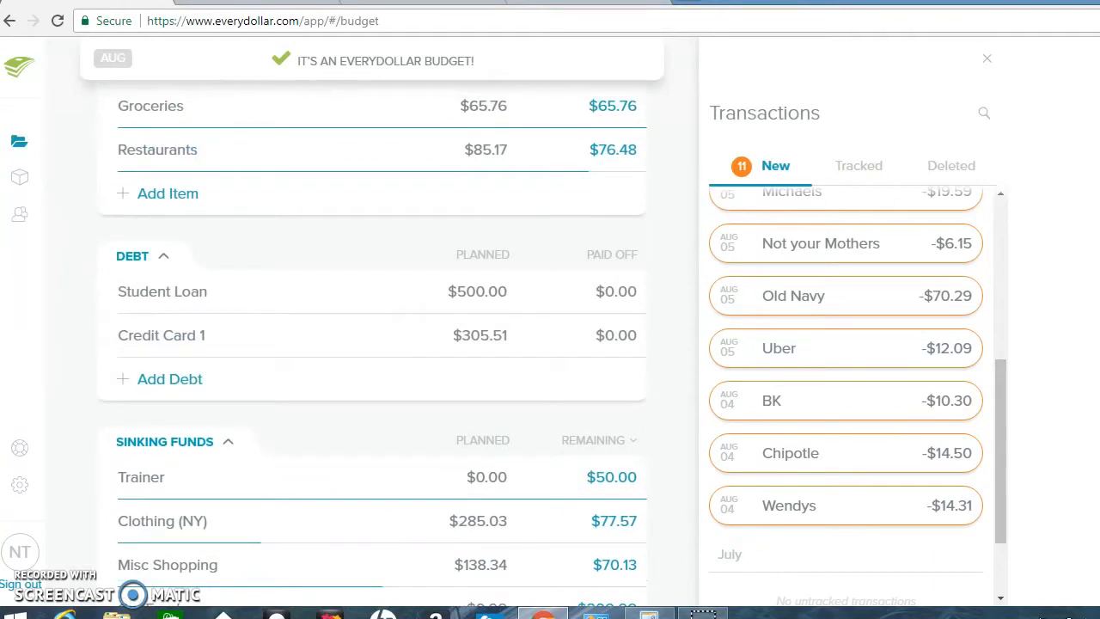
{"action": "scroll", "scroll_direction": "up", "scroll_amount": 3}
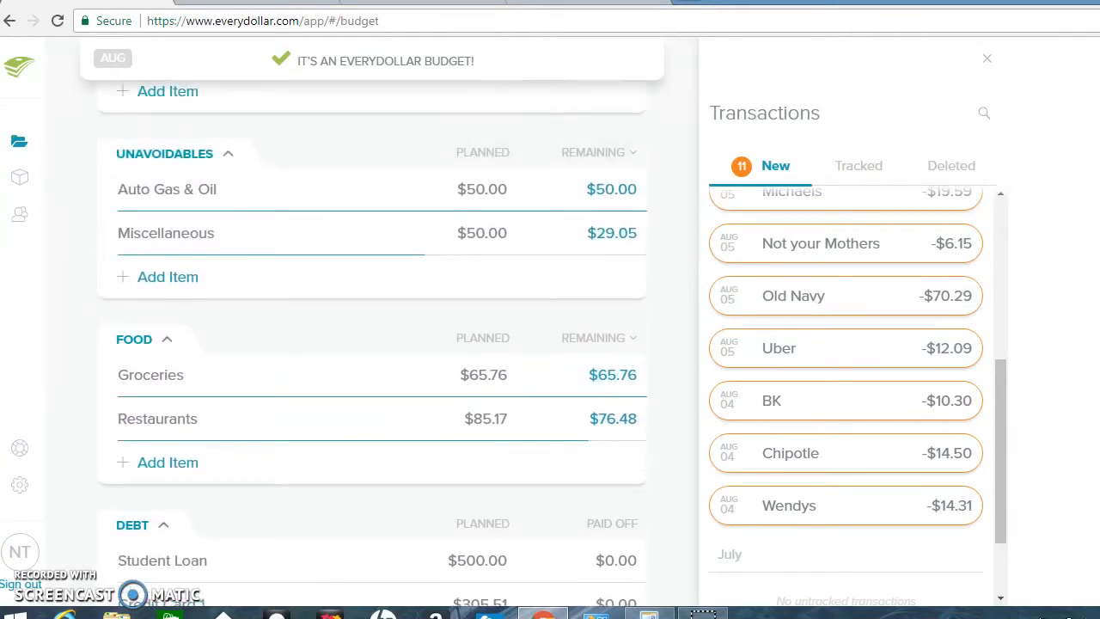
{"action": "scroll", "scroll_direction": "up", "scroll_amount": 3}
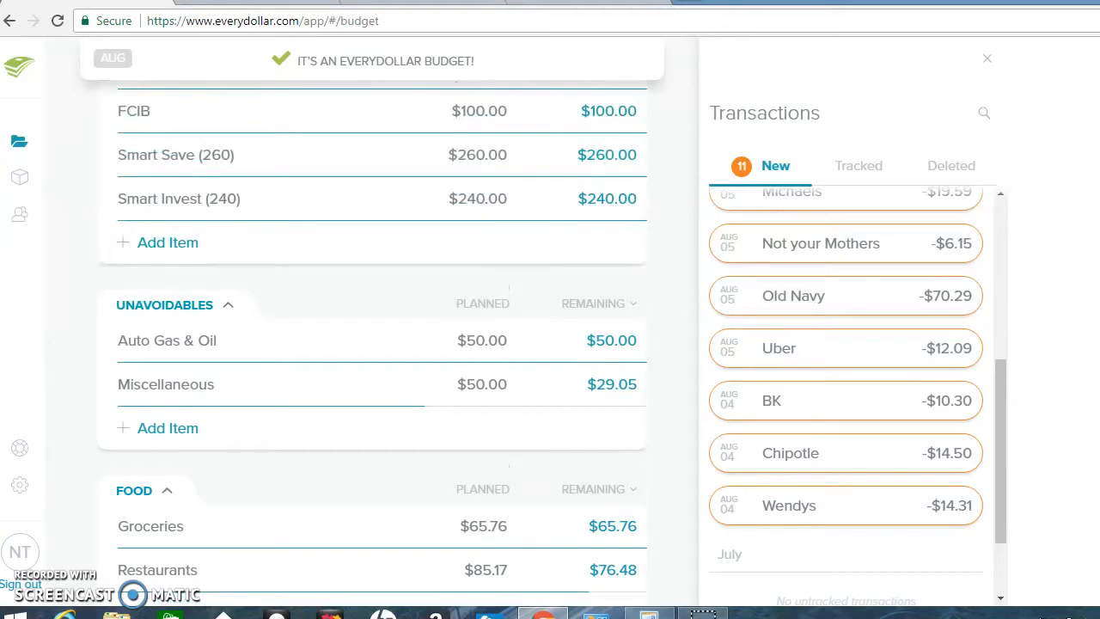
{"action": "scroll", "scroll_direction": "up", "scroll_amount": 3}
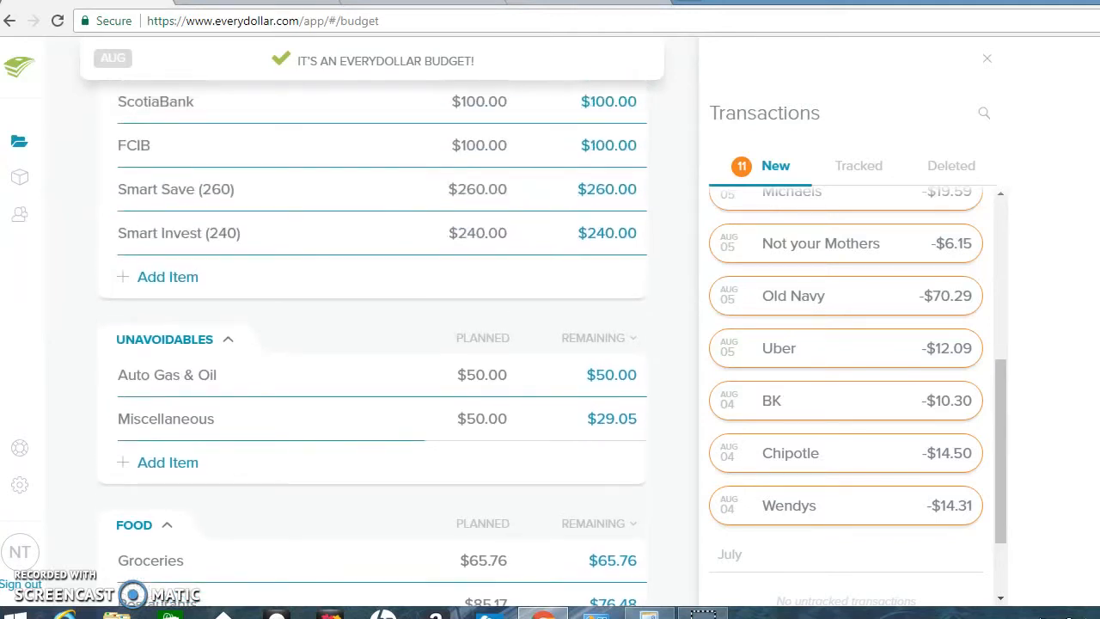
{"action": "scroll", "scroll_direction": "down", "scroll_amount": 3}
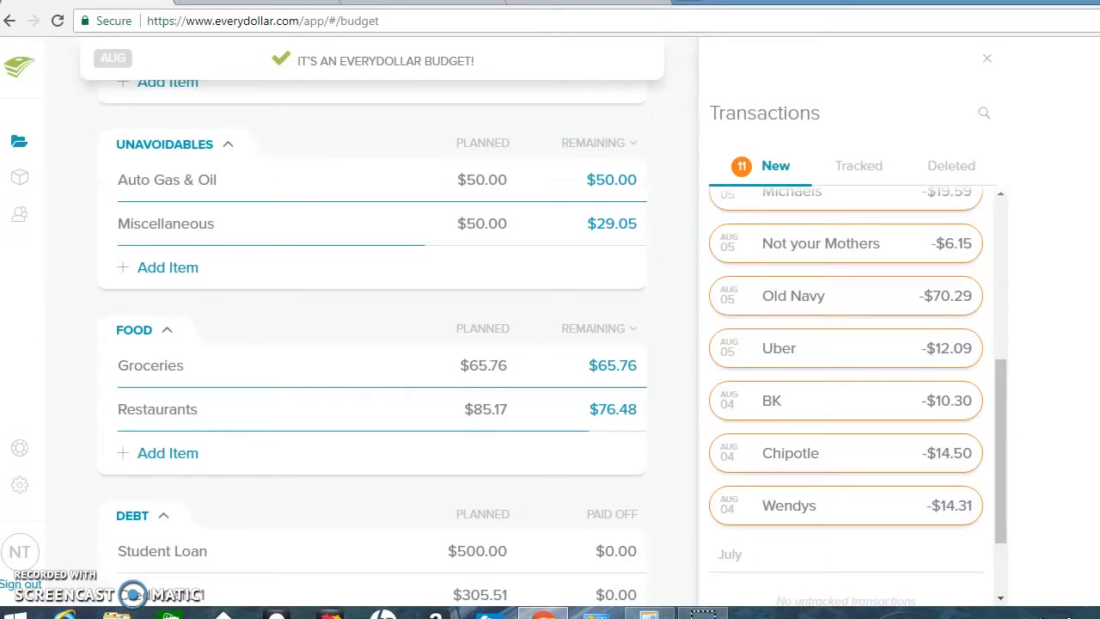
{"action": "scroll", "scroll_direction": "down", "scroll_amount": 3}
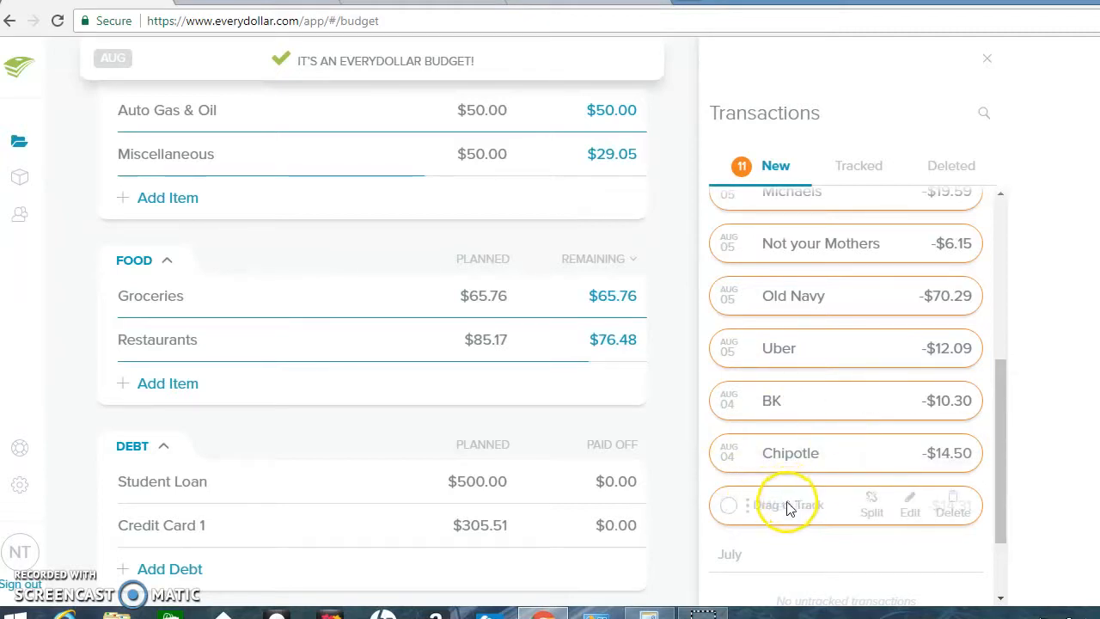
{"action": "left_click_drag", "start_coordinate": [787, 505], "coordinate": [524, 351]}
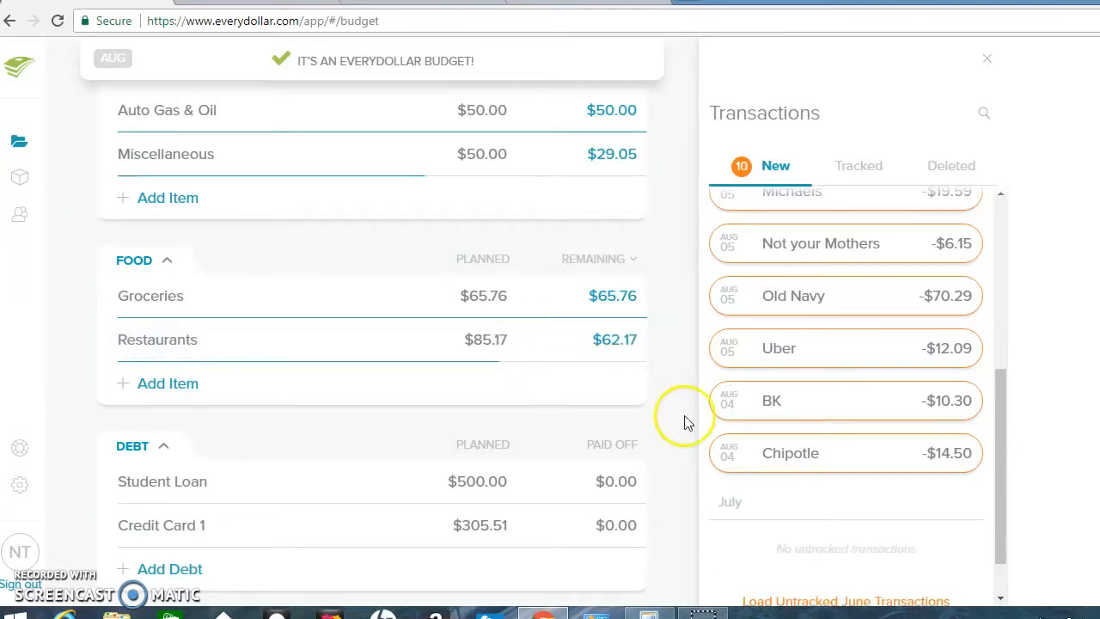
{"action": "mouse_move", "coordinate": [729, 502]}
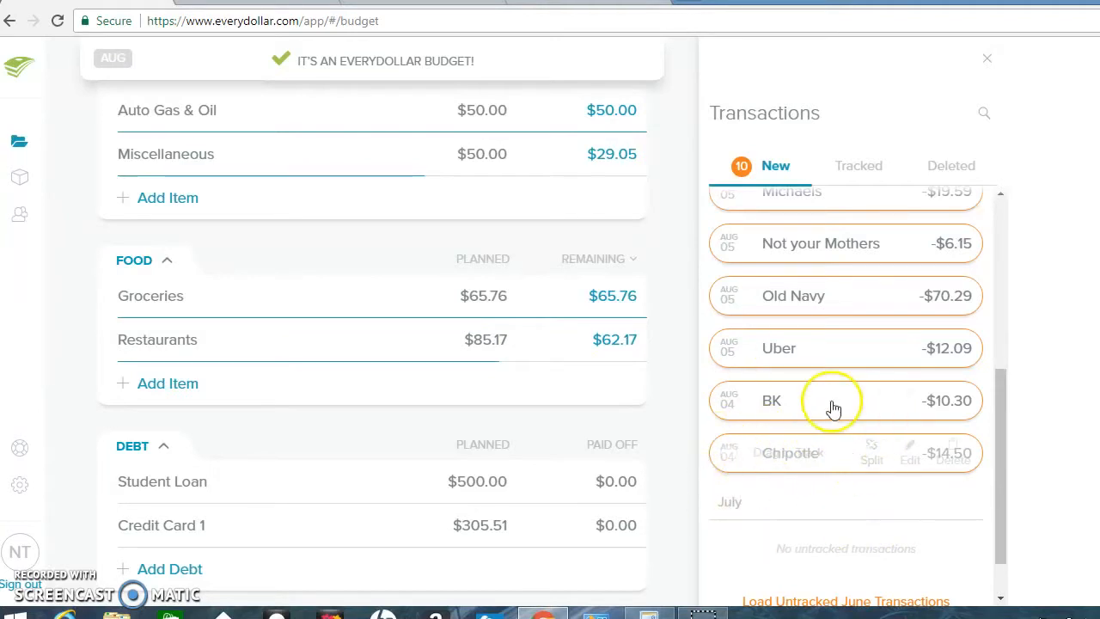
{"action": "mouse_move", "coordinate": [791, 461]}
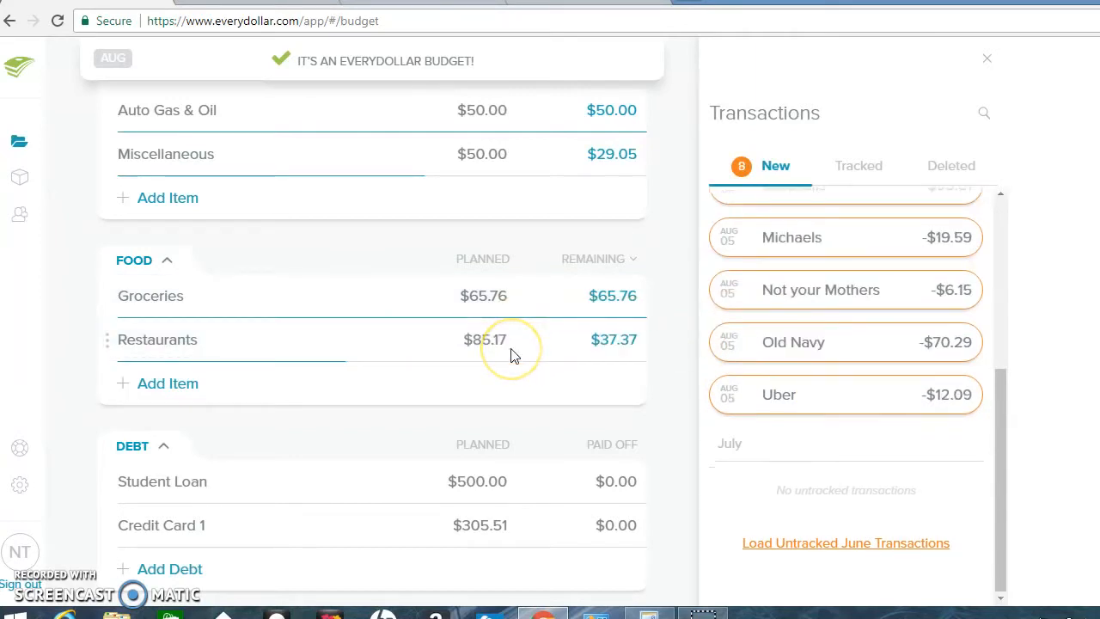
{"action": "mouse_move", "coordinate": [1001, 413]}
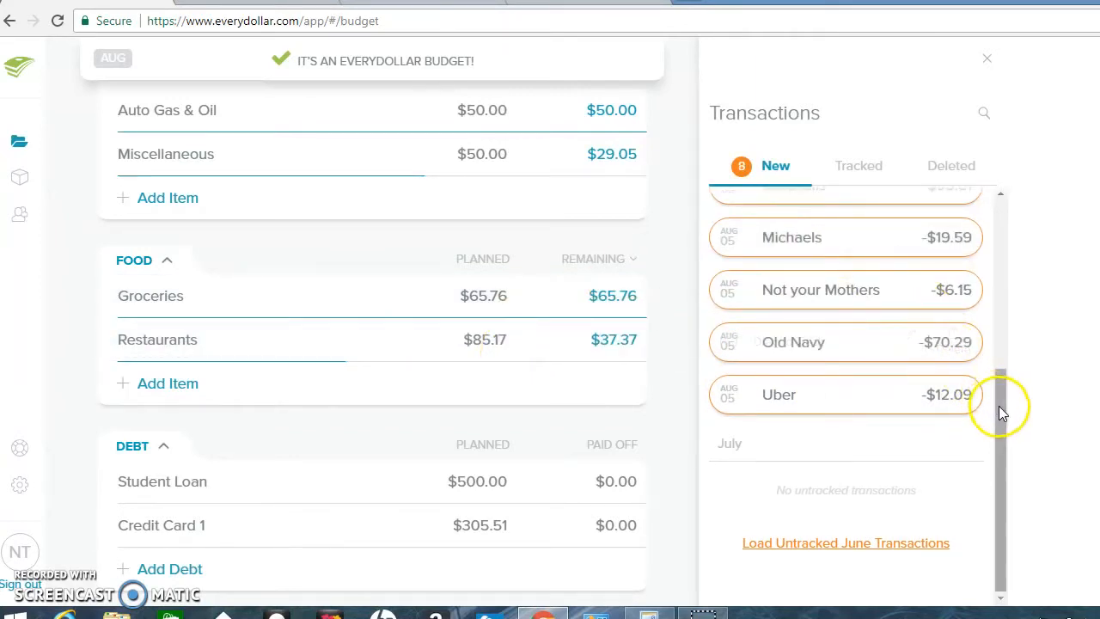
Review the Misc Shopping budget item's spending details and transactions
{"action": "scroll", "scroll_direction": "up", "scroll_amount": 3}
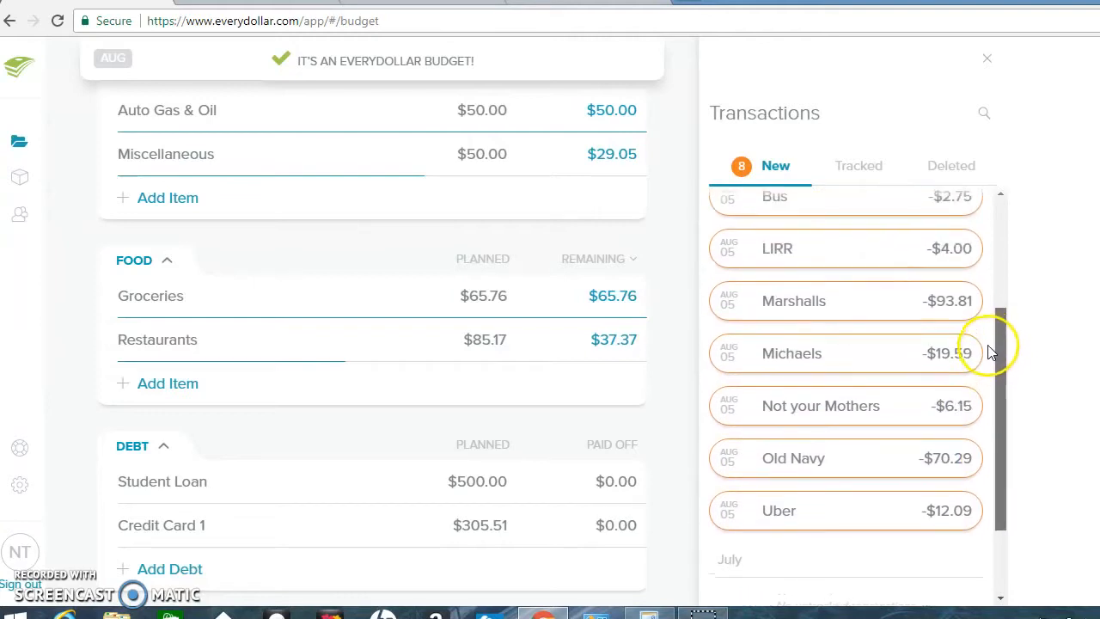
{"action": "scroll", "scroll_direction": "up", "scroll_amount": 3}
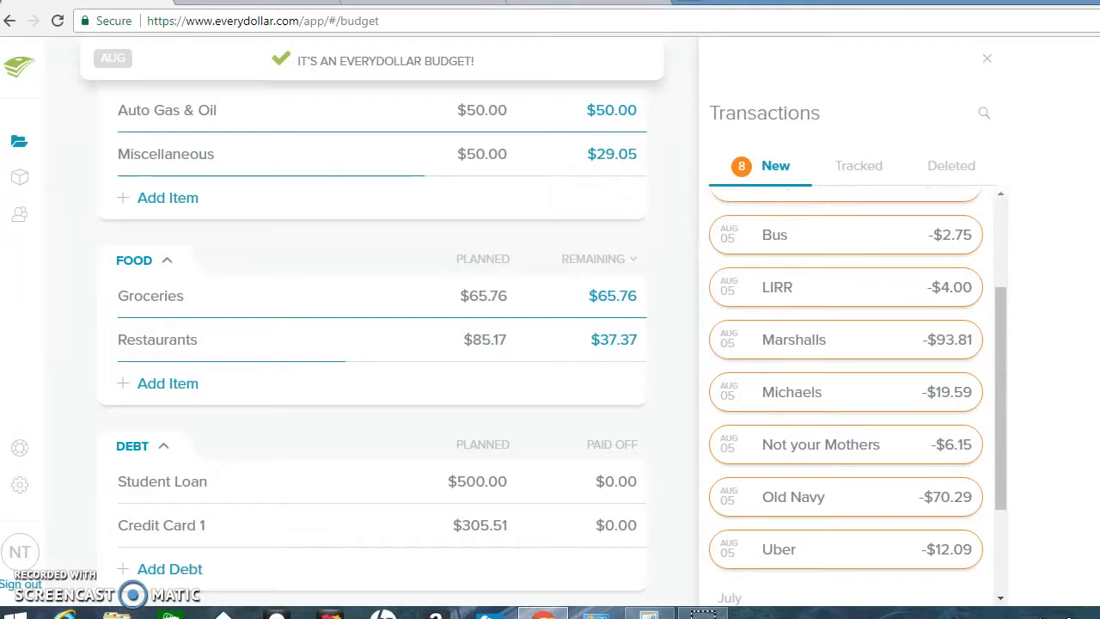
{"action": "scroll", "scroll_direction": "down", "scroll_amount": 3}
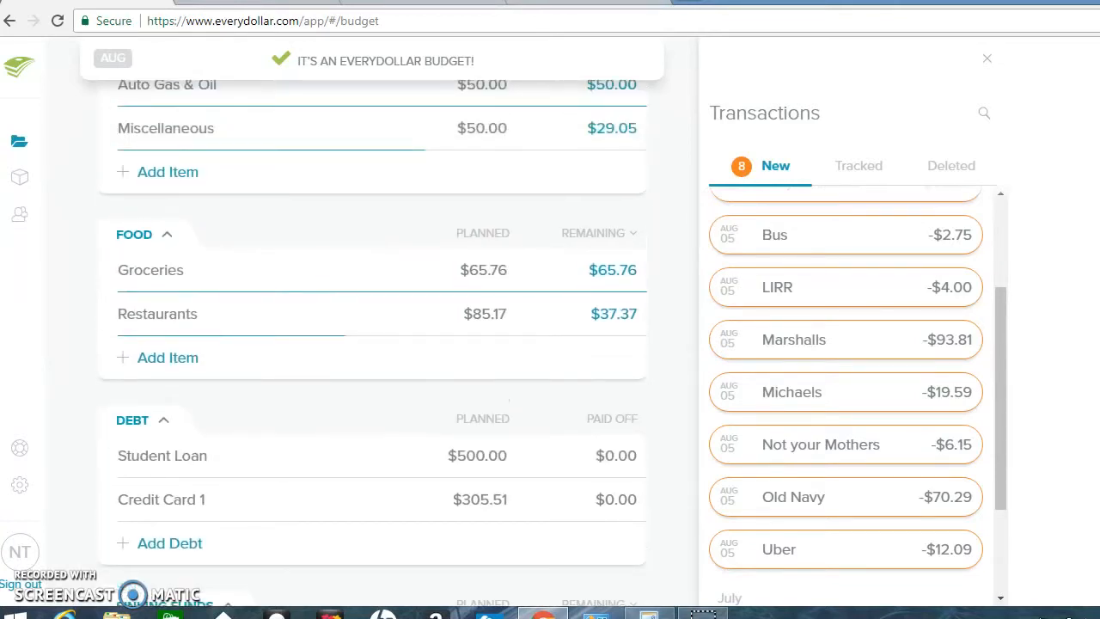
{"action": "scroll", "scroll_direction": "down", "scroll_amount": 3}
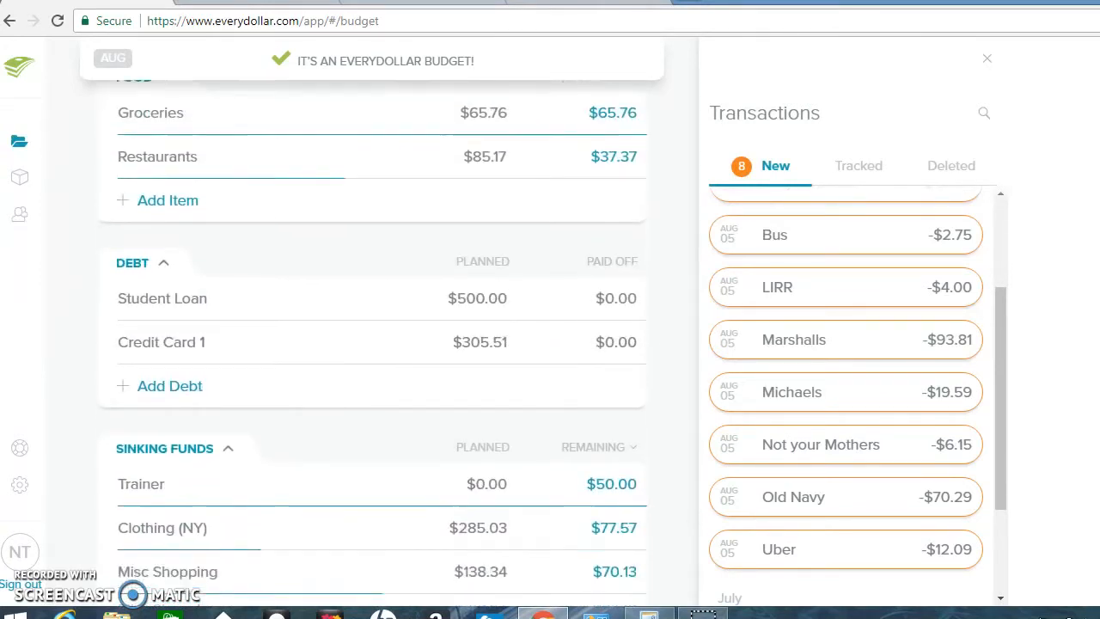
{"action": "scroll", "scroll_direction": "down", "scroll_amount": 3}
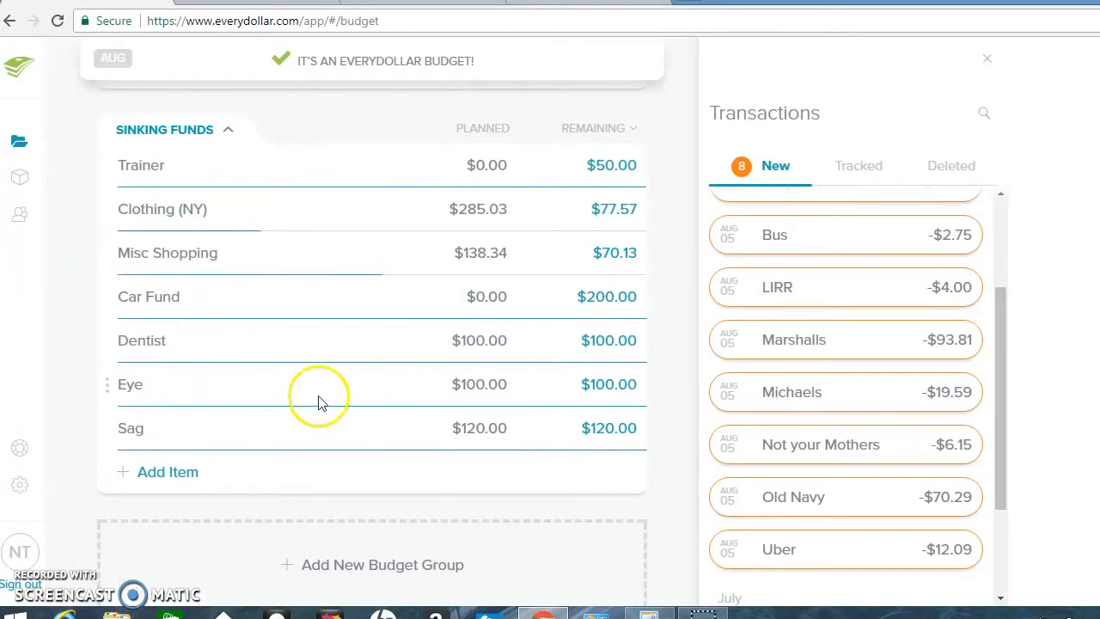
{"action": "left_click", "coordinate": [168, 252]}
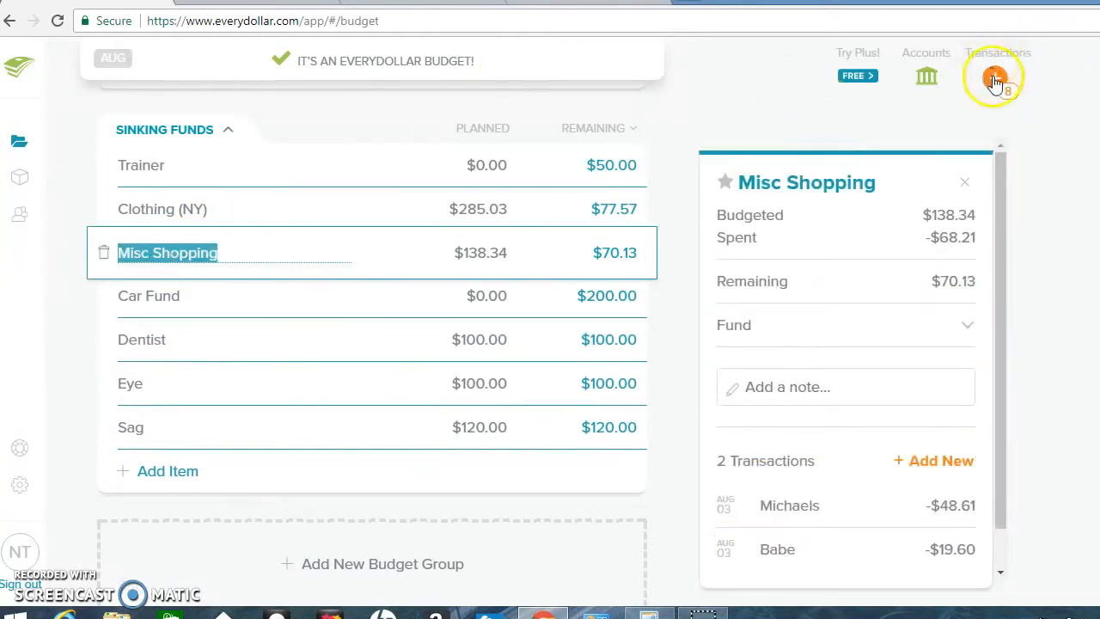
Bring up the Tracked list showing Chipotle and BK under Restaurants with $37.37 remaining
{"action": "left_click", "coordinate": [993, 76]}
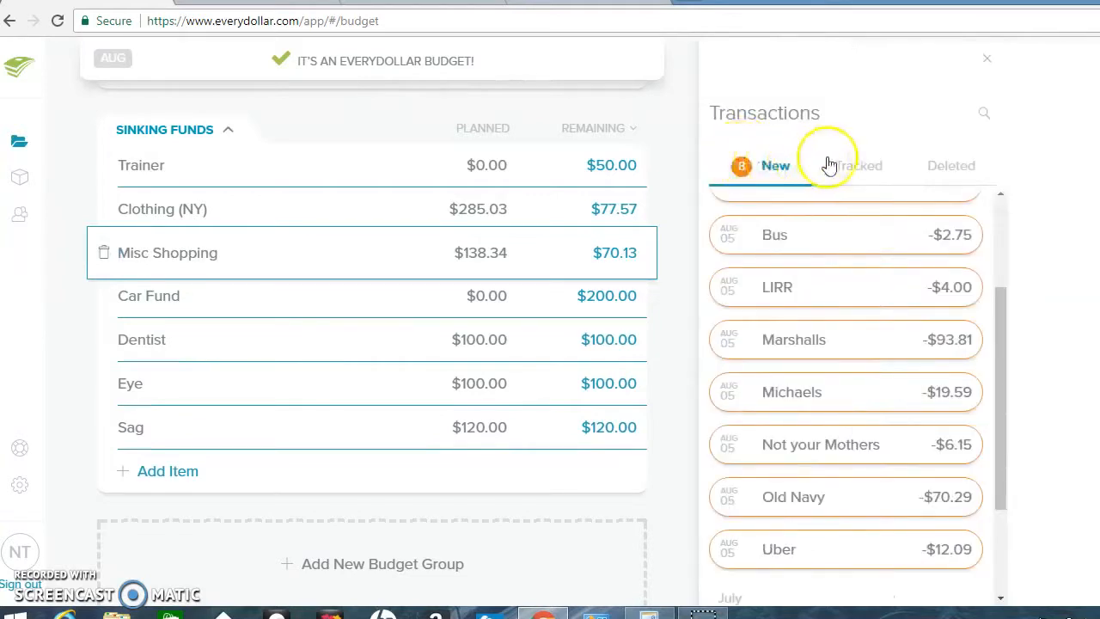
{"action": "left_click", "coordinate": [858, 165]}
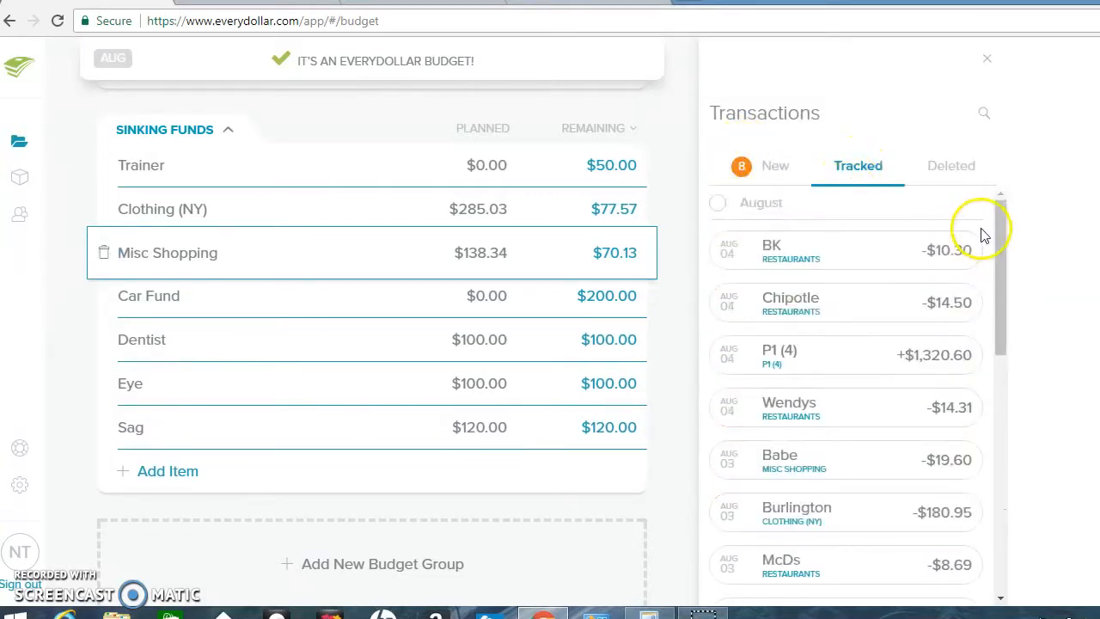
{"action": "scroll", "scroll_direction": "down", "scroll_amount": 3}
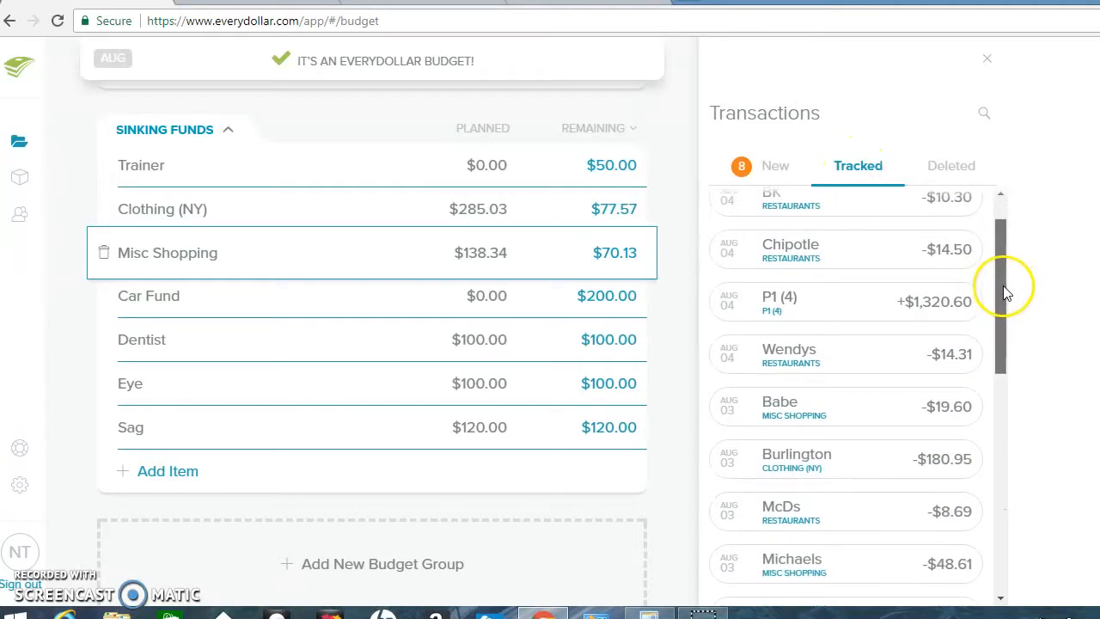
{"action": "scroll", "scroll_direction": "down", "scroll_amount": 3}
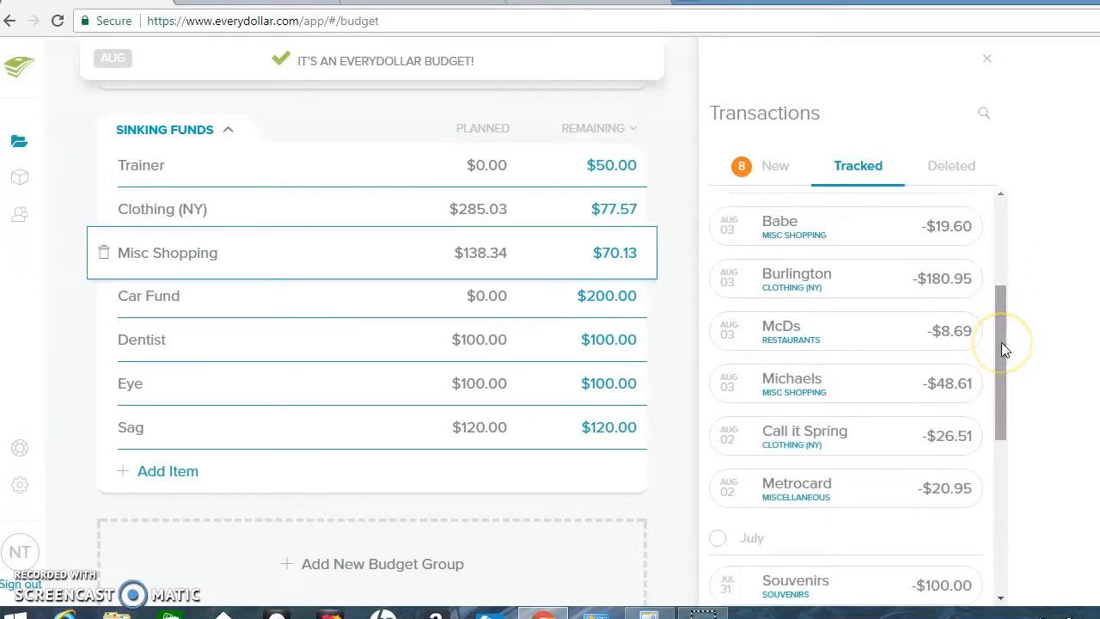
{"action": "scroll", "scroll_direction": "up", "scroll_amount": 3}
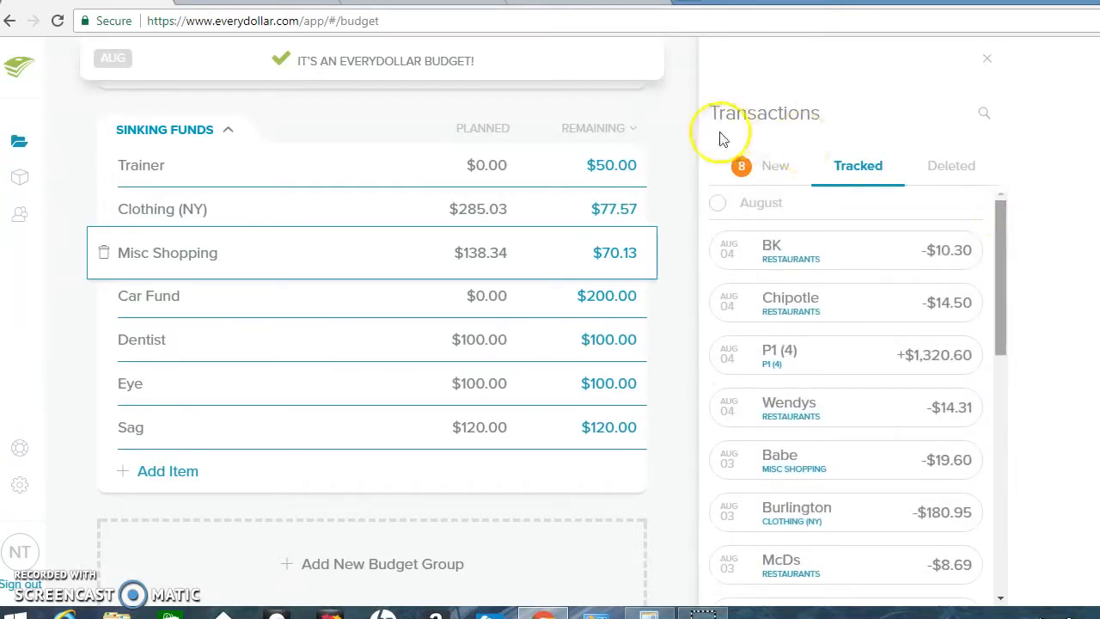
{"action": "left_click", "coordinate": [774, 165]}
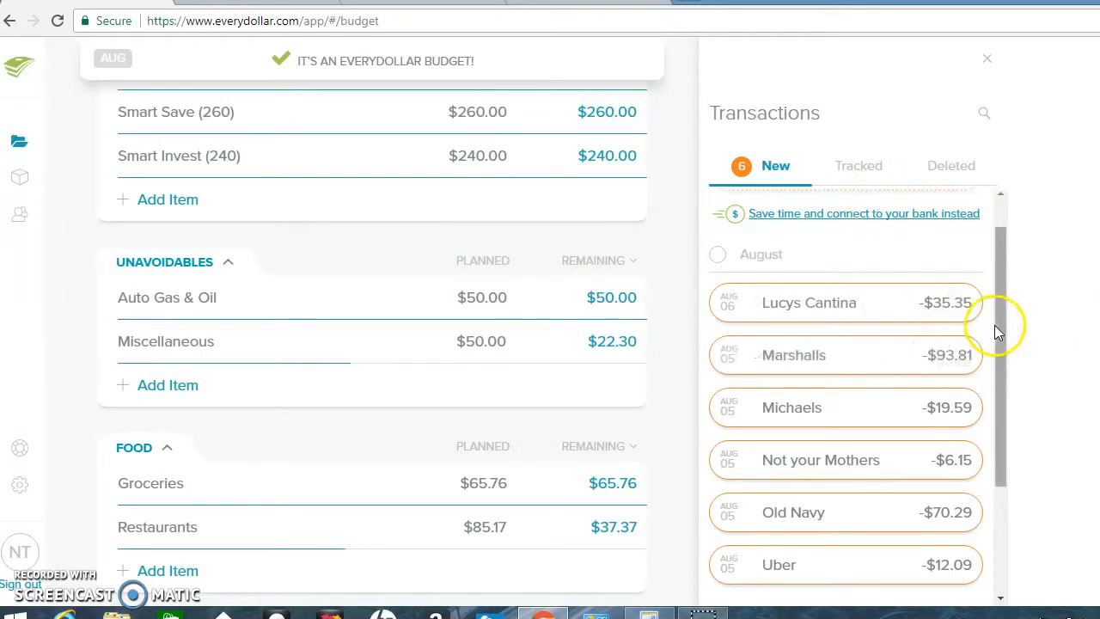
{"action": "scroll", "scroll_direction": "down", "scroll_amount": 3}
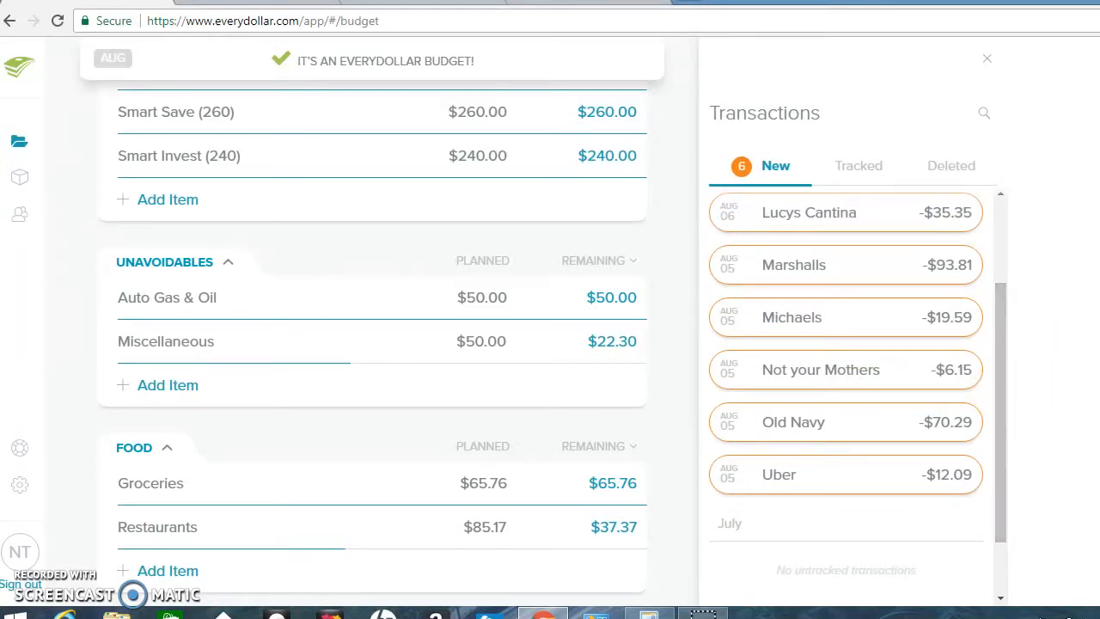
{"action": "scroll", "scroll_direction": "down", "scroll_amount": 3}
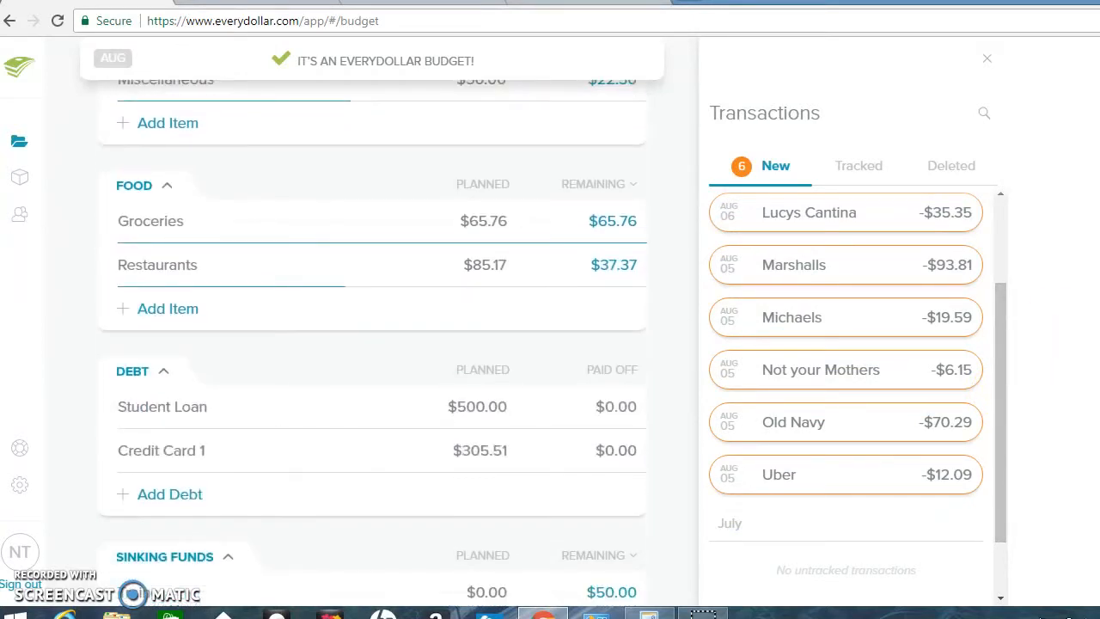
Track the $70.29 Old Navy purchase to Clothing (NY), leaving $7.28 there
{"action": "scroll", "scroll_direction": "down", "scroll_amount": 3}
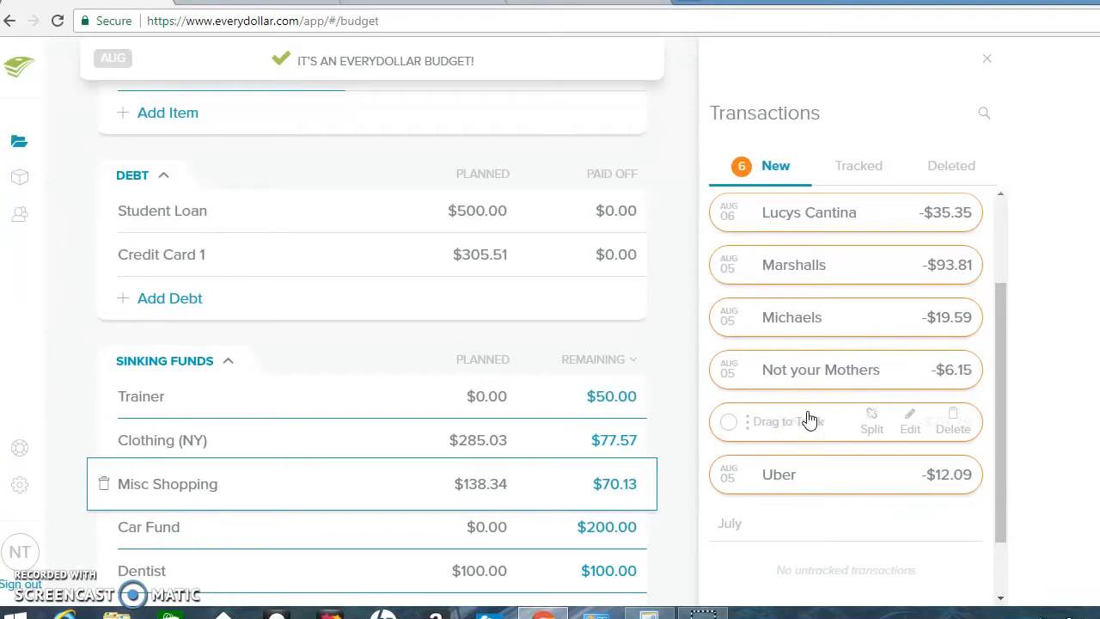
{"action": "left_click_drag", "start_coordinate": [808, 421], "coordinate": [670, 429]}
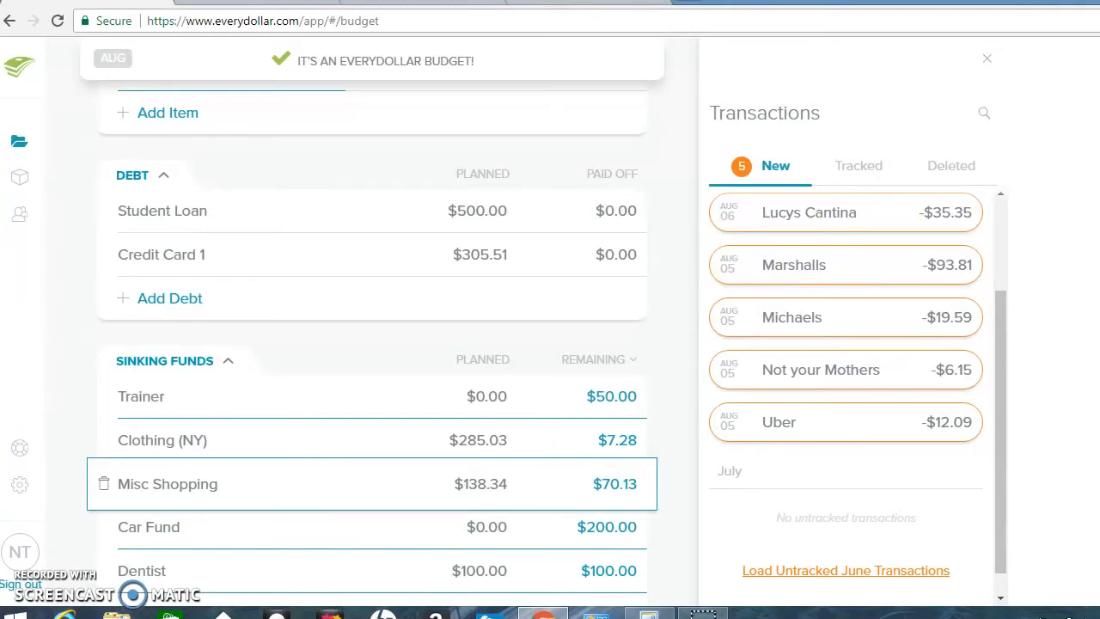
{"action": "mouse_move", "coordinate": [1006, 385]}
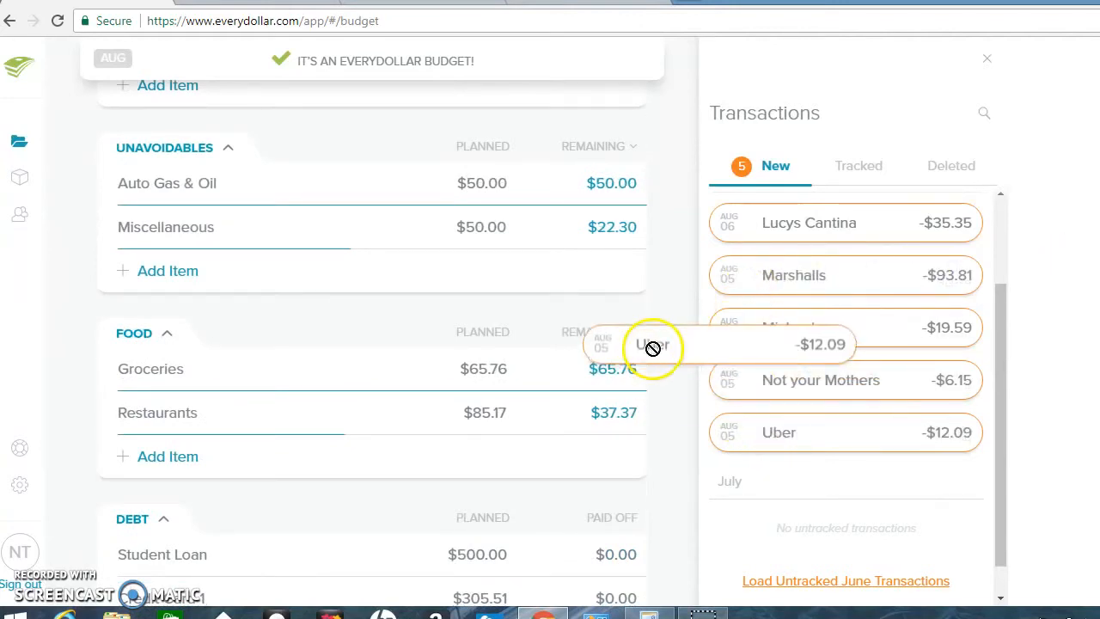
Track the $12.09 Uber ride to Miscellaneous under Unavoidables, leaving $10.21
{"action": "left_click_drag", "start_coordinate": [653, 347], "coordinate": [438, 237]}
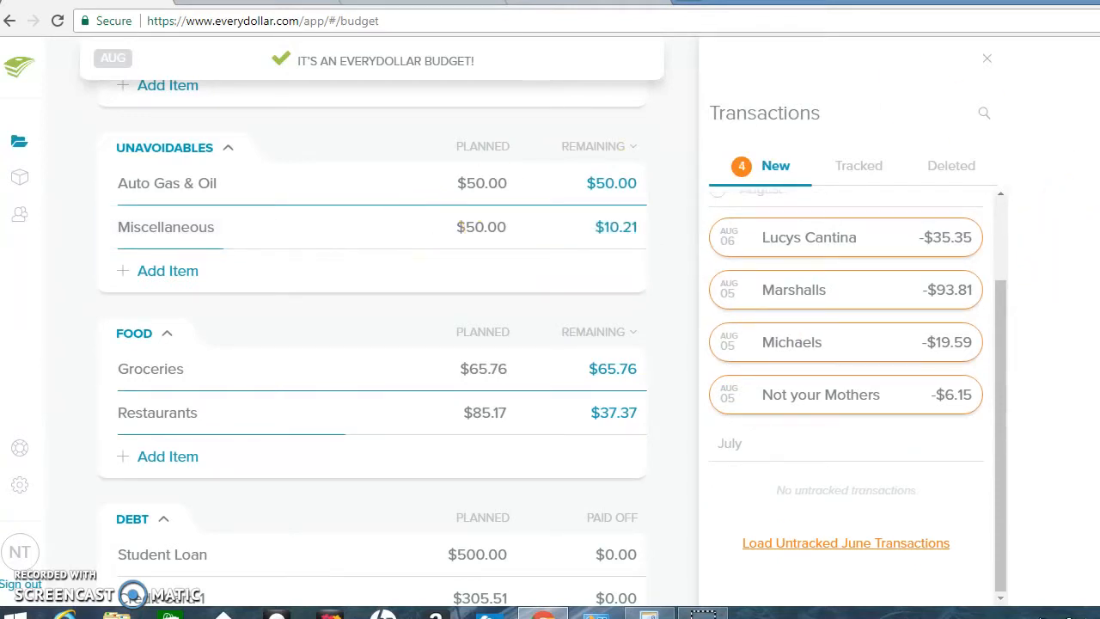
Scroll the budget to the Restaurants line under Food for the $6.15 Not your Mothers charge
{"action": "scroll", "scroll_direction": "down", "scroll_amount": 3}
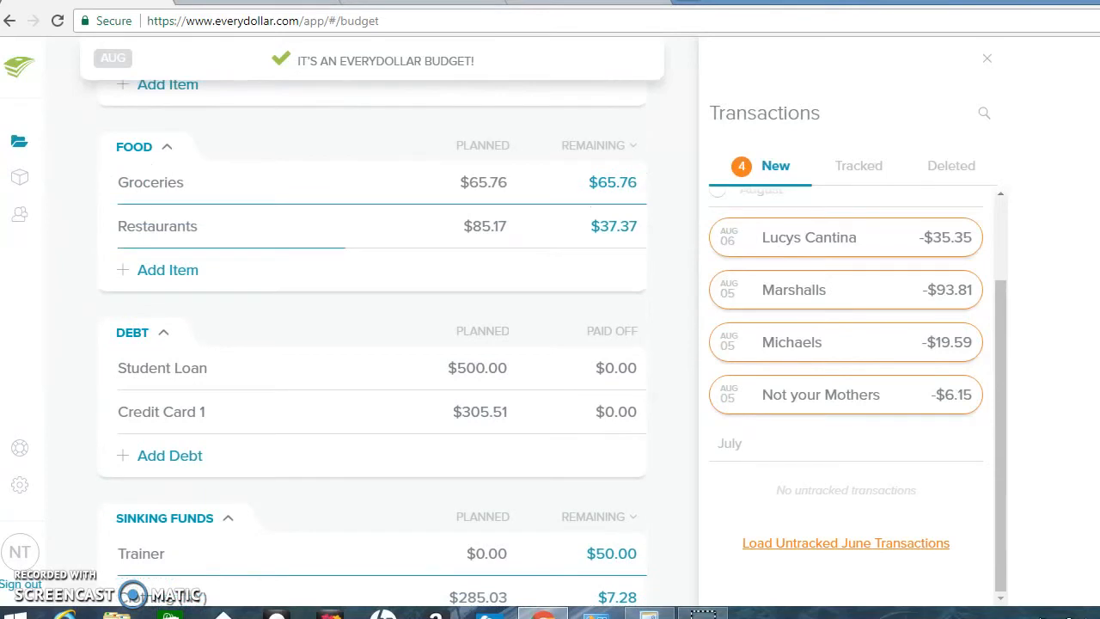
{"action": "scroll", "scroll_direction": "down", "scroll_amount": 3}
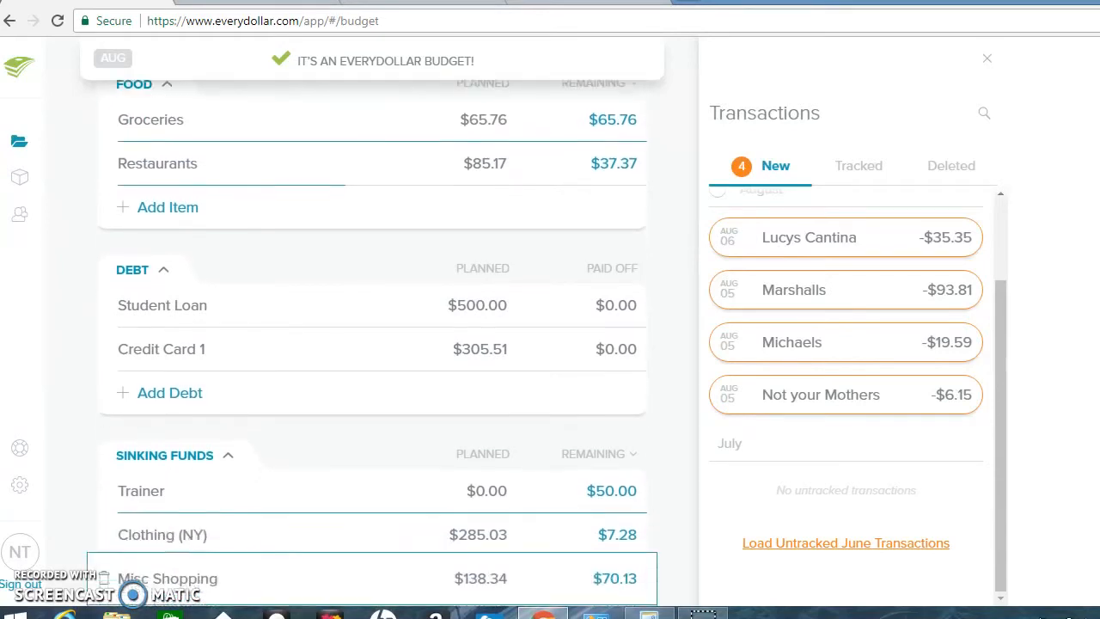
{"action": "scroll", "scroll_direction": "down", "scroll_amount": 3}
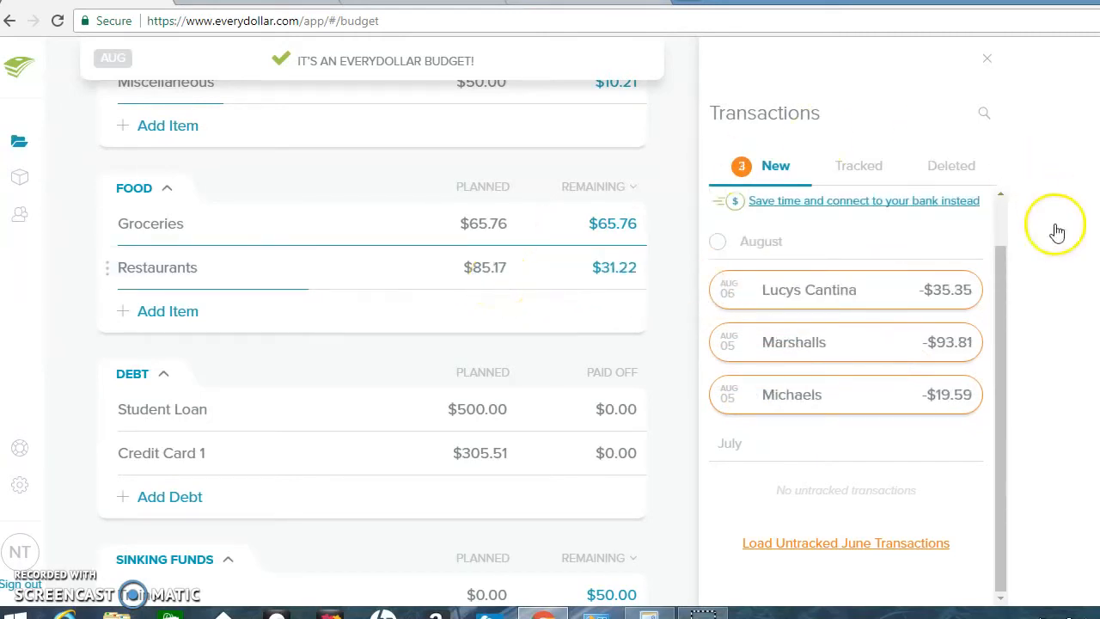
{"action": "scroll", "scroll_direction": "down", "scroll_amount": 3}
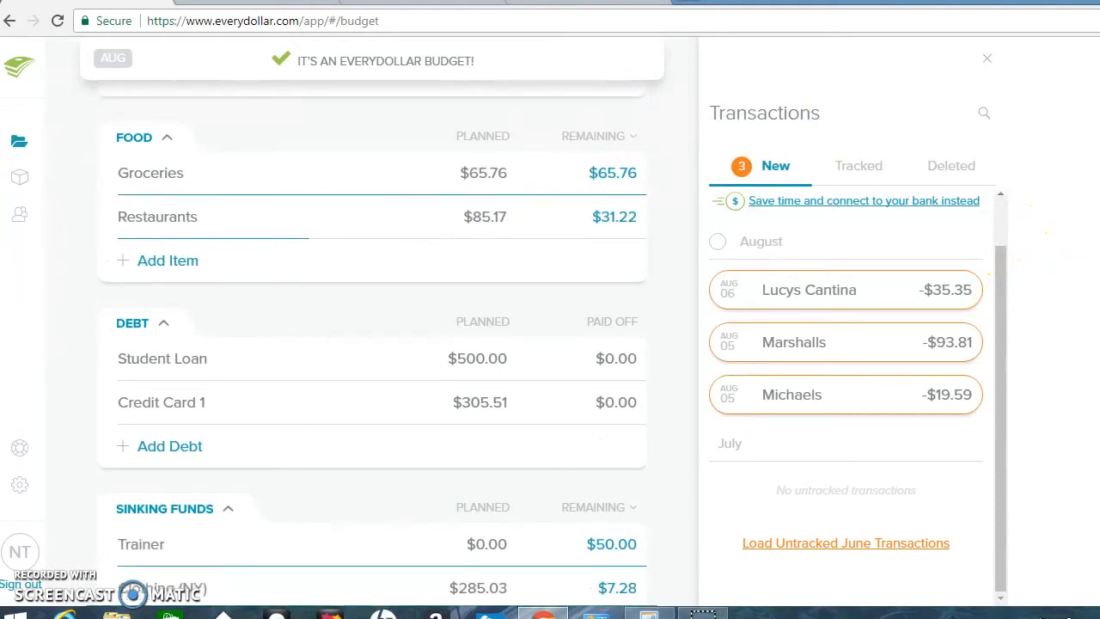
{"action": "scroll", "scroll_direction": "down", "scroll_amount": 3}
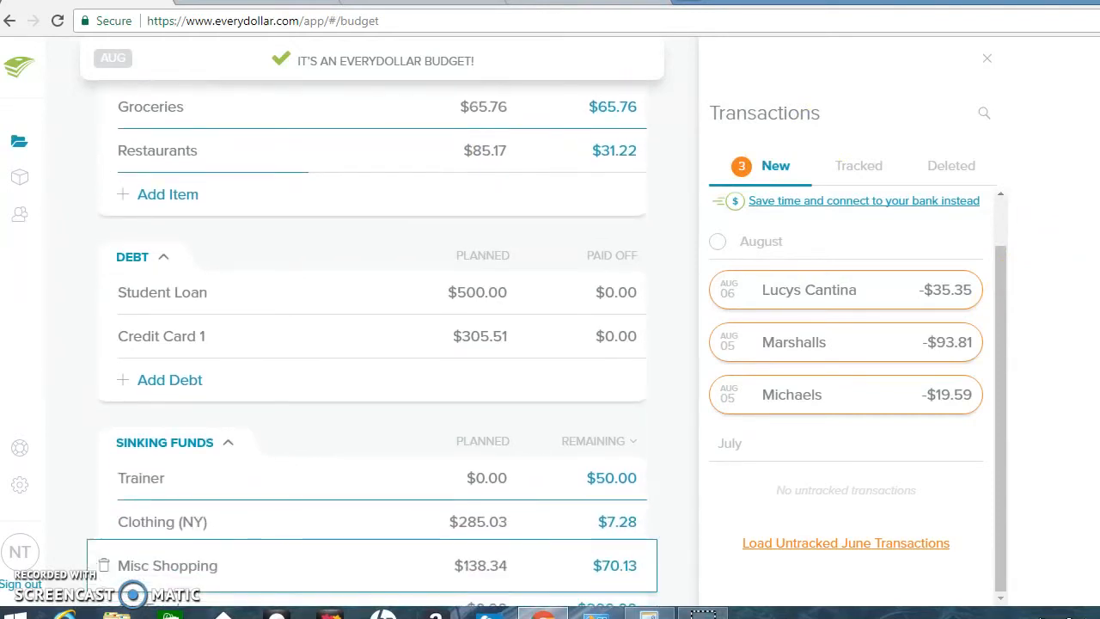
Assign the Michaels and Marshalls purchases to Misc Shopping, leaving it $43.27 overspent
{"action": "scroll", "scroll_direction": "down", "scroll_amount": 3}
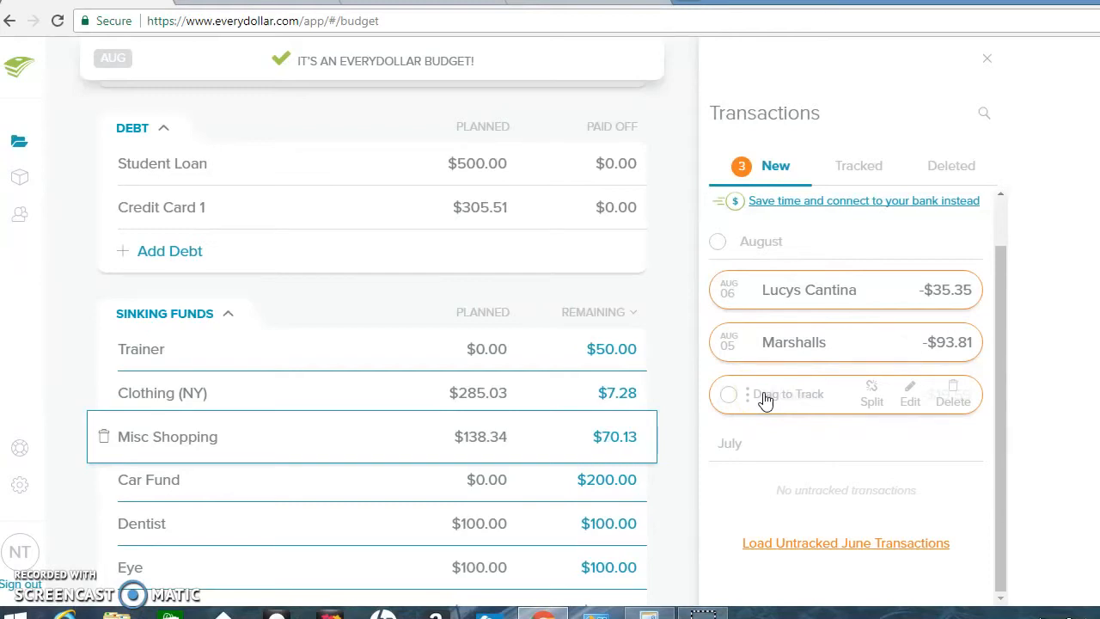
{"action": "left_click_drag", "start_coordinate": [846, 394], "coordinate": [650, 404]}
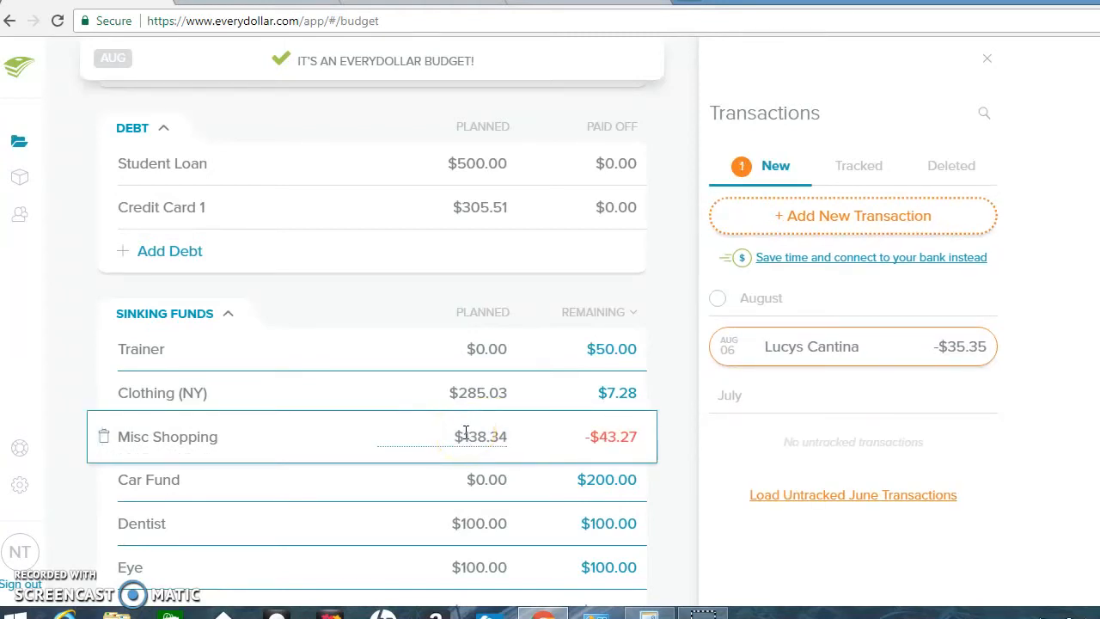
{"action": "mouse_move", "coordinate": [576, 350]}
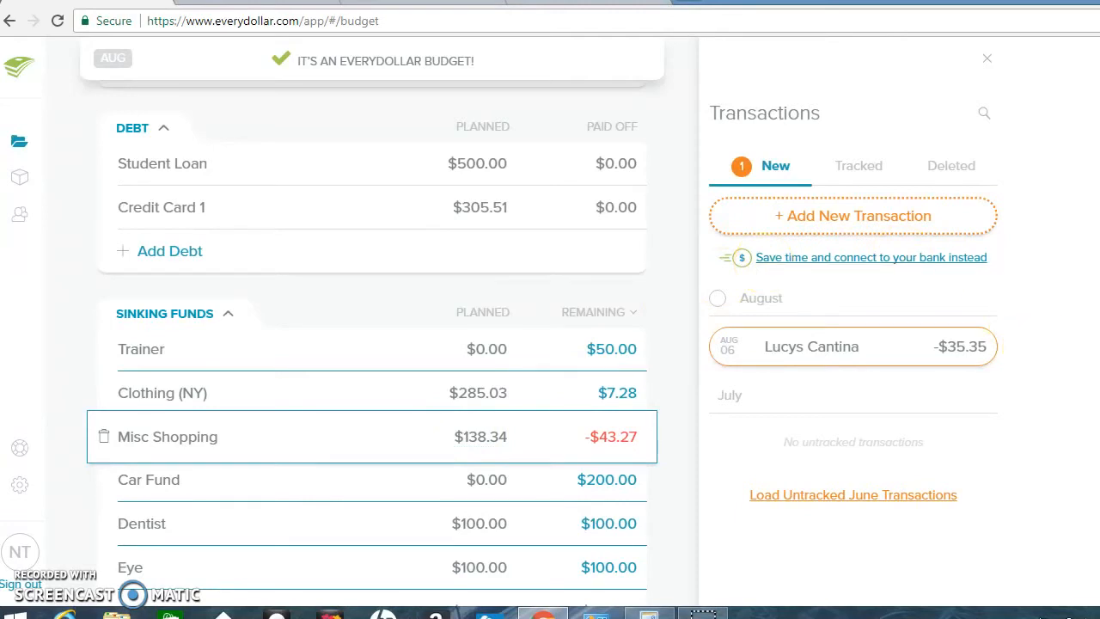
{"action": "scroll", "scroll_direction": "down", "scroll_amount": 3}
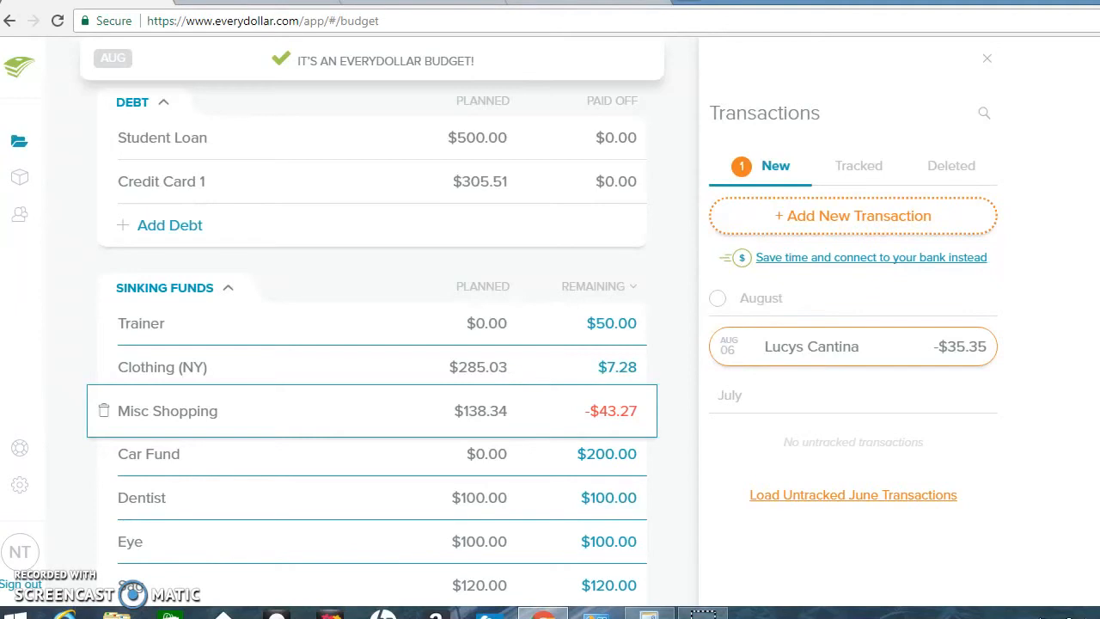
Assign the $35.35 Lucys Cantina charge to Restaurants, leaving it $4.13 over
{"action": "scroll", "scroll_direction": "up", "scroll_amount": 3}
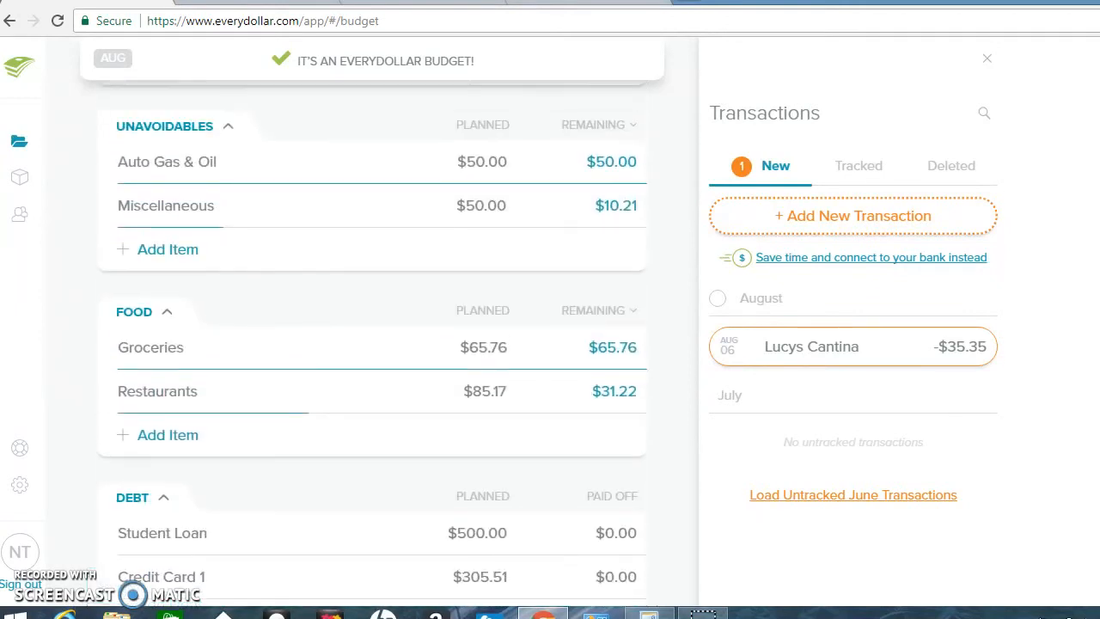
{"action": "scroll", "scroll_direction": "up", "scroll_amount": 3}
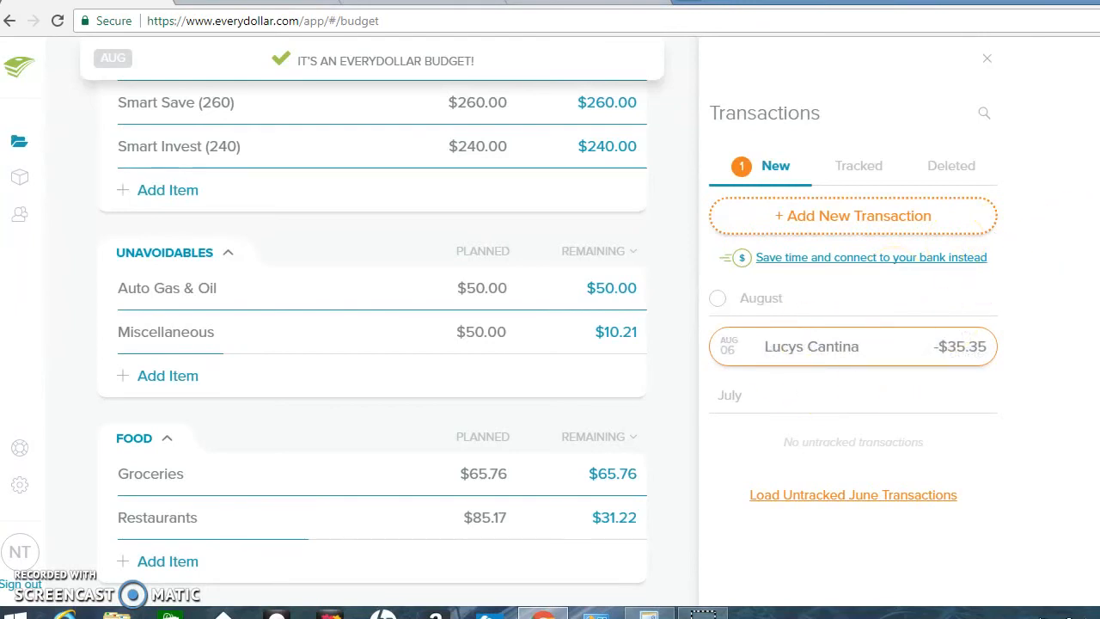
{"action": "scroll", "scroll_direction": "down", "scroll_amount": 3}
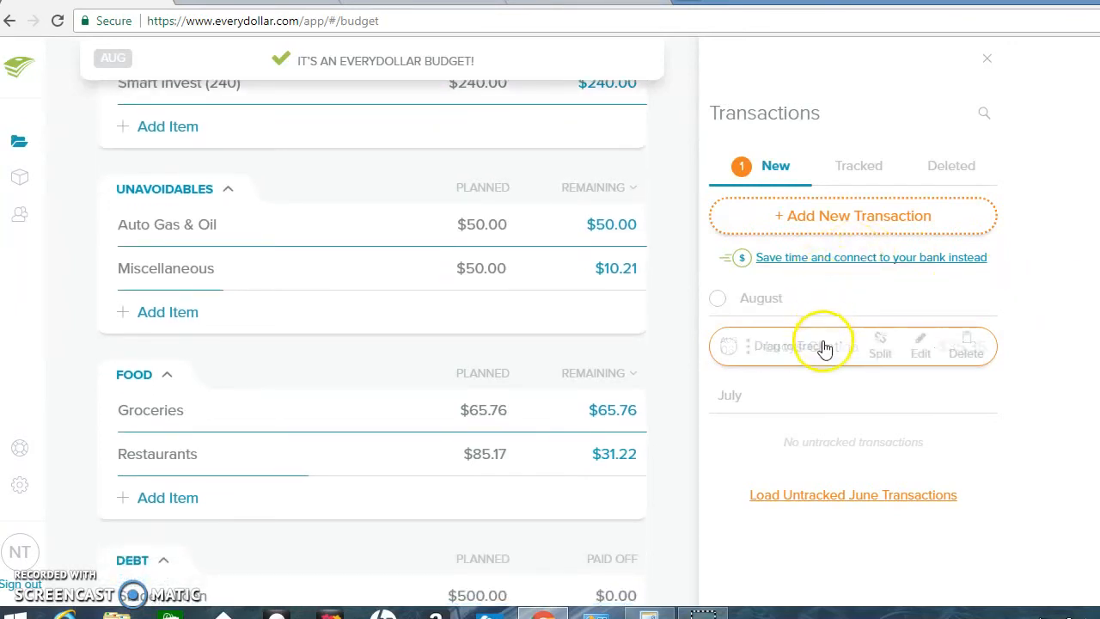
{"action": "left_click_drag", "start_coordinate": [812, 347], "coordinate": [468, 456]}
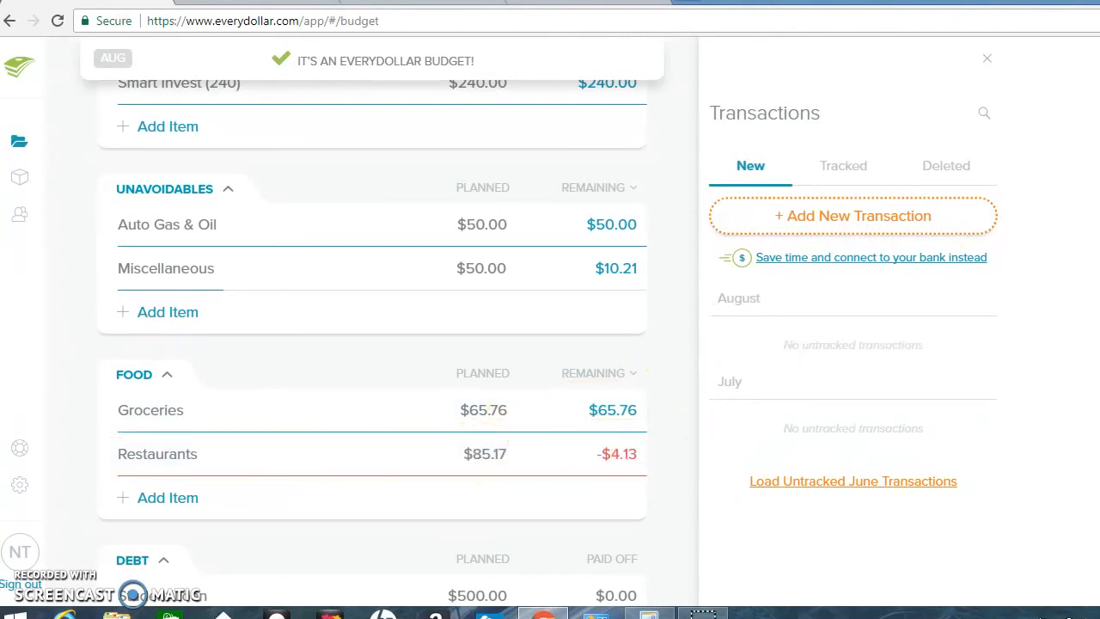
{"action": "scroll", "scroll_direction": "up", "scroll_amount": 3}
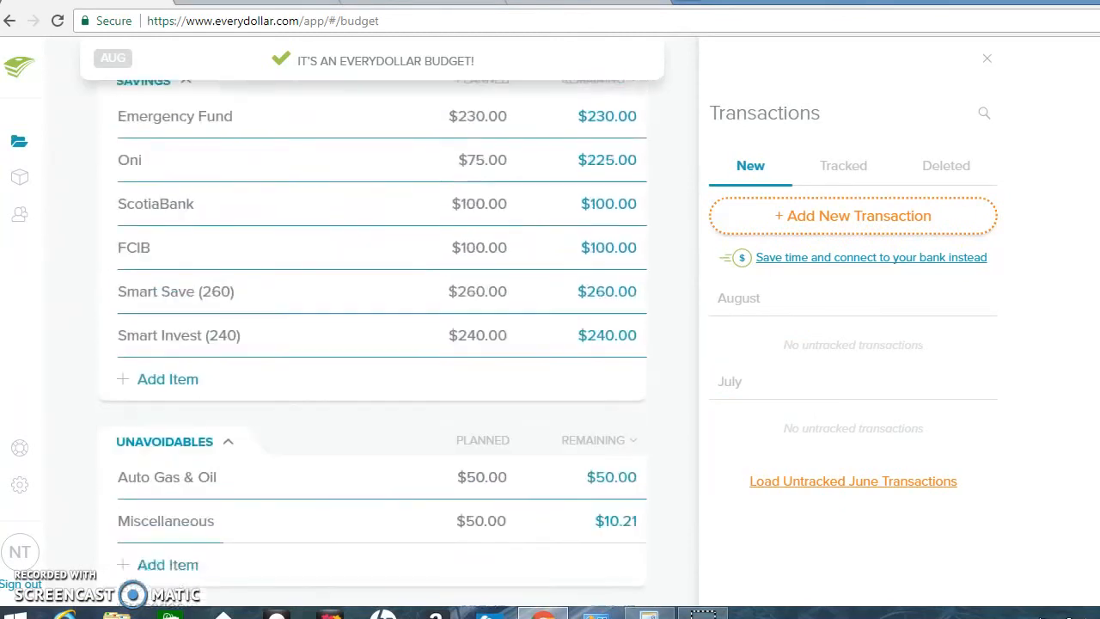
{"action": "scroll", "scroll_direction": "down", "scroll_amount": 3}
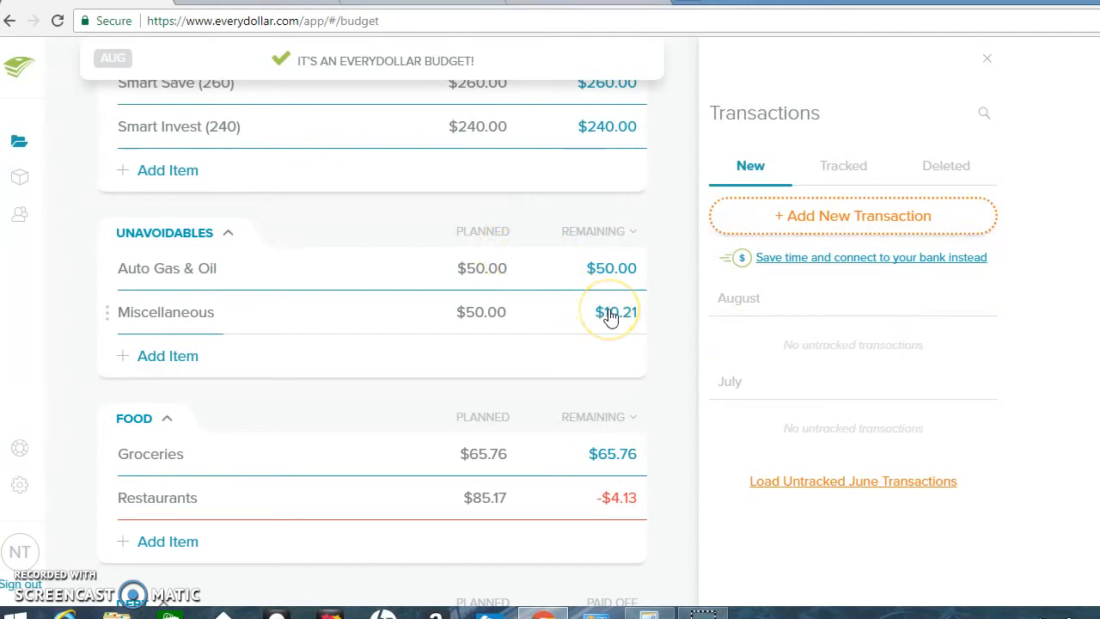
{"action": "mouse_move", "coordinate": [529, 454]}
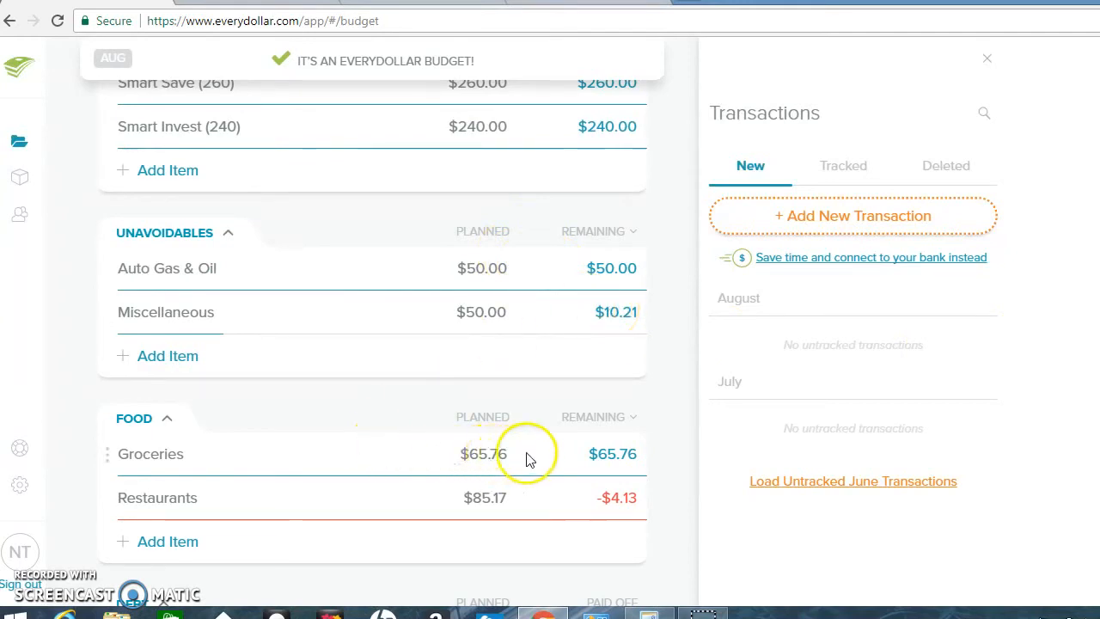
{"action": "mouse_move", "coordinate": [530, 454]}
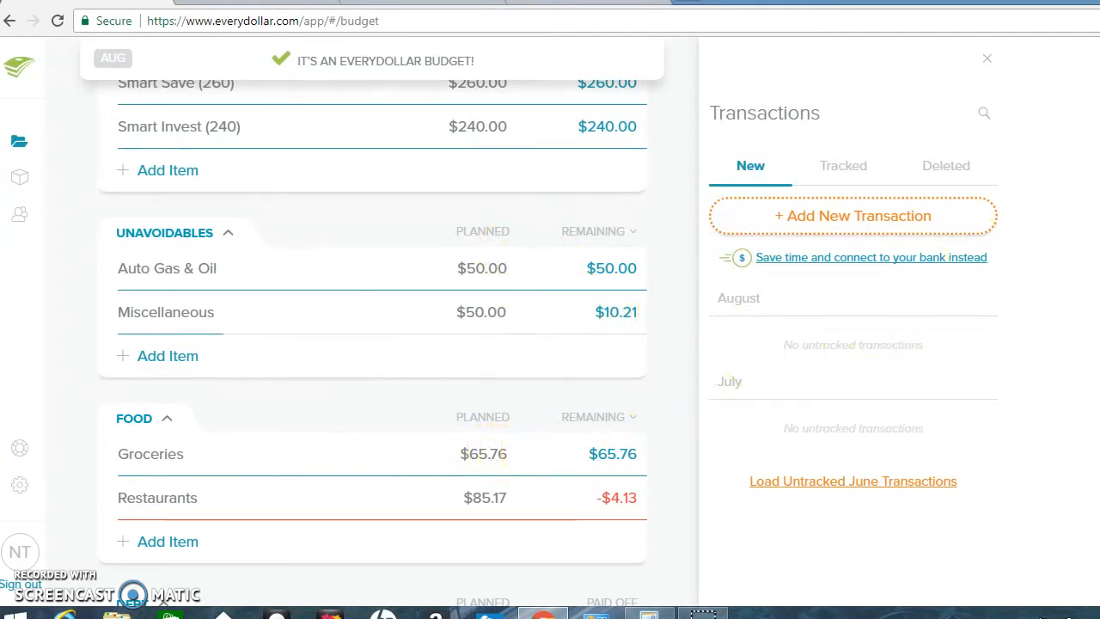
{"action": "scroll", "scroll_direction": "down", "scroll_amount": 3}
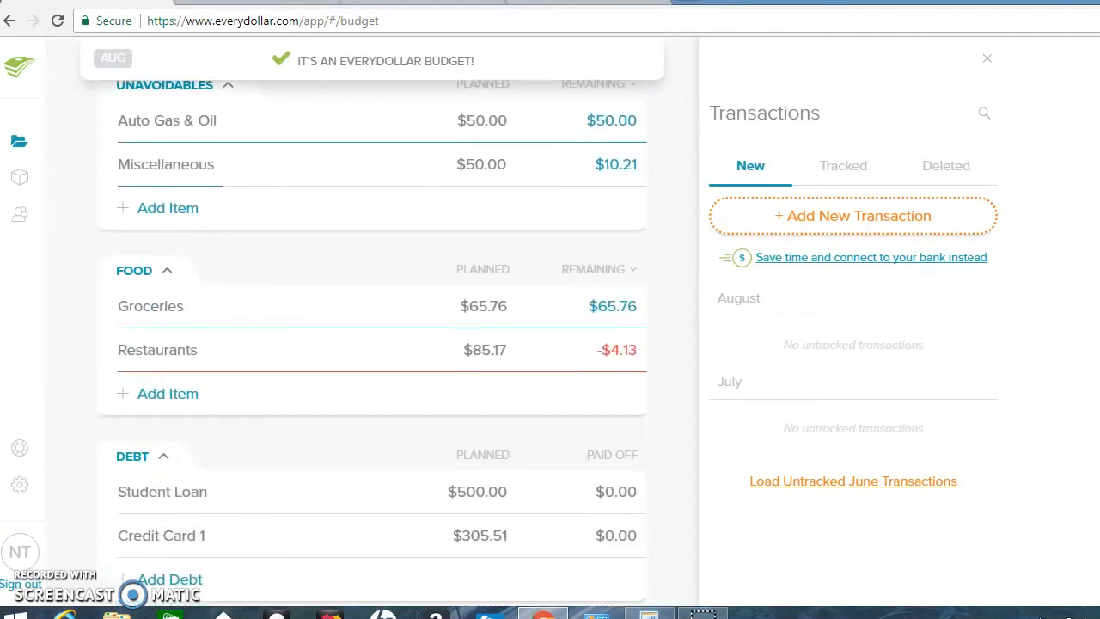
{"action": "scroll", "scroll_direction": "down", "scroll_amount": 3}
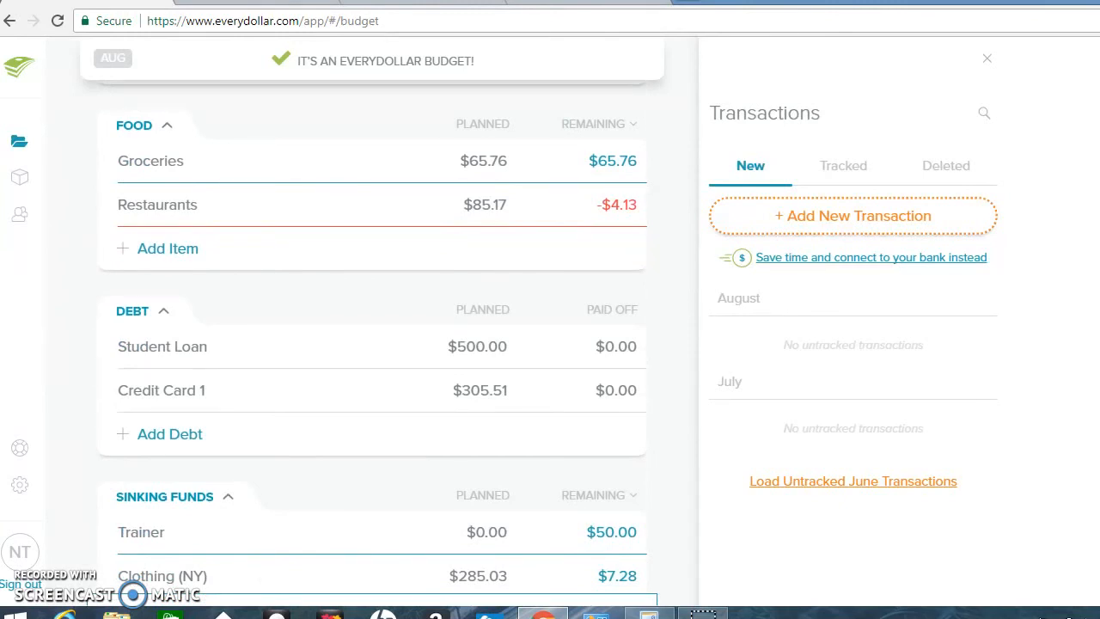
{"action": "scroll", "scroll_direction": "down", "scroll_amount": 3}
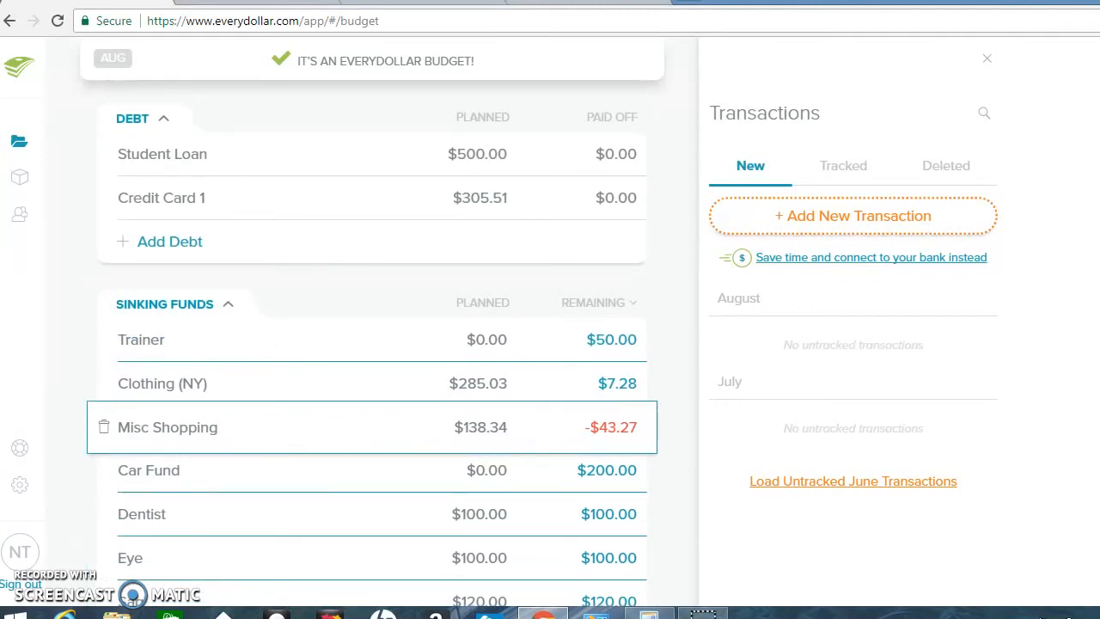
{"action": "scroll", "scroll_direction": "down", "scroll_amount": 3}
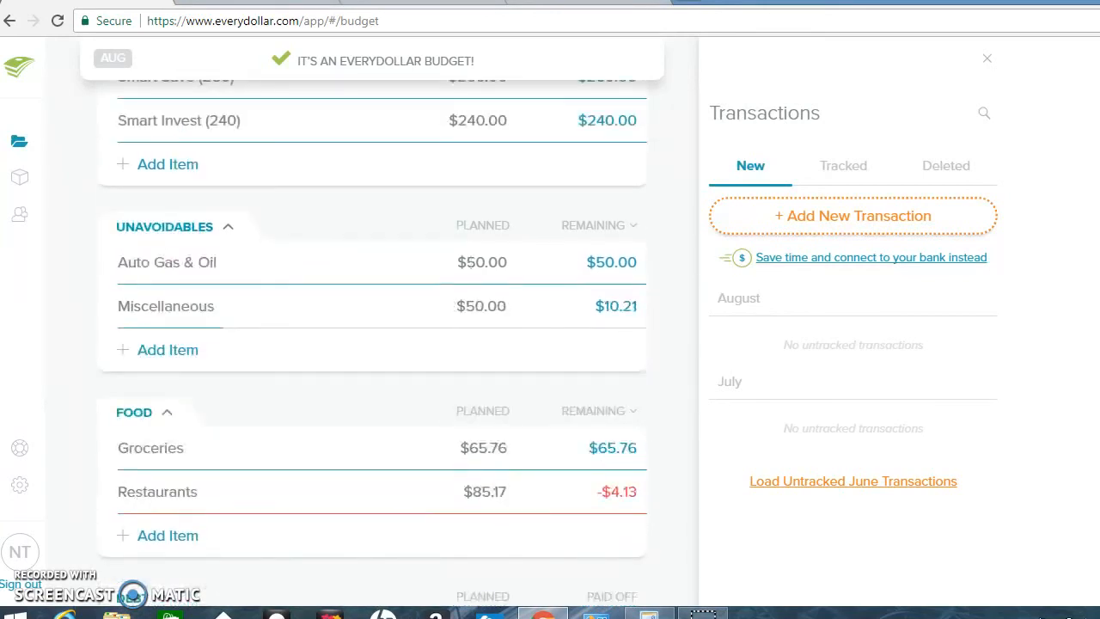
{"action": "scroll", "scroll_direction": "up", "scroll_amount": 3}
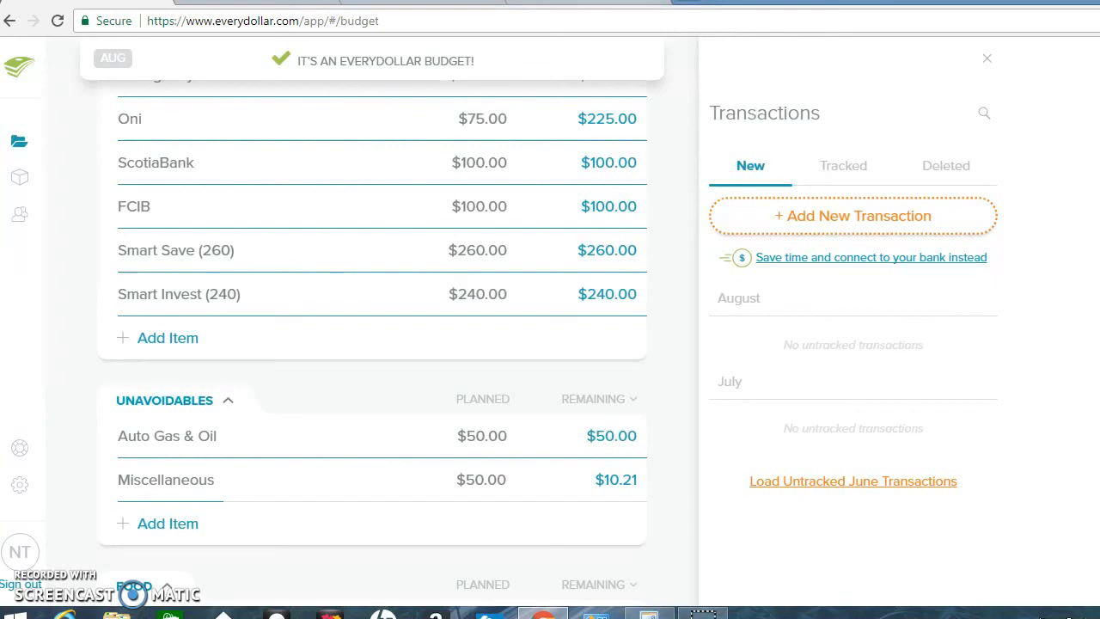
{"action": "scroll", "scroll_direction": "up", "scroll_amount": 3}
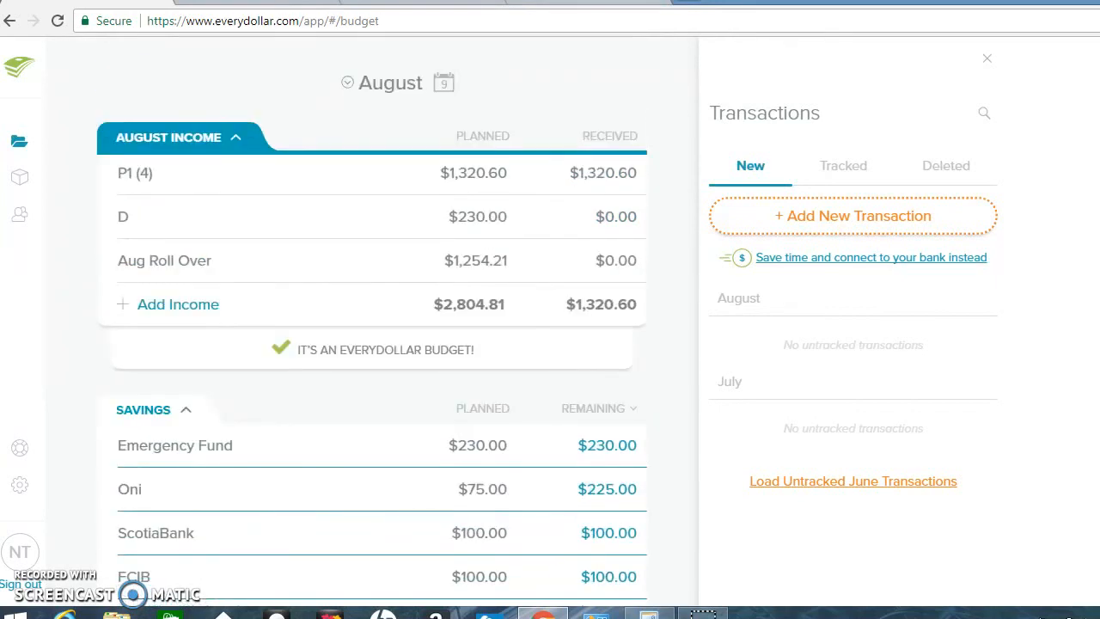